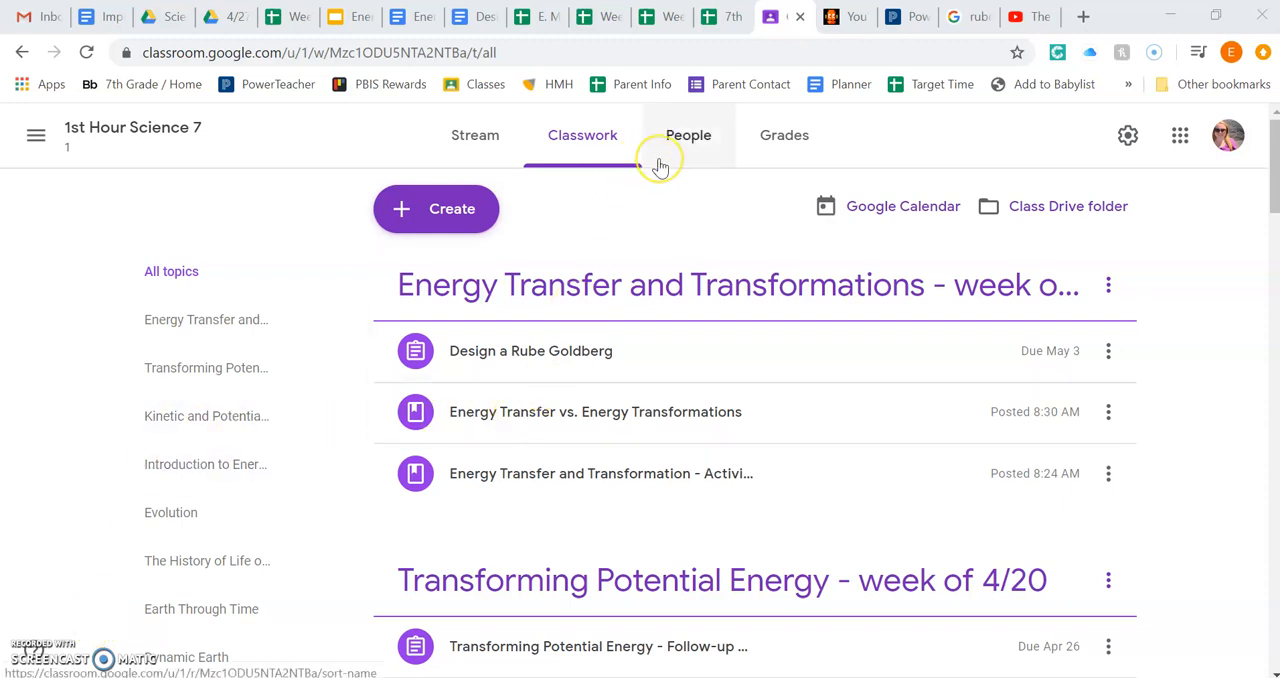
pyautogui.moveTo(540, 320)
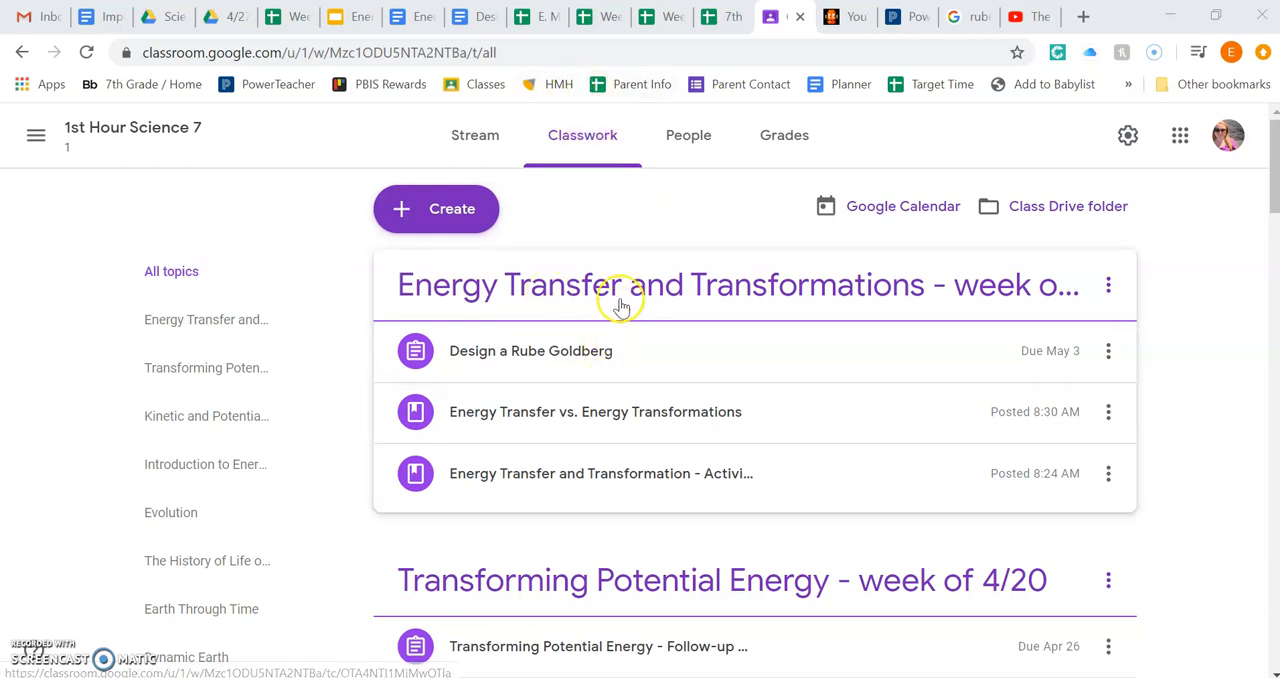
pyautogui.moveTo(552, 328)
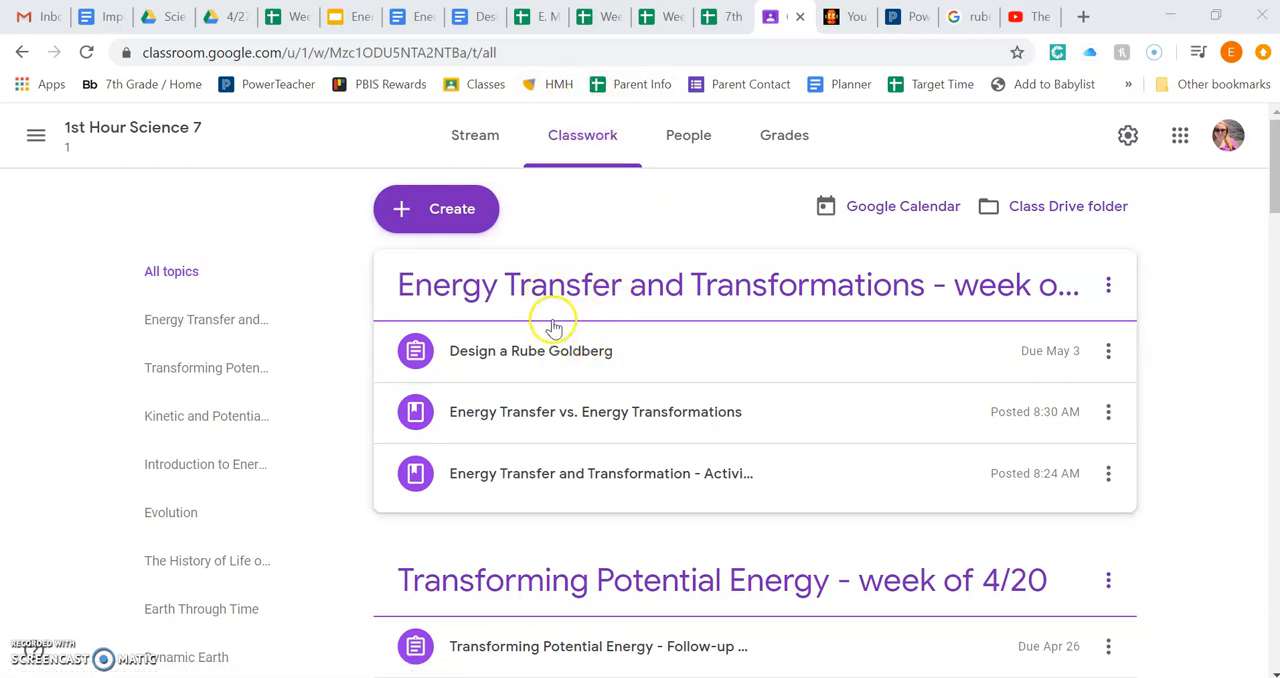
# - Expand the Design a Rube Goldberg assignment and skim its numbered instructions and turned-in counts
pyautogui.click(530, 350)
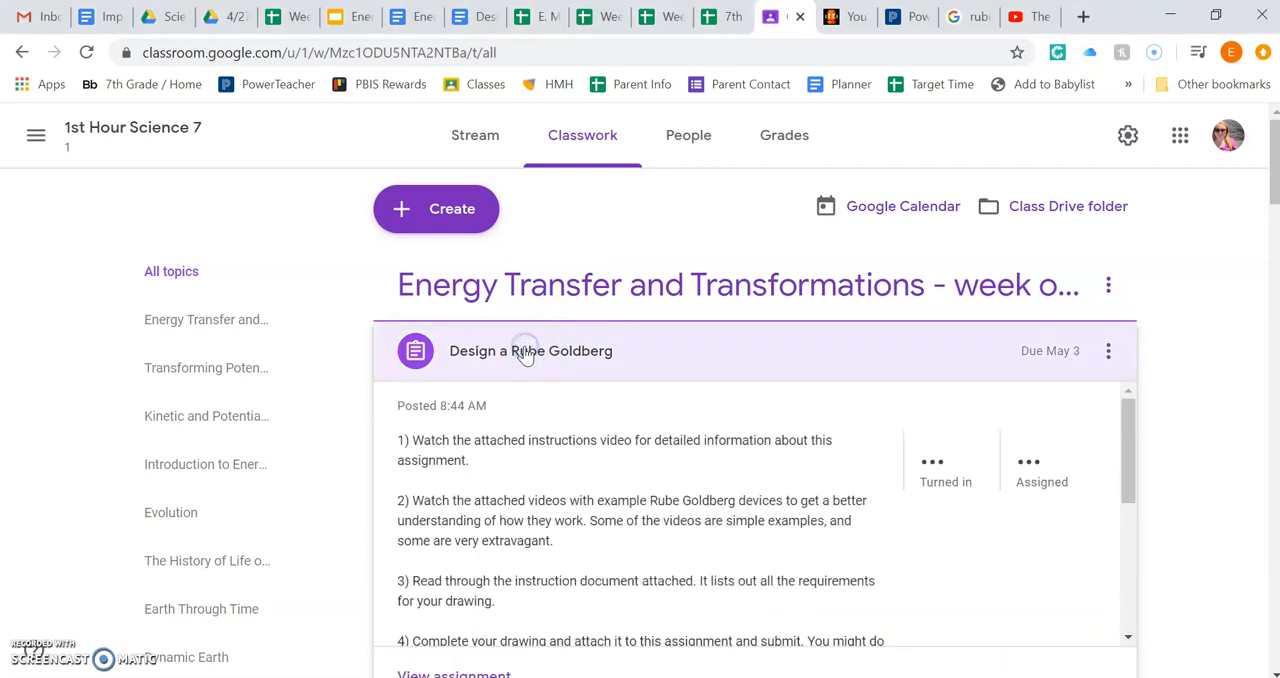
pyautogui.scroll(-3)
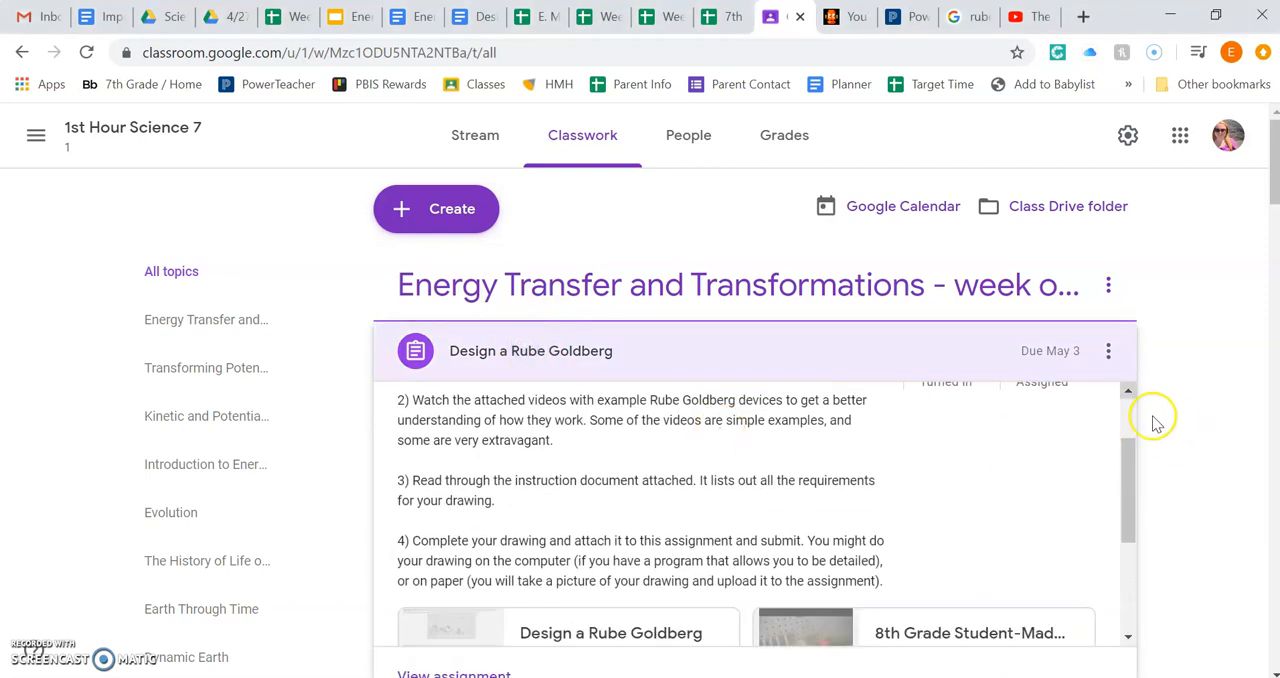
pyautogui.scroll(3)
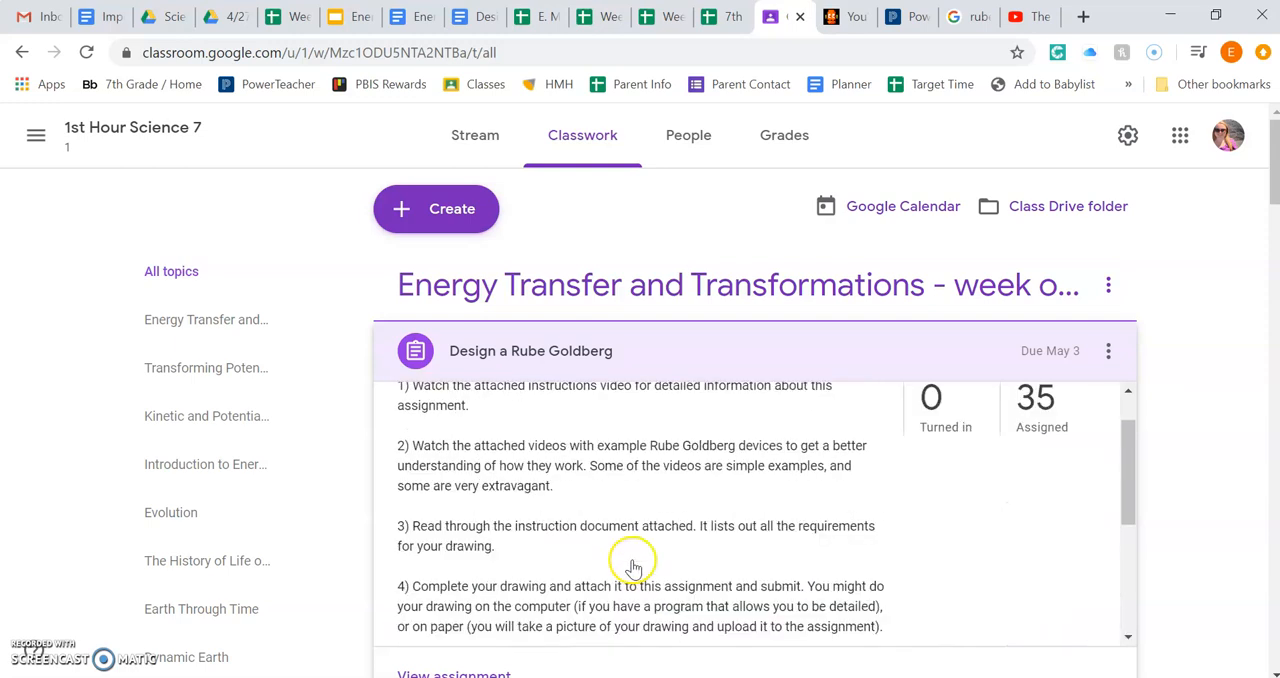
pyautogui.scroll(-3)
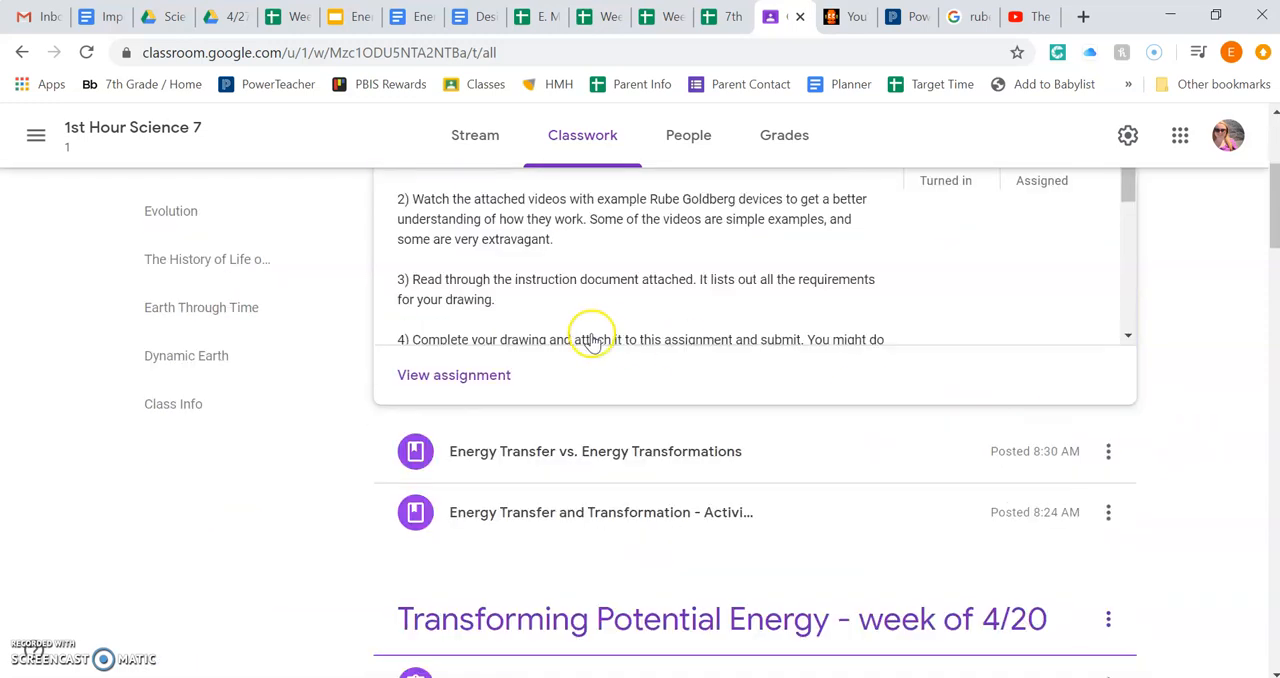
# - View the full assignment's Instructions page with its four steps, attached document and example videos
pyautogui.click(452, 374)
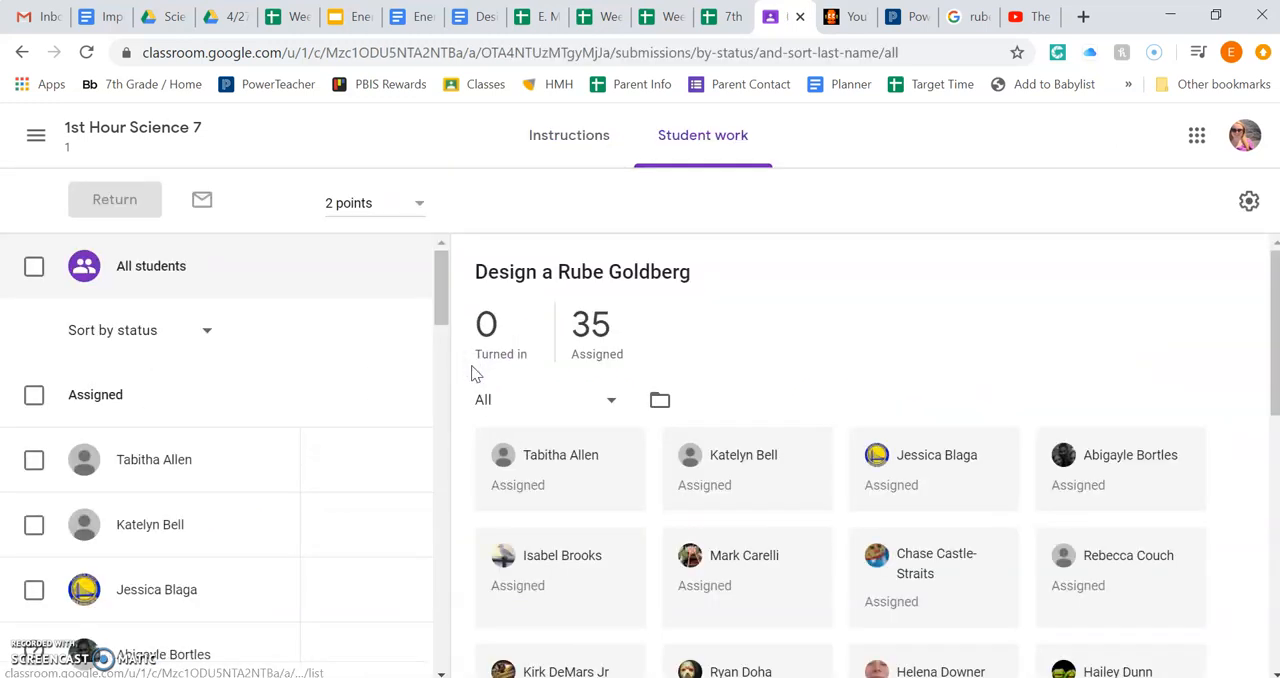
pyautogui.click(560, 136)
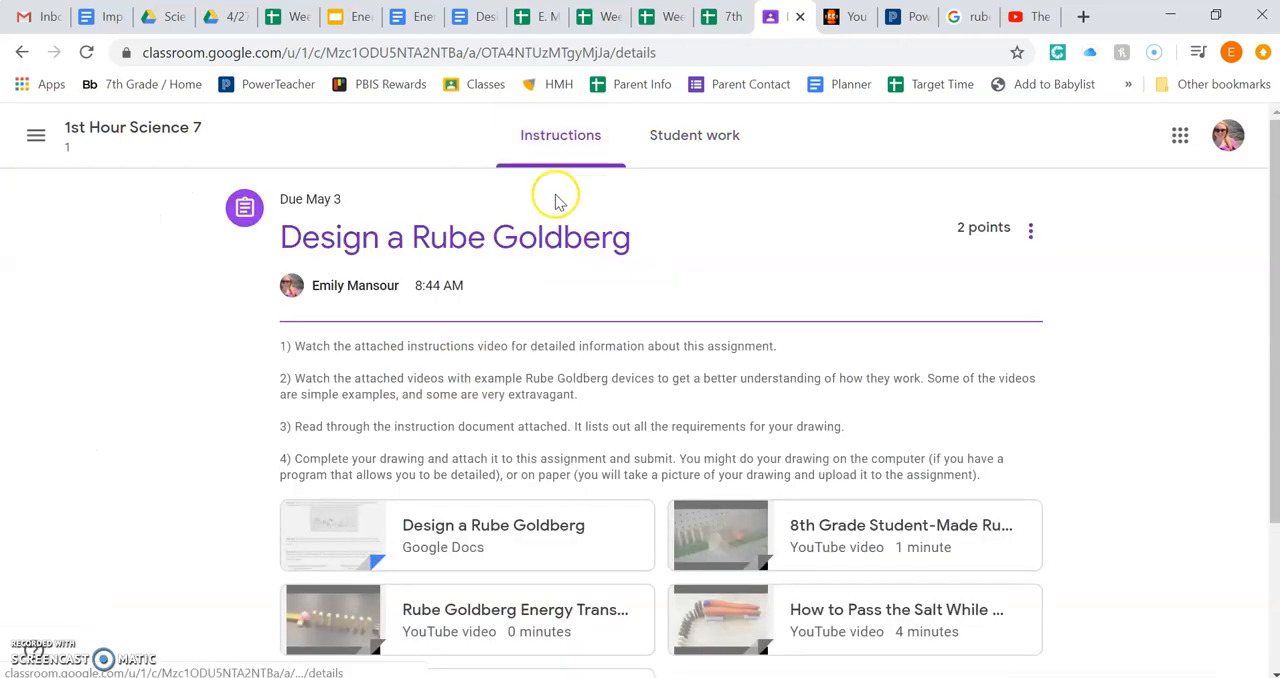
pyautogui.scroll(-3)
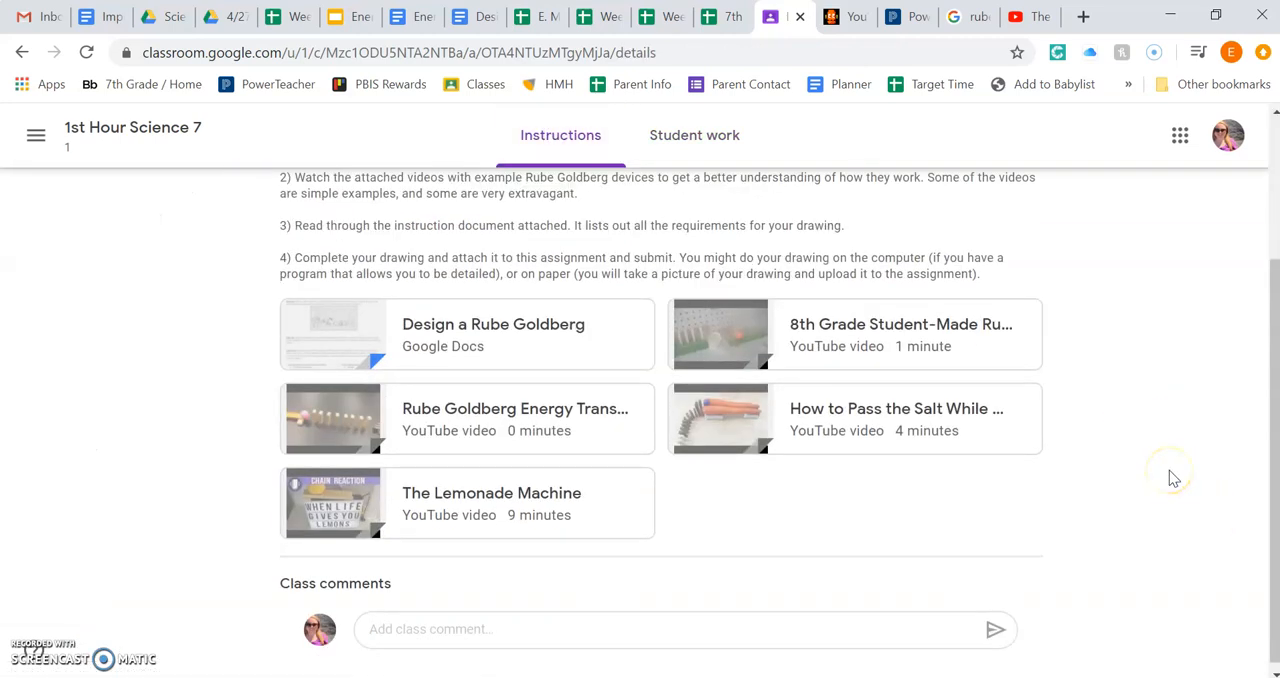
pyautogui.scroll(3)
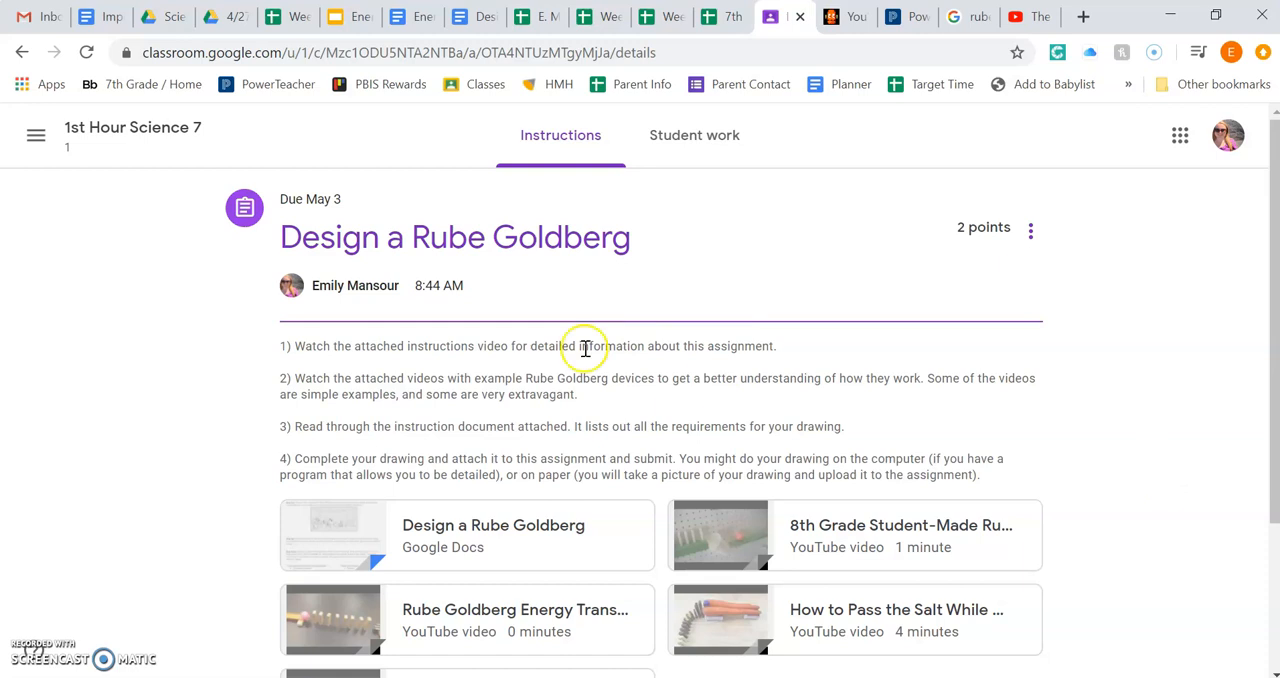
pyautogui.moveTo(356, 284)
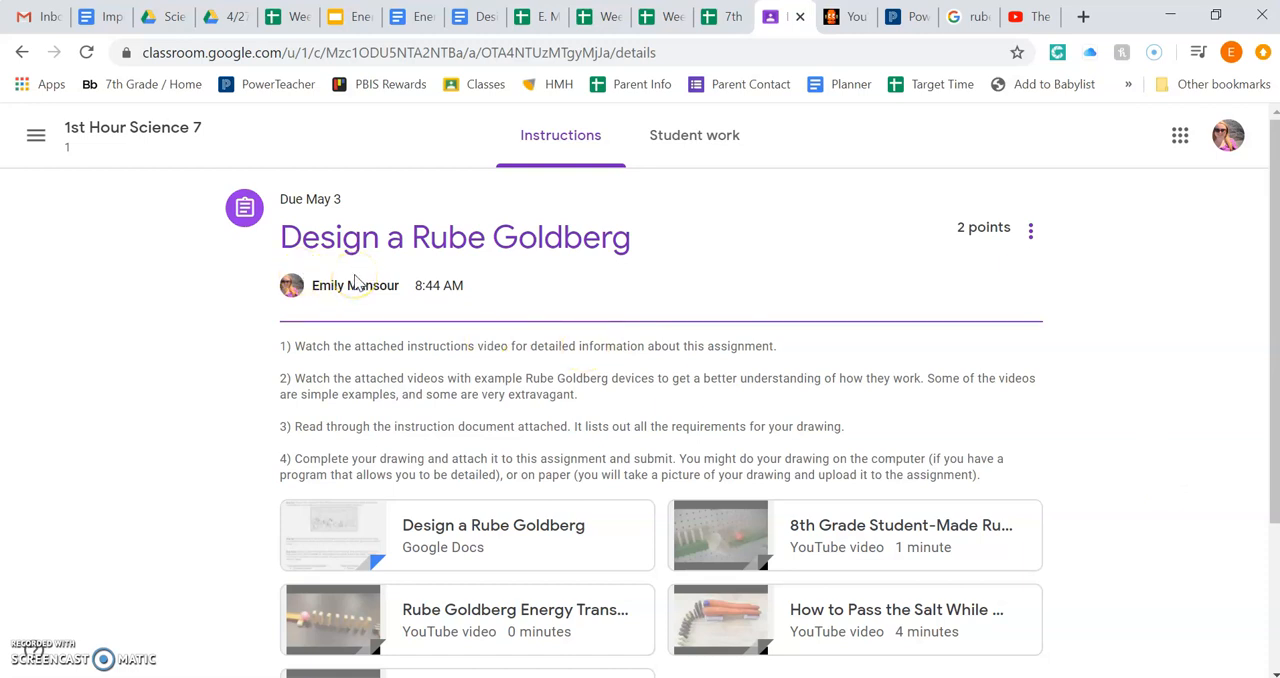
pyautogui.moveTo(354, 346)
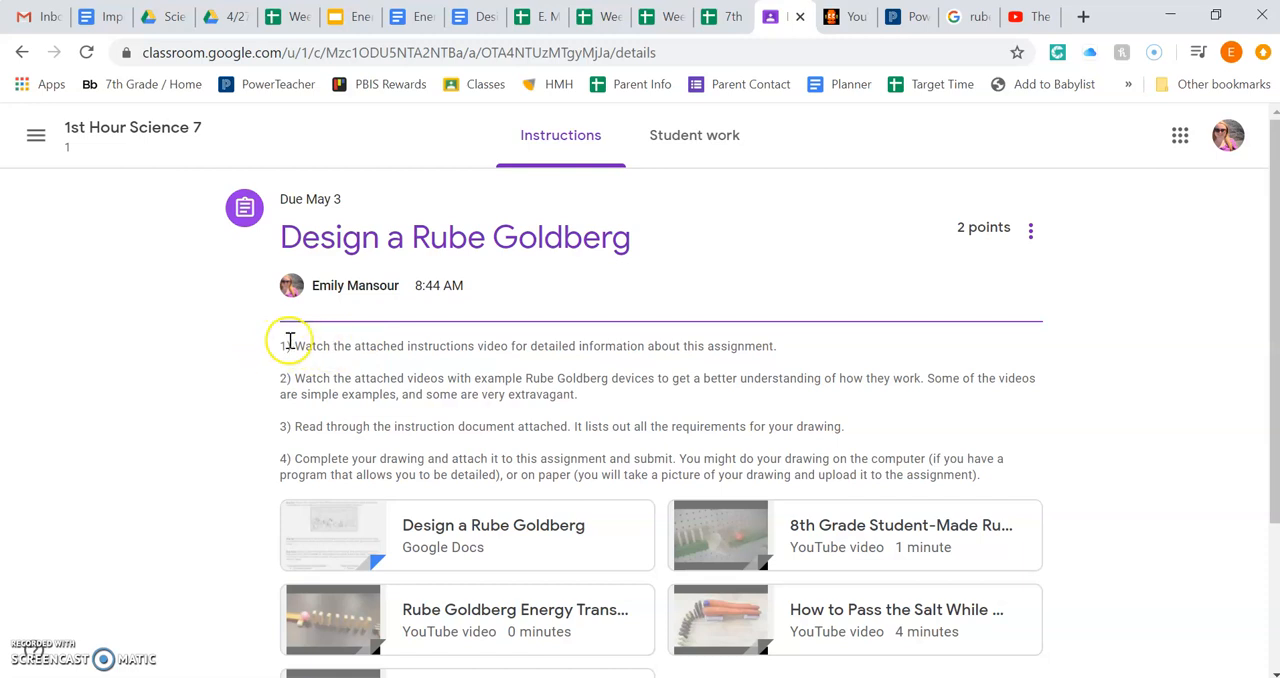
pyautogui.moveTo(504, 340)
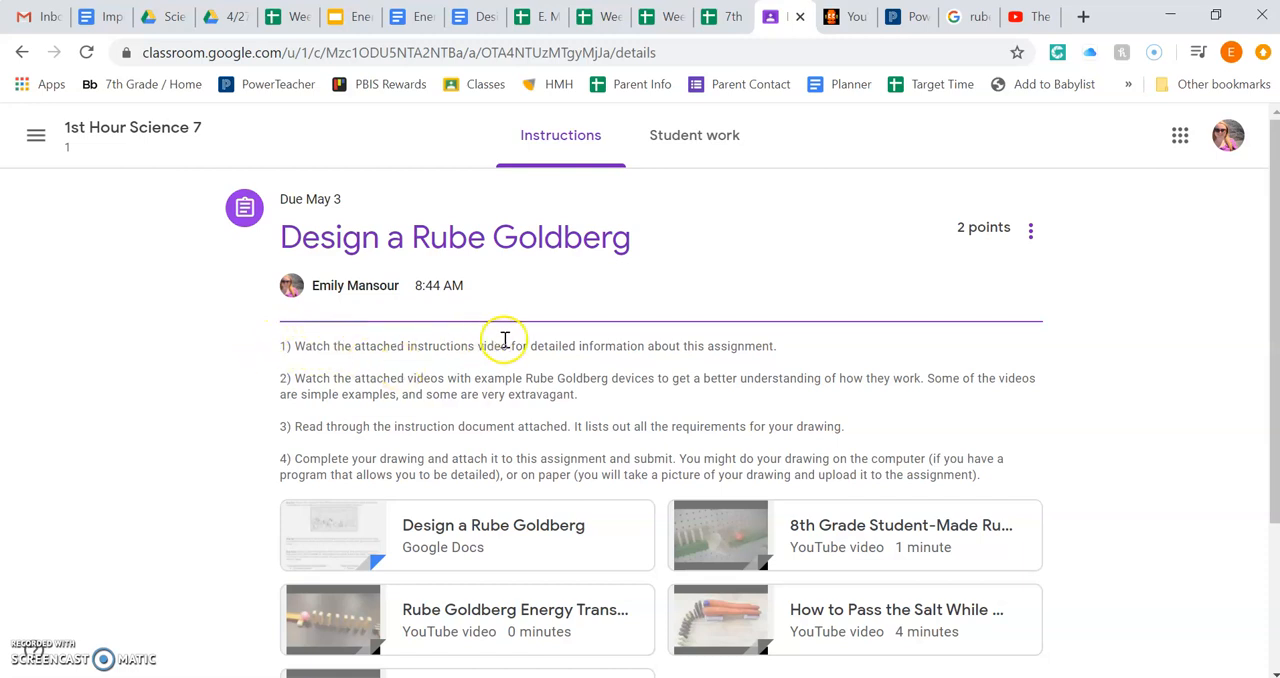
pyautogui.moveTo(772, 346)
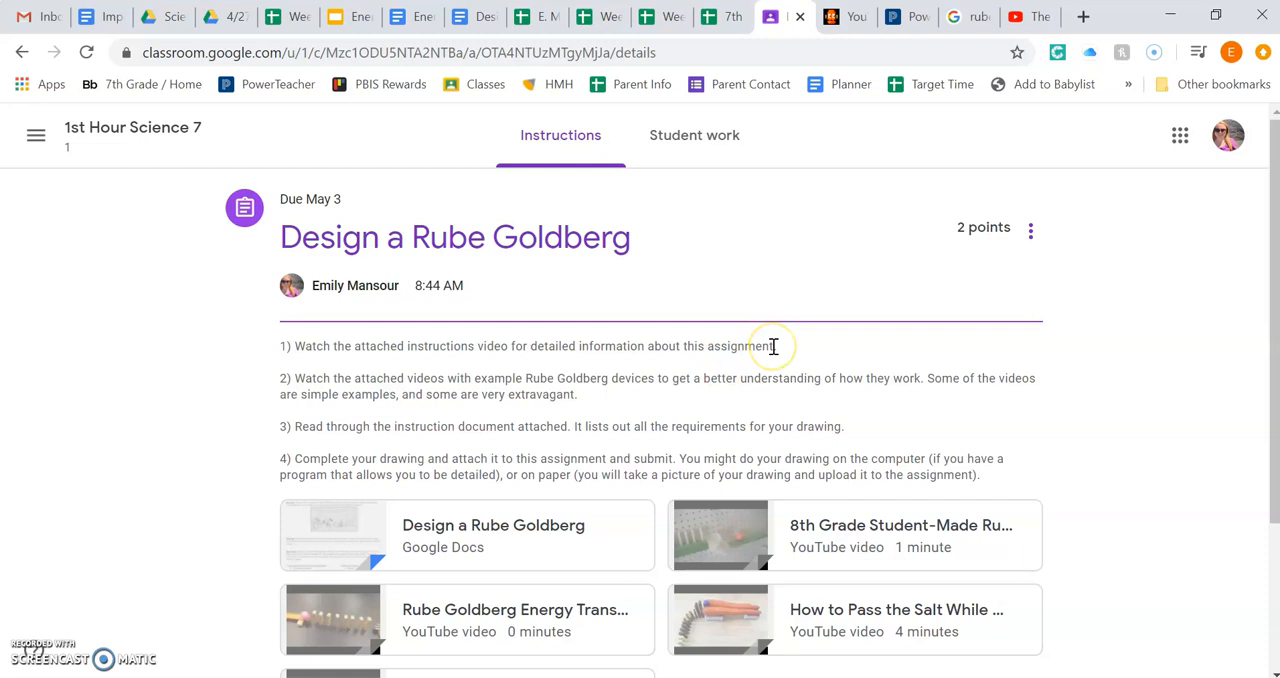
pyautogui.moveTo(772, 346)
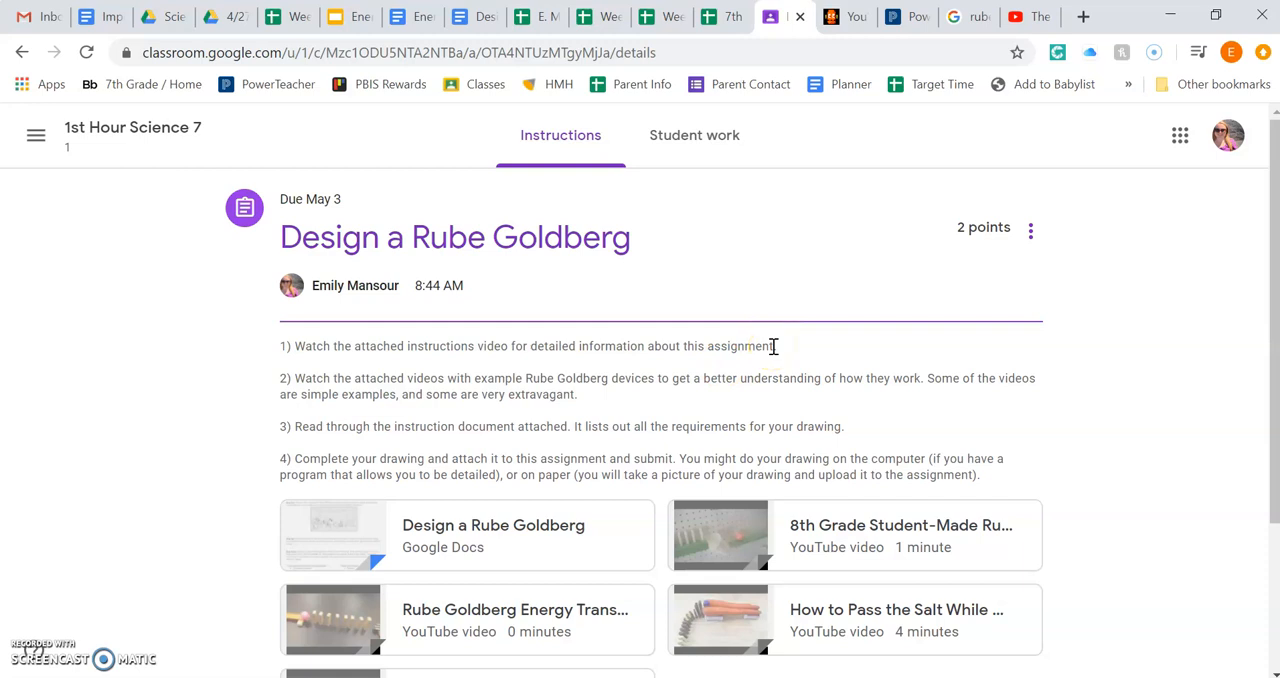
pyautogui.moveTo(782, 378)
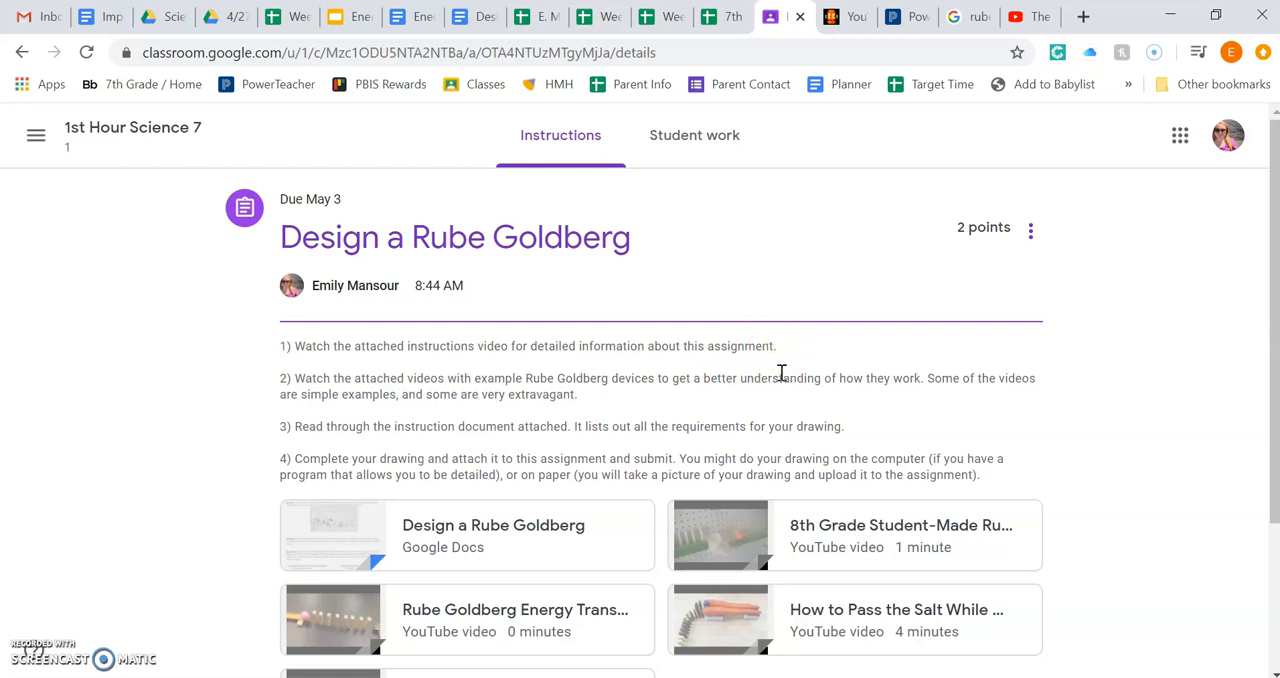
pyautogui.scroll(-3)
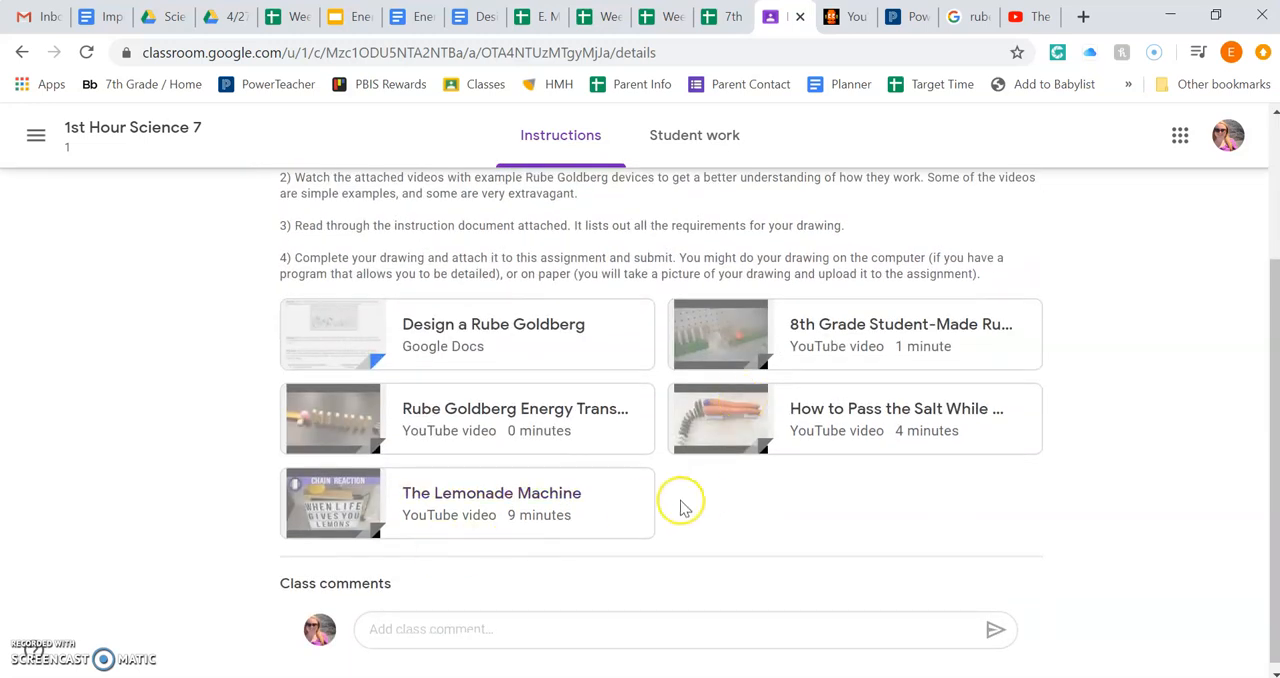
pyautogui.moveTo(744, 510)
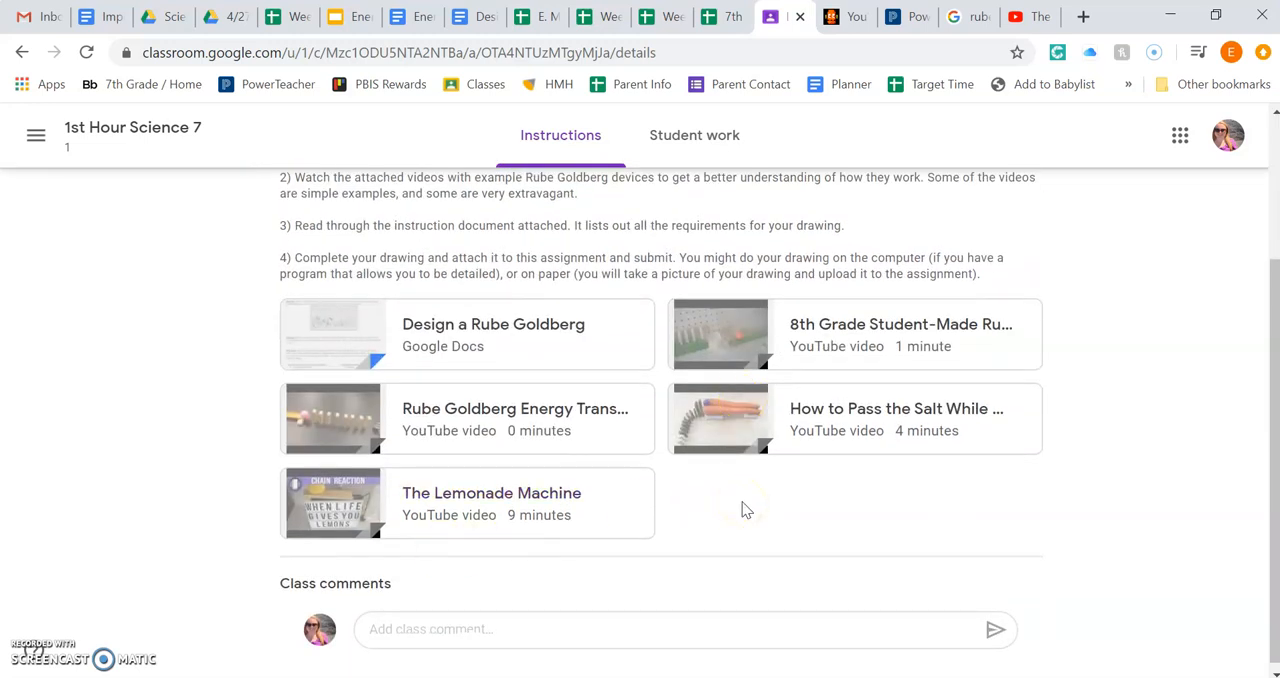
pyautogui.scroll(3)
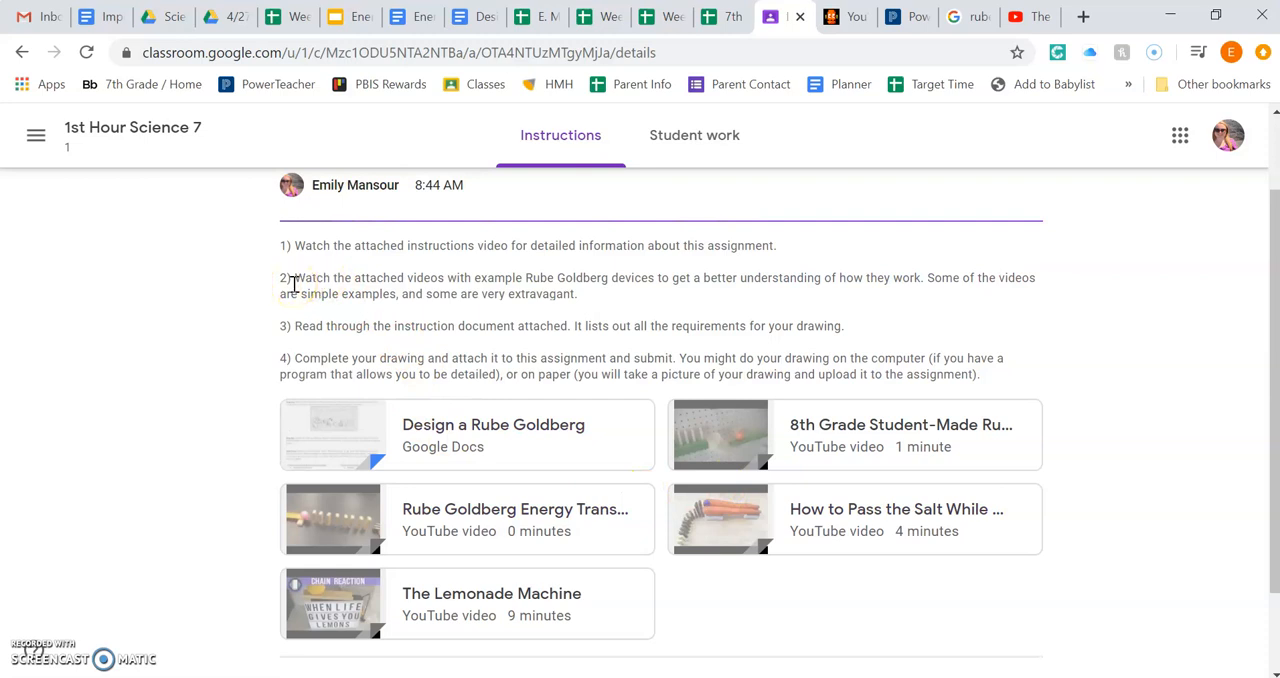
pyautogui.moveTo(336, 278)
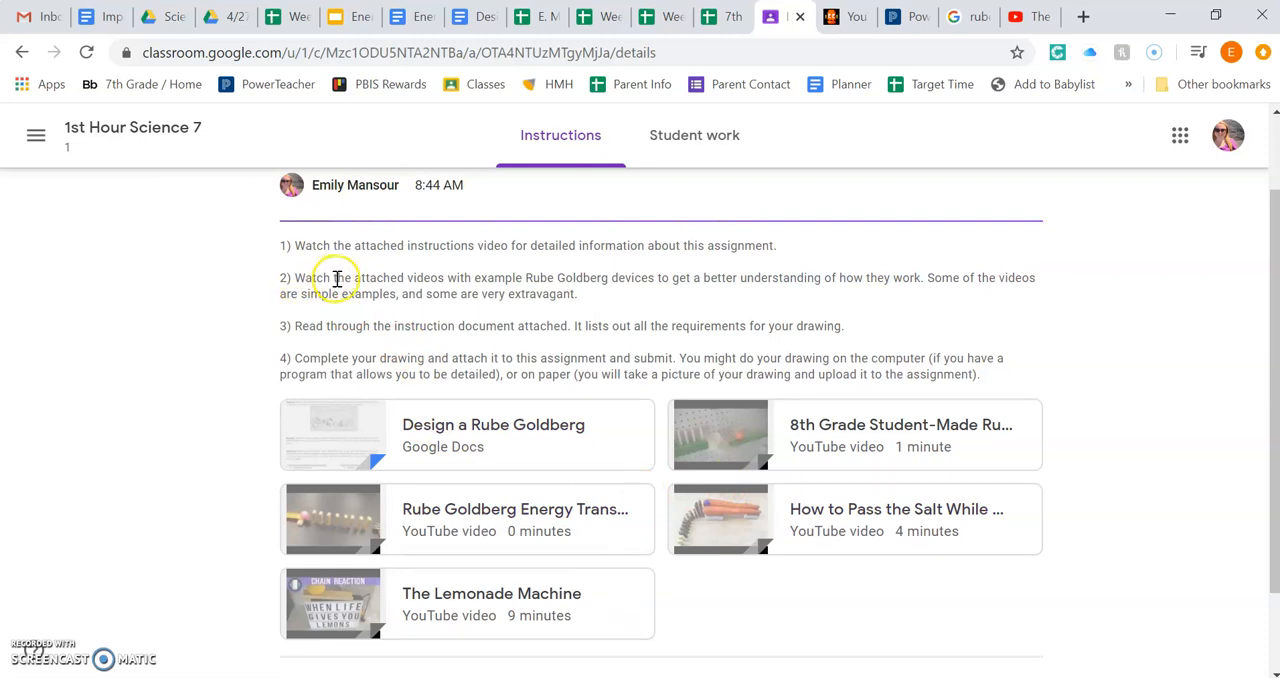
pyautogui.moveTo(688, 278)
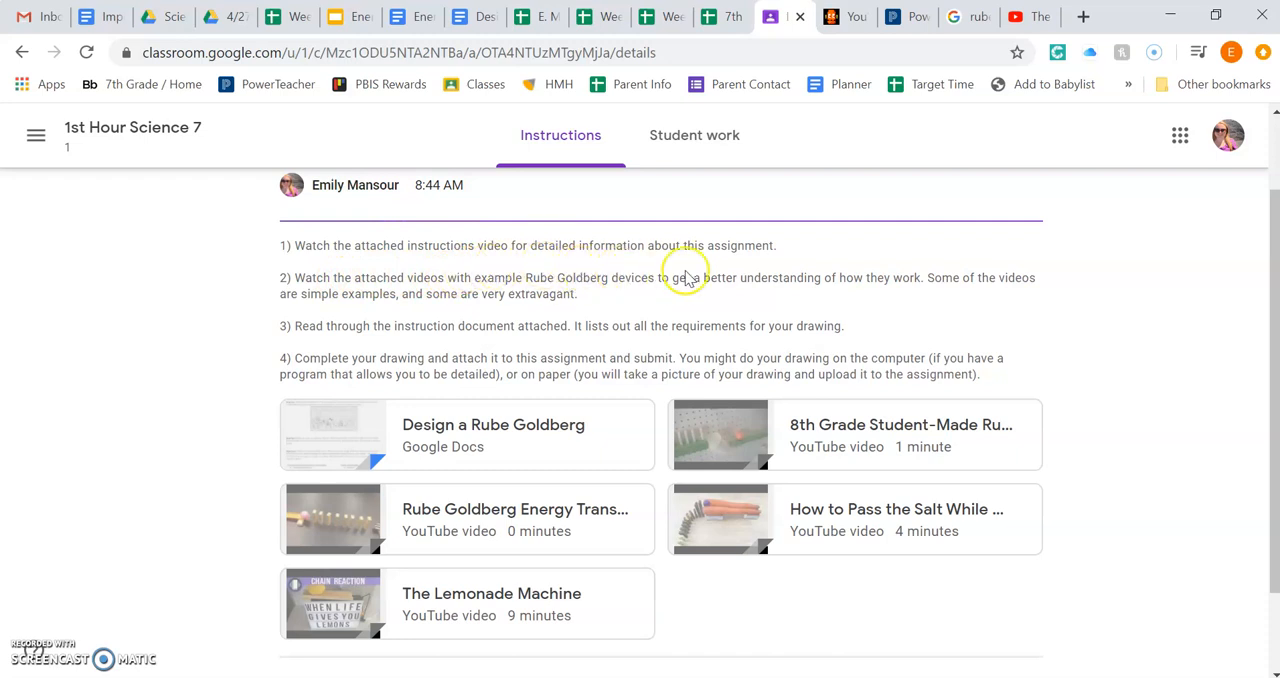
pyautogui.moveTo(940, 284)
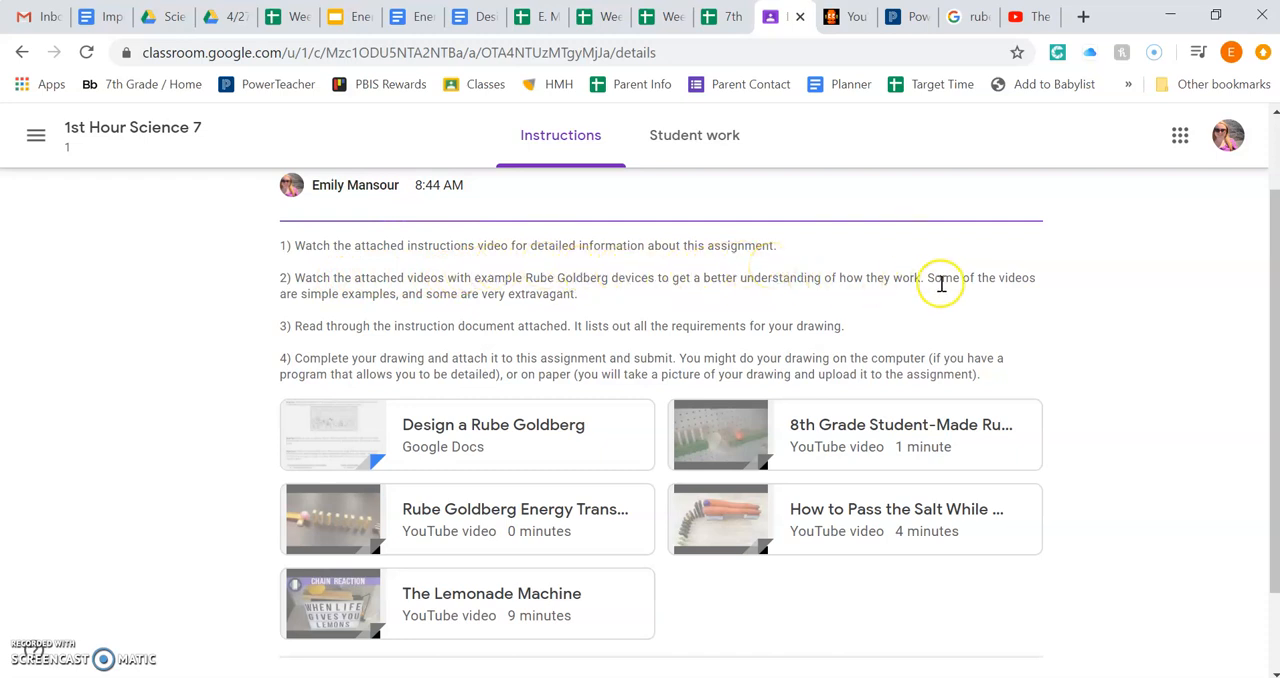
pyautogui.moveTo(768, 520)
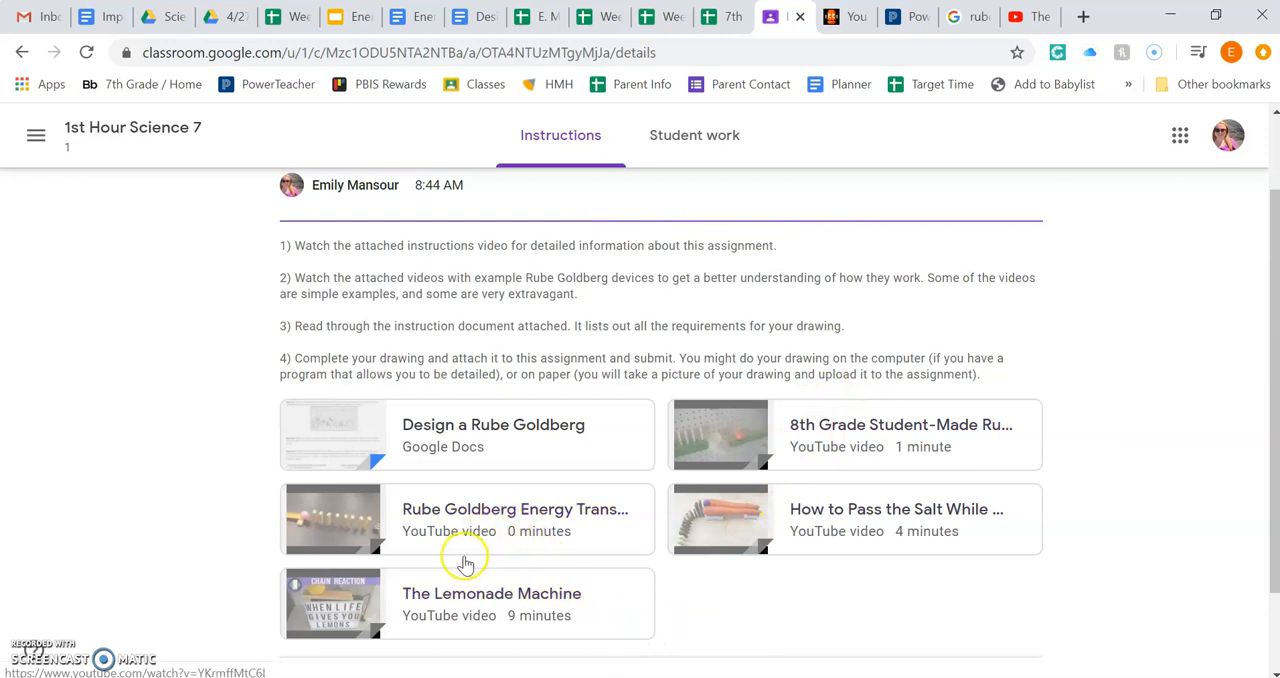
pyautogui.moveTo(872, 448)
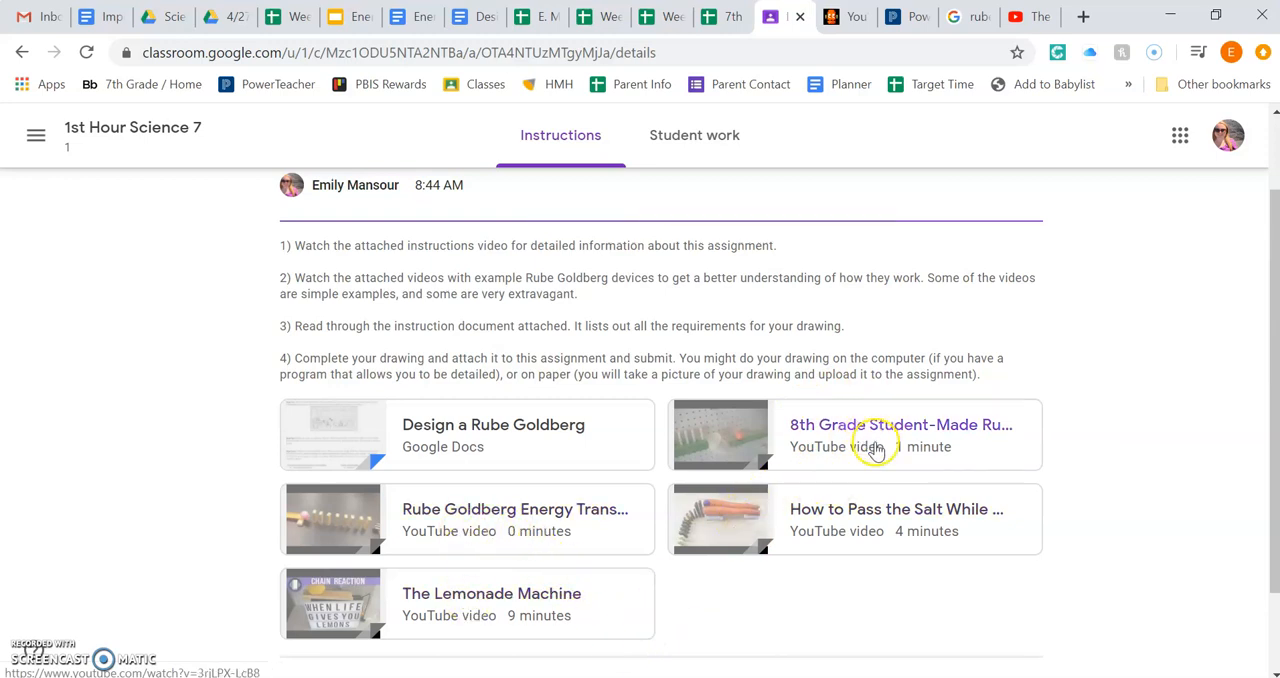
pyautogui.moveTo(580, 550)
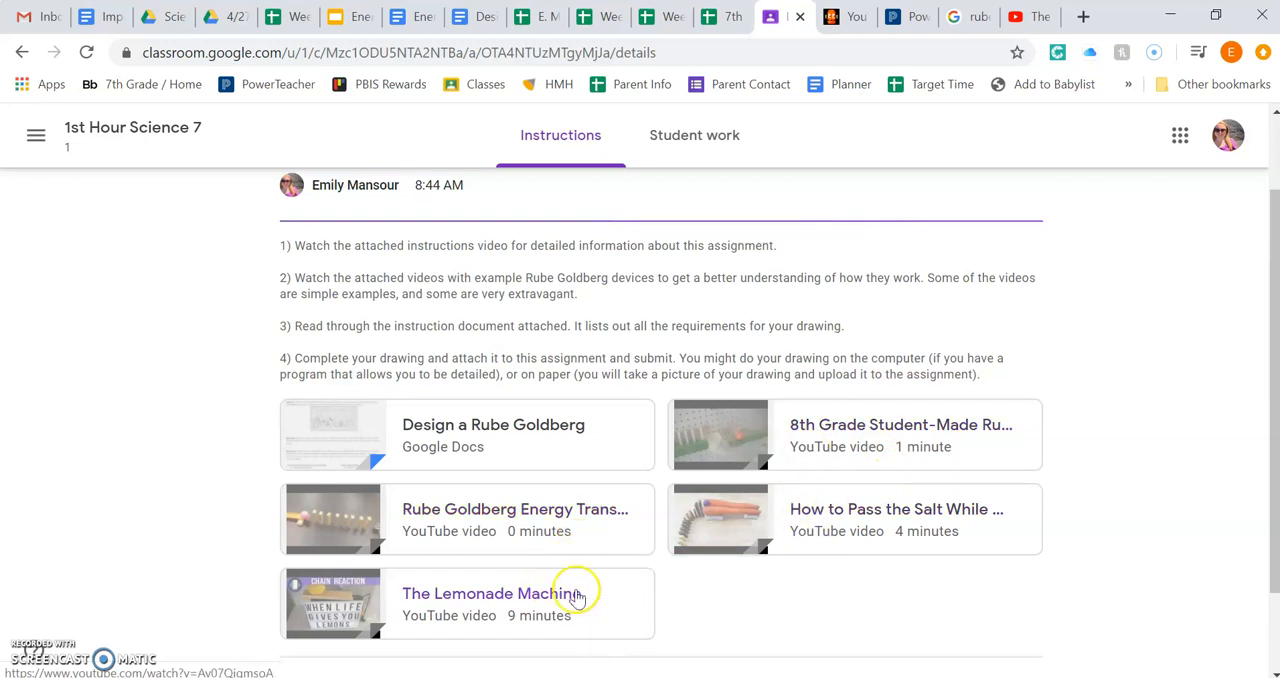
pyautogui.moveTo(512, 584)
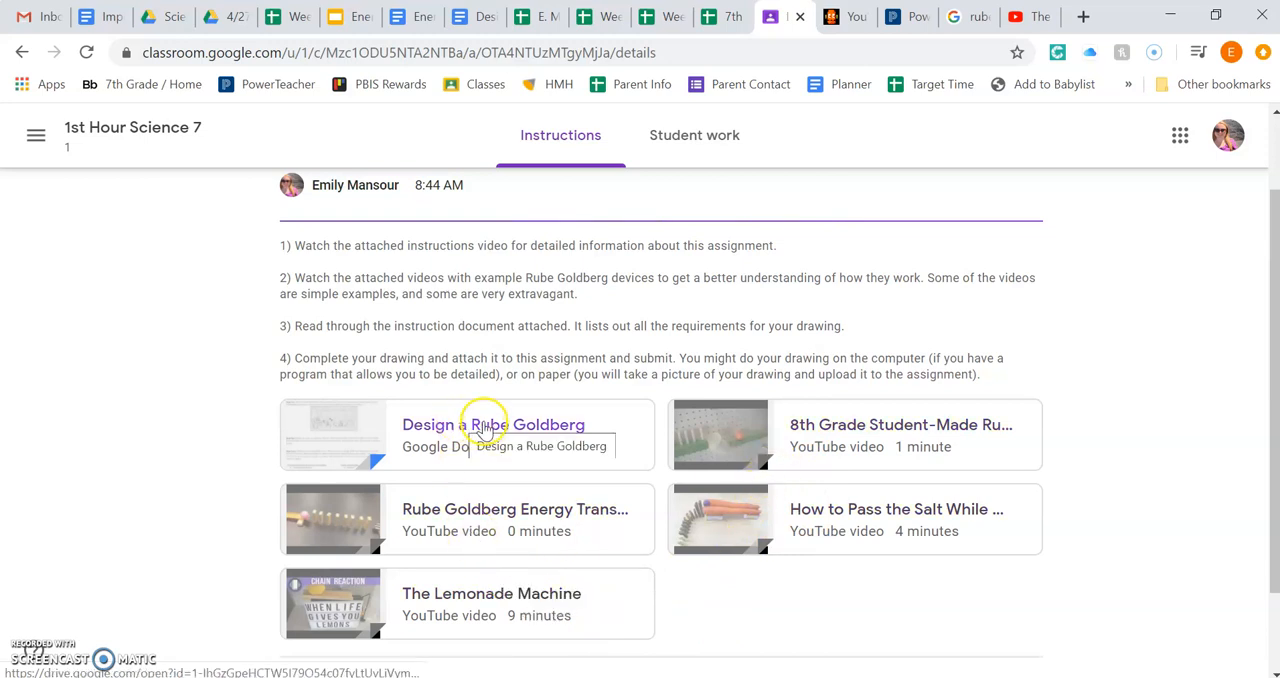
pyautogui.click(492, 424)
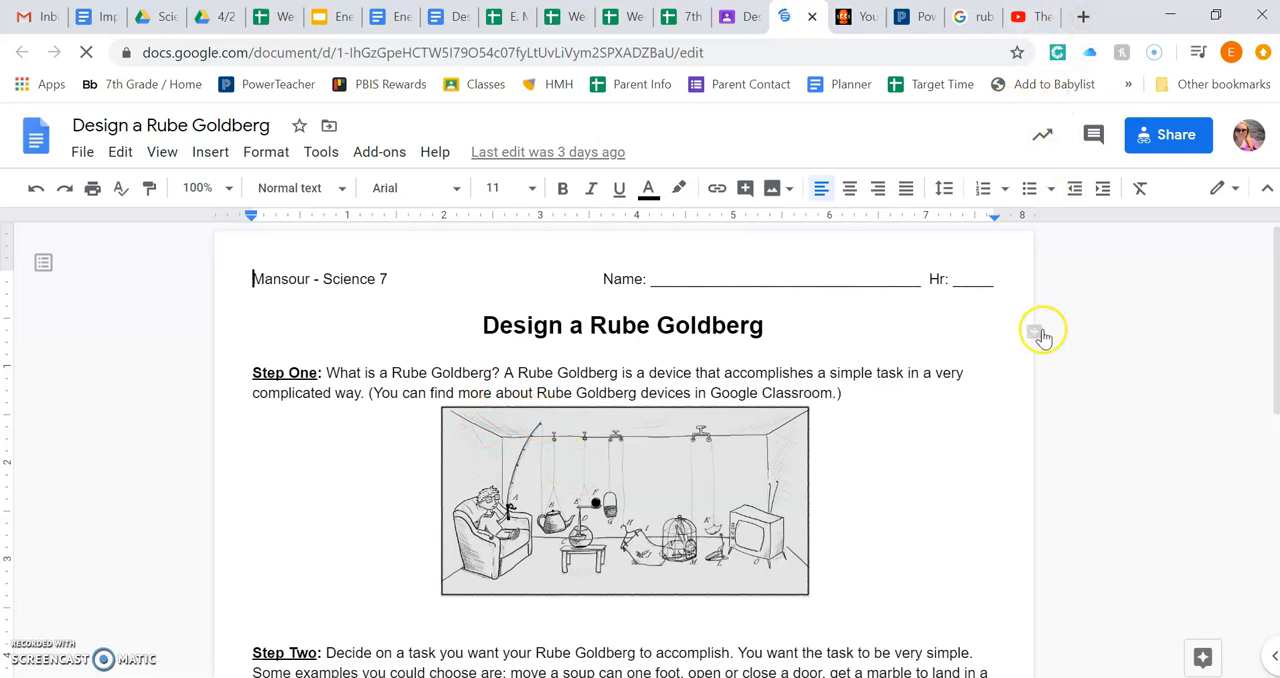
pyautogui.moveTo(770, 580)
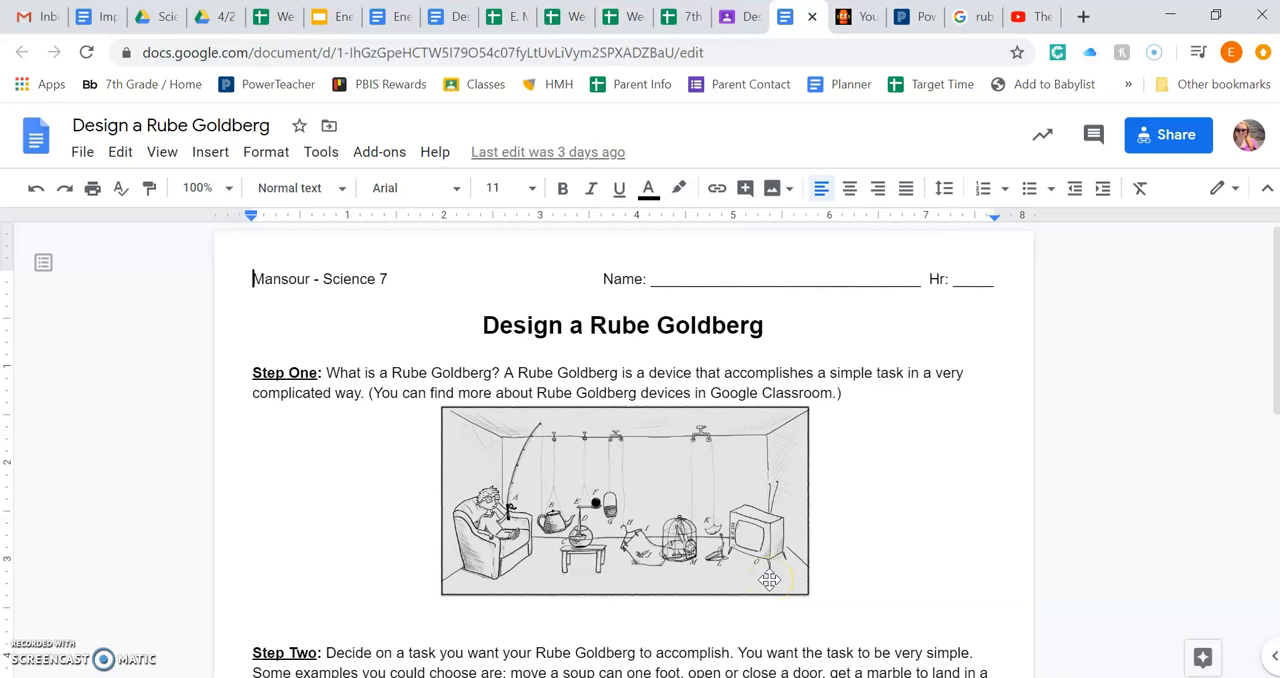
pyautogui.moveTo(804, 516)
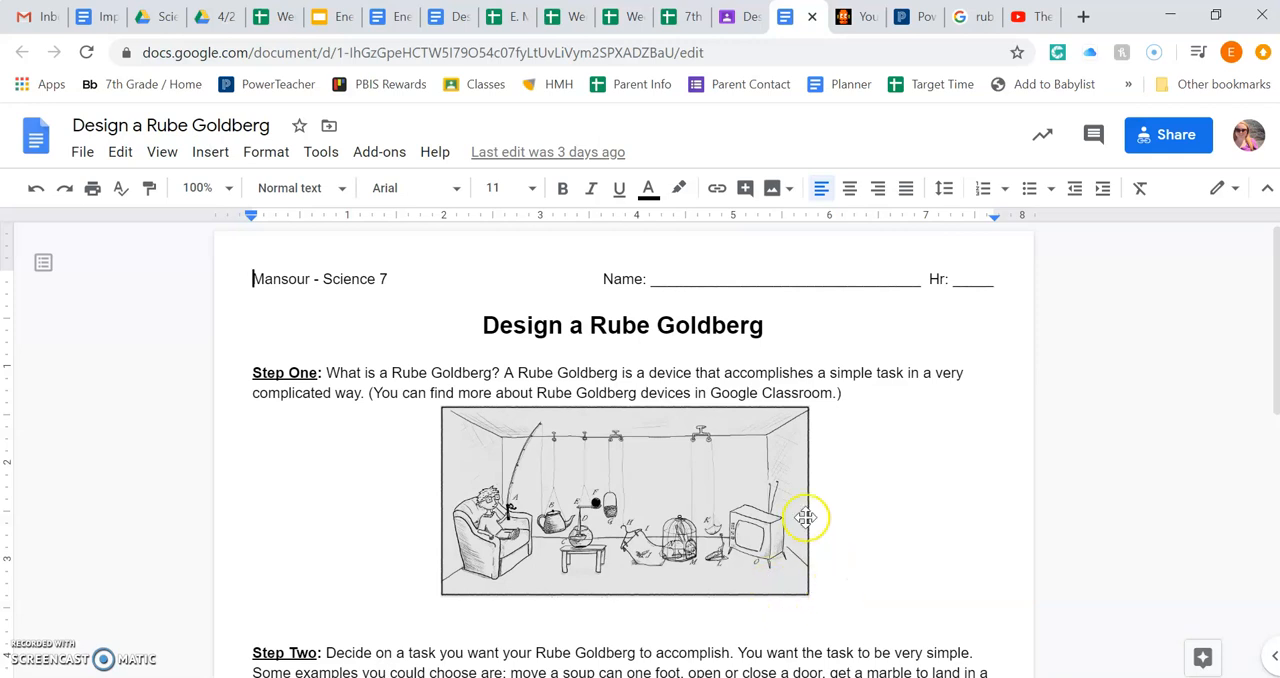
pyautogui.moveTo(484, 560)
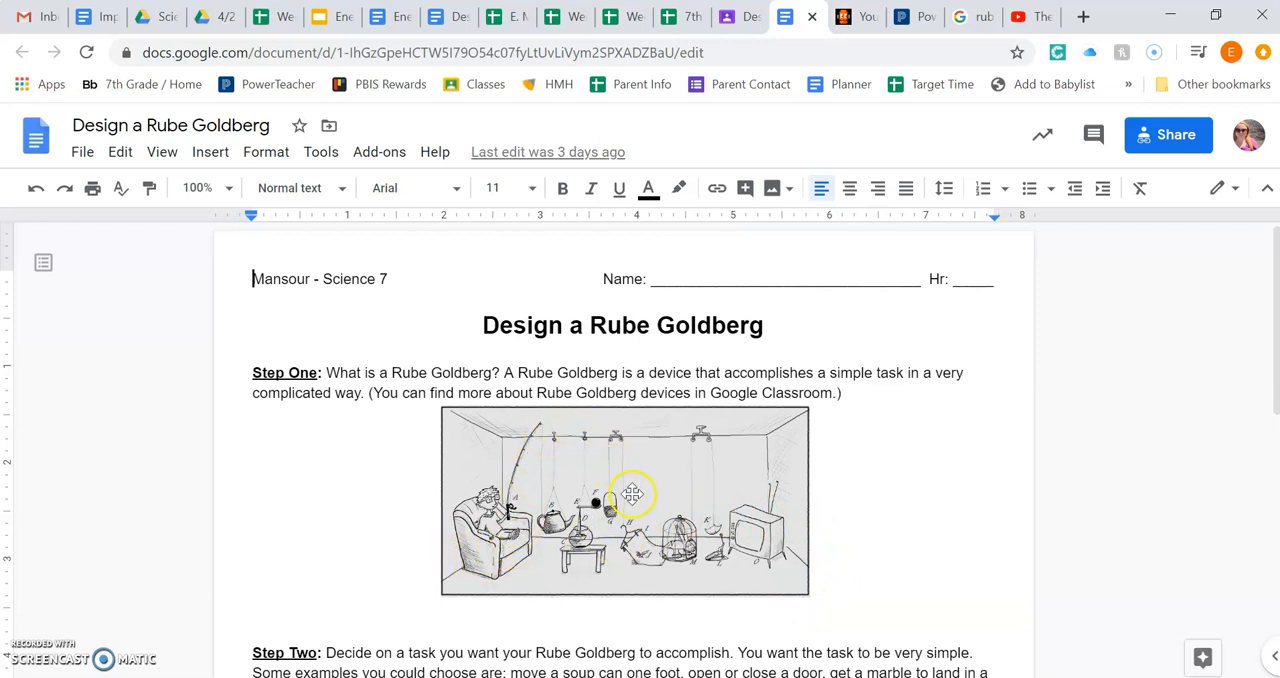
pyautogui.moveTo(702, 528)
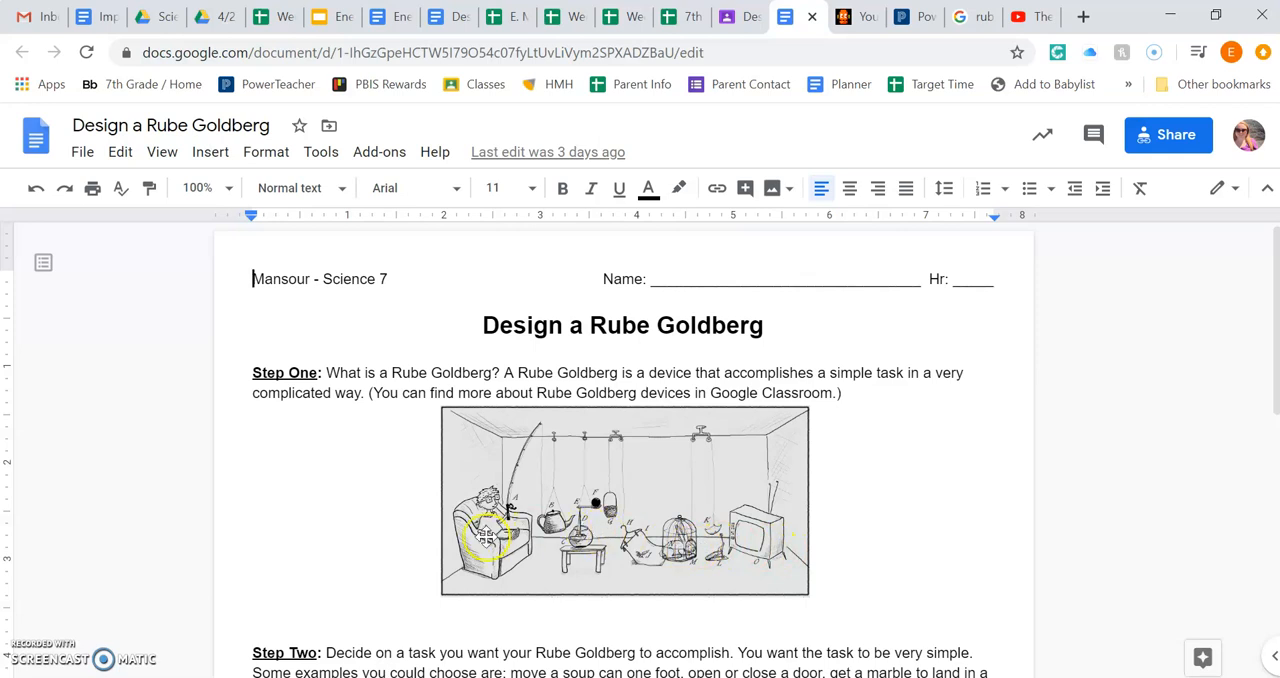
pyautogui.moveTo(536, 512)
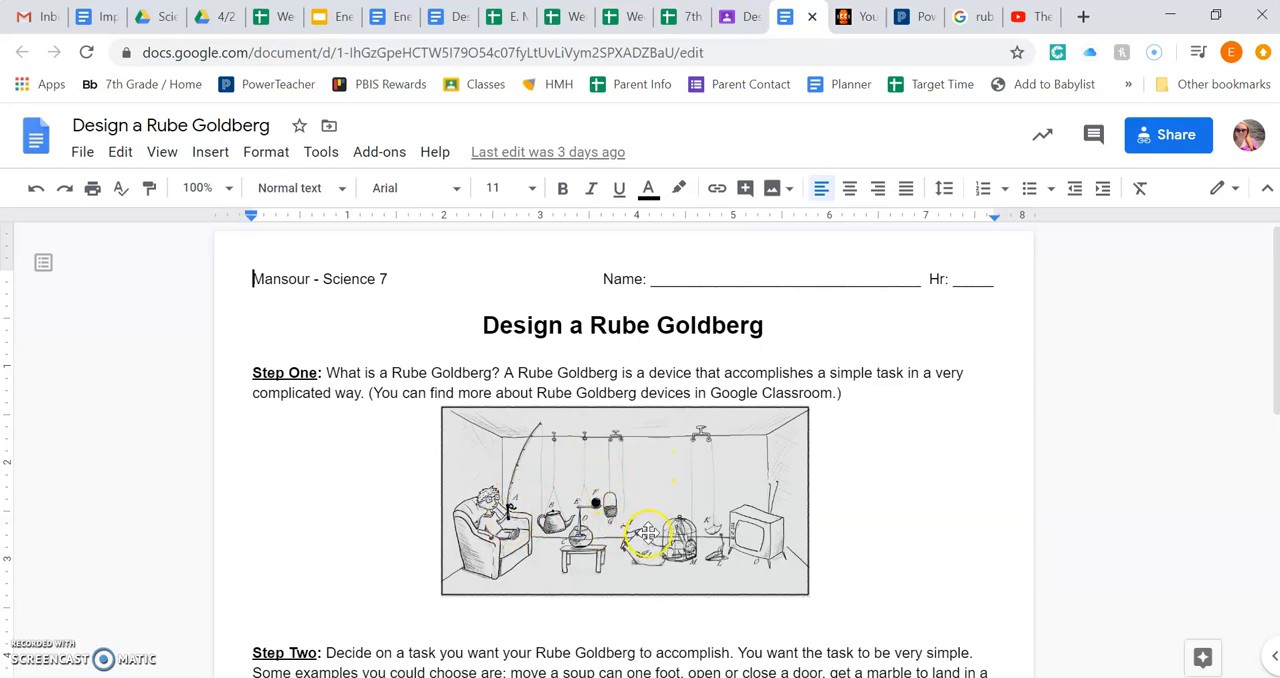
pyautogui.moveTo(696, 540)
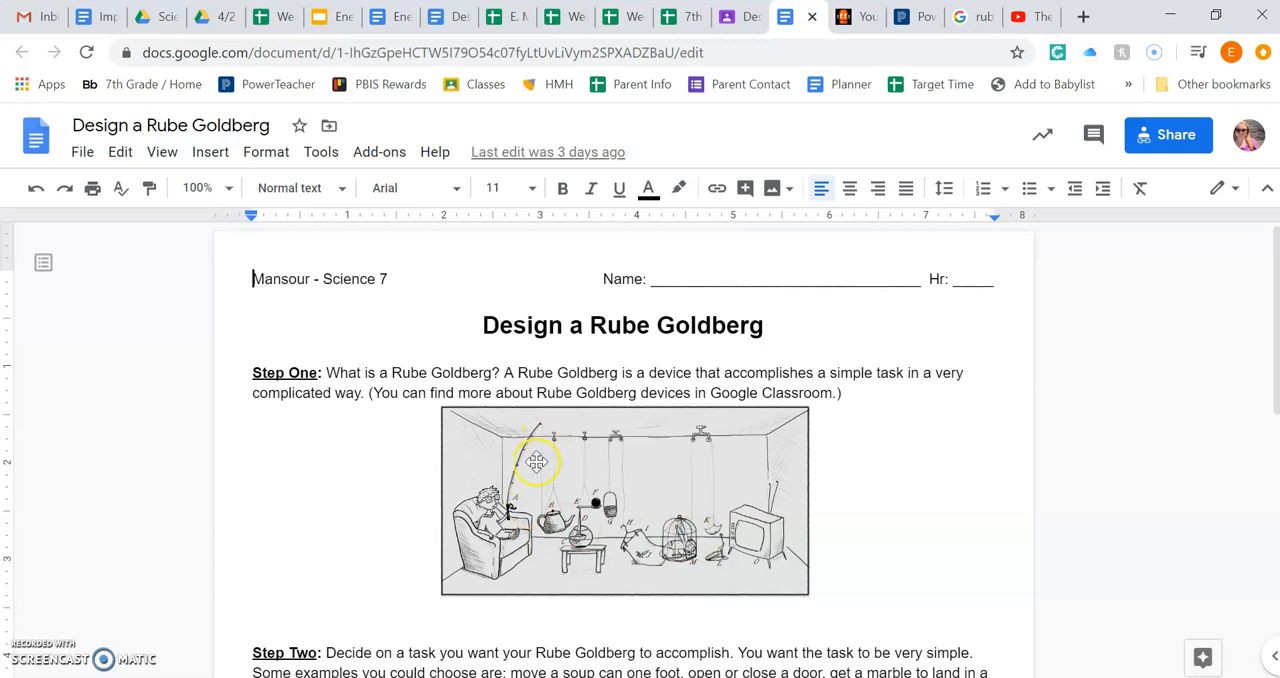
pyautogui.moveTo(576, 548)
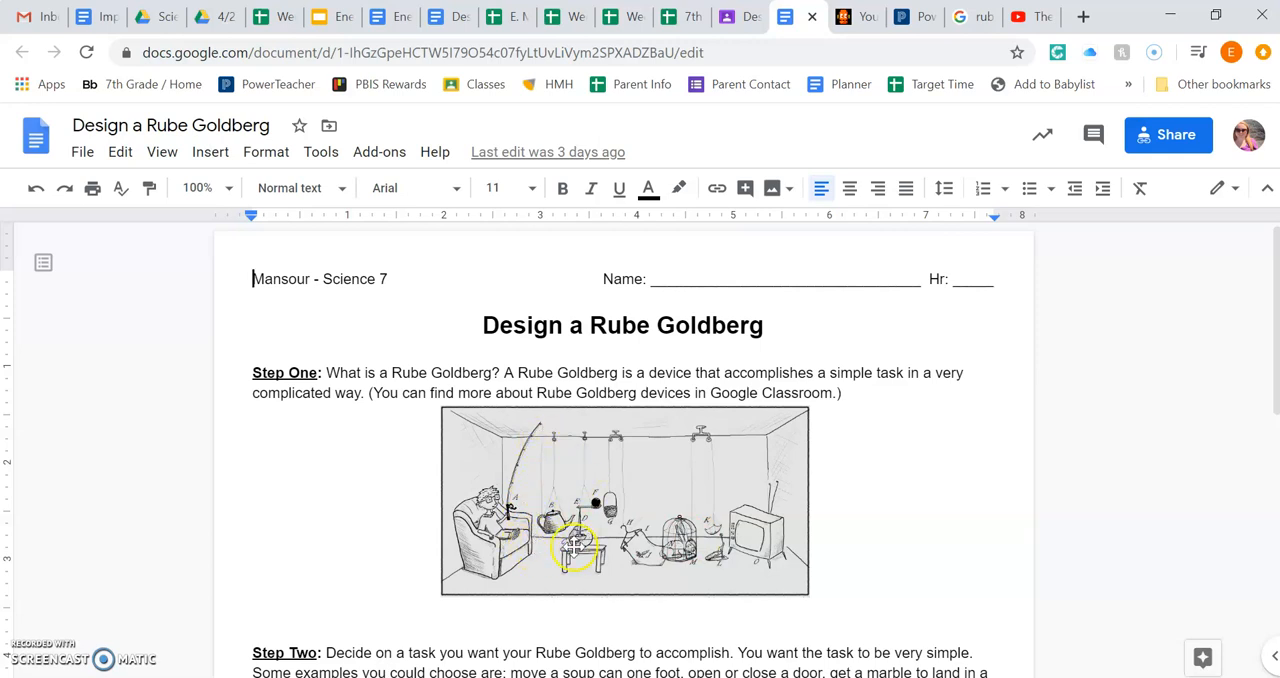
# - Browse the rube goldberg image results and enlarge the Self-Operating Napkin drawing
pyautogui.click(972, 16)
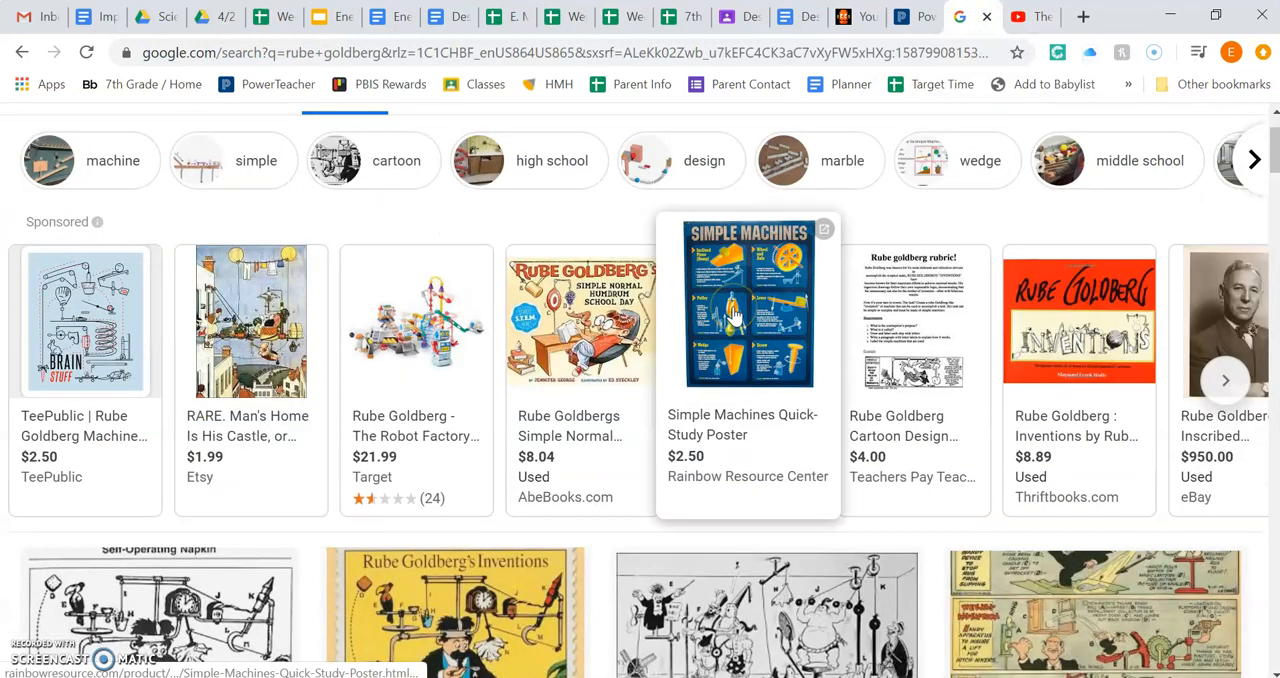
pyautogui.scroll(-3)
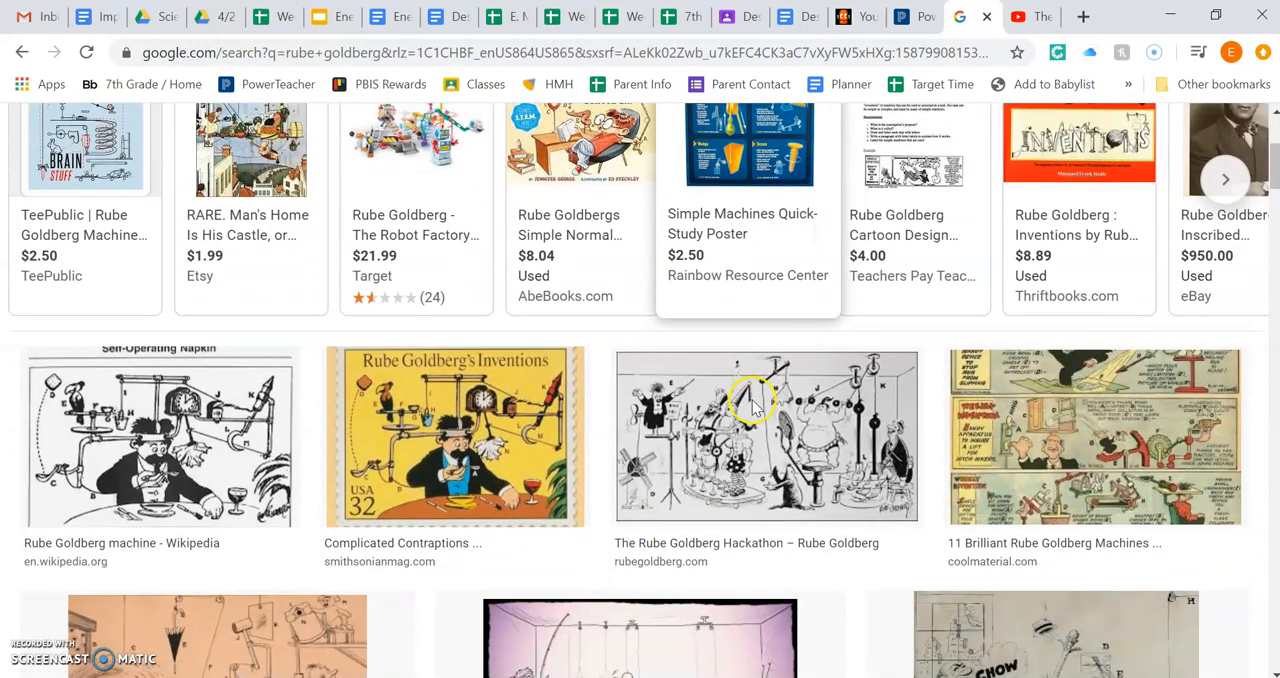
pyautogui.scroll(-3)
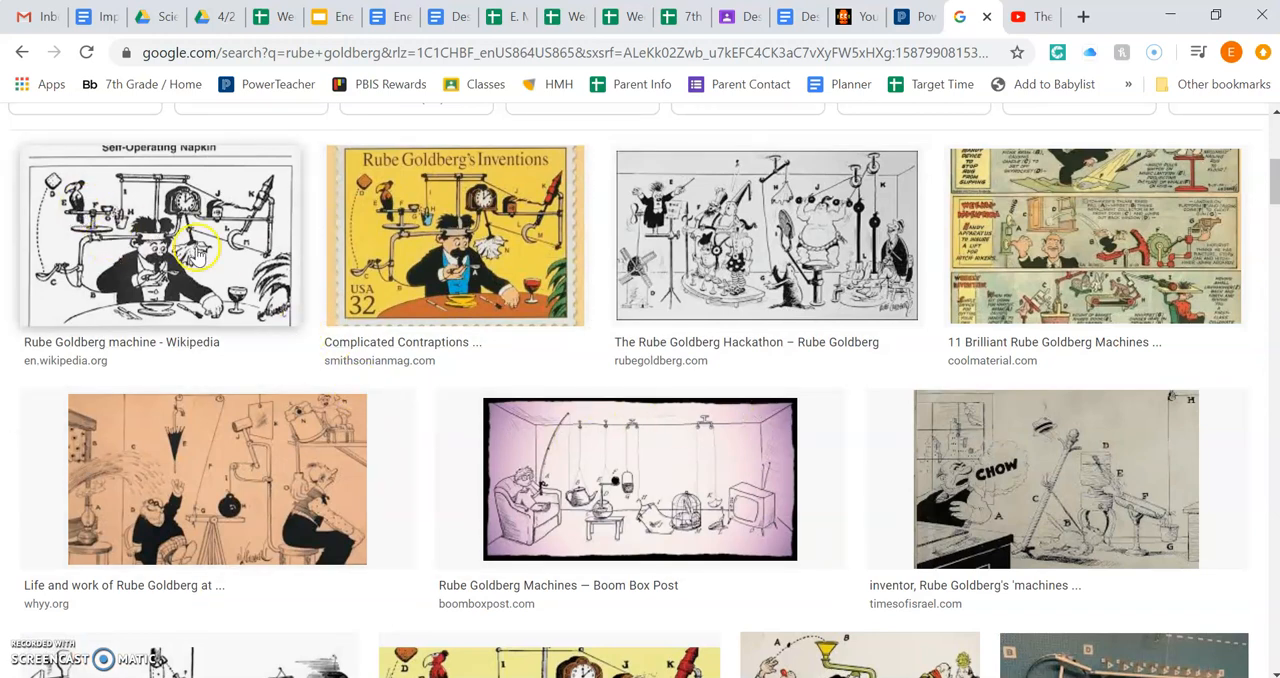
pyautogui.click(158, 236)
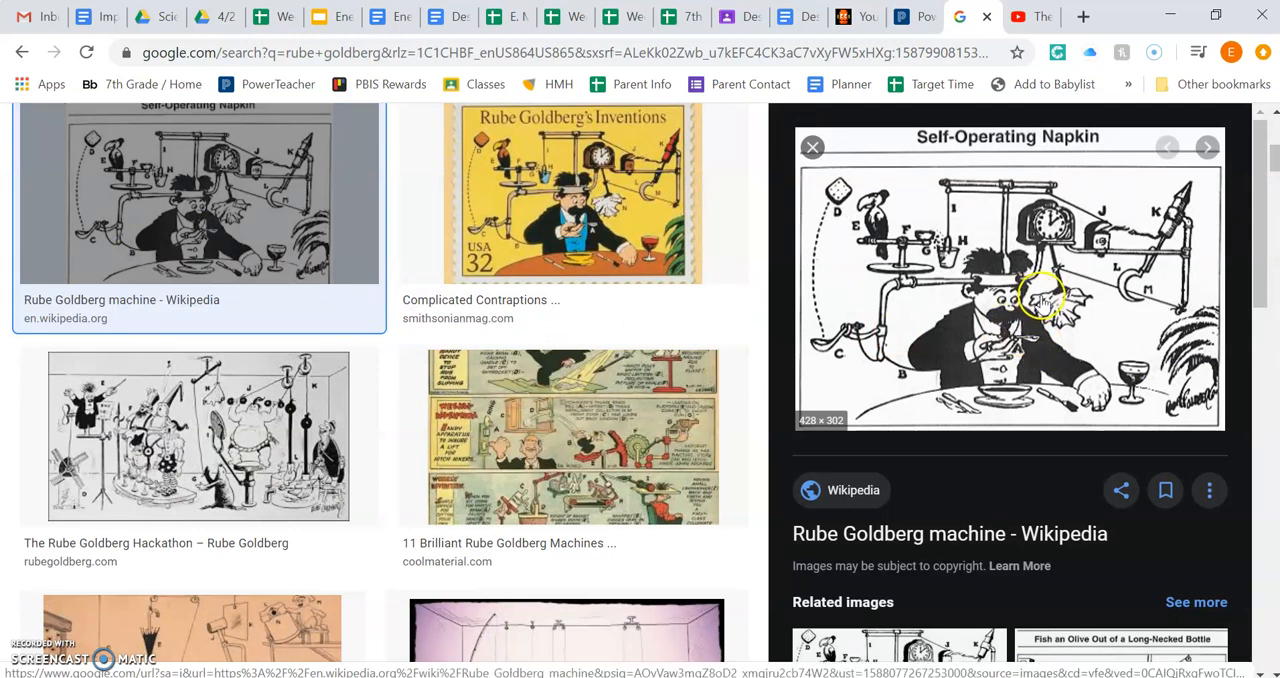
pyautogui.moveTo(1116, 356)
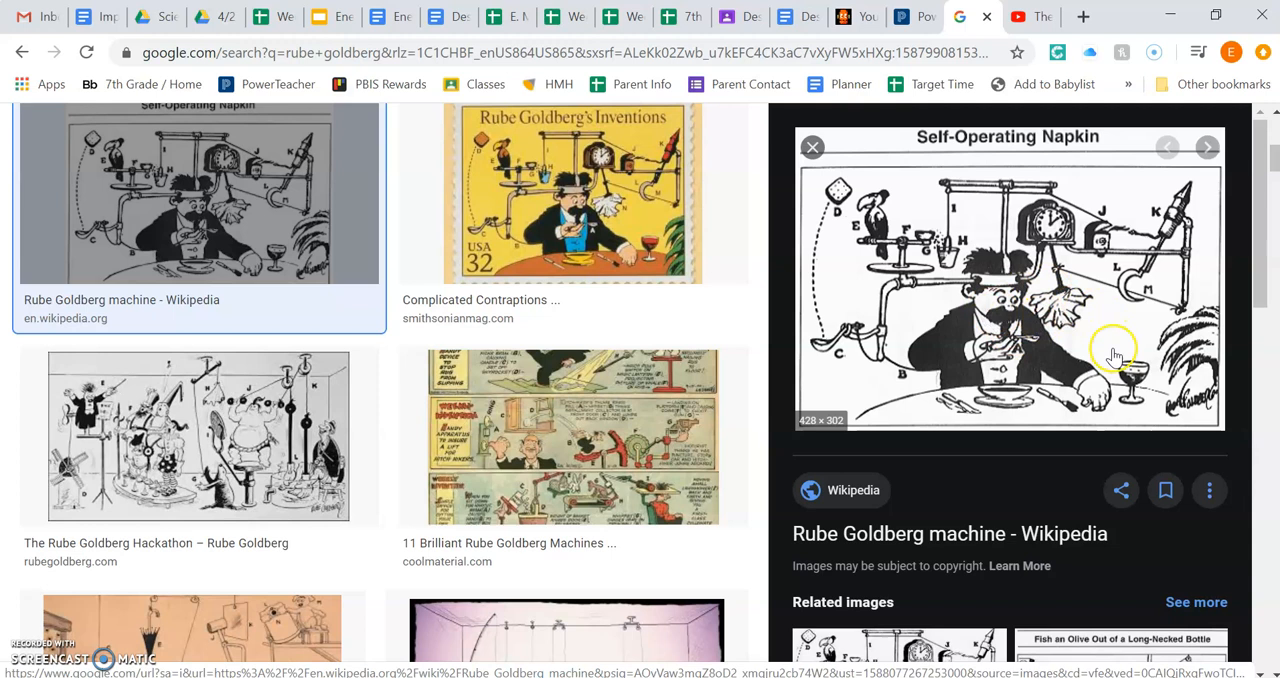
pyautogui.moveTo(1036, 228)
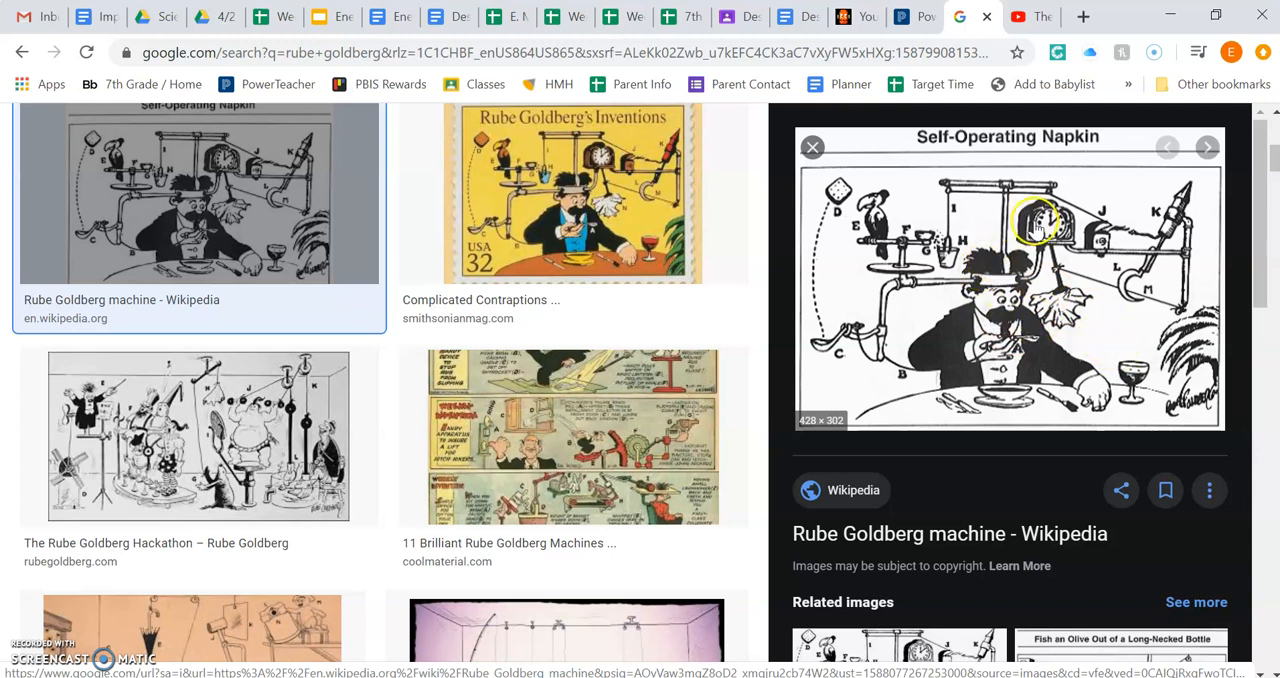
pyautogui.moveTo(892, 186)
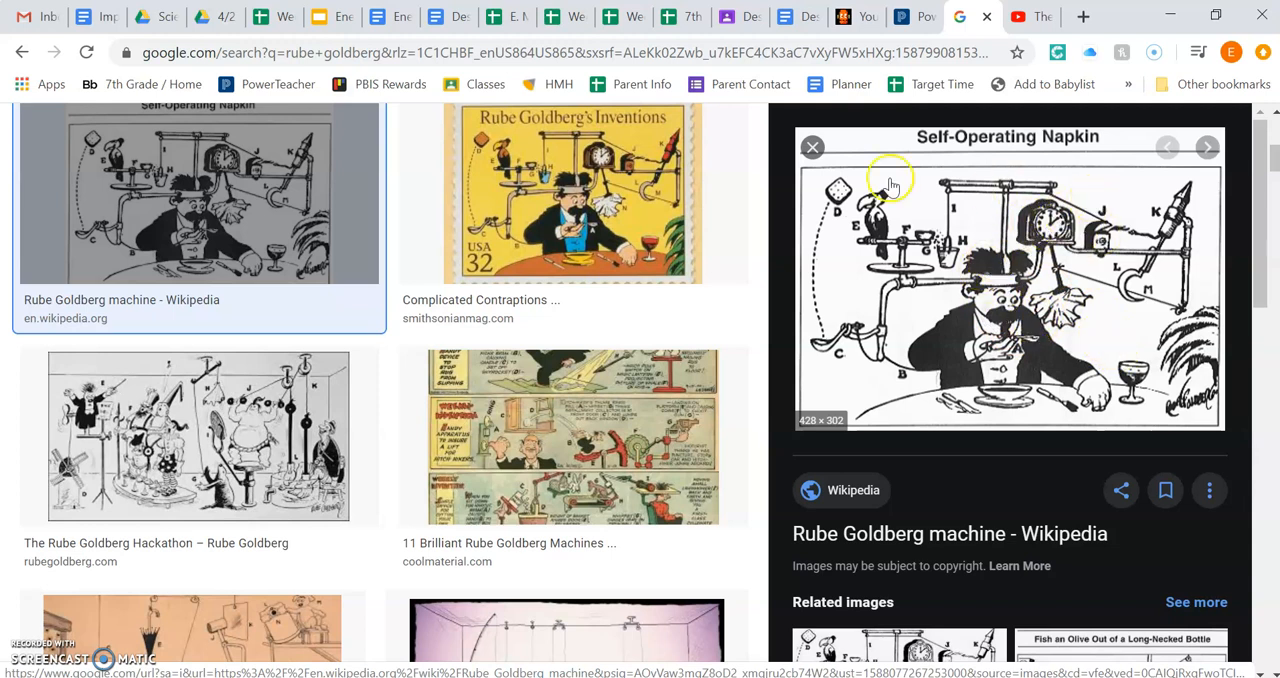
pyautogui.scroll(-3)
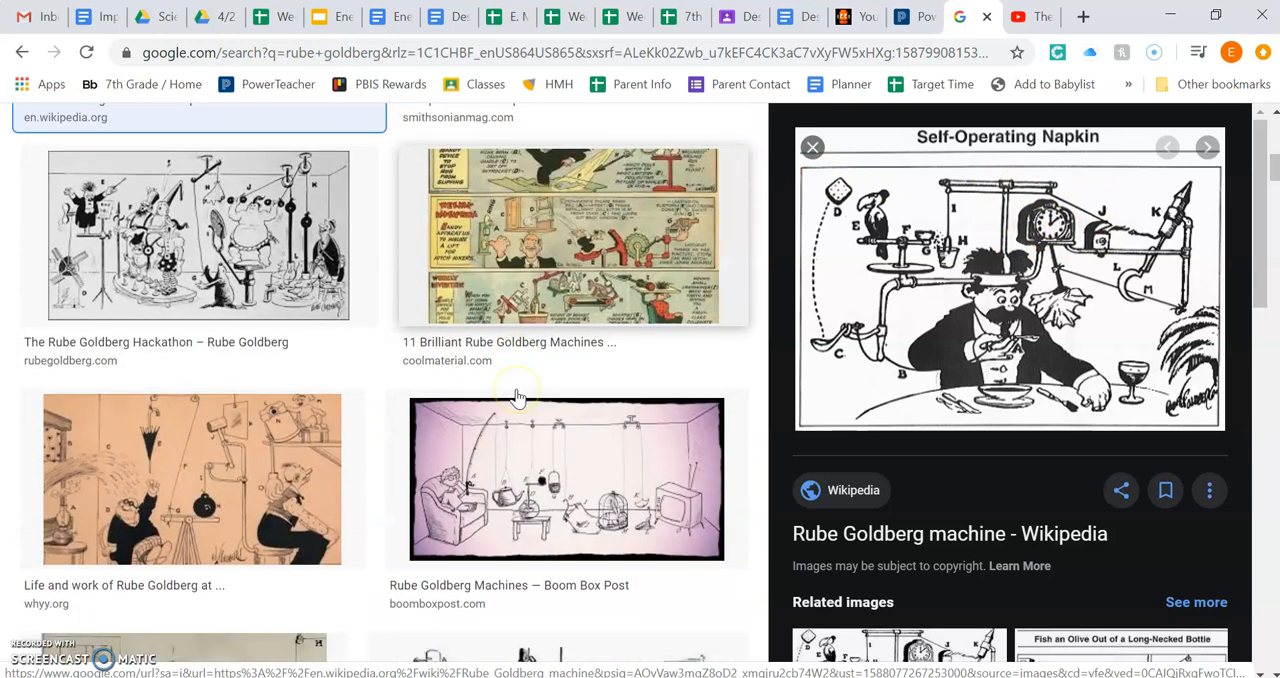
pyautogui.moveTo(518, 396)
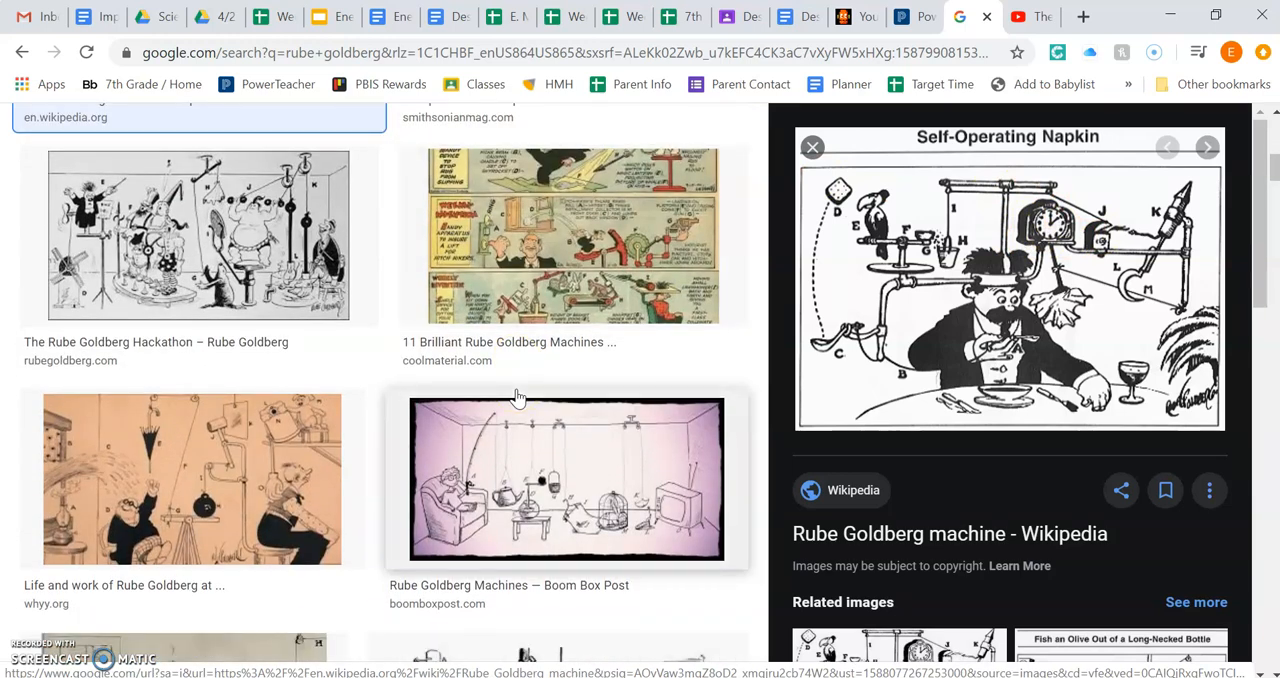
pyautogui.scroll(-3)
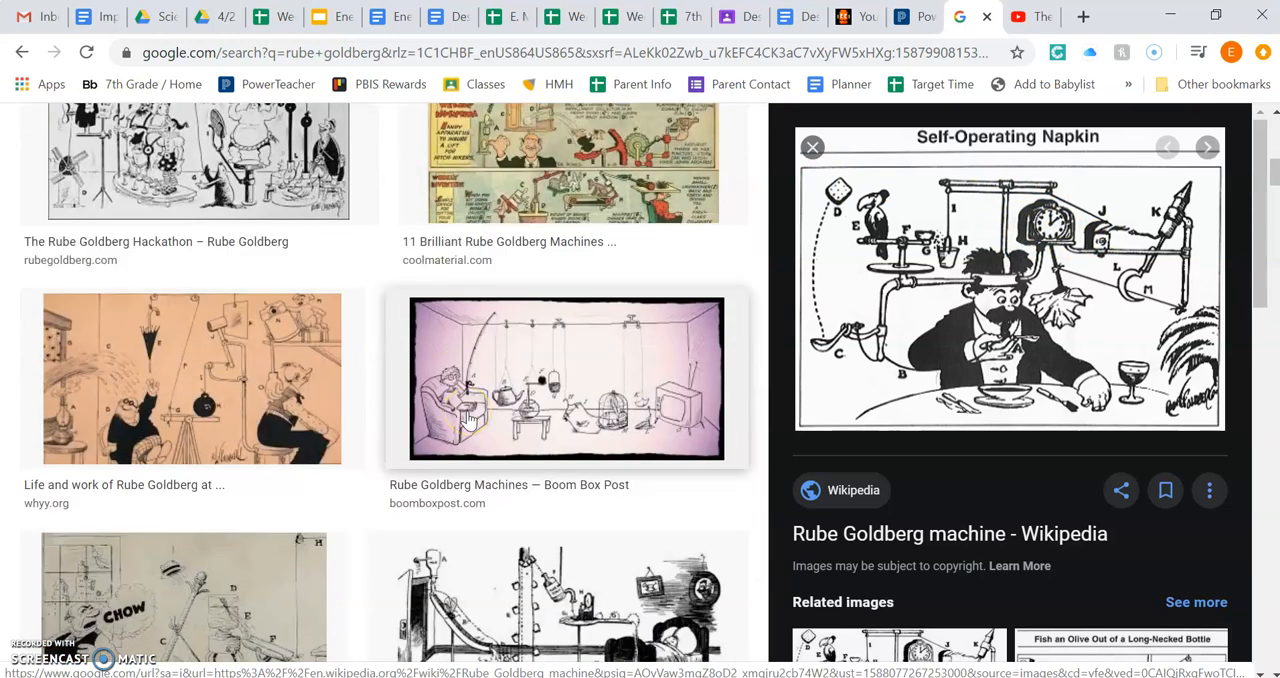
pyautogui.scroll(-3)
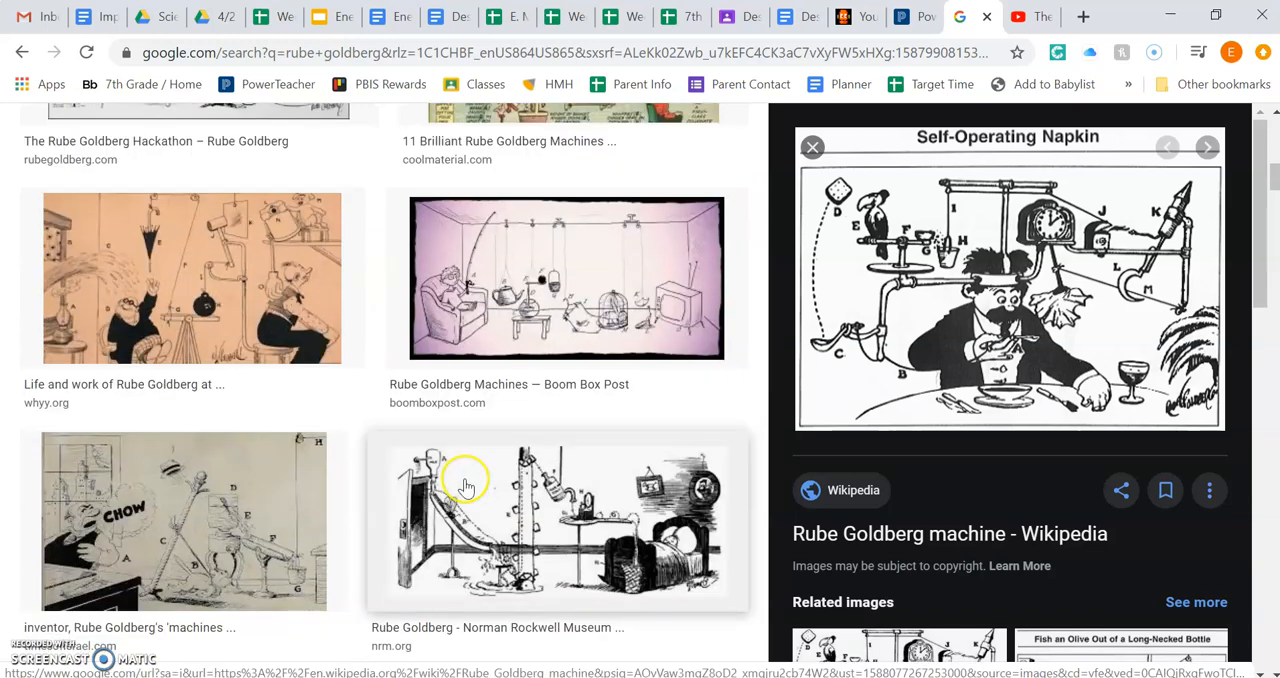
# - Enlarge the CHOW machine drawing and continue scrolling through the image results
pyautogui.click(184, 520)
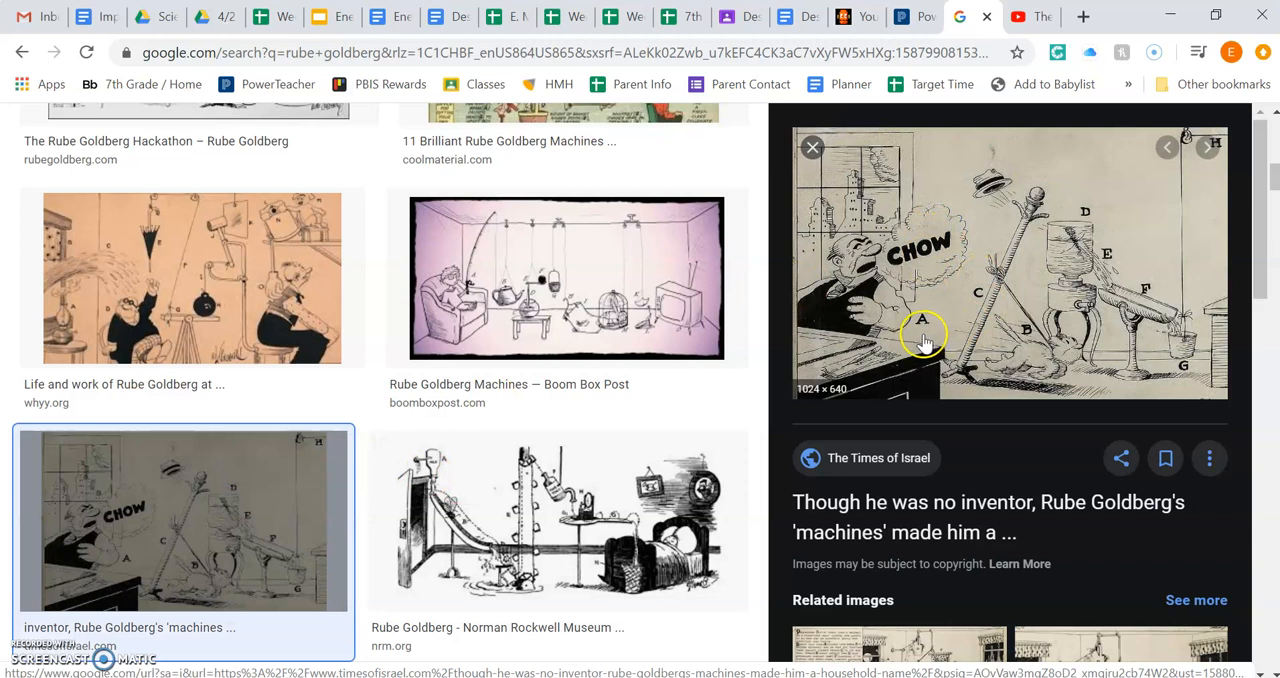
pyautogui.moveTo(924, 340)
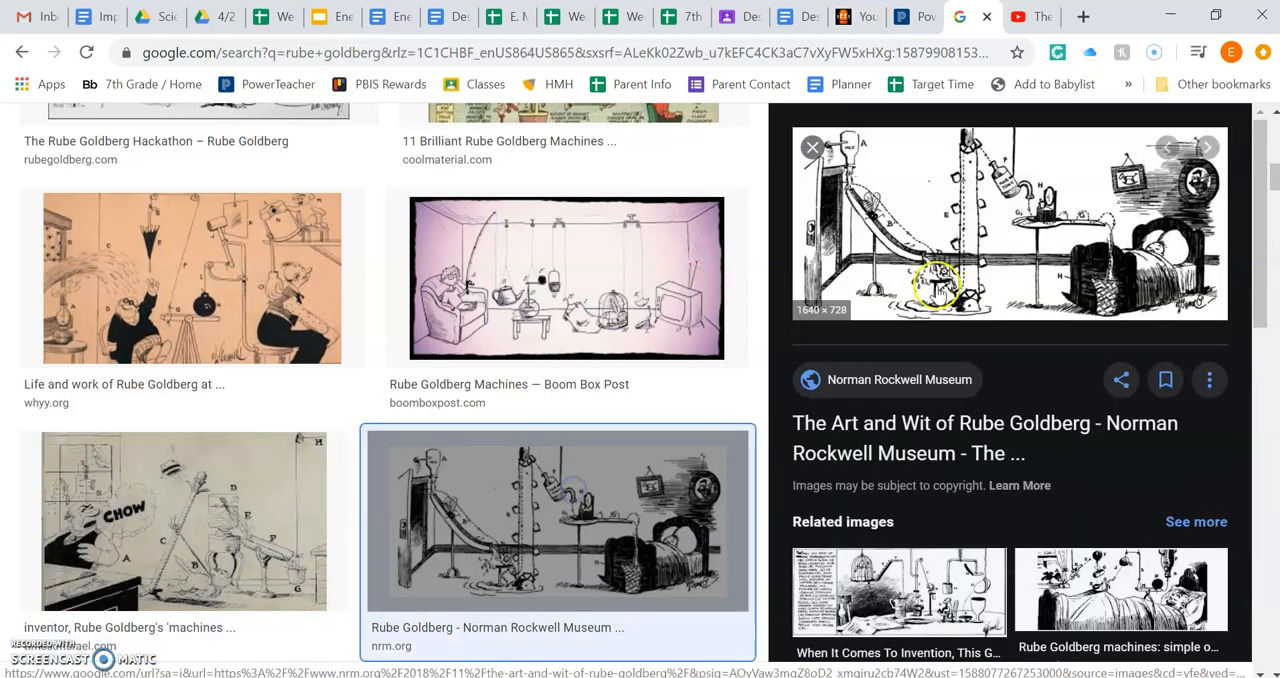
pyautogui.moveTo(916, 356)
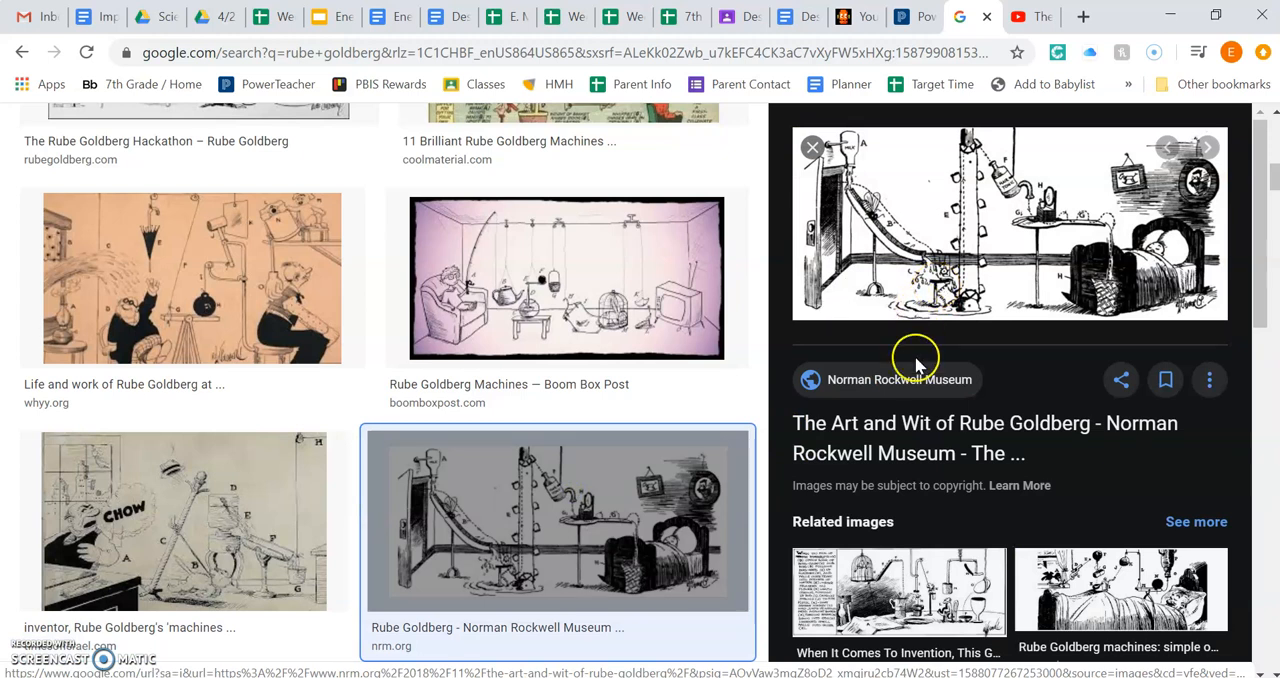
pyautogui.moveTo(836, 244)
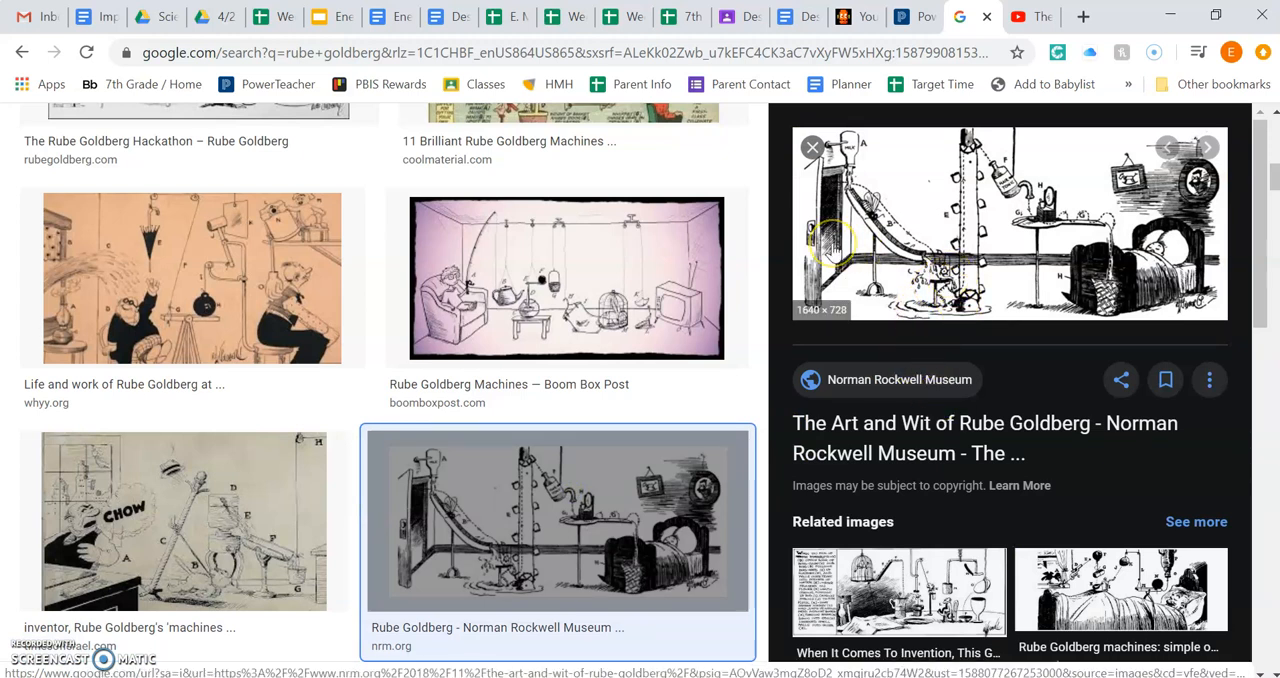
pyautogui.moveTo(648, 220)
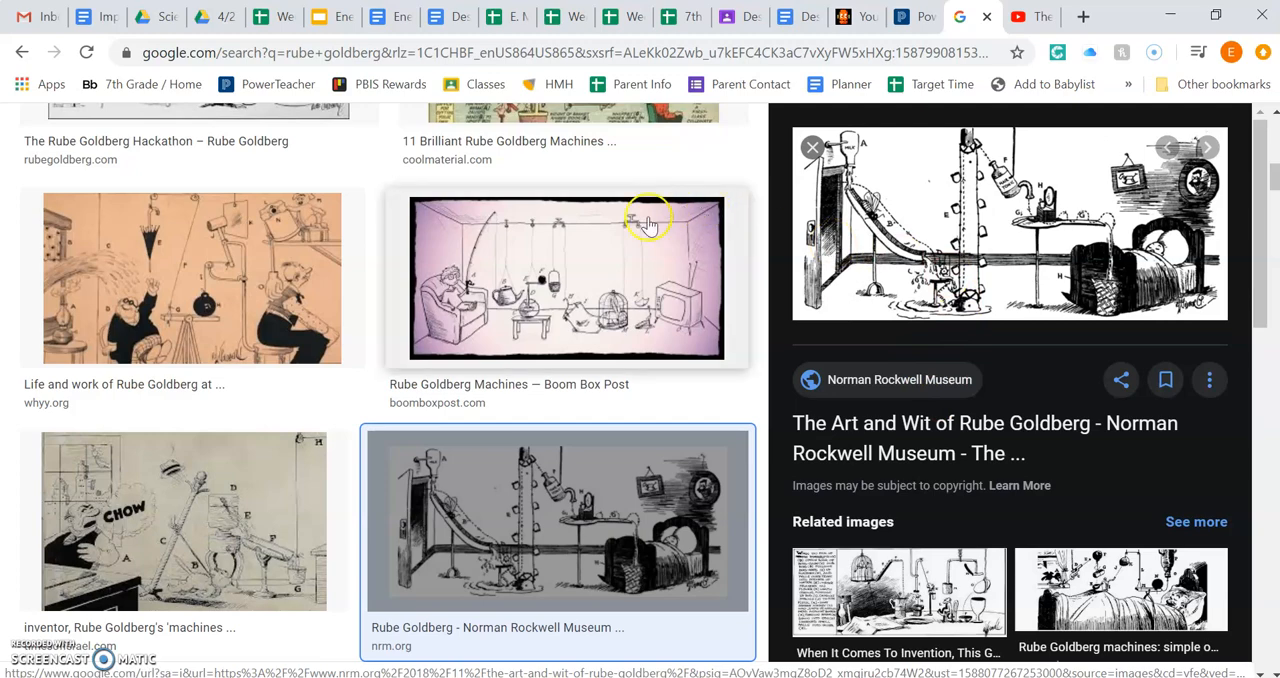
pyautogui.scroll(-3)
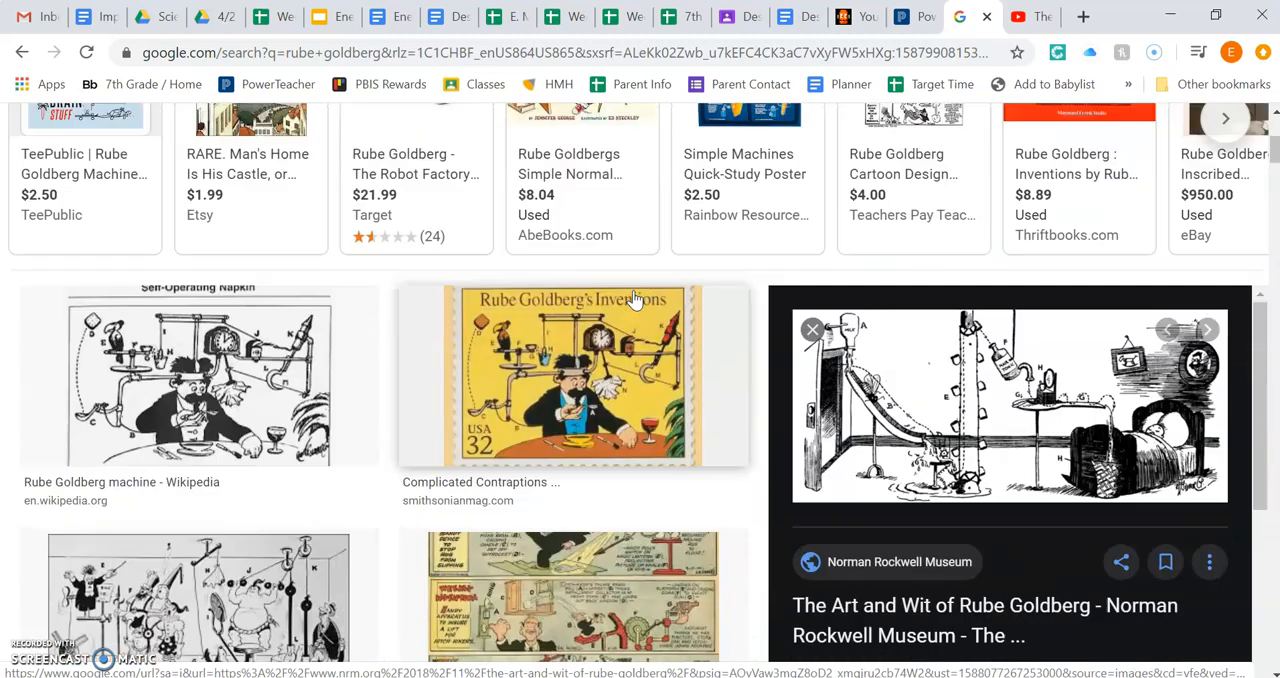
pyautogui.scroll(-3)
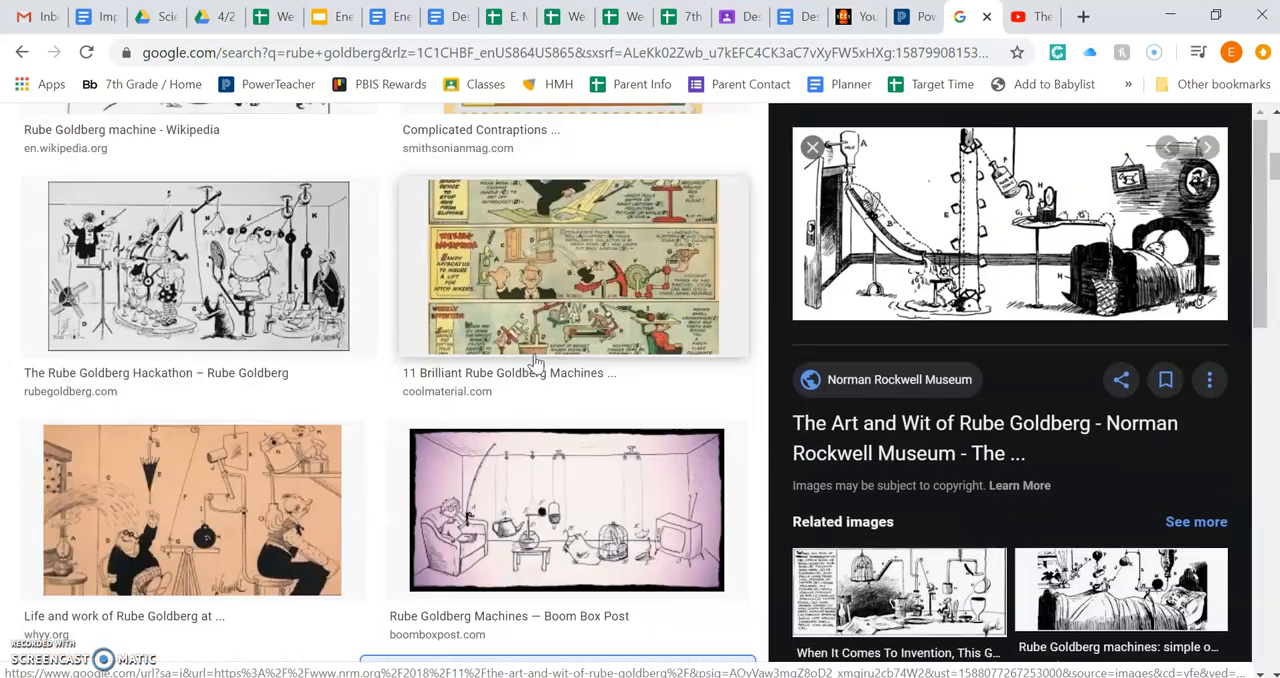
pyautogui.scroll(-3)
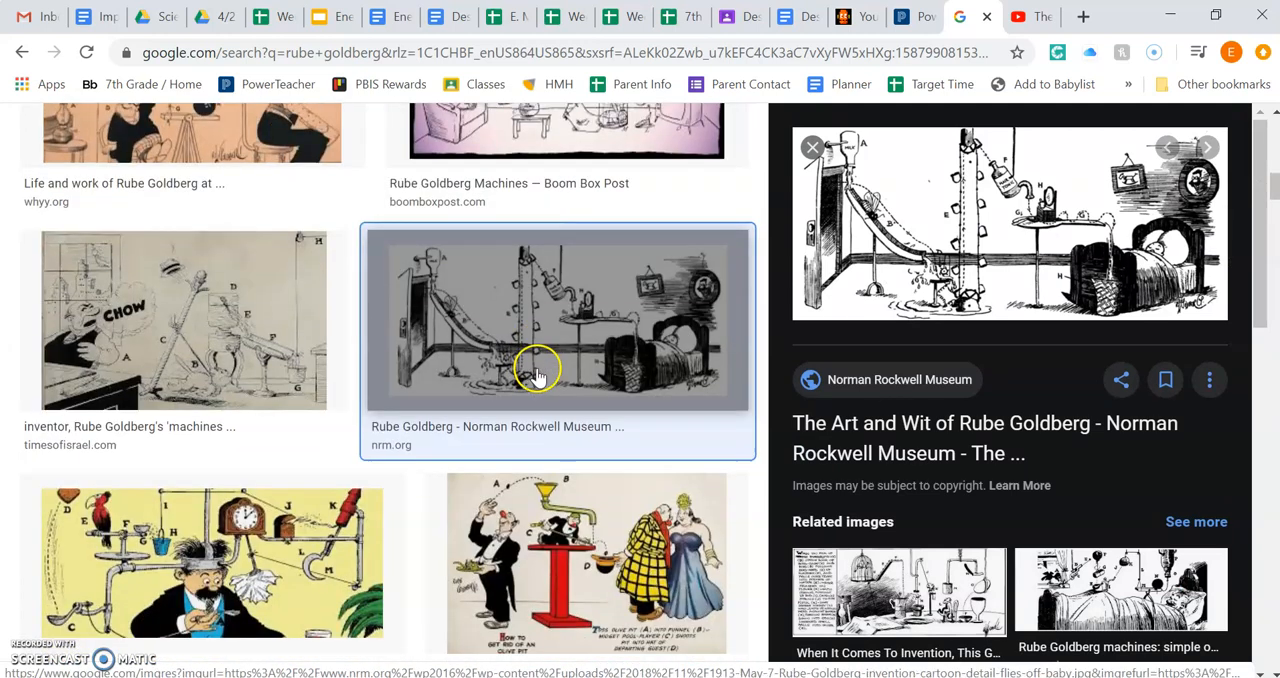
pyautogui.scroll(-3)
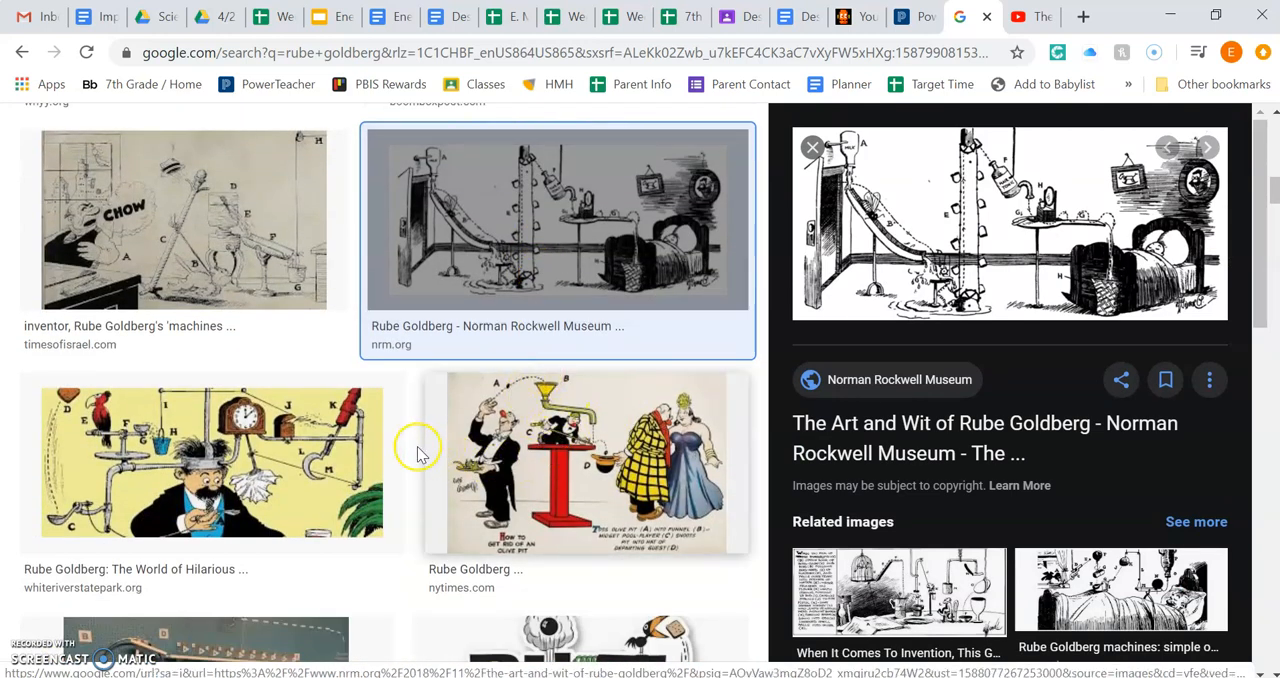
pyautogui.moveTo(304, 504)
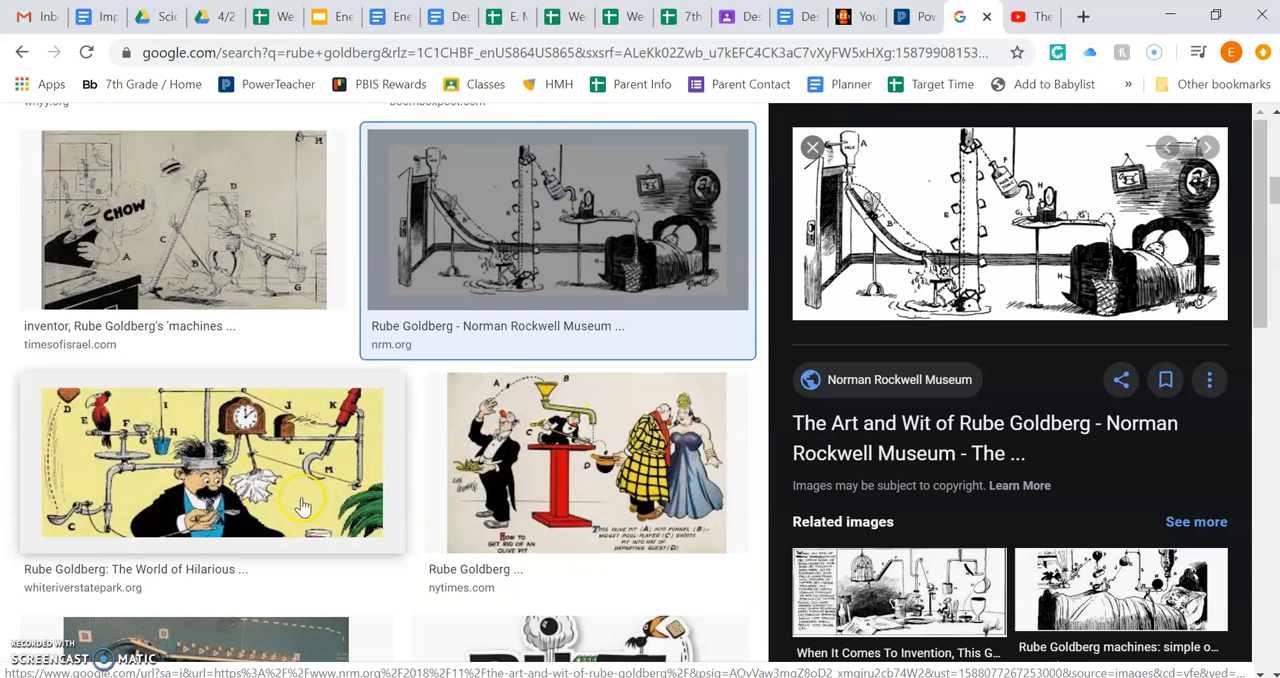
pyautogui.scroll(-3)
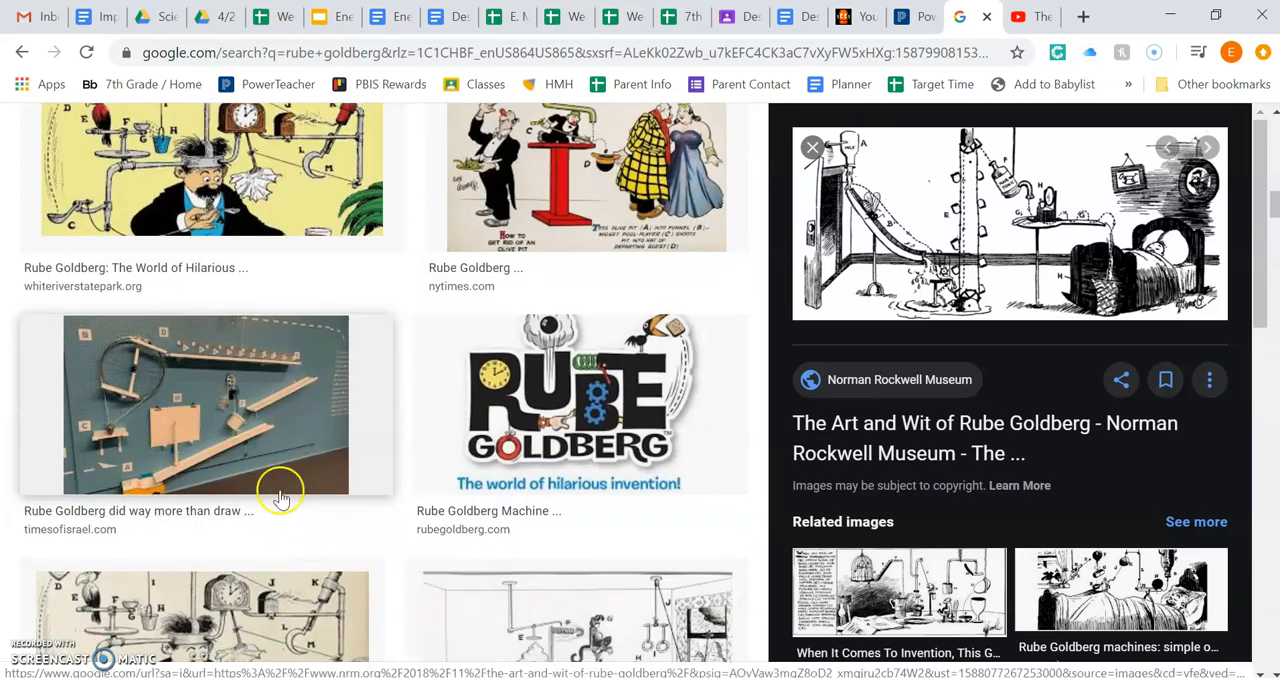
pyautogui.scroll(-3)
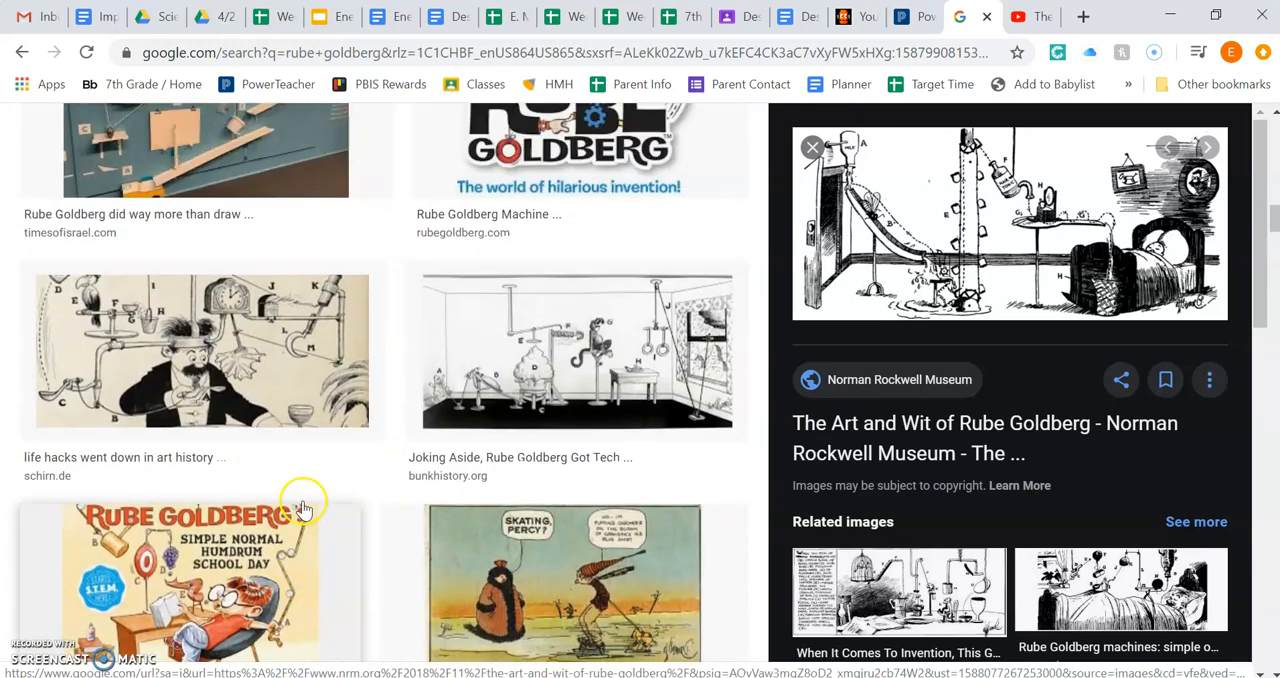
pyautogui.scroll(3)
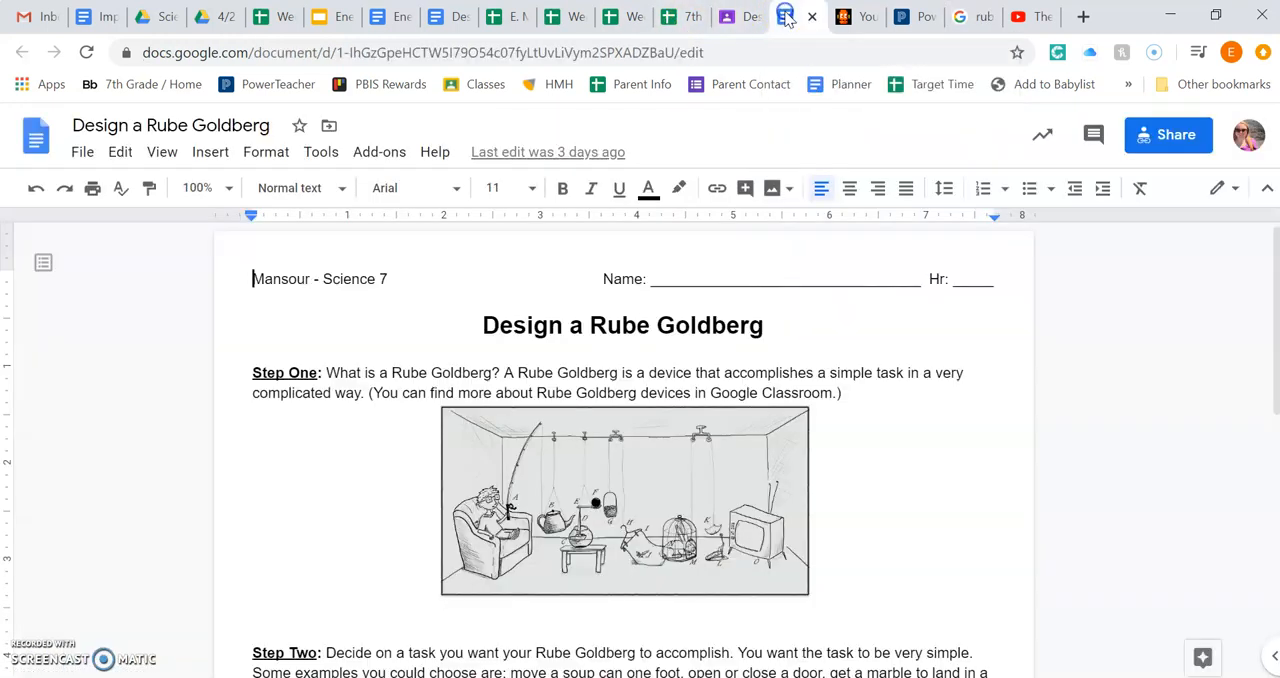
pyautogui.scroll(-3)
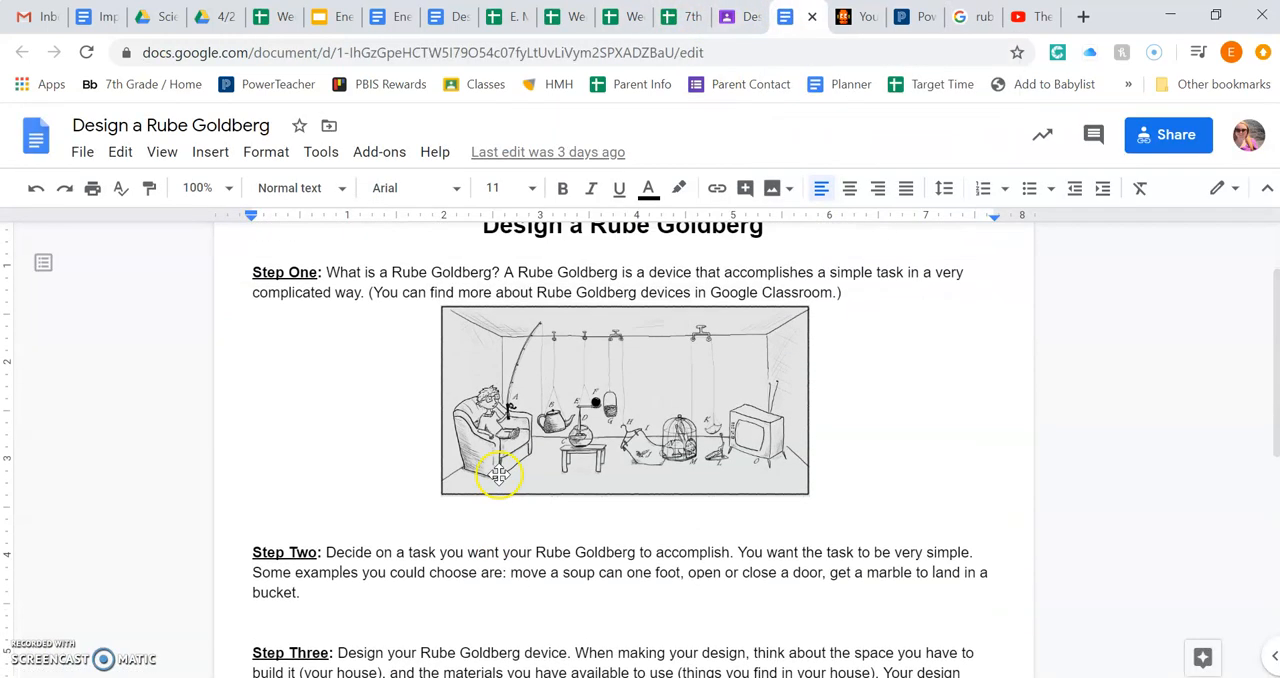
pyautogui.scroll(-3)
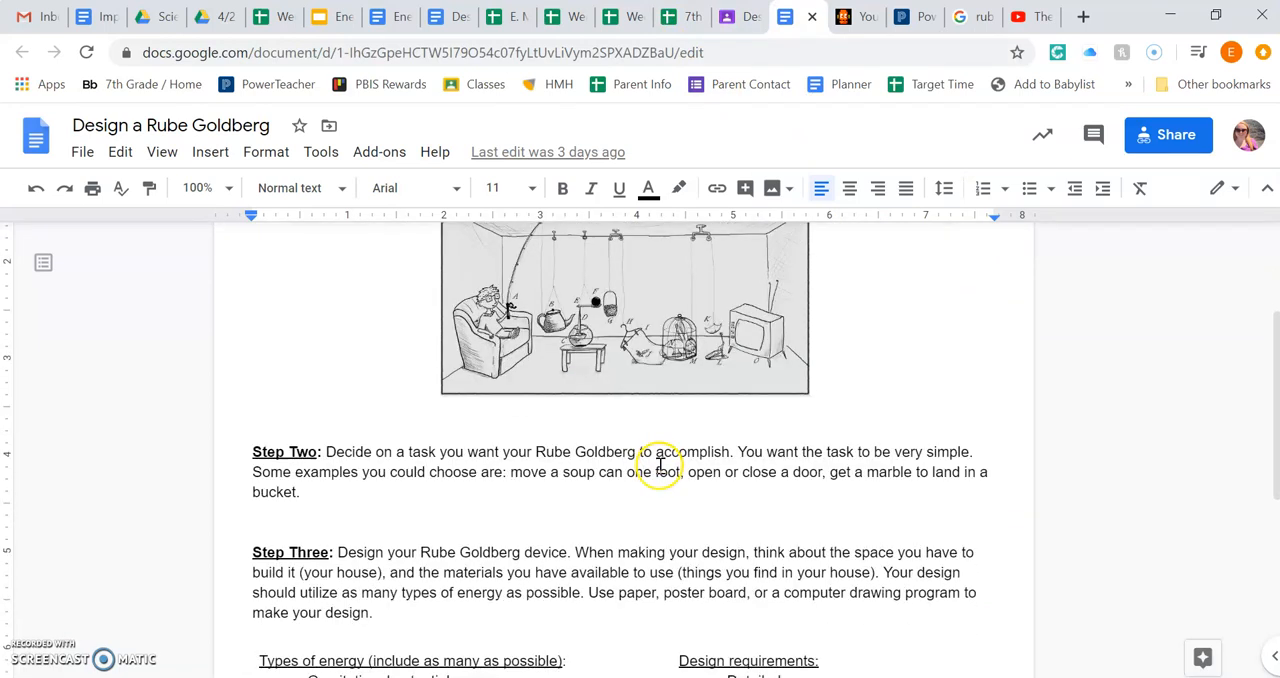
pyautogui.scroll(3)
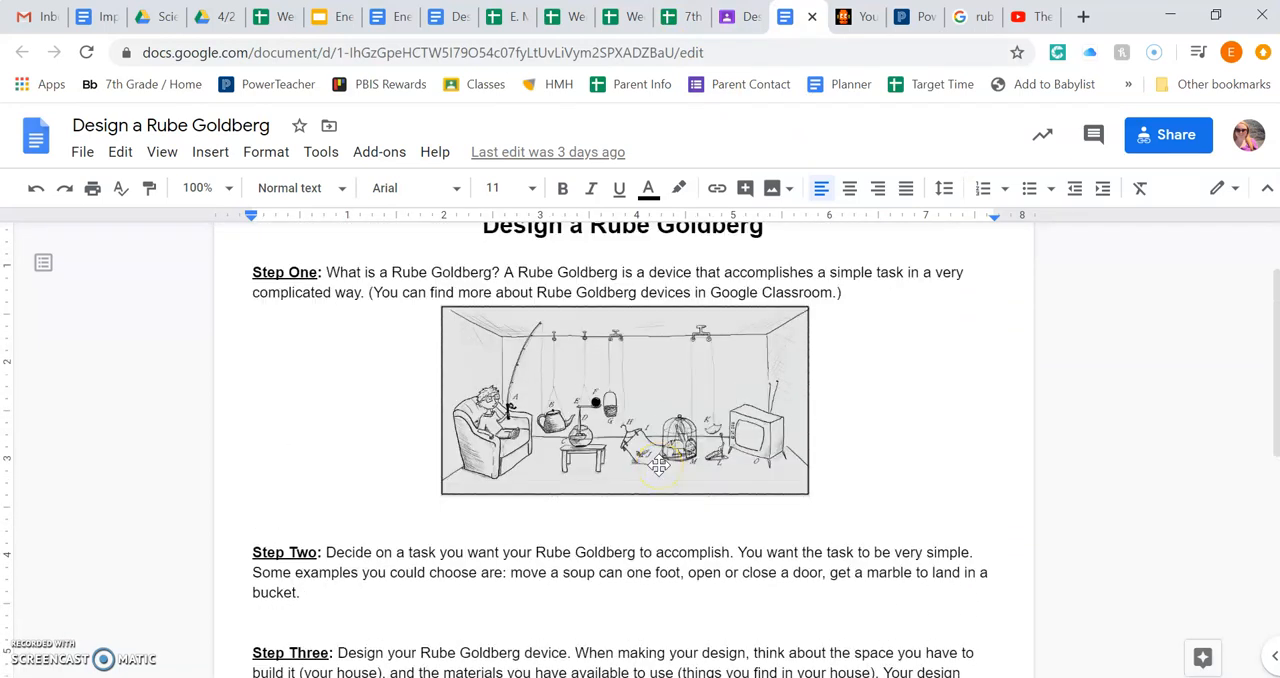
pyautogui.moveTo(704, 444)
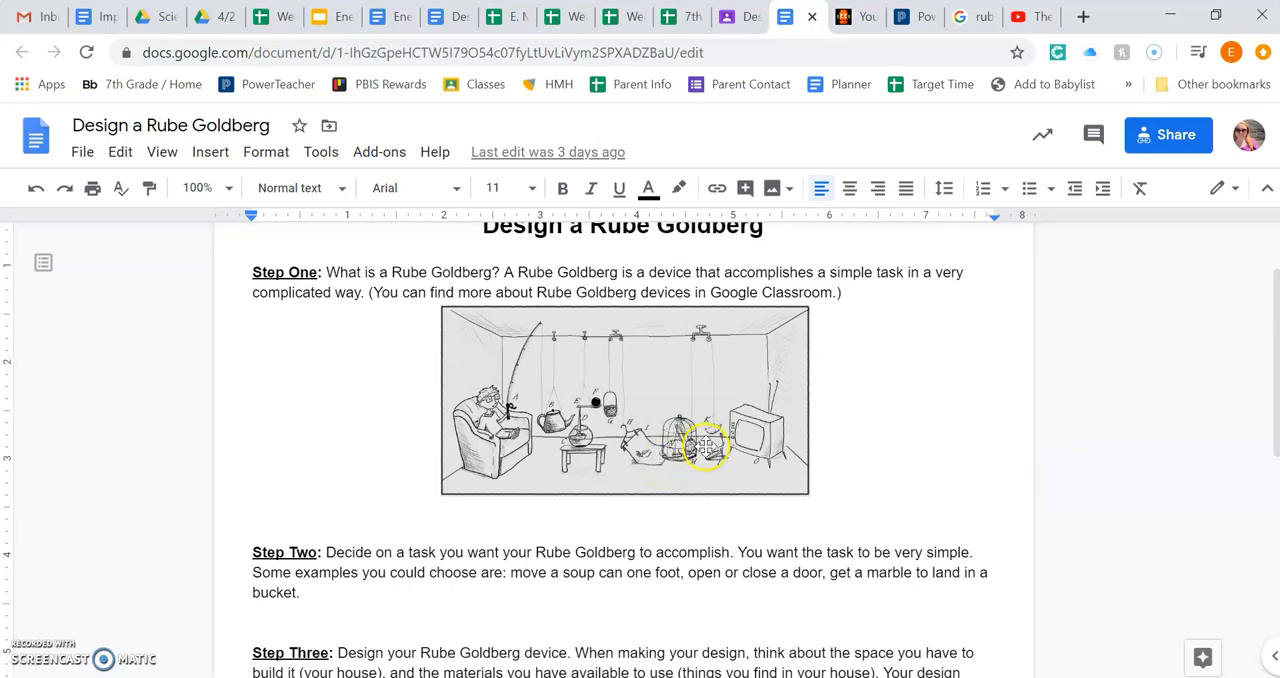
pyautogui.moveTo(418, 554)
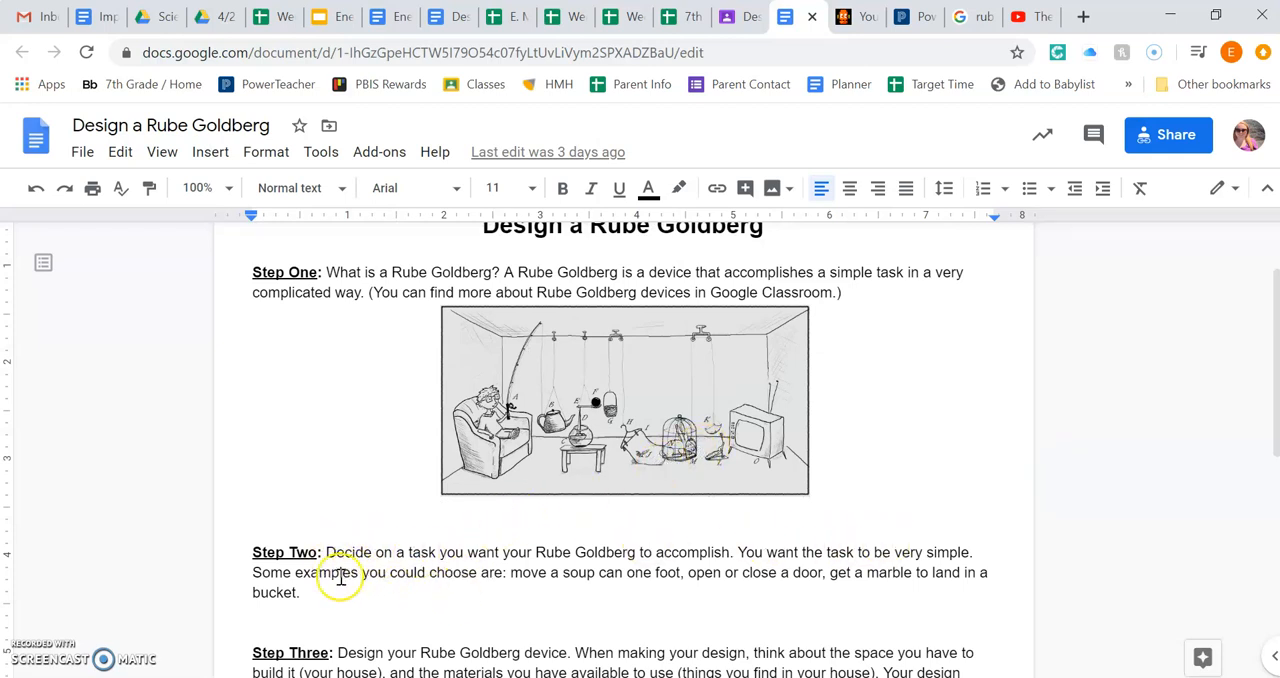
pyautogui.moveTo(444, 572)
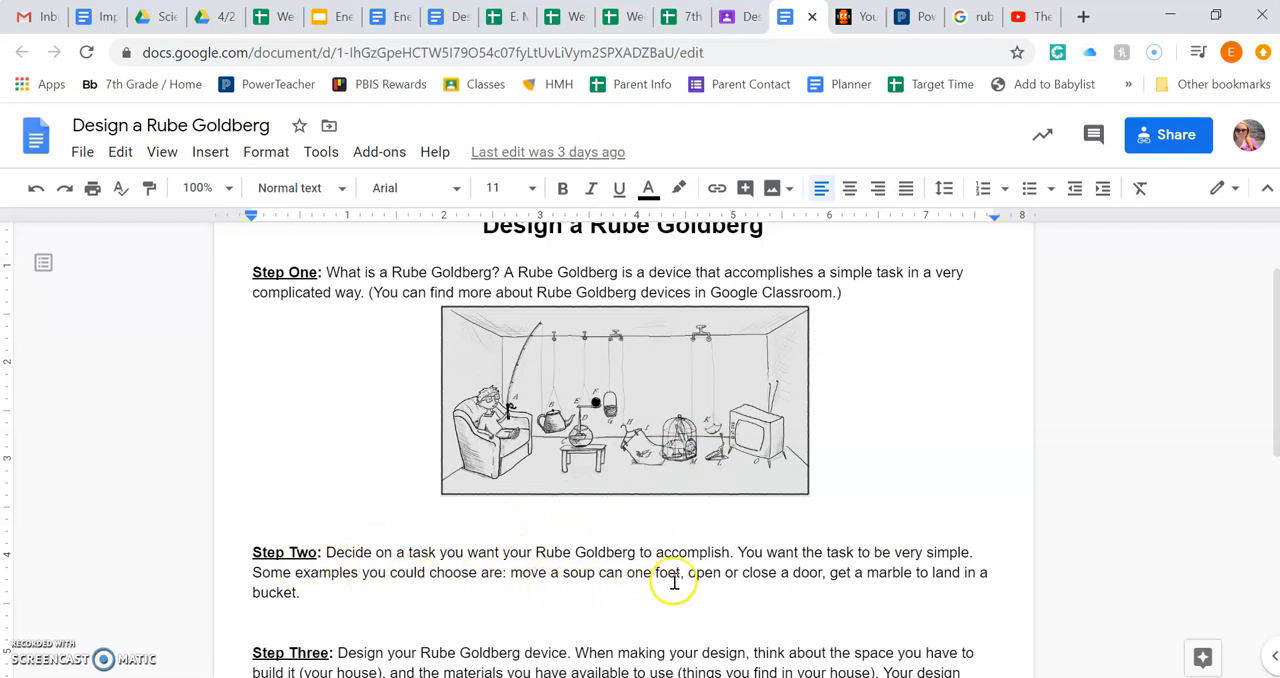
pyautogui.moveTo(680, 578)
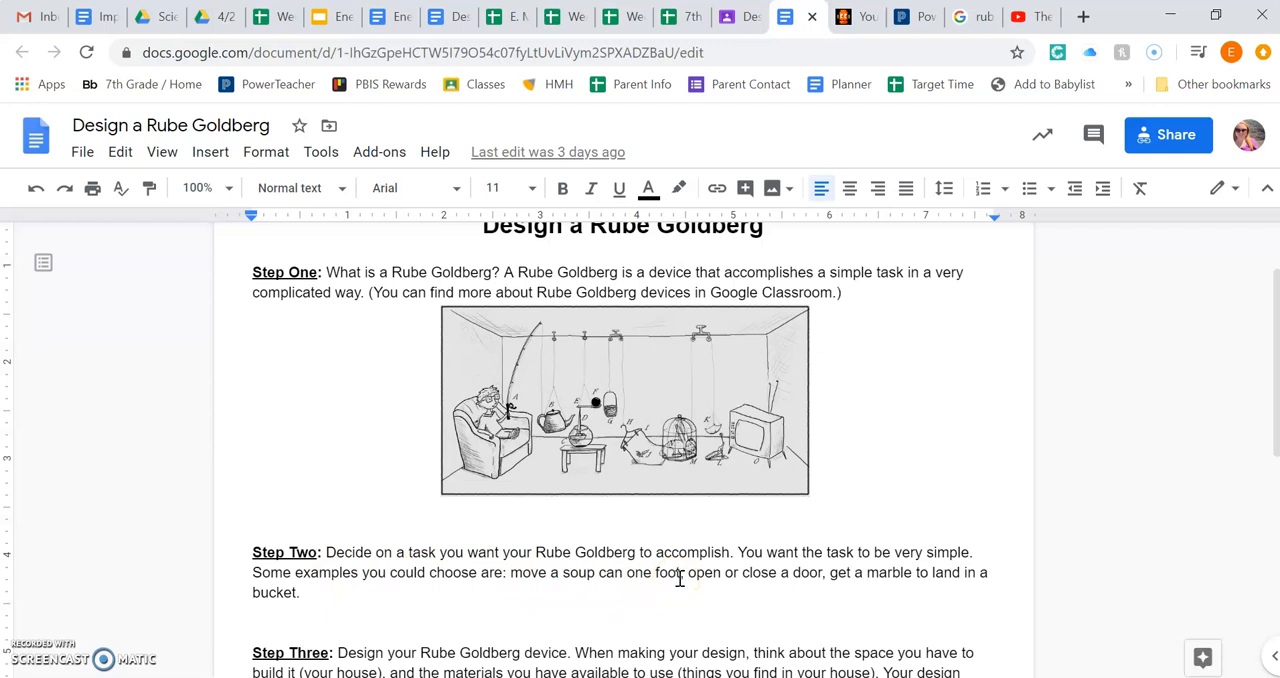
pyautogui.moveTo(852, 610)
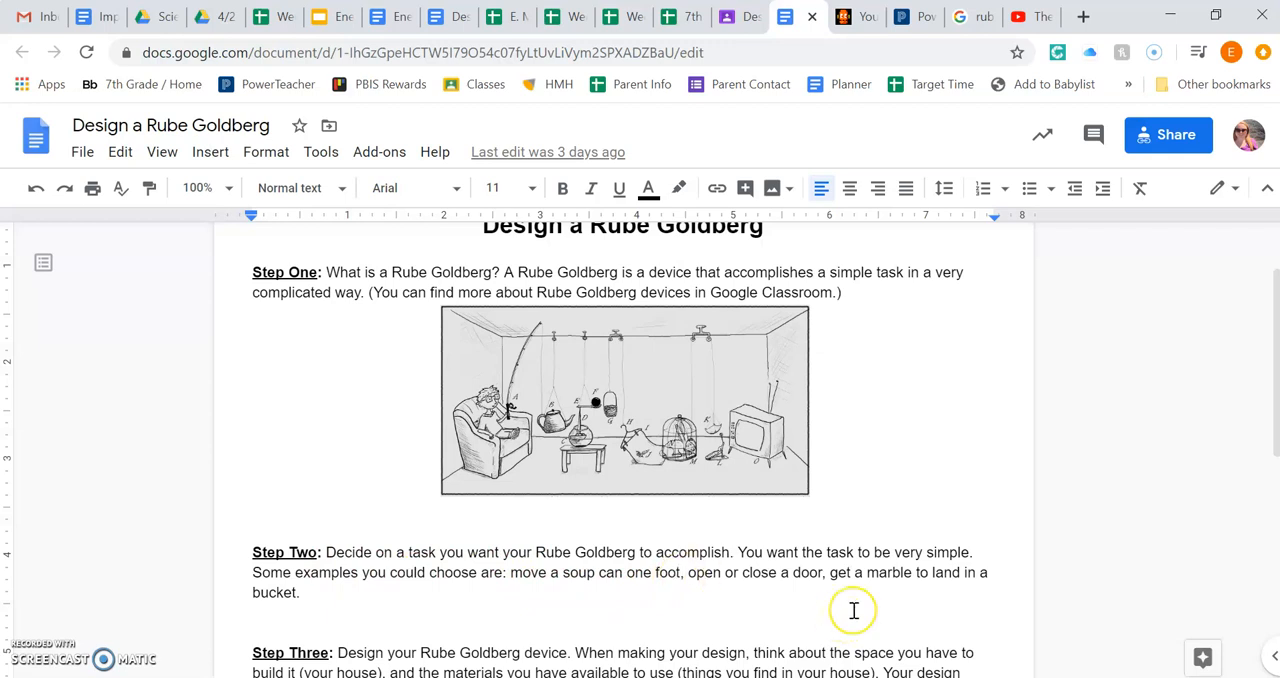
pyautogui.moveTo(816, 580)
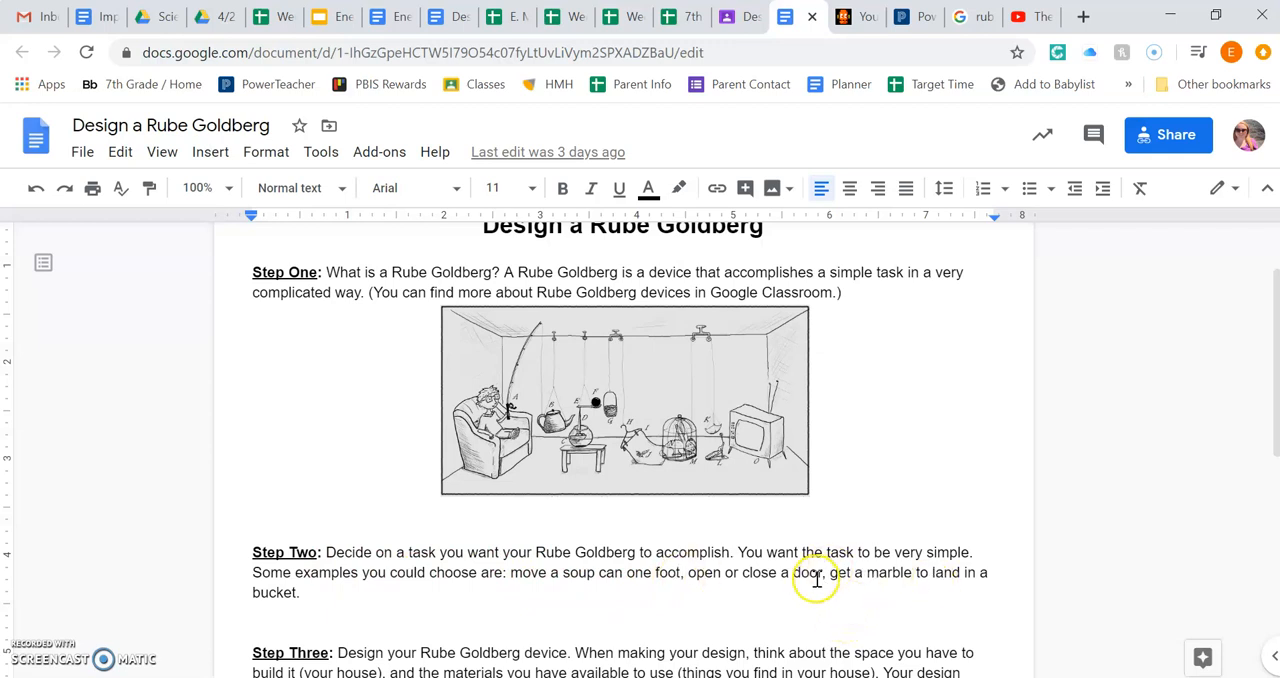
pyautogui.moveTo(908, 588)
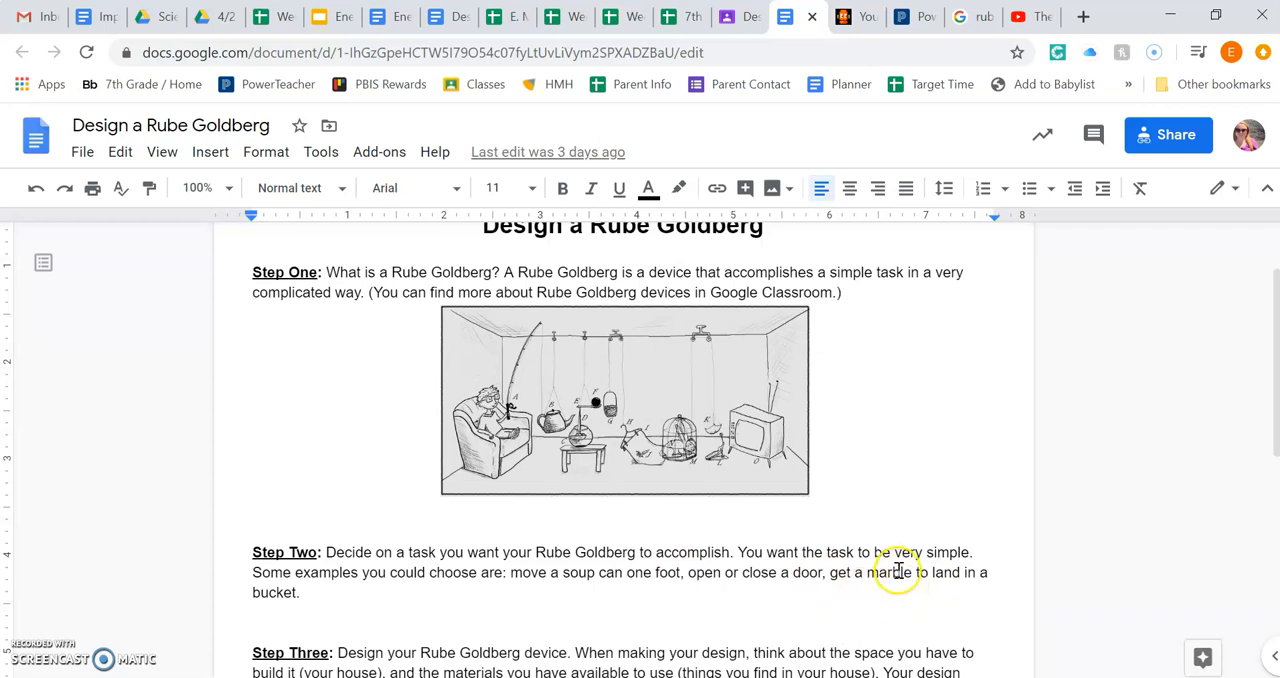
pyautogui.moveTo(898, 572)
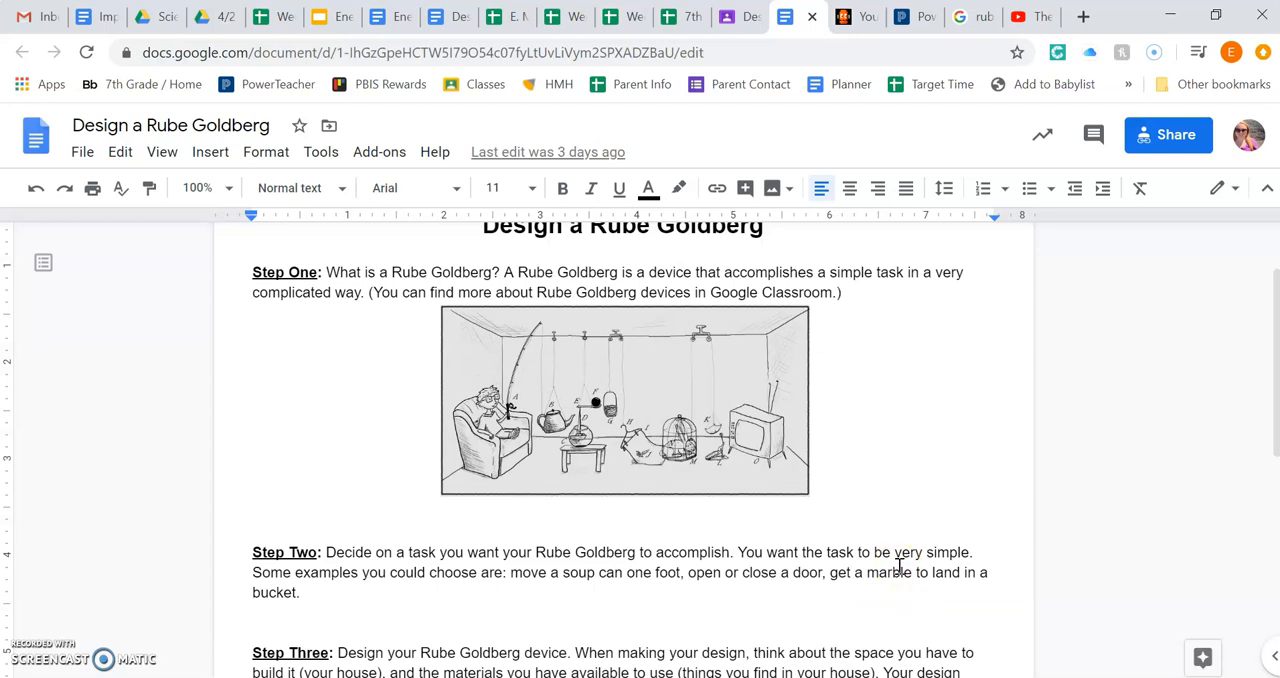
pyautogui.moveTo(902, 482)
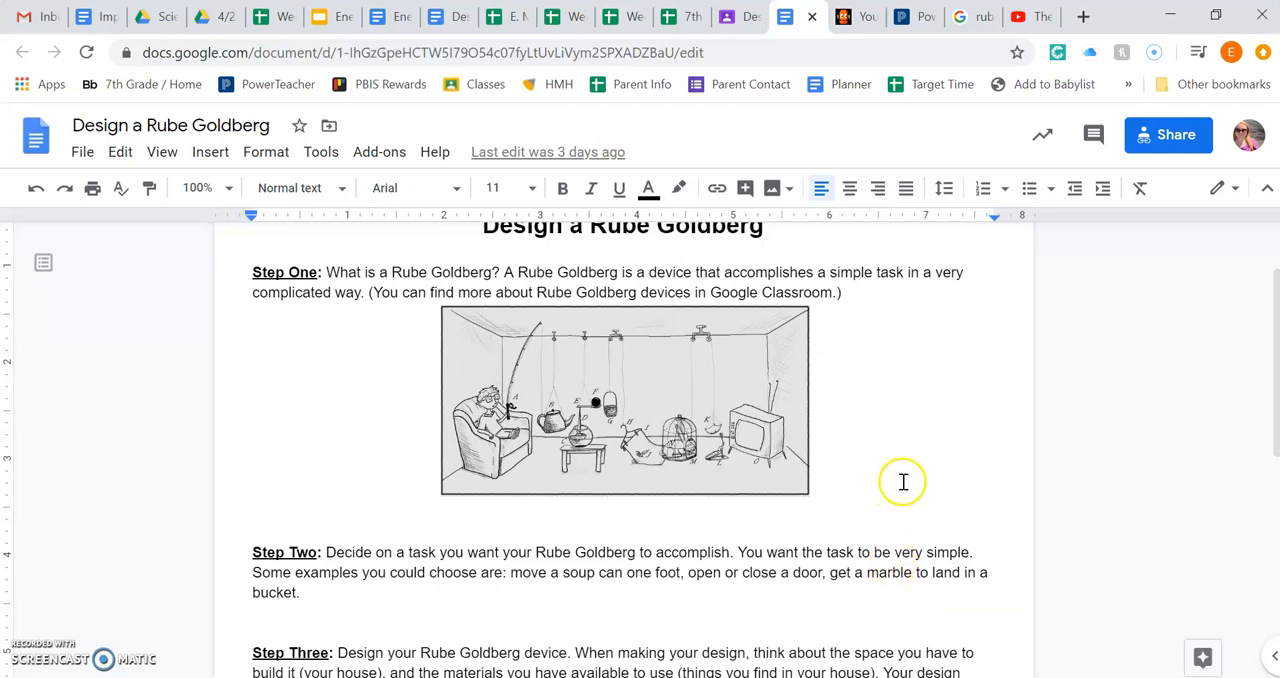
pyautogui.moveTo(854, 516)
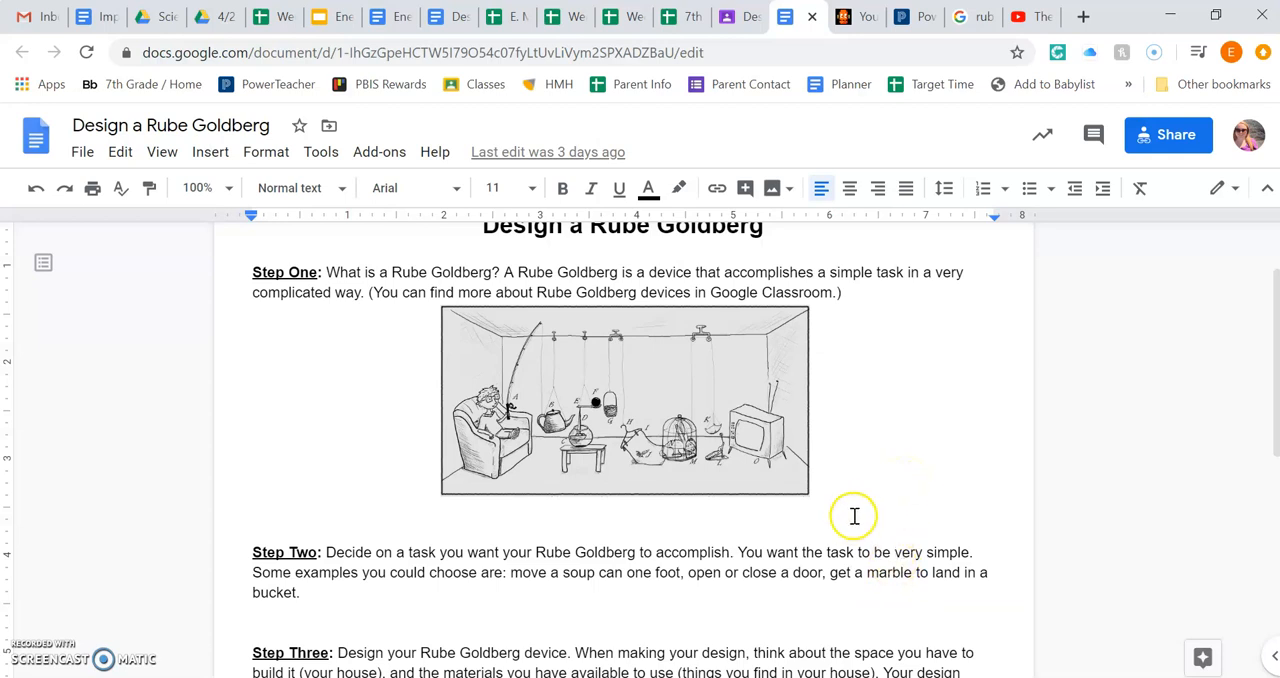
pyautogui.scroll(-3)
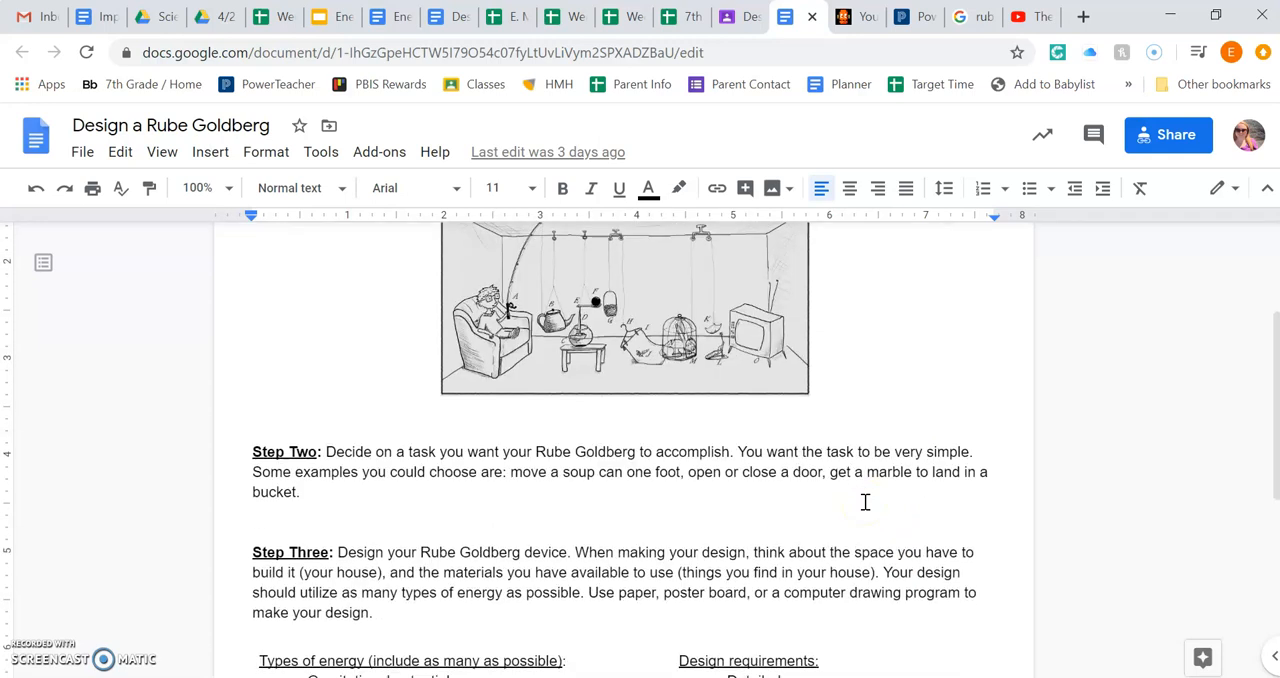
pyautogui.scroll(-3)
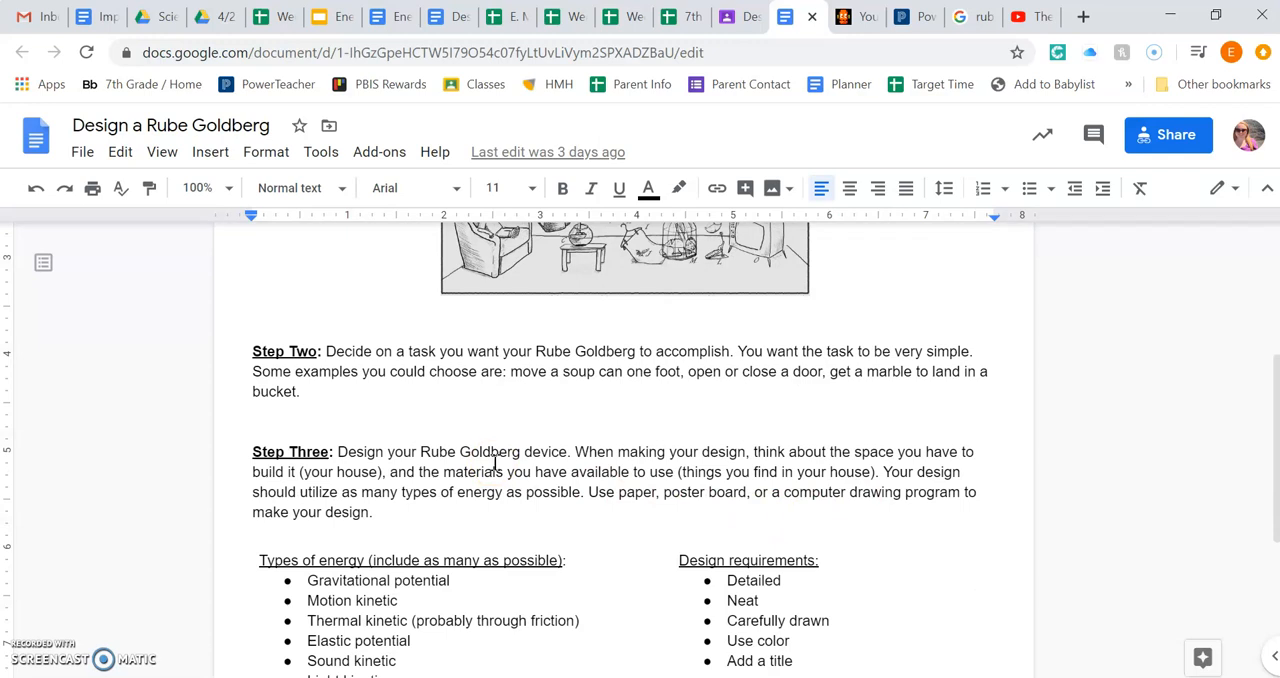
pyautogui.moveTo(476, 520)
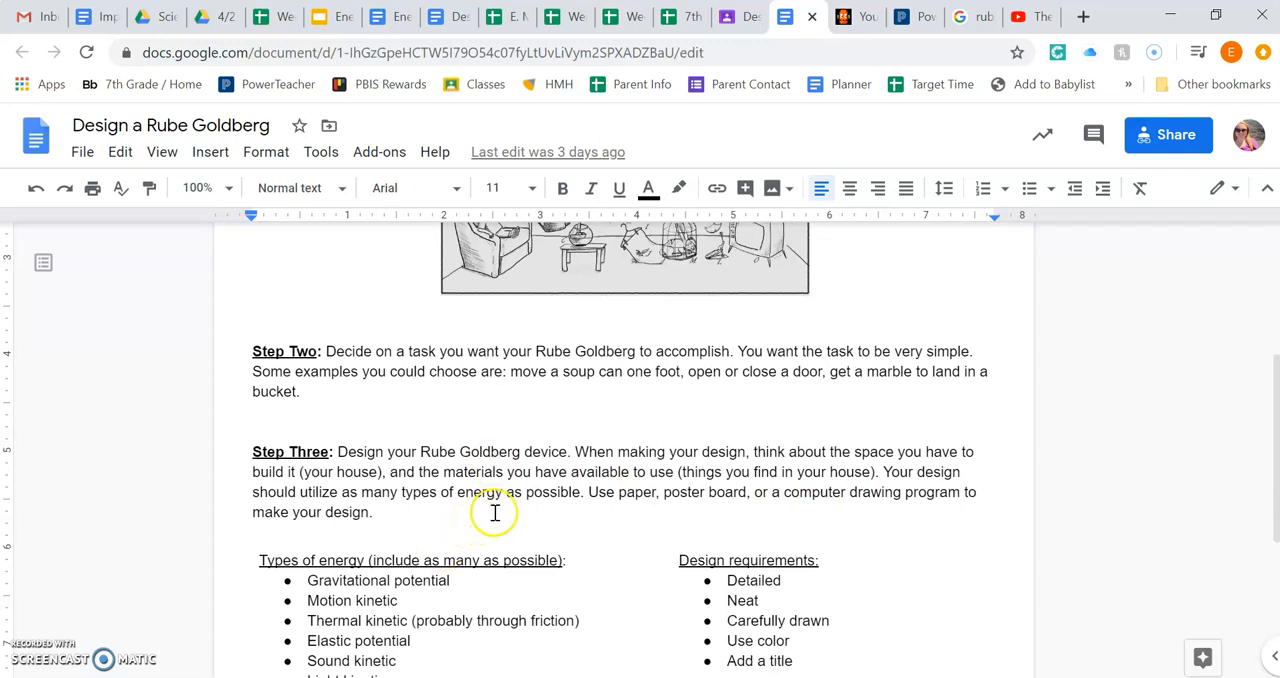
pyautogui.moveTo(460, 512)
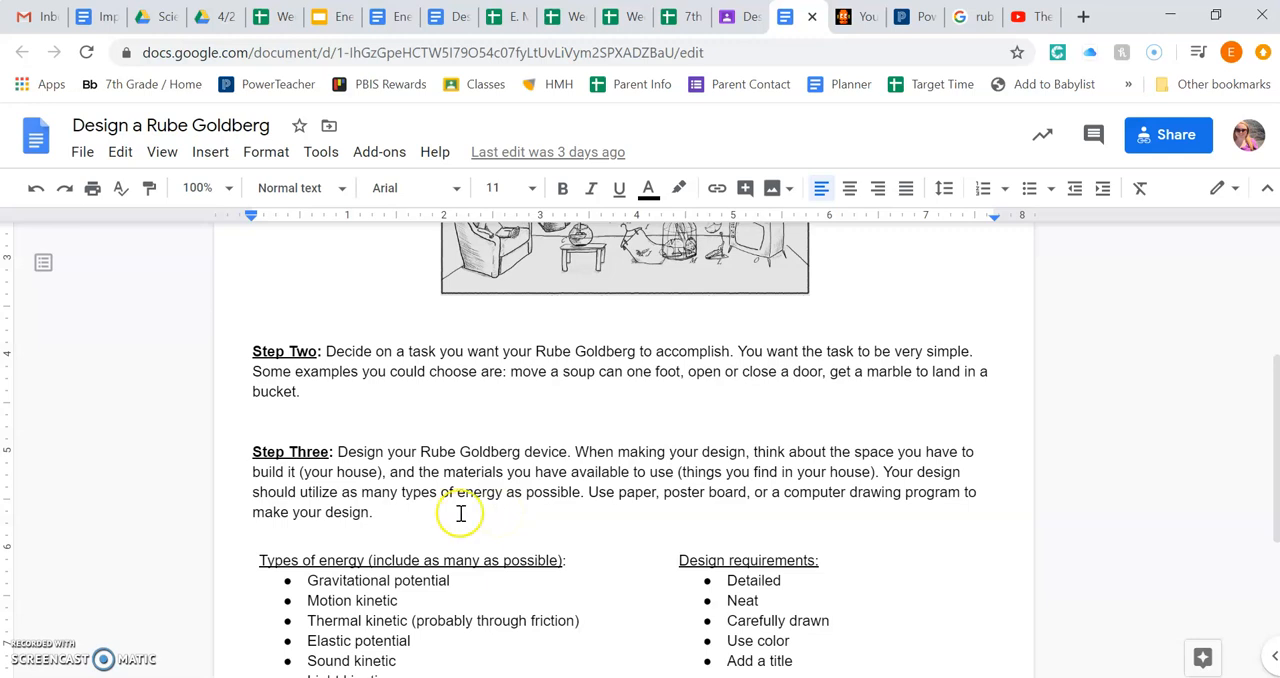
pyautogui.doubleClick(340, 472)
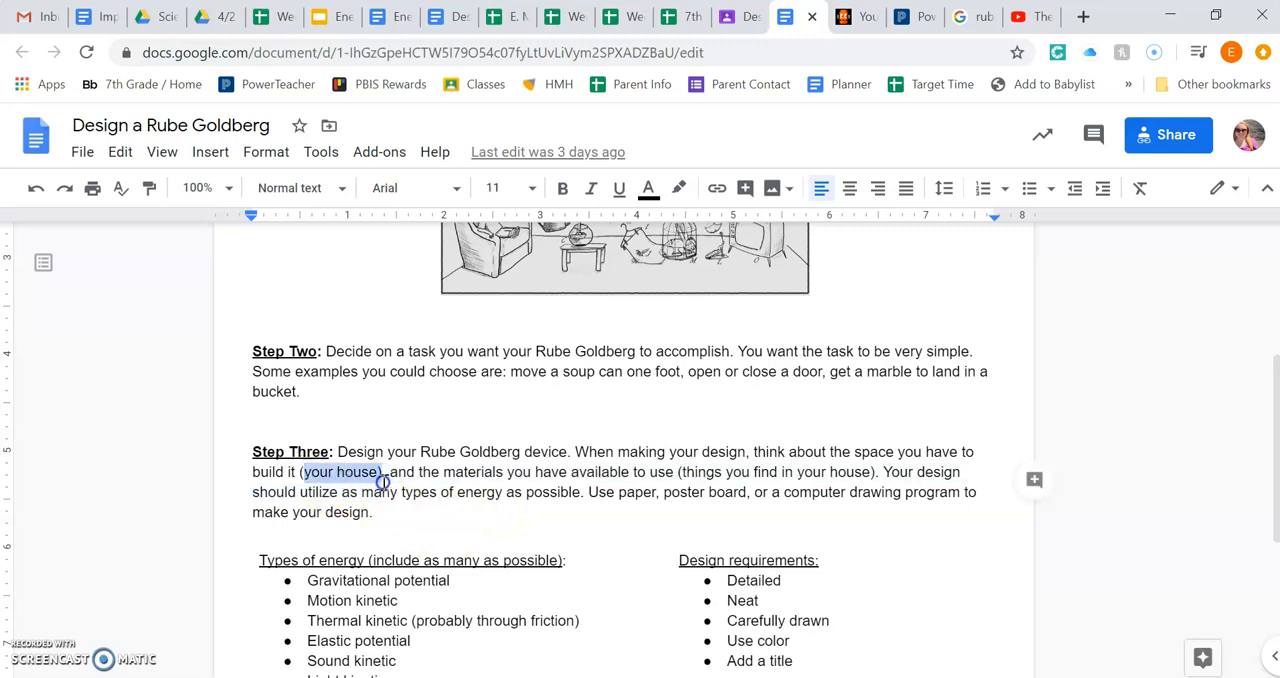
pyautogui.scroll(-3)
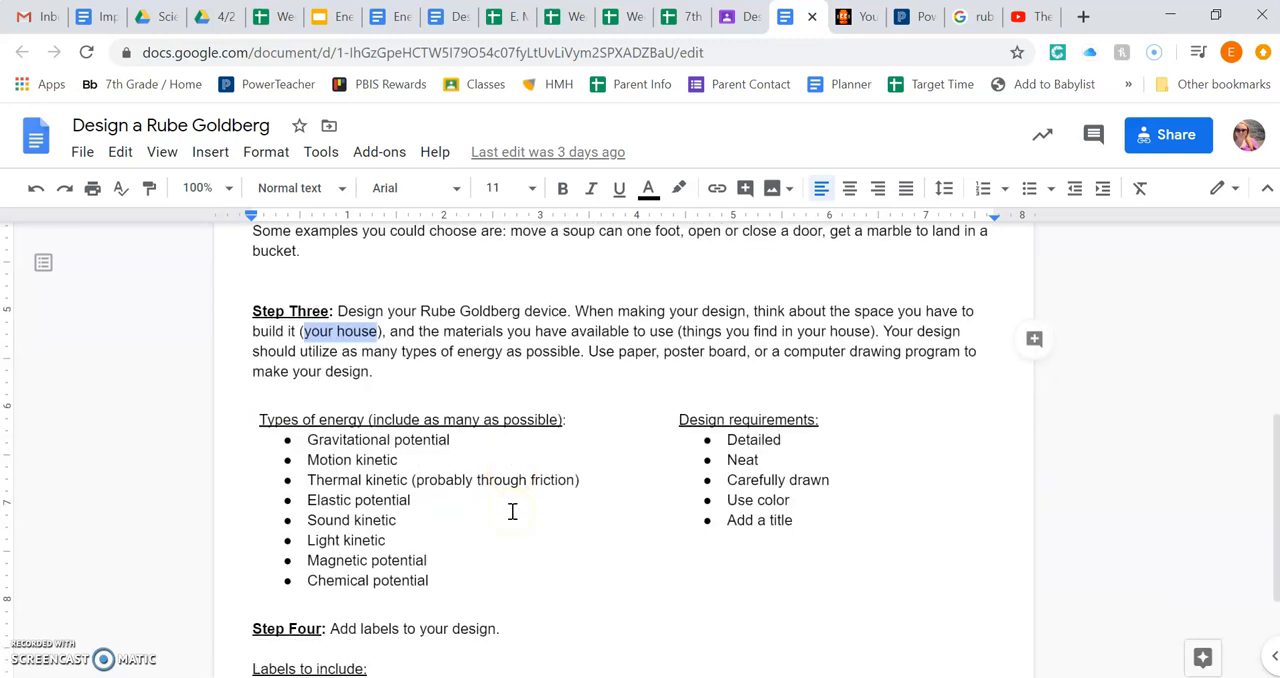
pyautogui.scroll(-3)
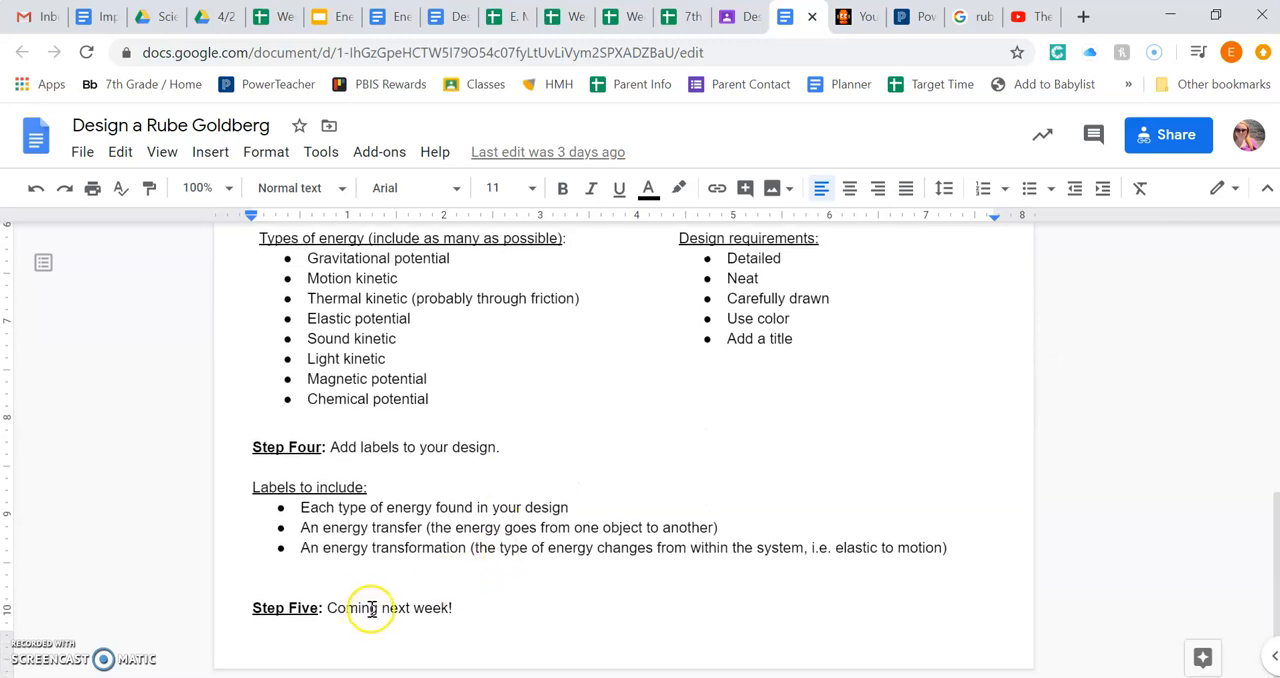
pyautogui.scroll(3)
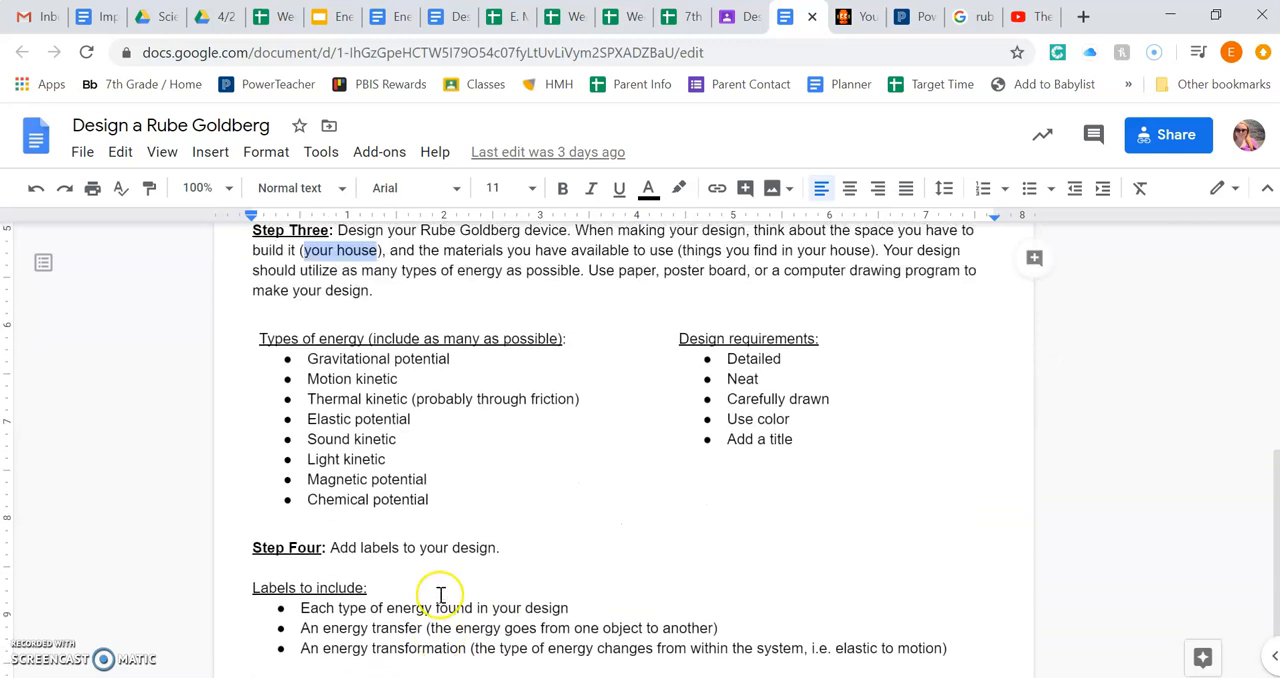
pyautogui.scroll(3)
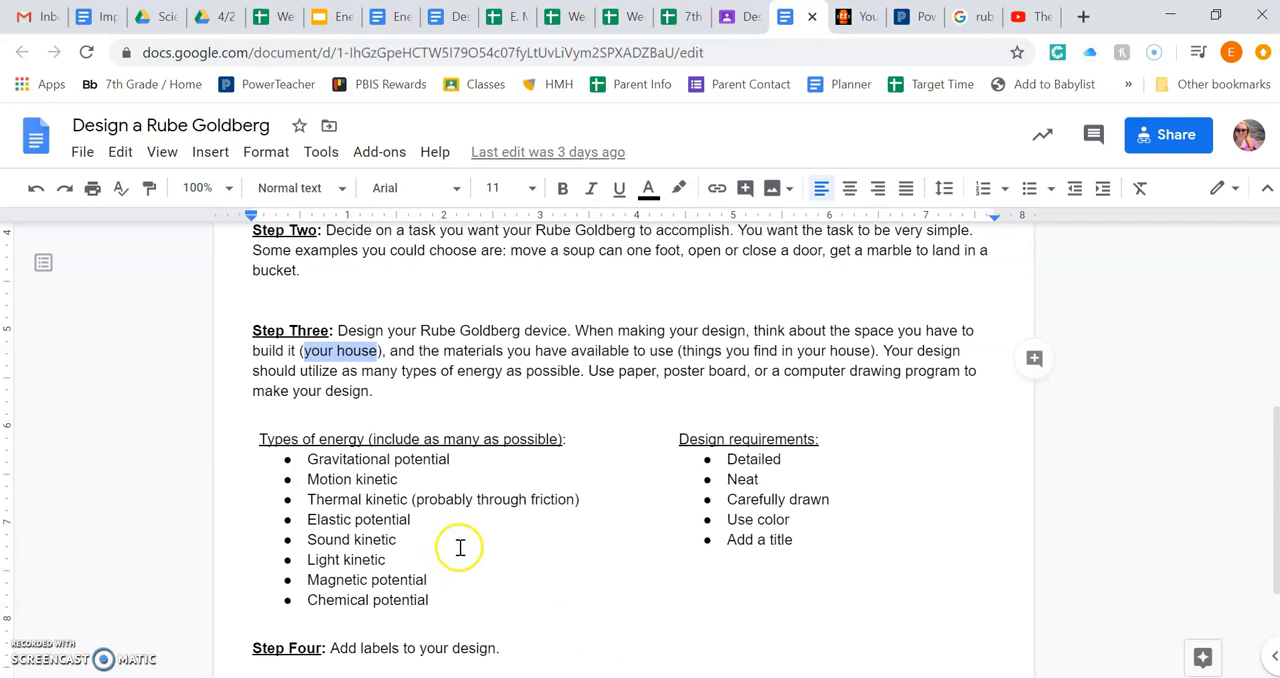
pyautogui.moveTo(446, 416)
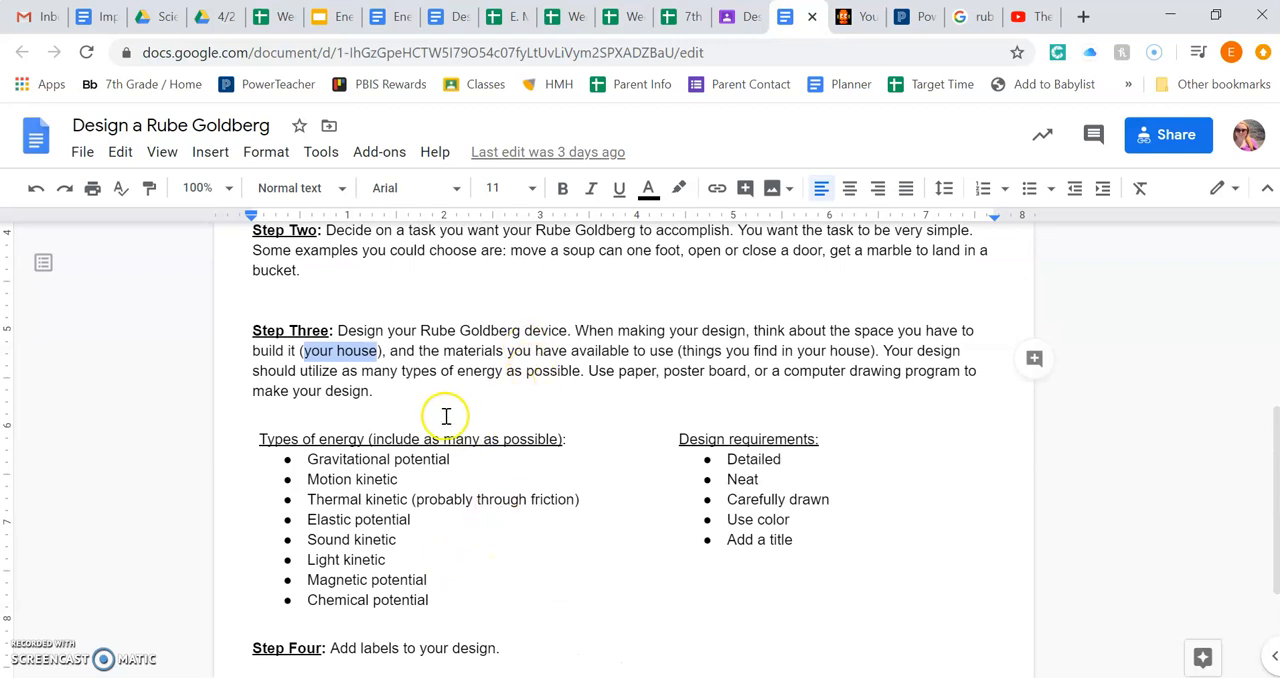
pyautogui.moveTo(624, 336)
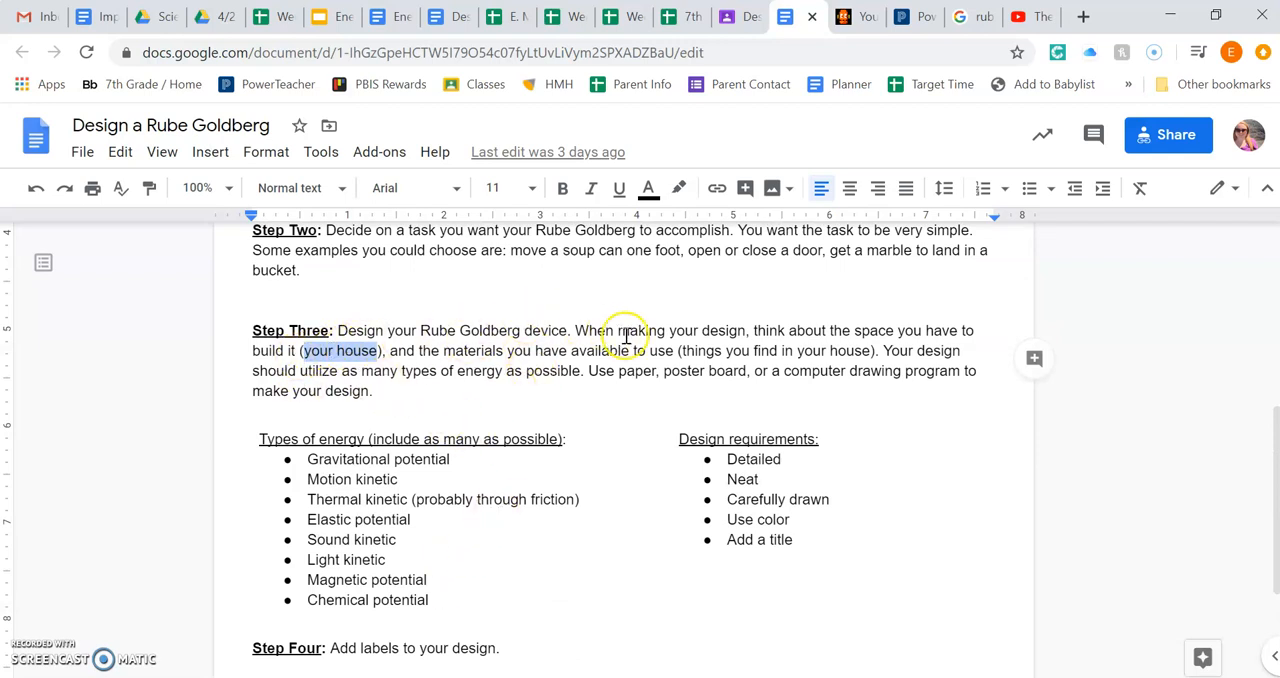
pyautogui.moveTo(710, 344)
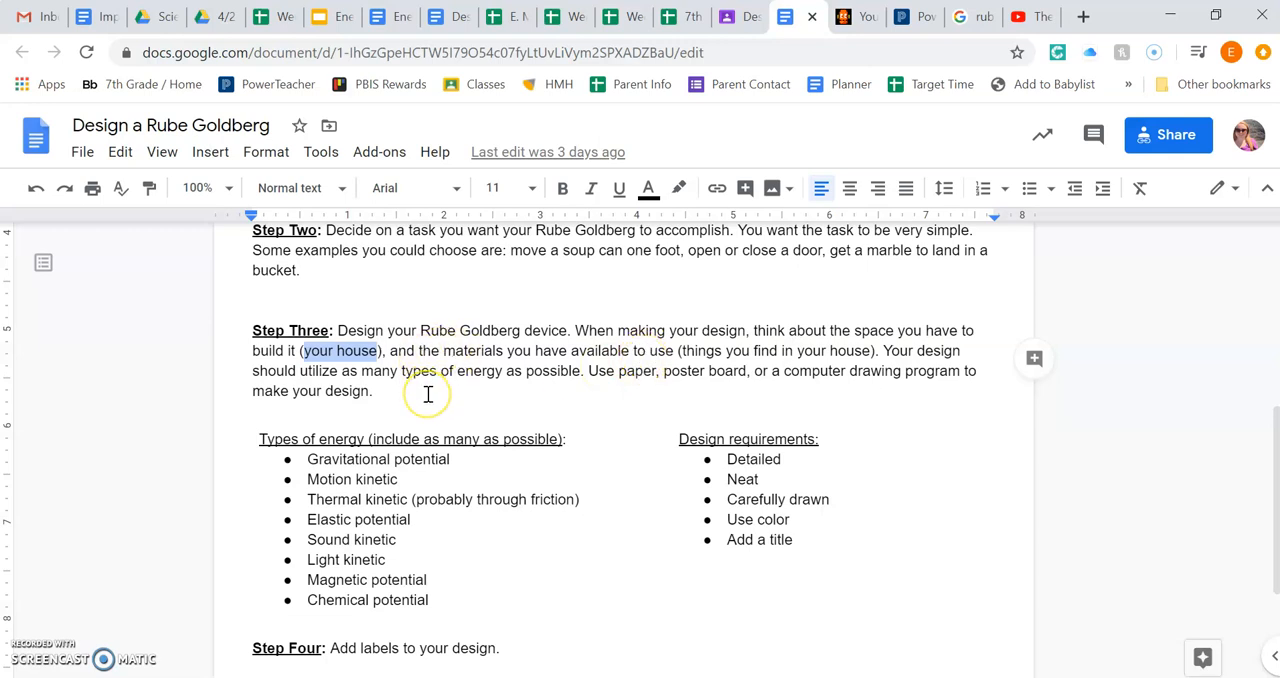
pyautogui.scroll(-3)
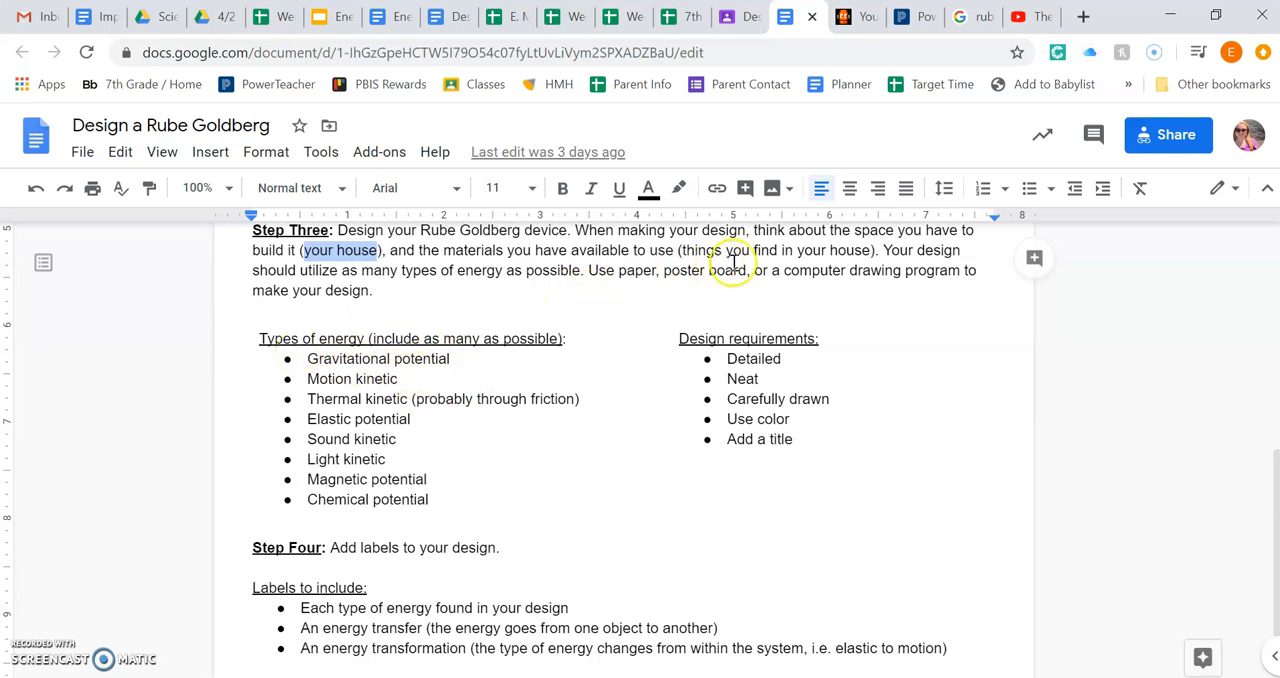
pyautogui.moveTo(748, 300)
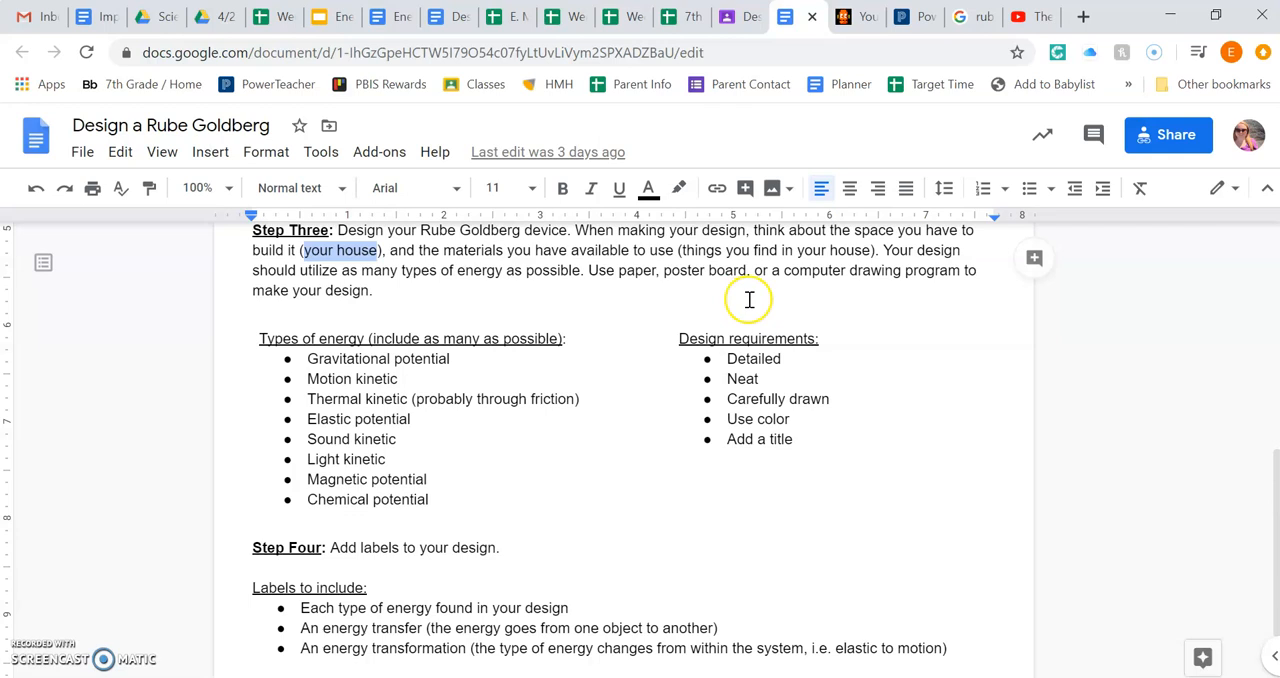
pyautogui.moveTo(524, 438)
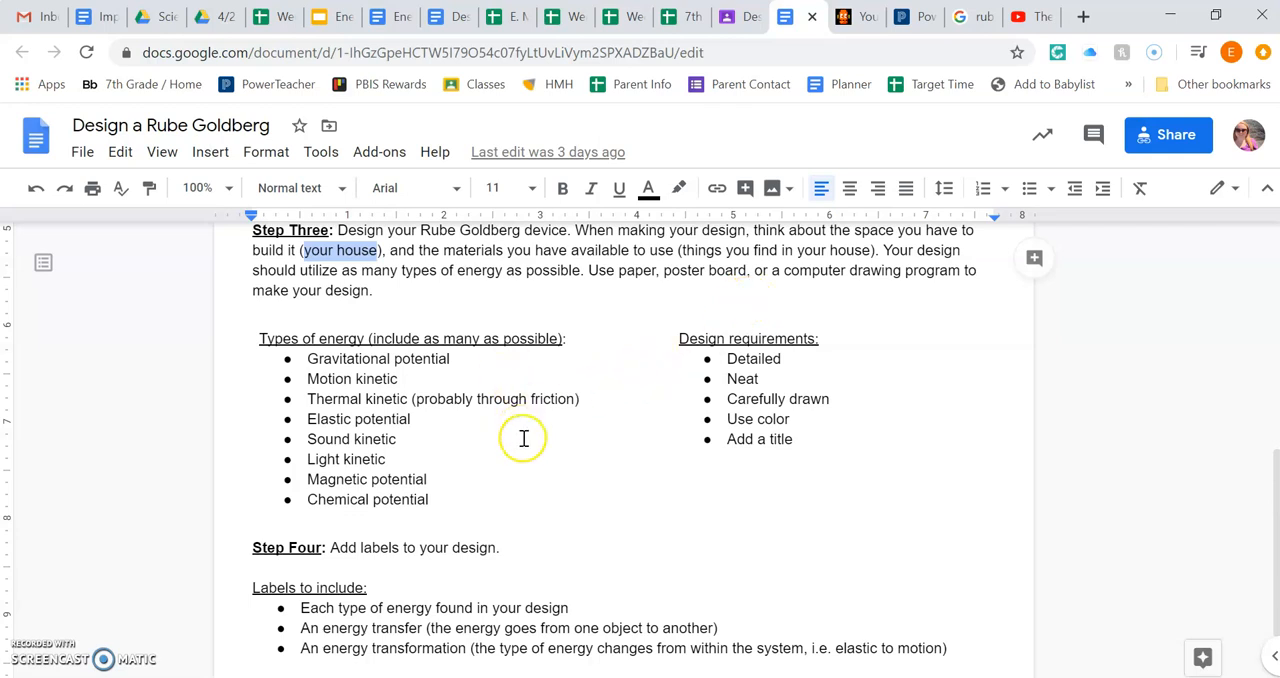
pyautogui.moveTo(488, 484)
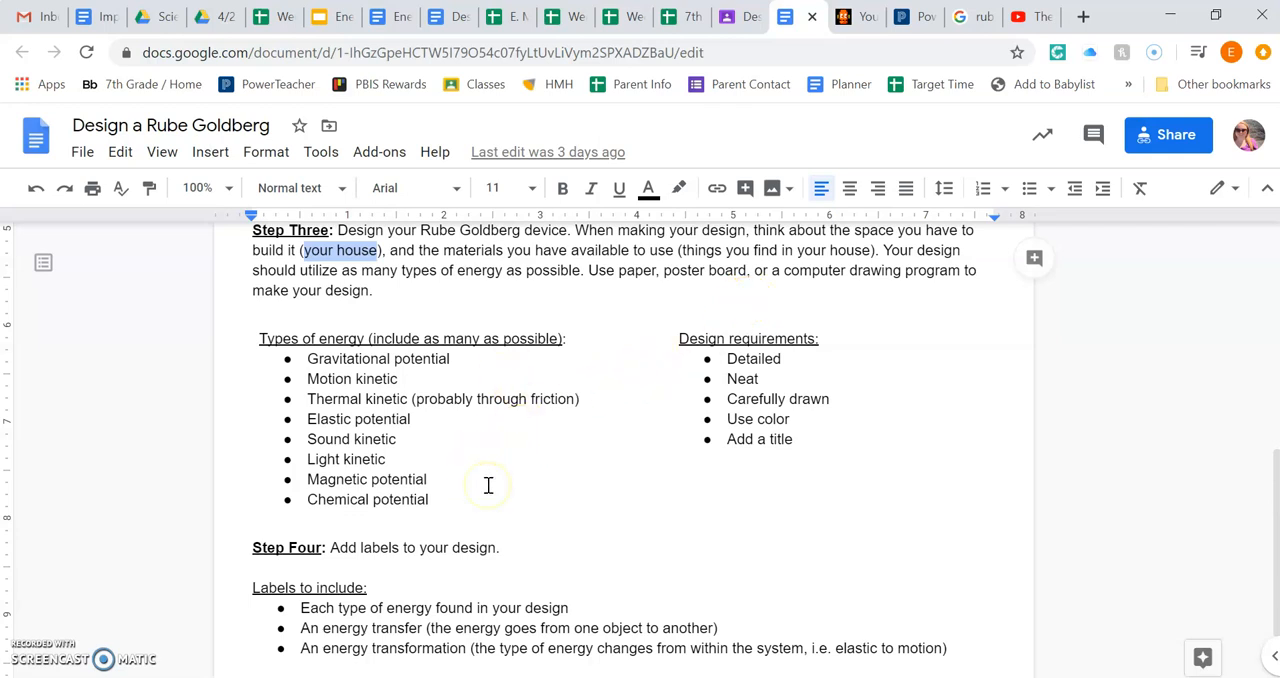
pyautogui.moveTo(476, 498)
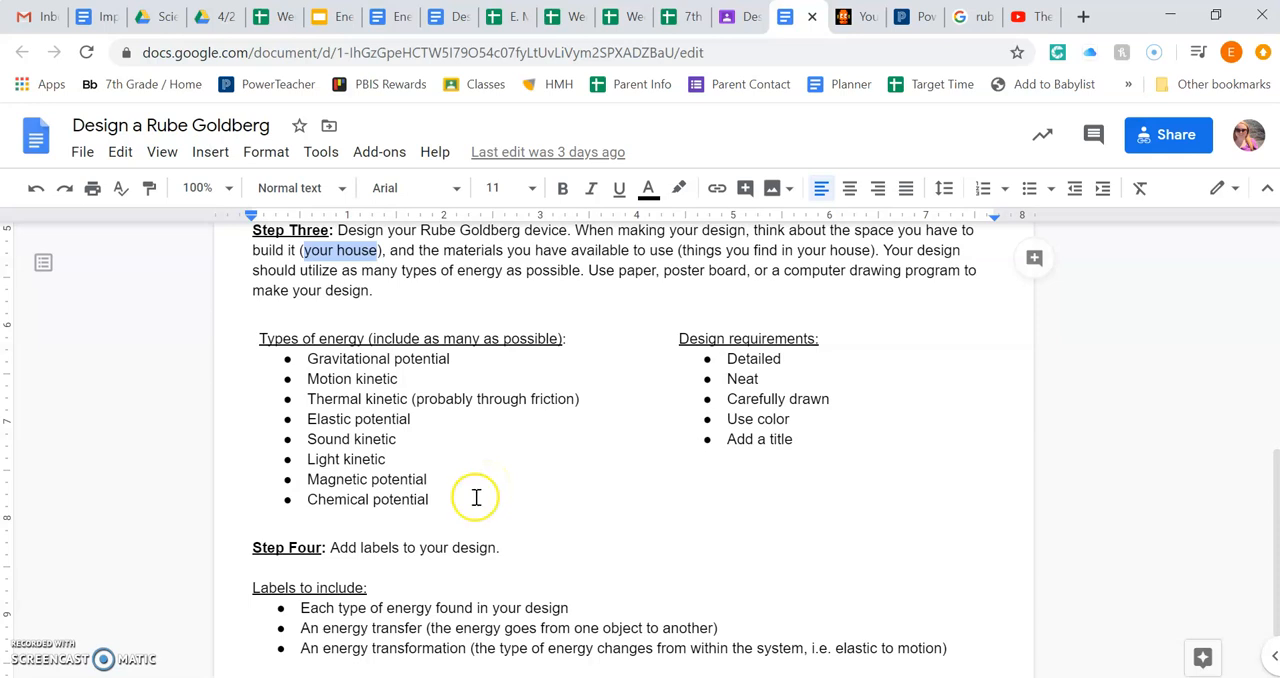
pyautogui.moveTo(336, 388)
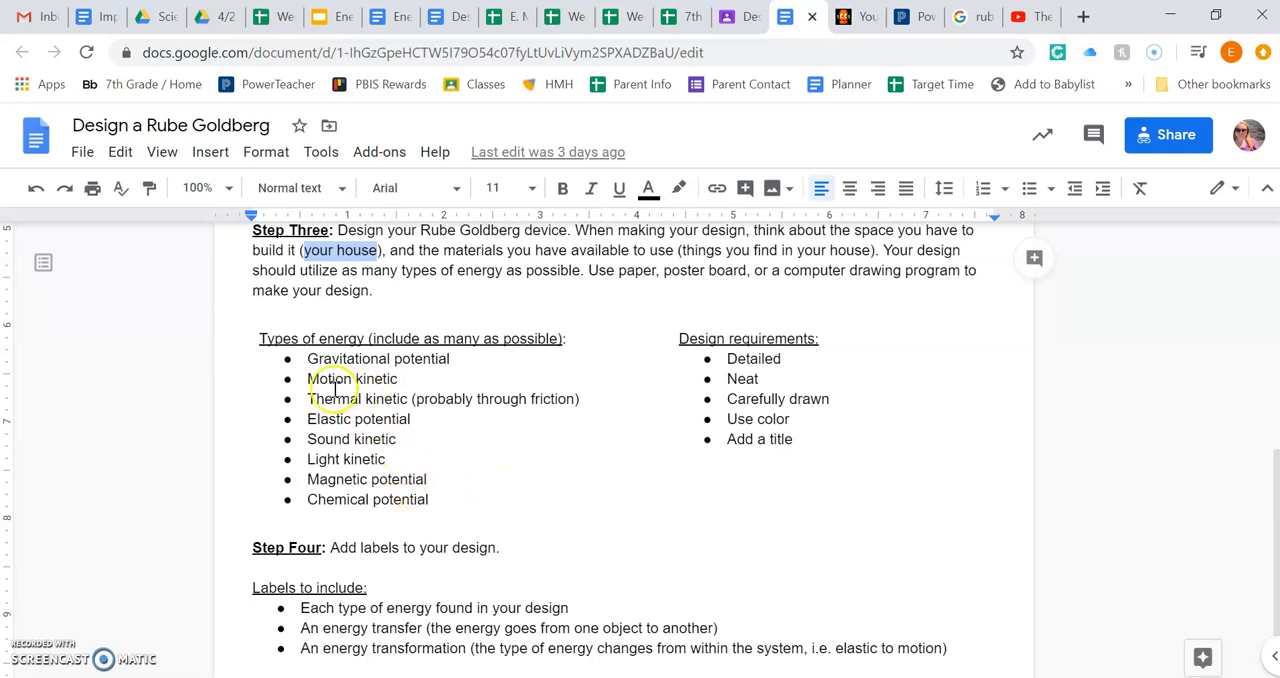
pyautogui.moveTo(378, 396)
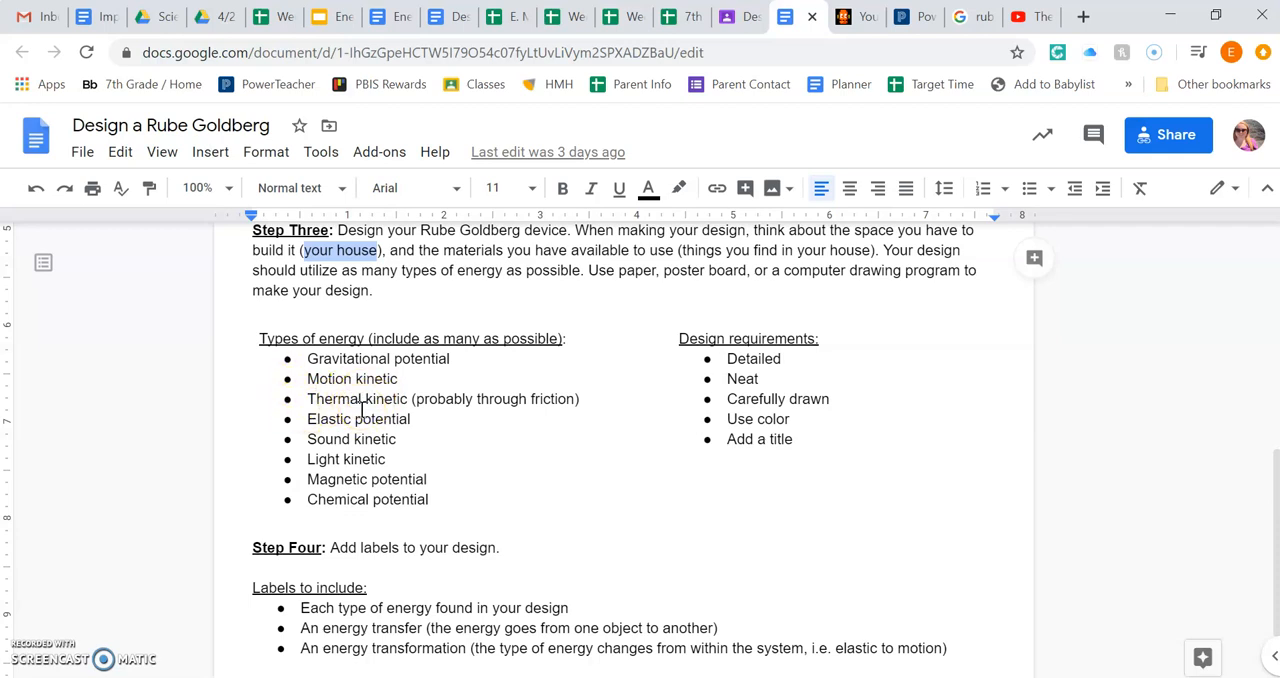
pyautogui.moveTo(524, 398)
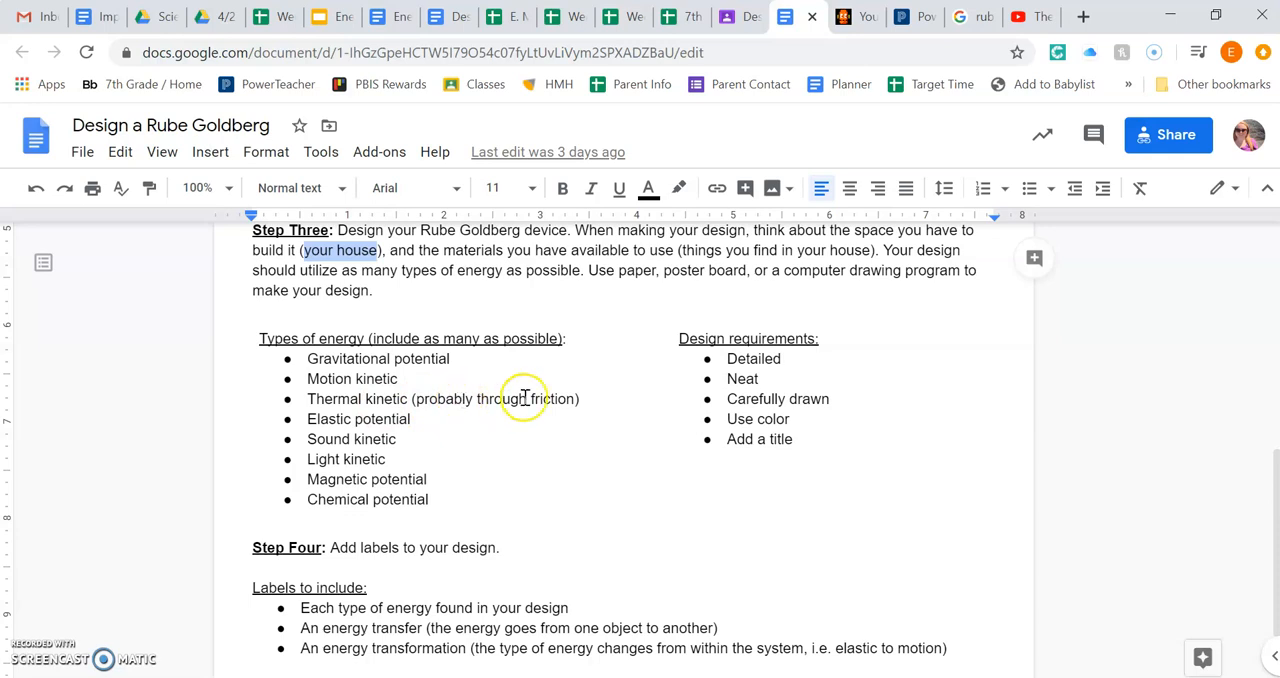
pyautogui.doubleClick(544, 398)
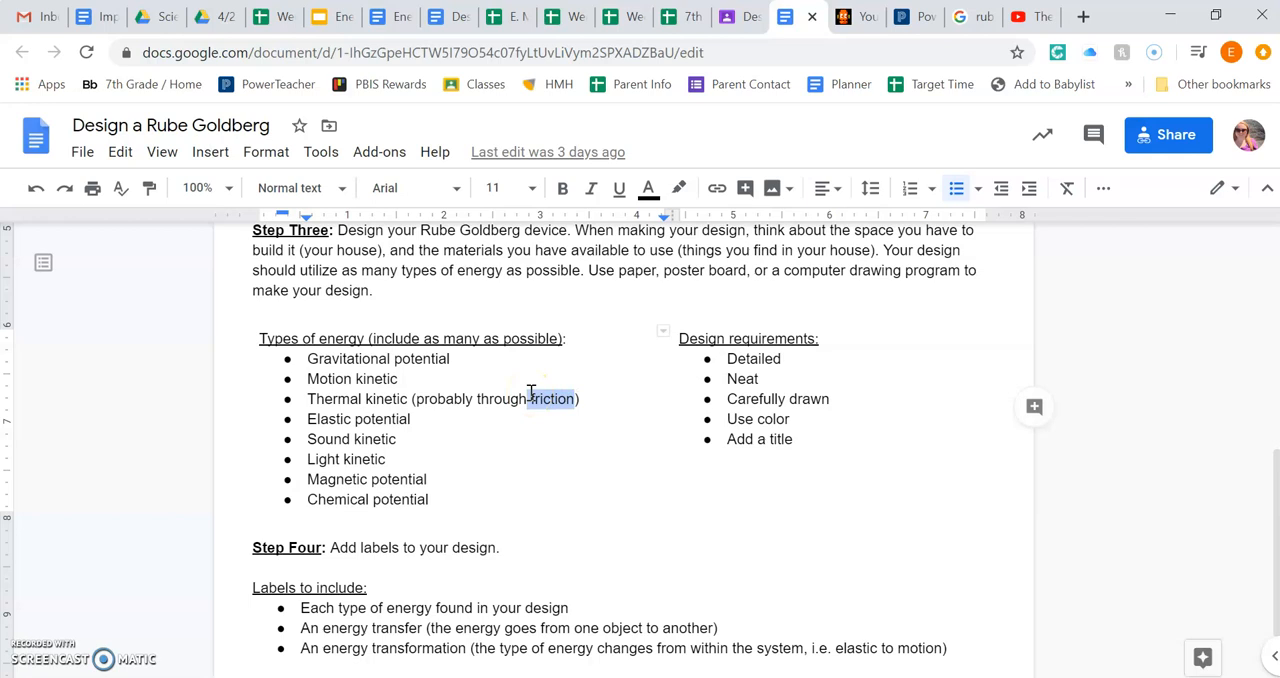
pyautogui.moveTo(322, 398)
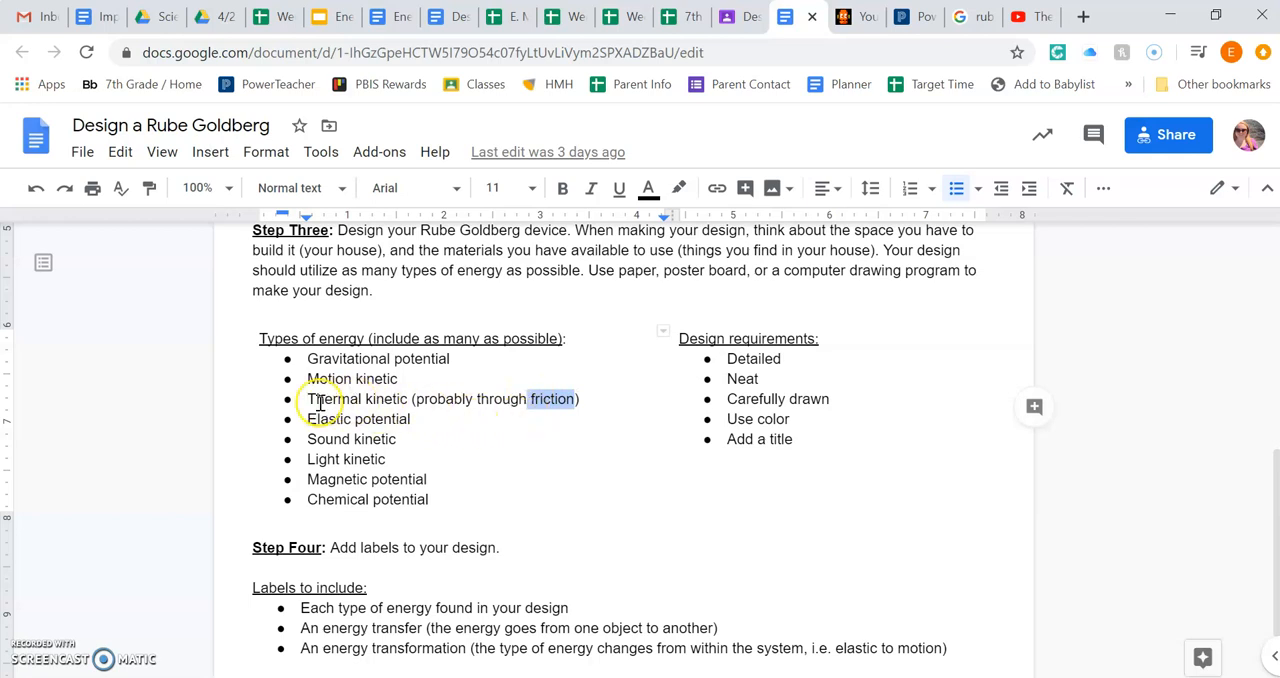
pyautogui.doubleClick(330, 420)
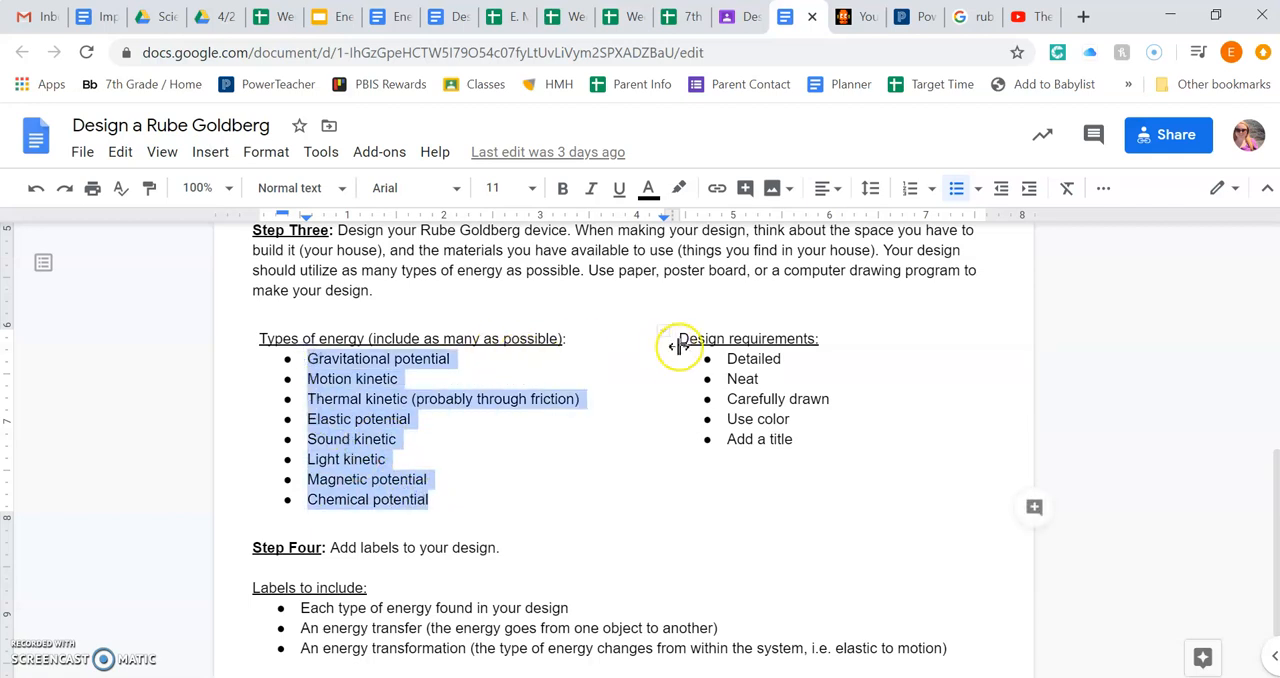
pyautogui.click(728, 378)
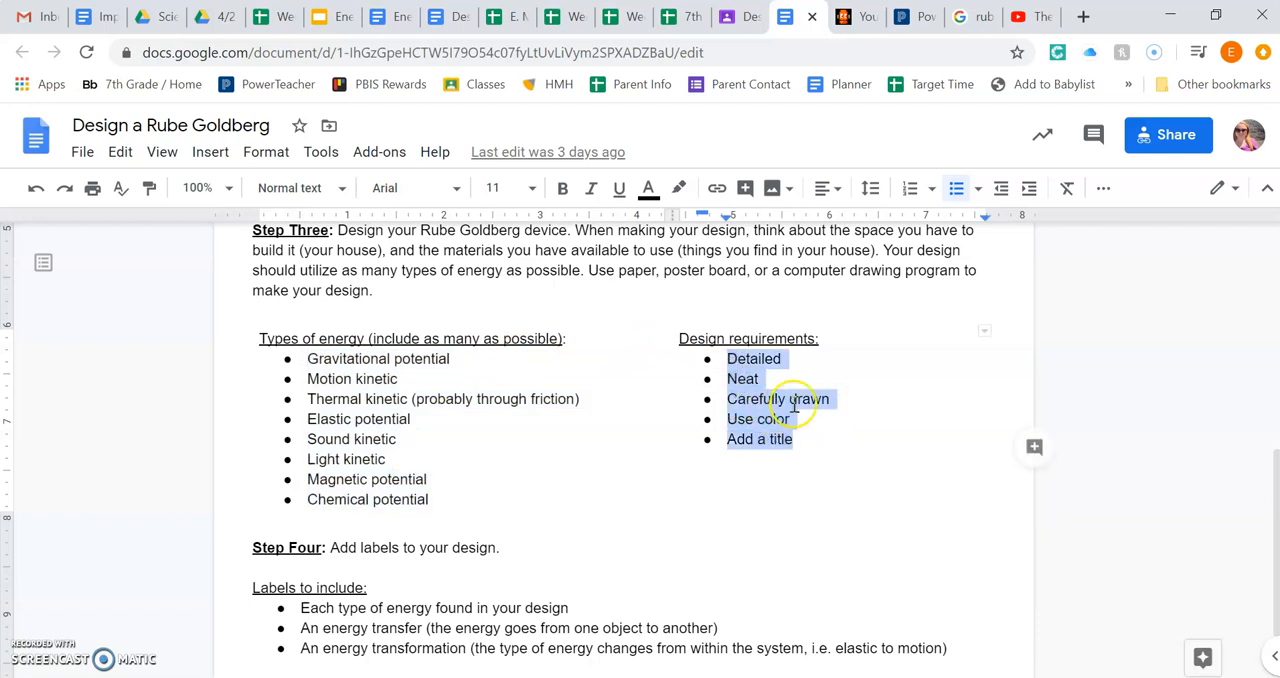
pyautogui.moveTo(812, 460)
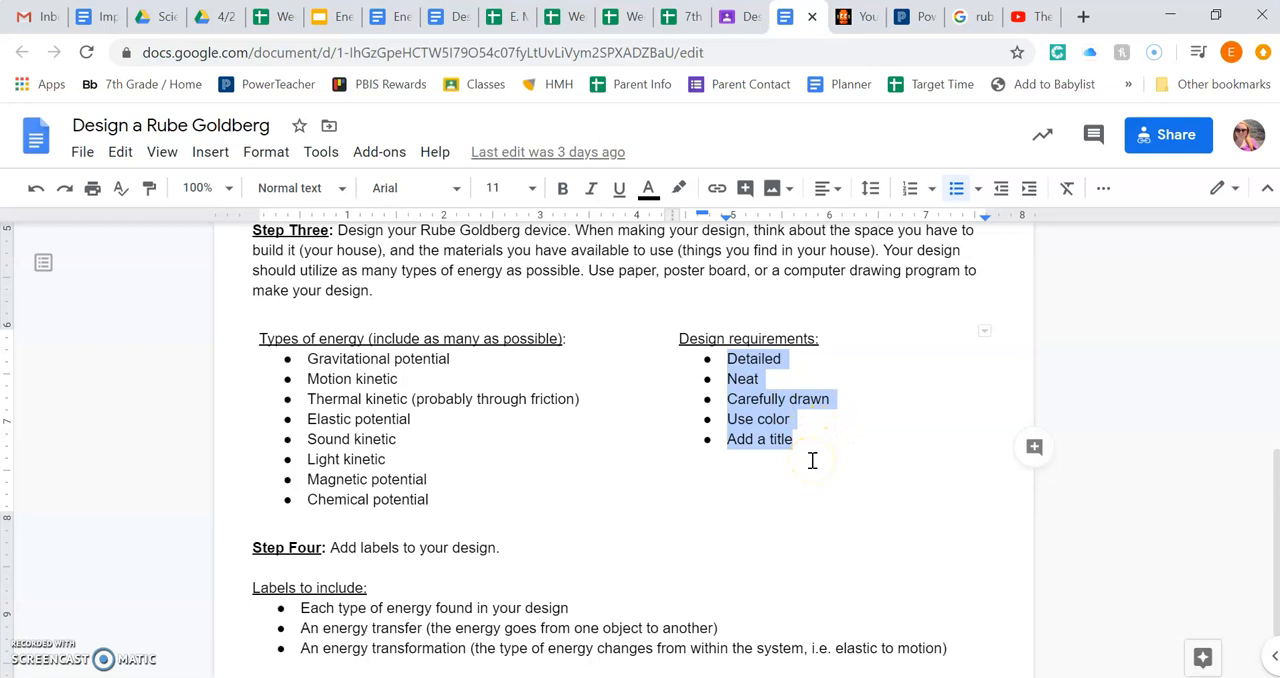
pyautogui.moveTo(772, 432)
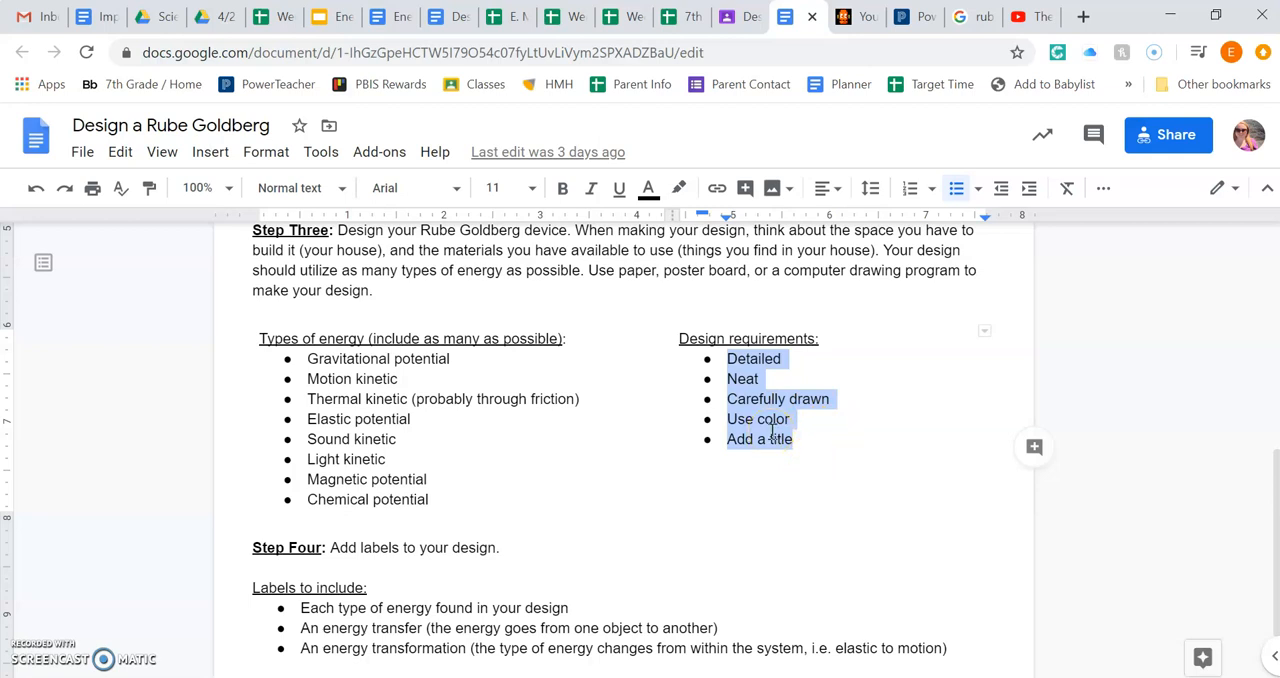
pyautogui.moveTo(818, 448)
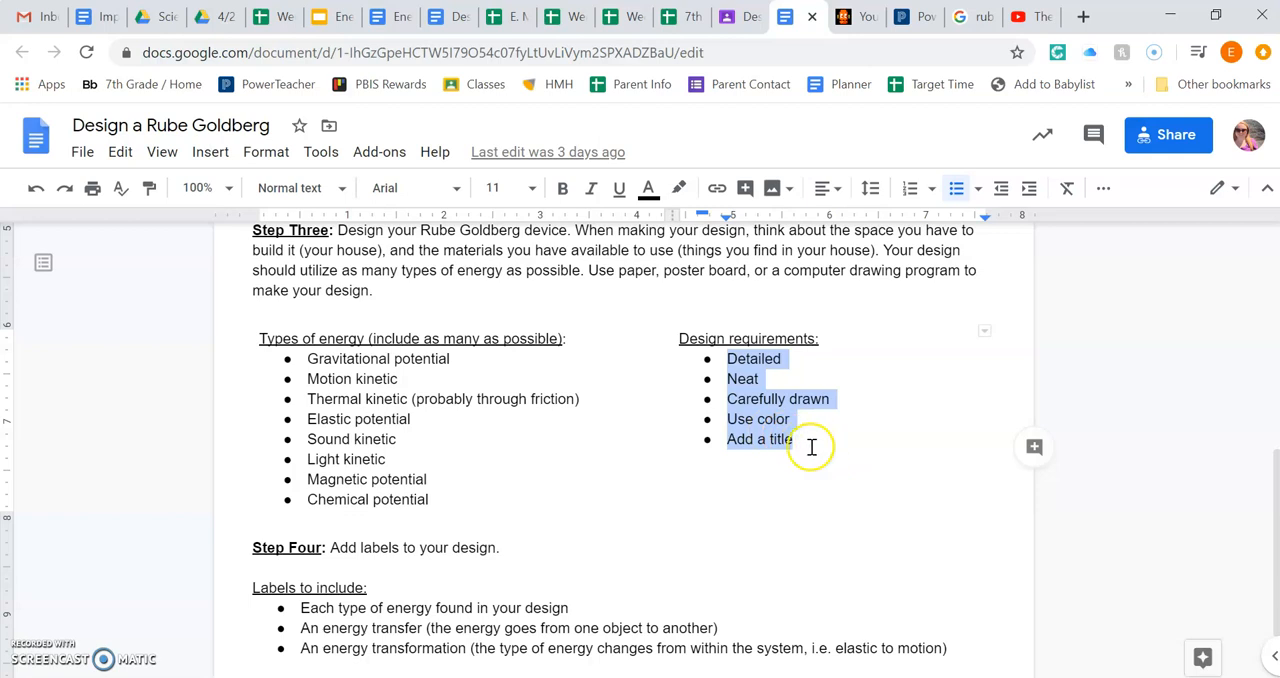
# - Scroll the handout to Step Four's list of energy labels and clear the text selection
pyautogui.scroll(-3)
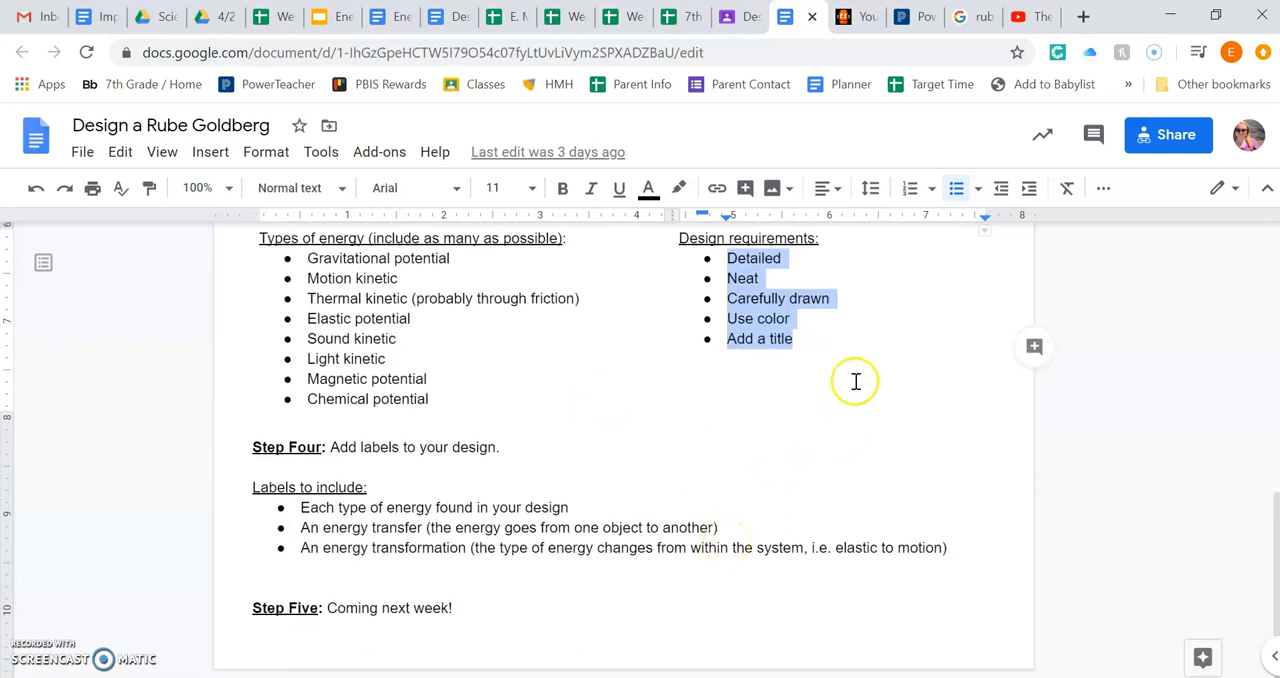
pyautogui.moveTo(668, 352)
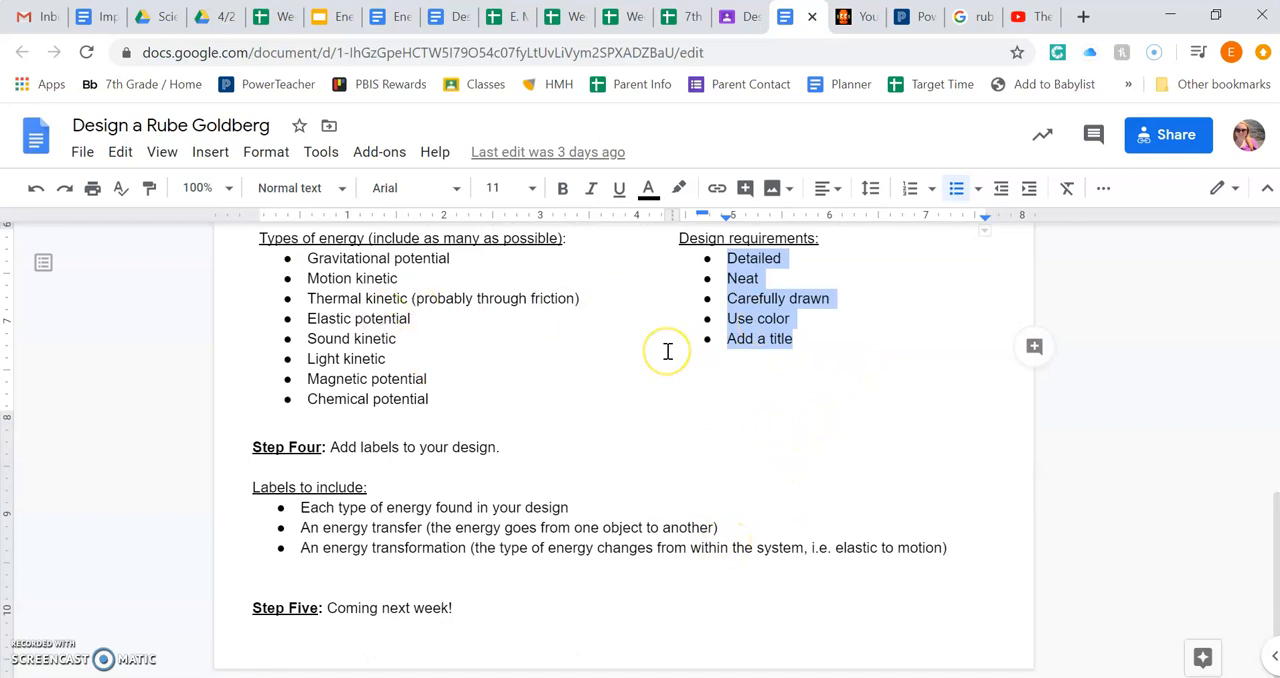
pyautogui.moveTo(438, 412)
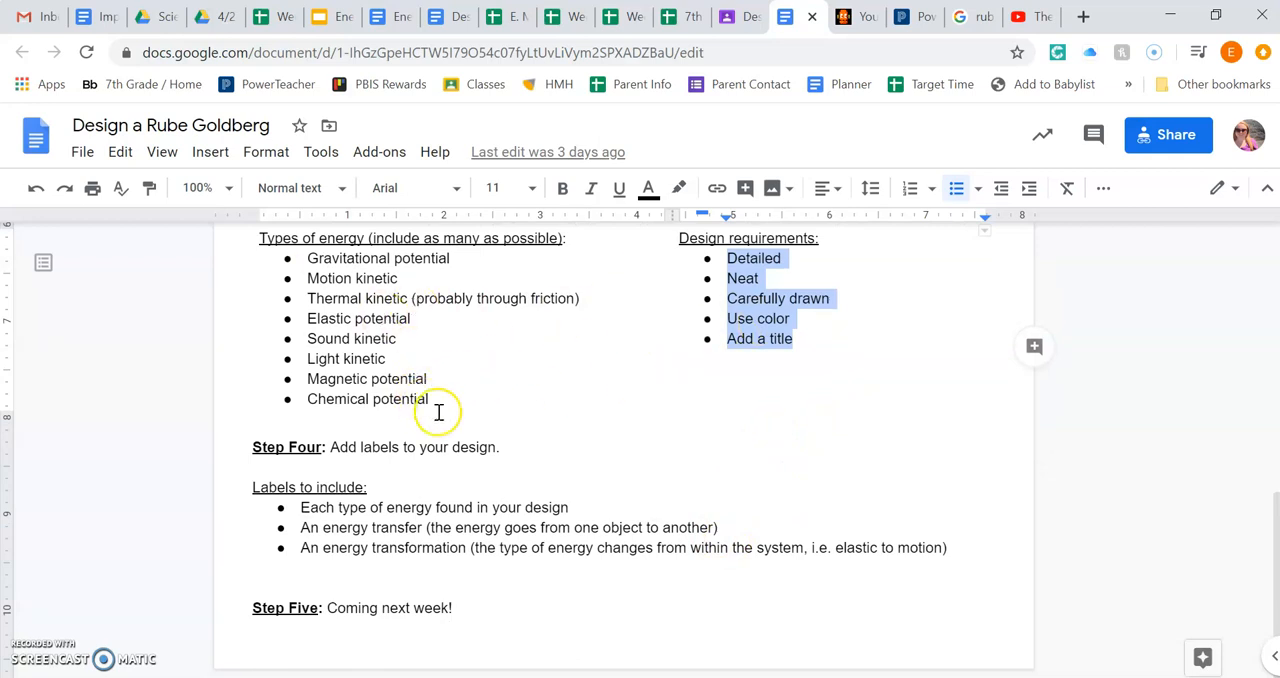
pyautogui.moveTo(450, 476)
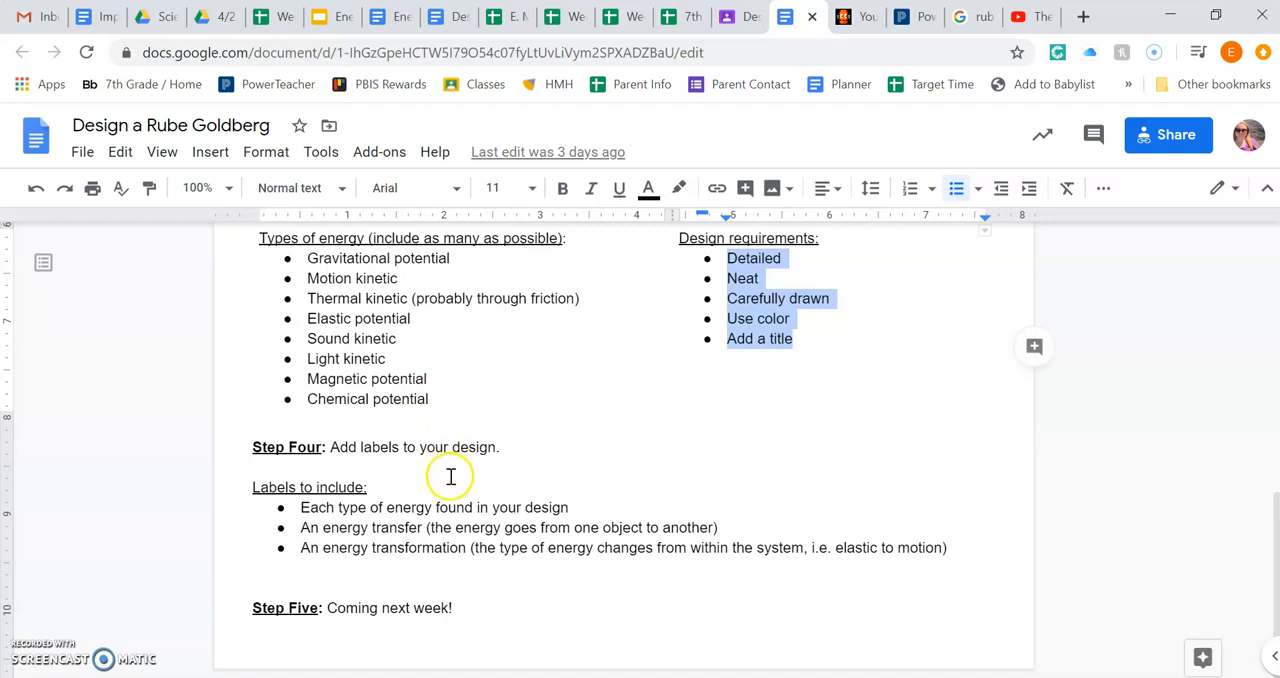
pyautogui.moveTo(512, 440)
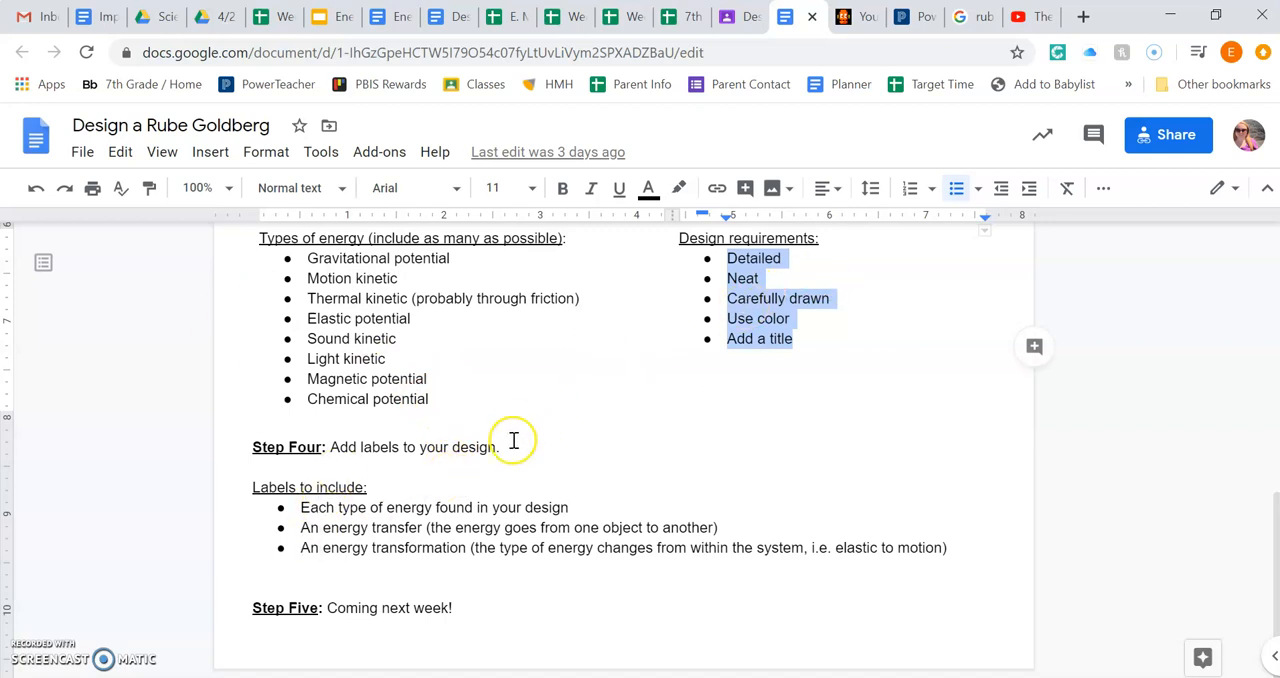
pyautogui.moveTo(396, 506)
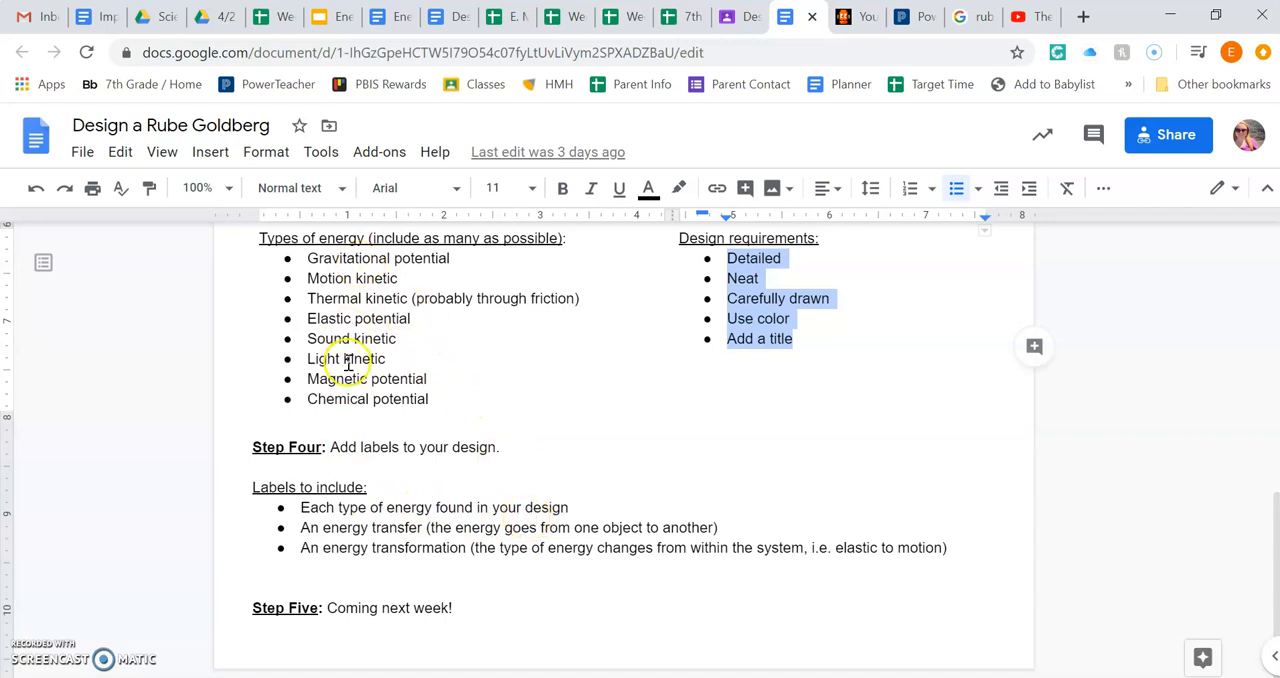
pyautogui.moveTo(328, 532)
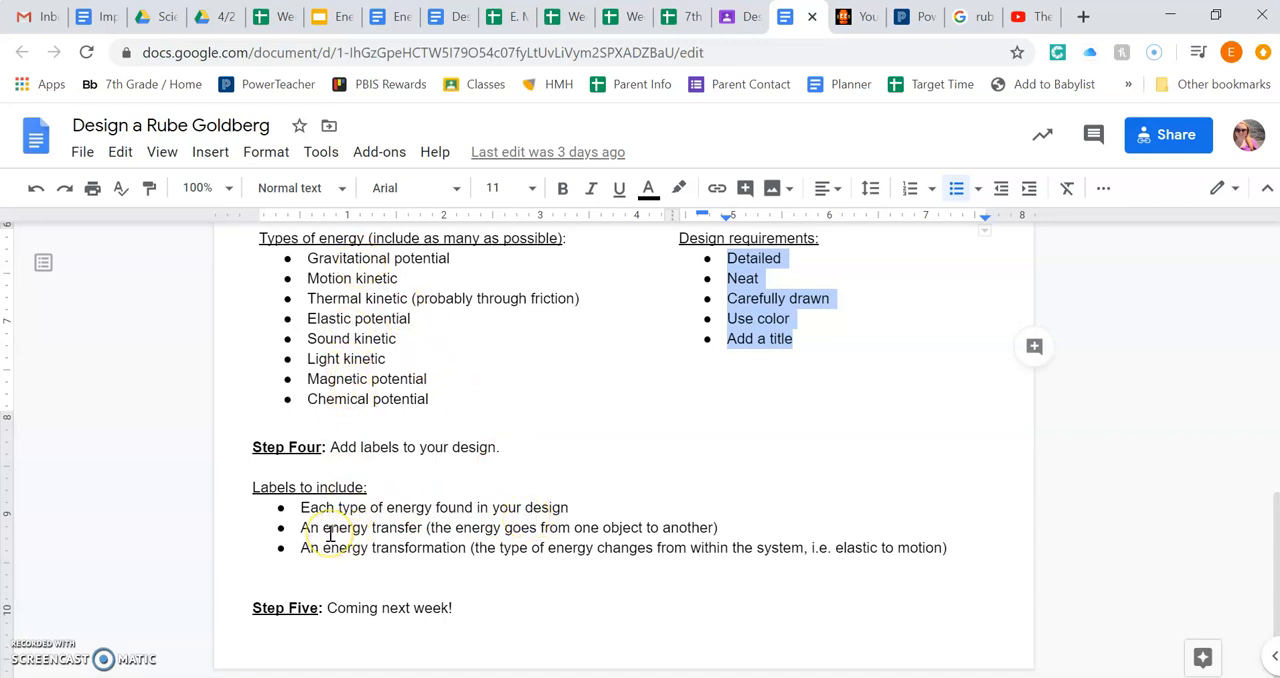
pyautogui.click(322, 528)
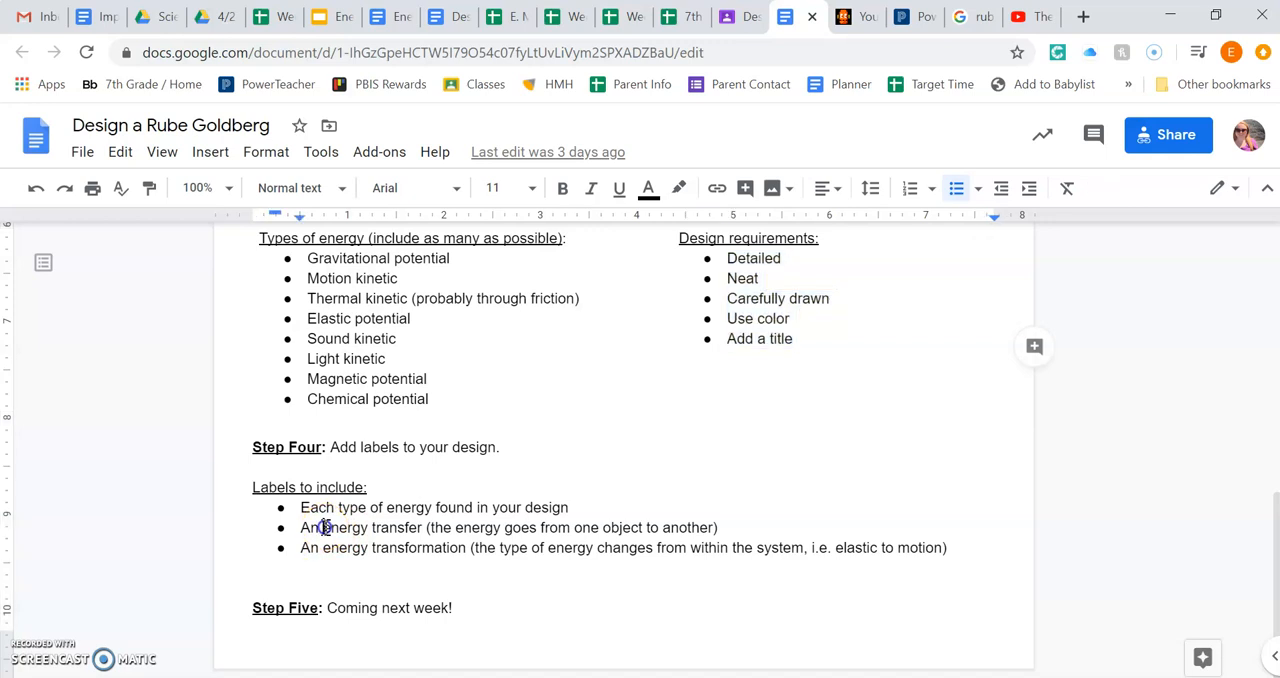
pyautogui.doubleClick(344, 528)
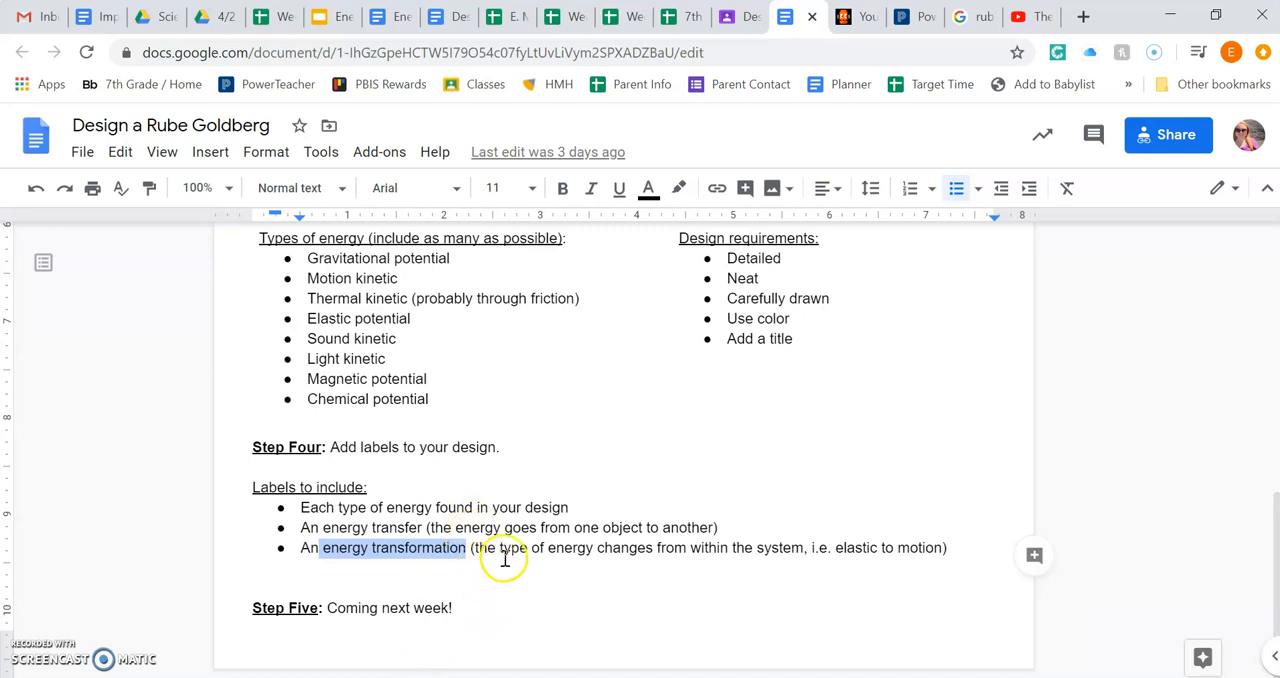
pyautogui.moveTo(516, 552)
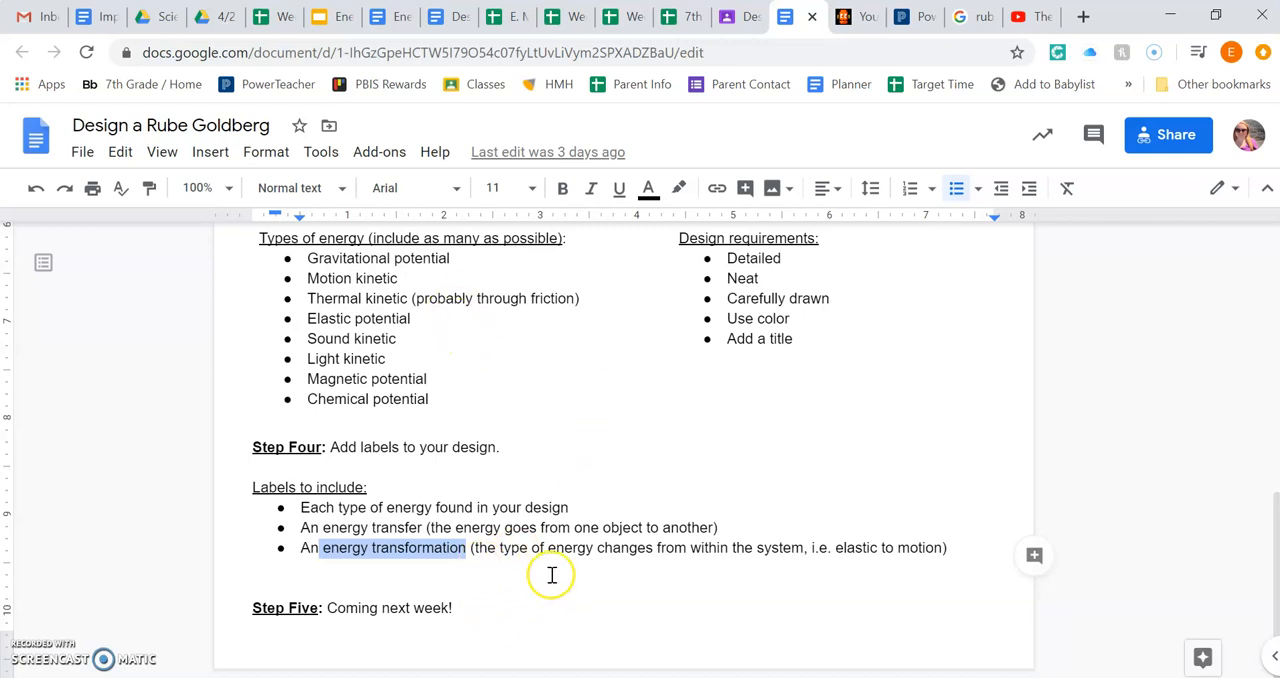
pyautogui.moveTo(524, 512)
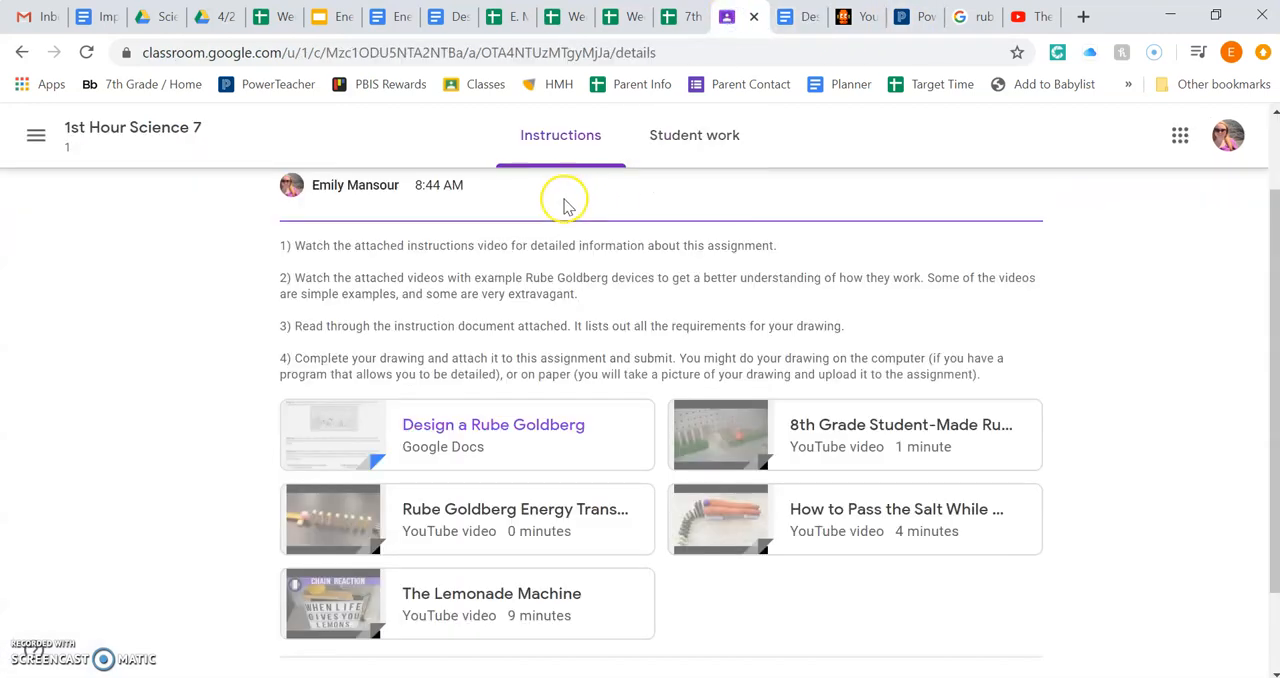
# - Return to the classwork list and expand the Energy Transfer vs. Energy Transformations material instead of the assignment
pyautogui.scroll(3)
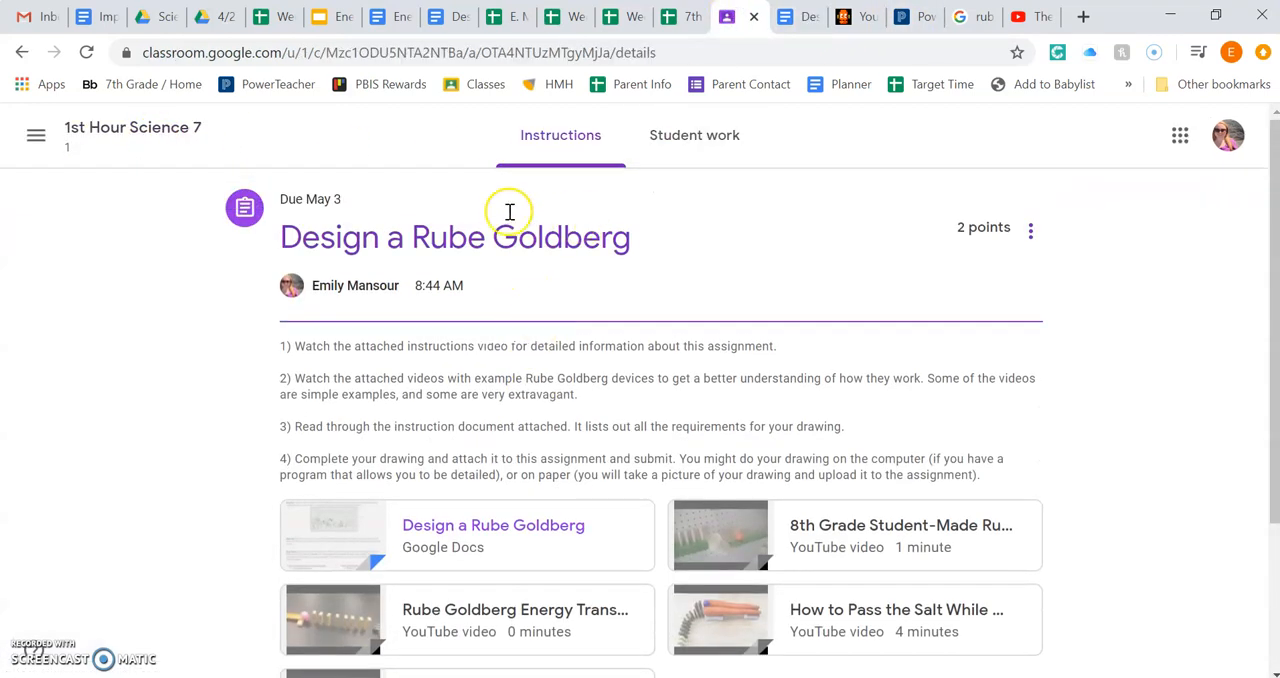
pyautogui.moveTo(24, 54)
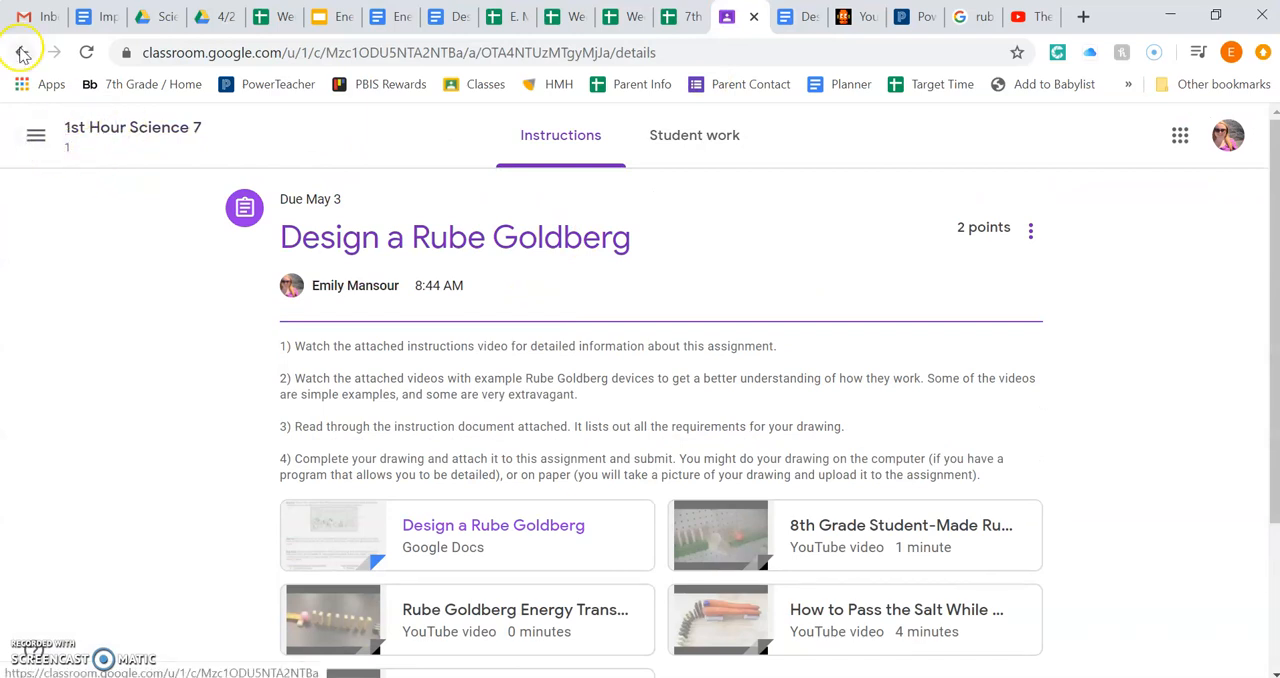
pyautogui.click(22, 52)
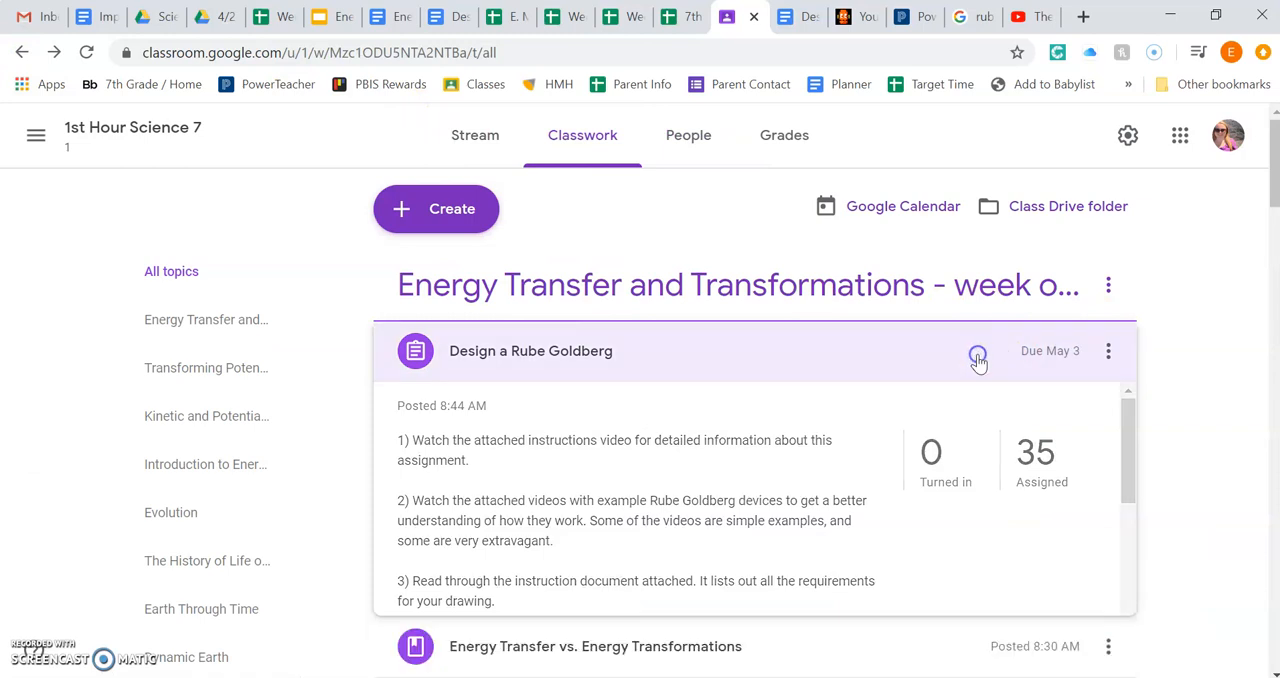
pyautogui.click(976, 356)
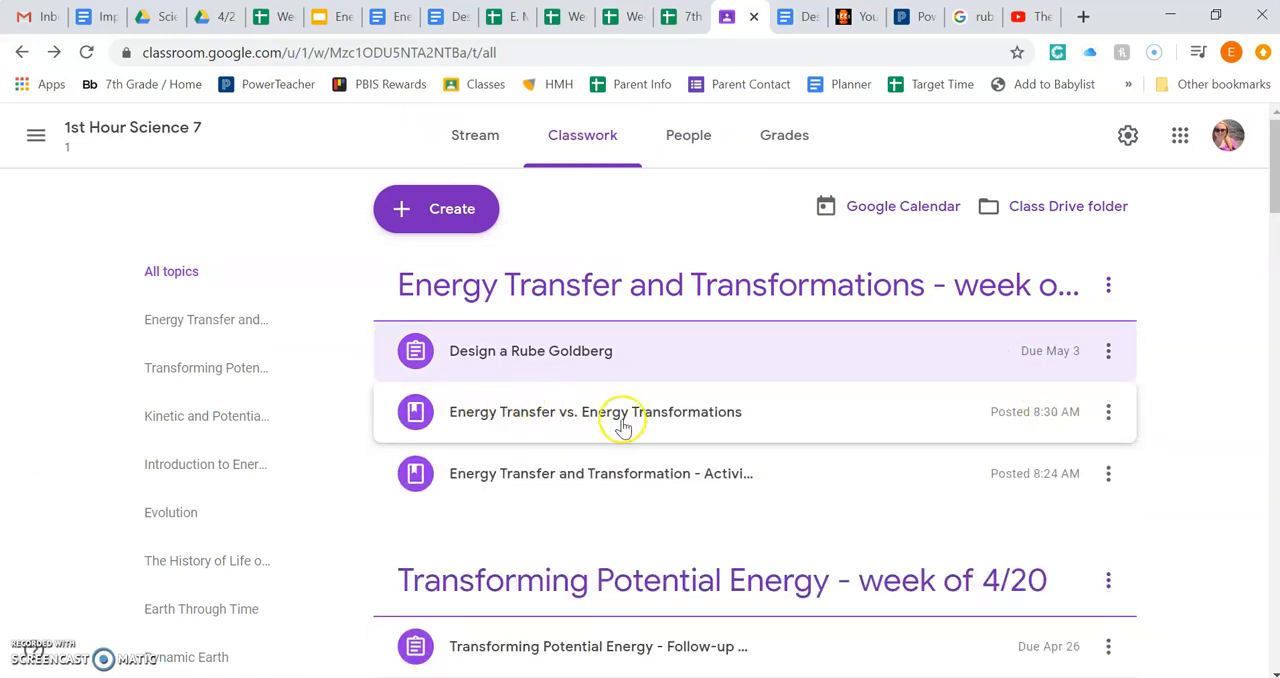
pyautogui.click(596, 412)
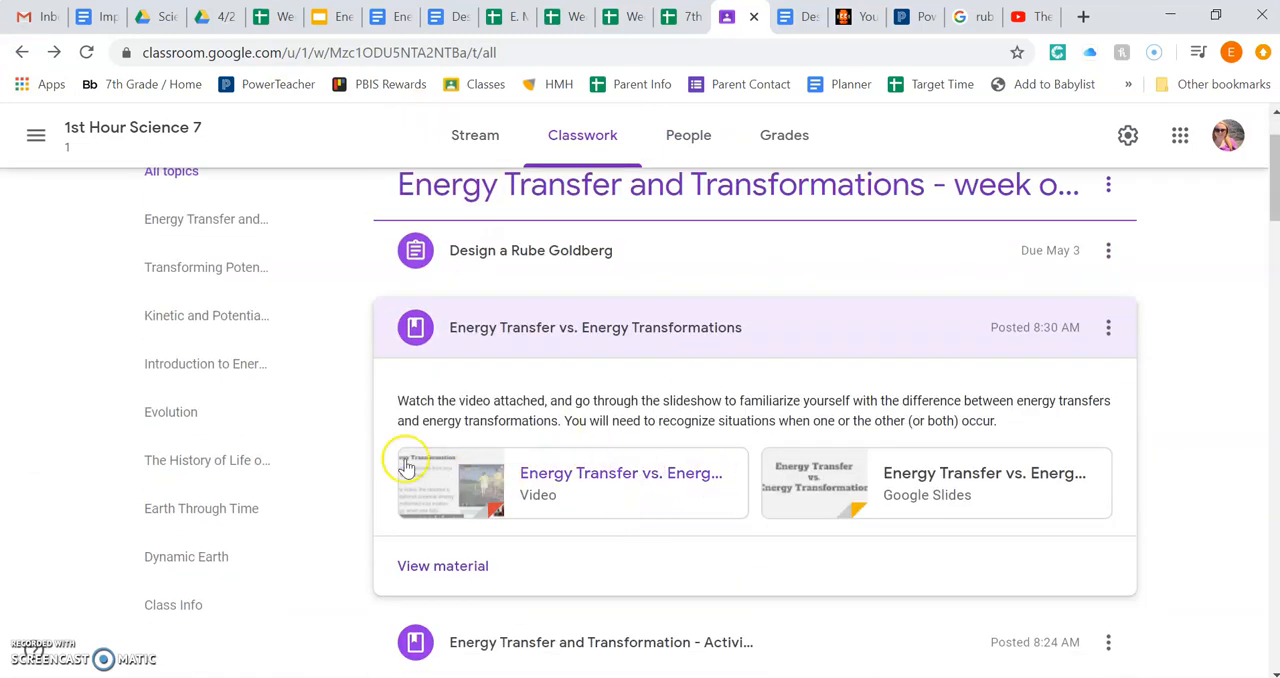
pyautogui.moveTo(710, 496)
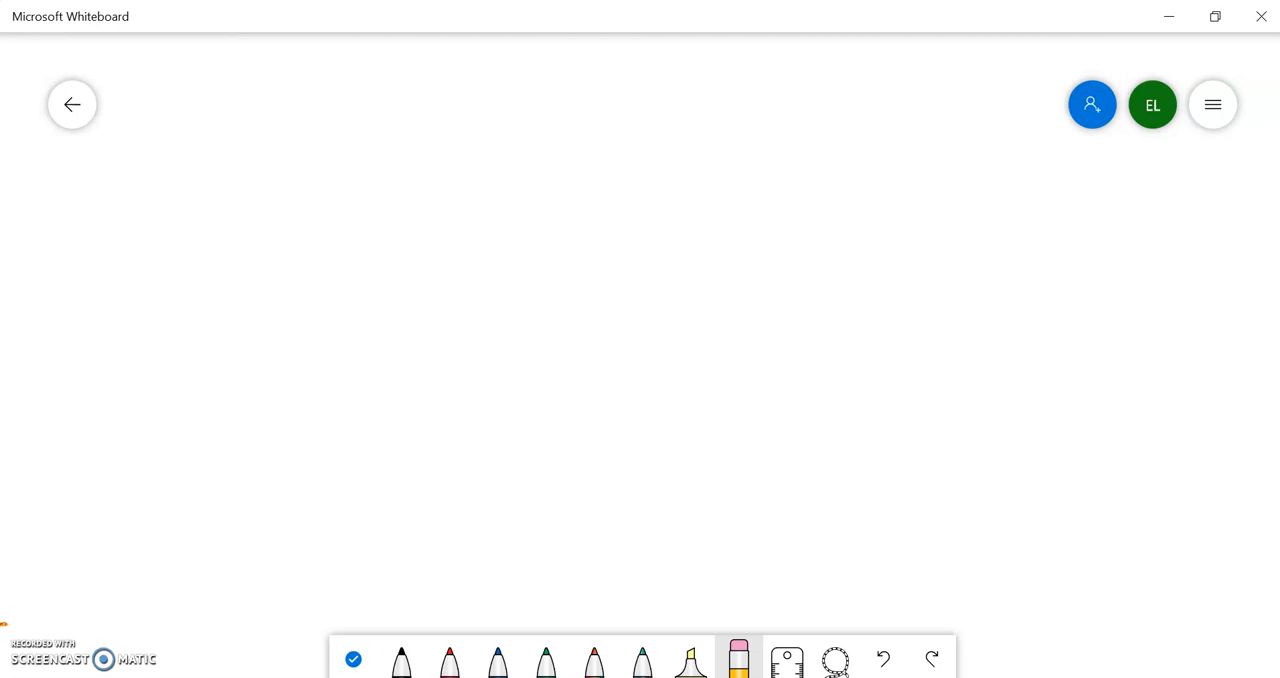
# - With the black pen, sketch a 3D box-shaped tank in the lower right of the canvas
pyautogui.click(400, 660)
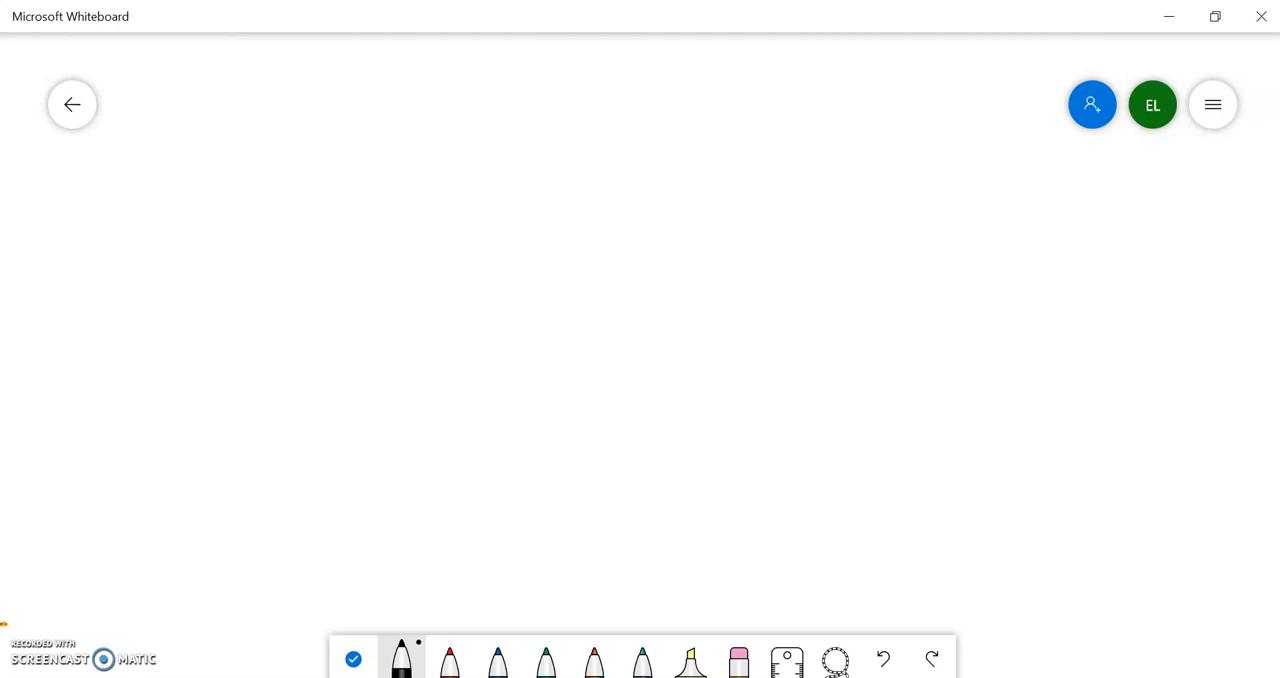
pyautogui.moveTo(938, 464); pyautogui.dragTo(938, 556)
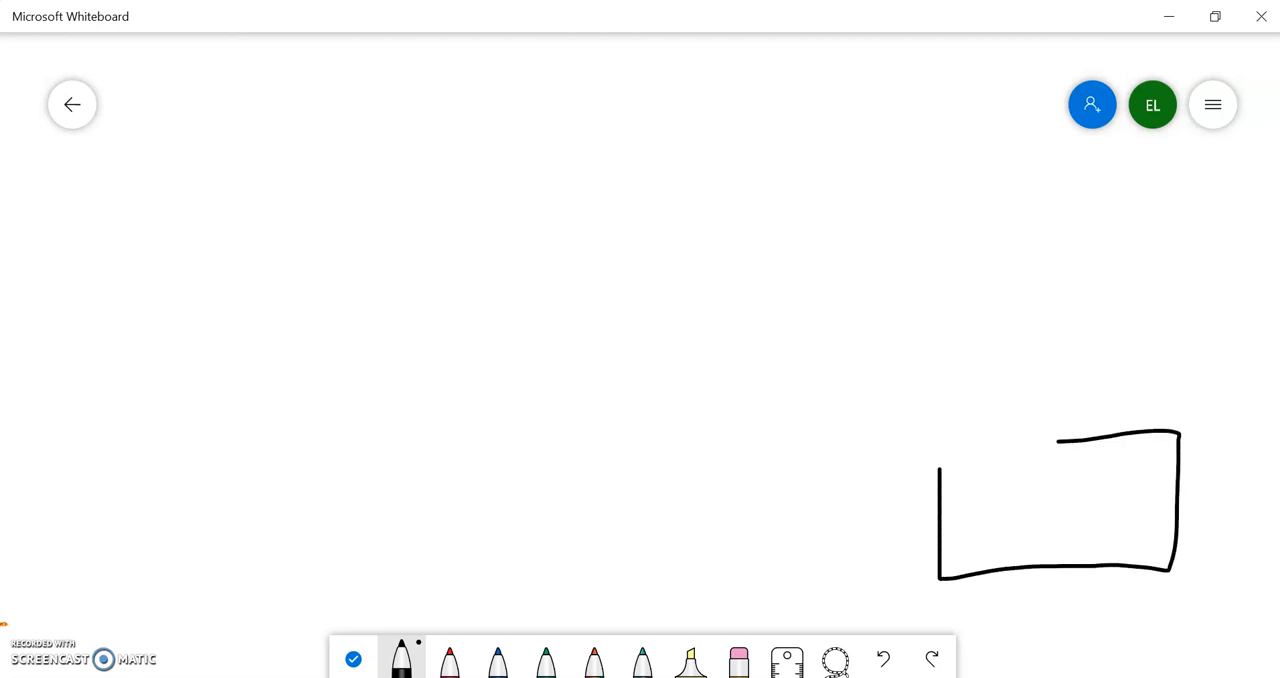
pyautogui.moveTo(940, 490); pyautogui.dragTo(1060, 440)
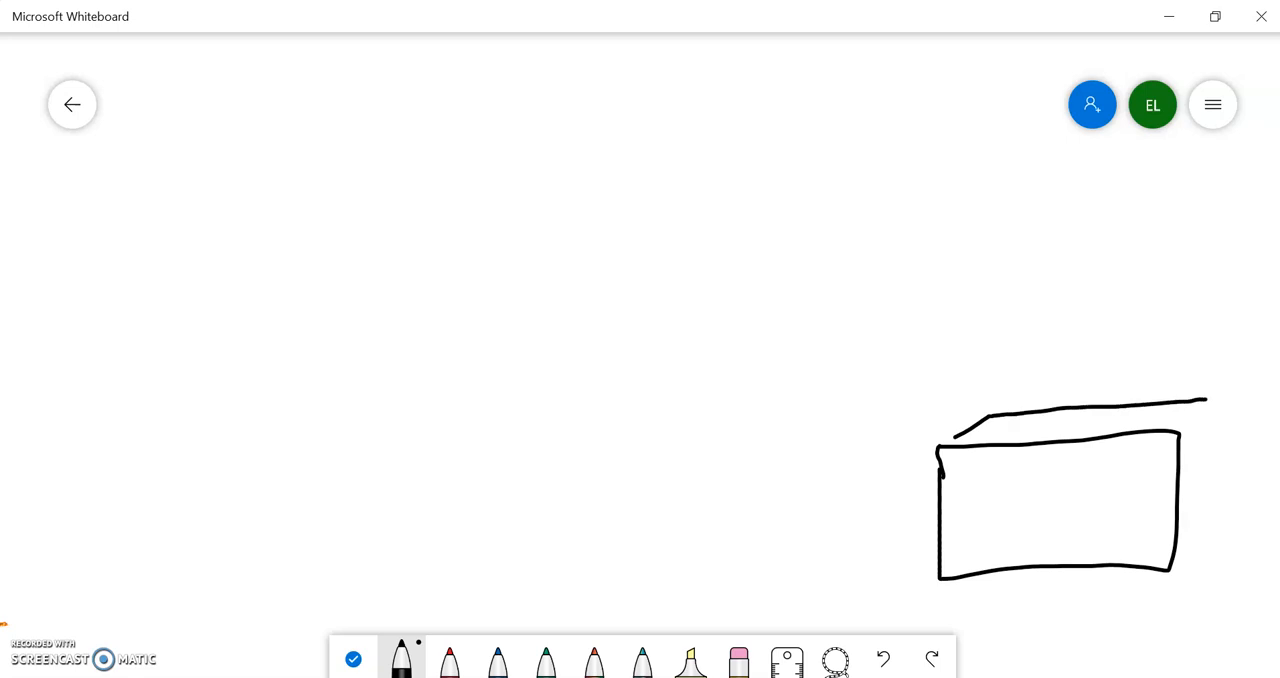
pyautogui.moveTo(1208, 404); pyautogui.dragTo(1196, 544)
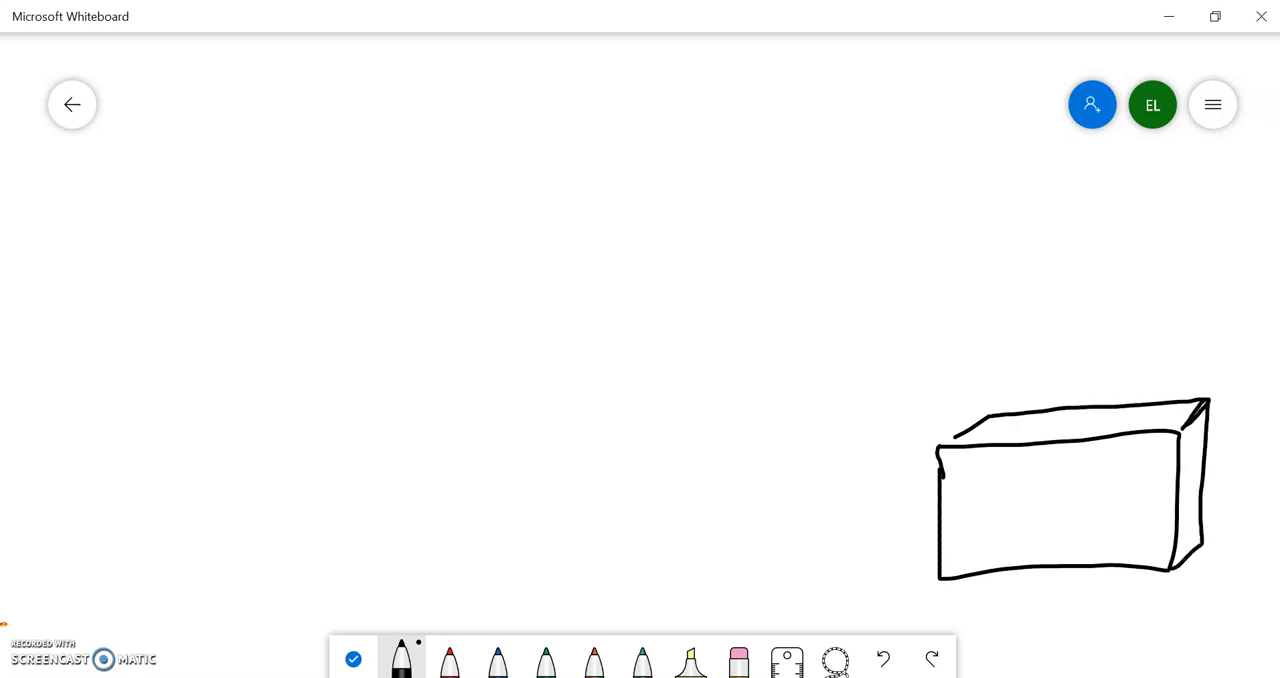
# - Add a food dish and two small animals on the tank floor
pyautogui.moveTo(964, 548); pyautogui.dragTo(1004, 544)
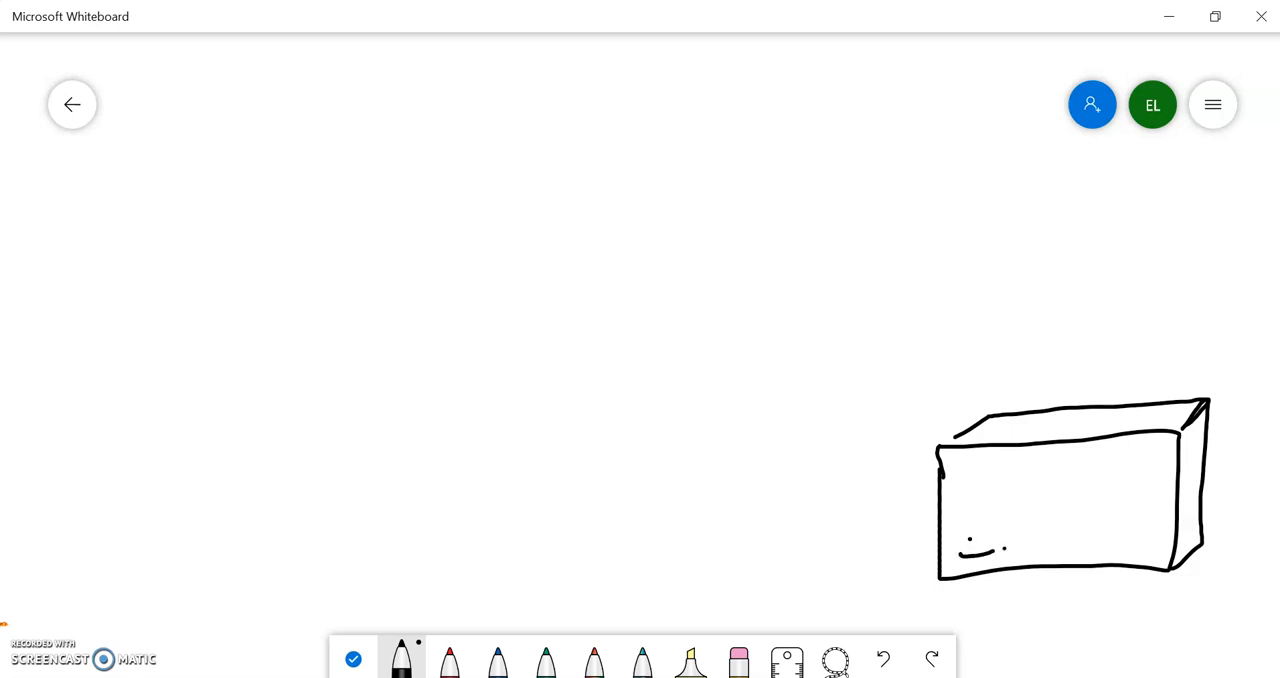
pyautogui.moveTo(964, 548); pyautogui.dragTo(1000, 544)
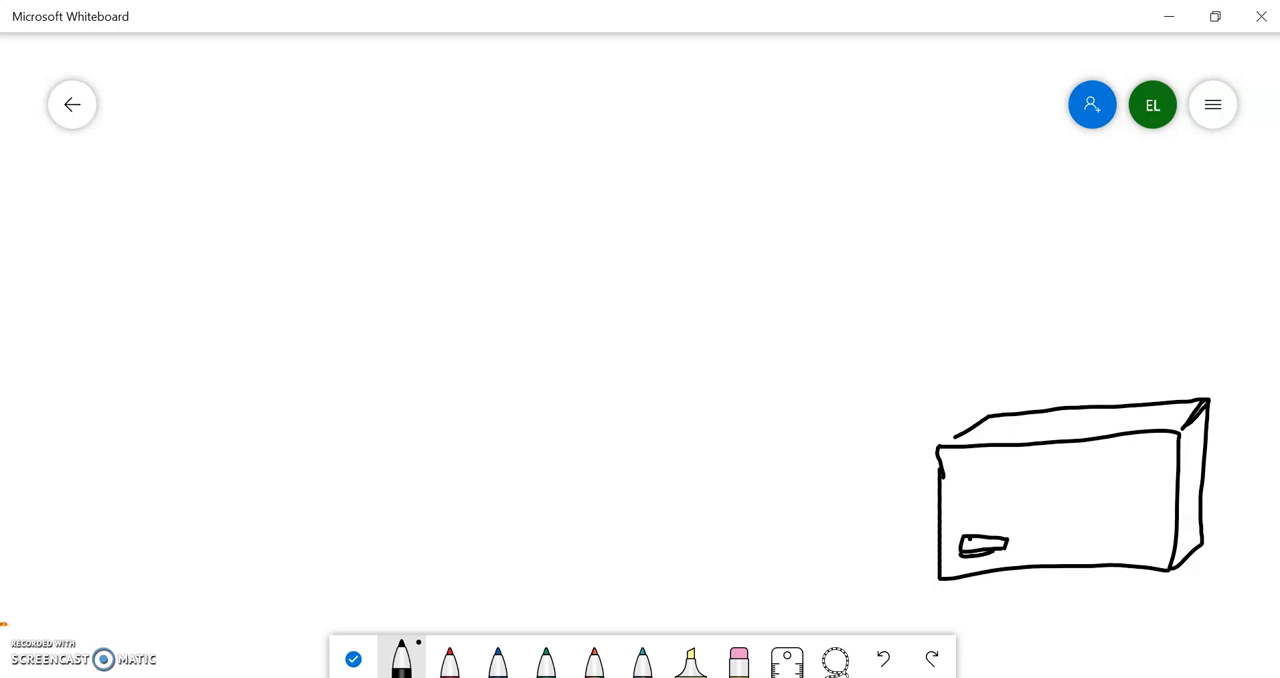
pyautogui.moveTo(1044, 536); pyautogui.dragTo(1104, 540)
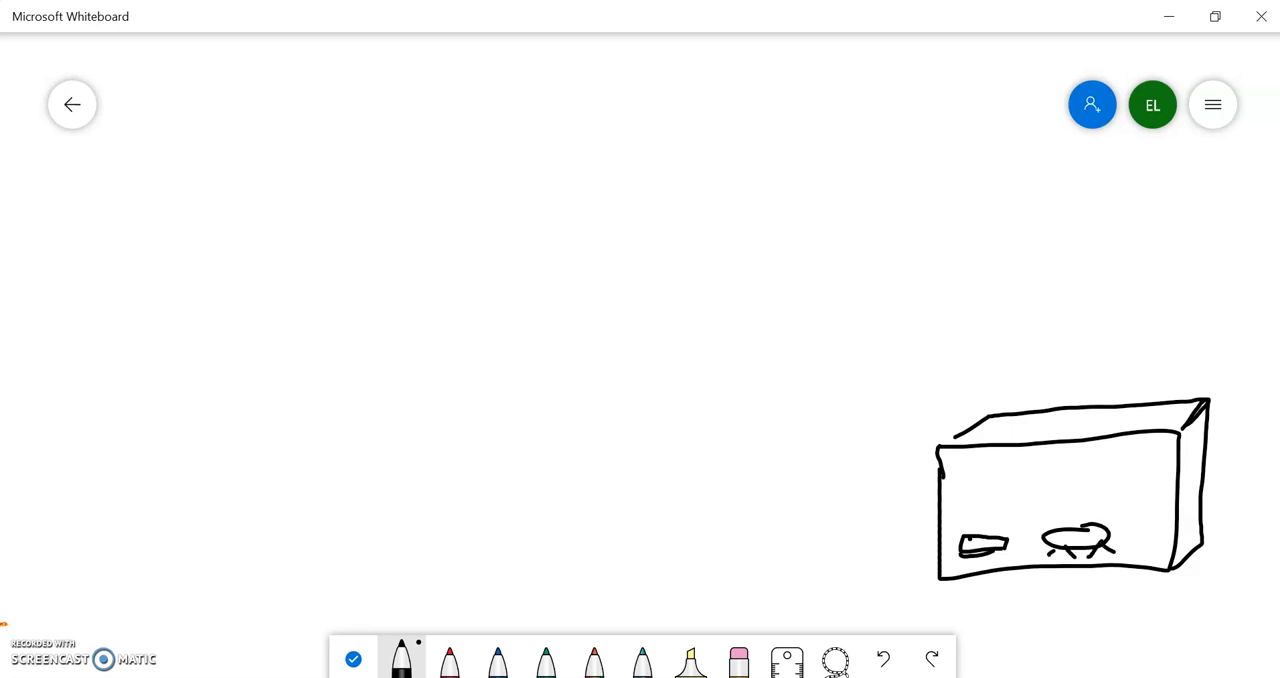
pyautogui.moveTo(1136, 524); pyautogui.dragTo(1164, 544)
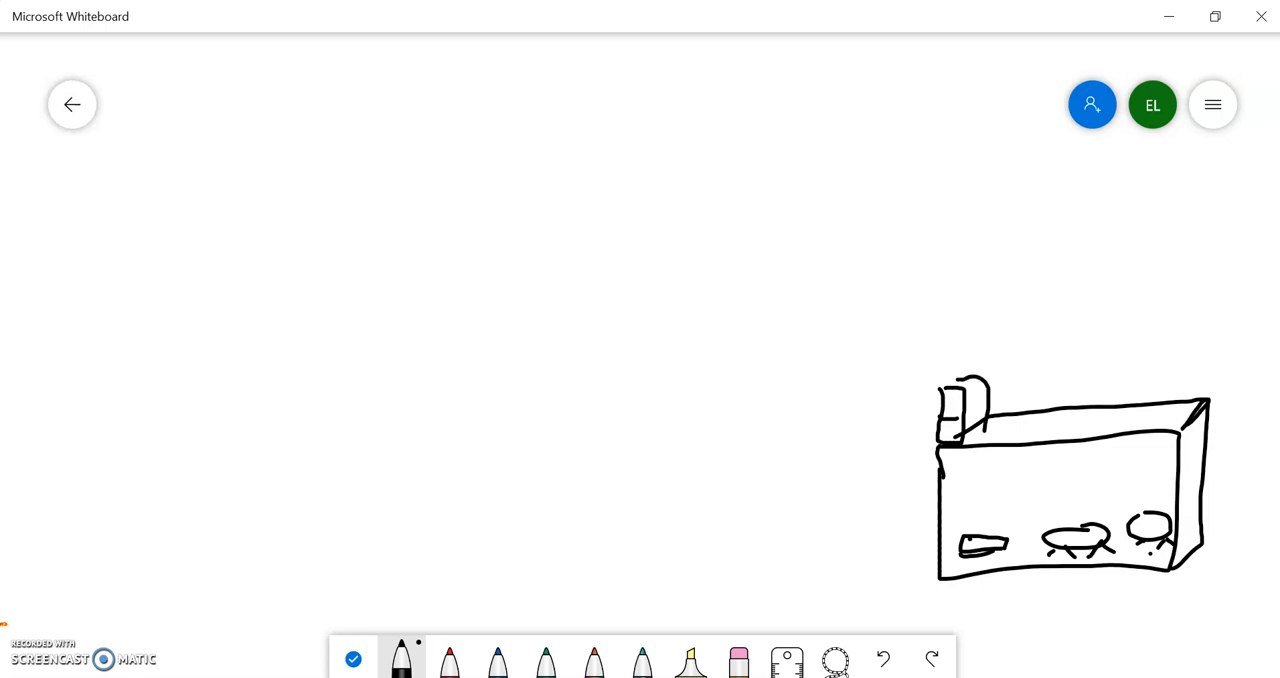
# - Draw an arrow dropping from the container into the tank and label the container GPE
pyautogui.moveTo(978, 436); pyautogui.dragTo(978, 518)
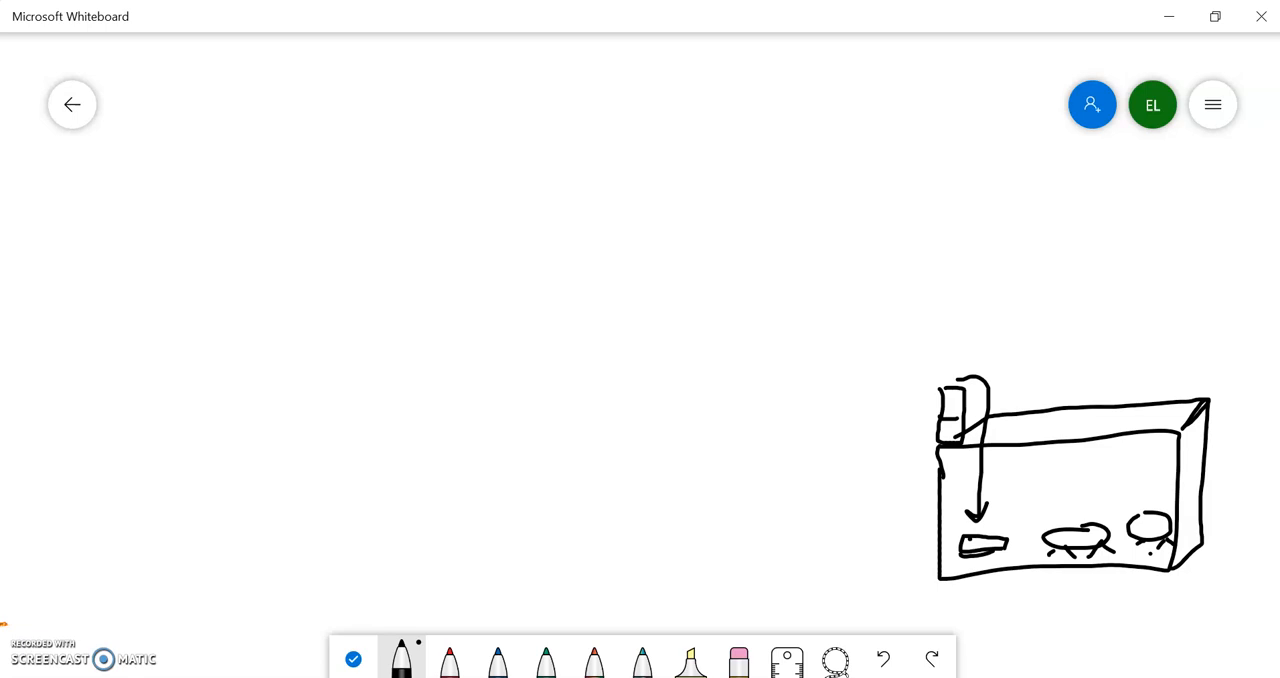
pyautogui.moveTo(1008, 304); pyautogui.dragTo(1000, 350)
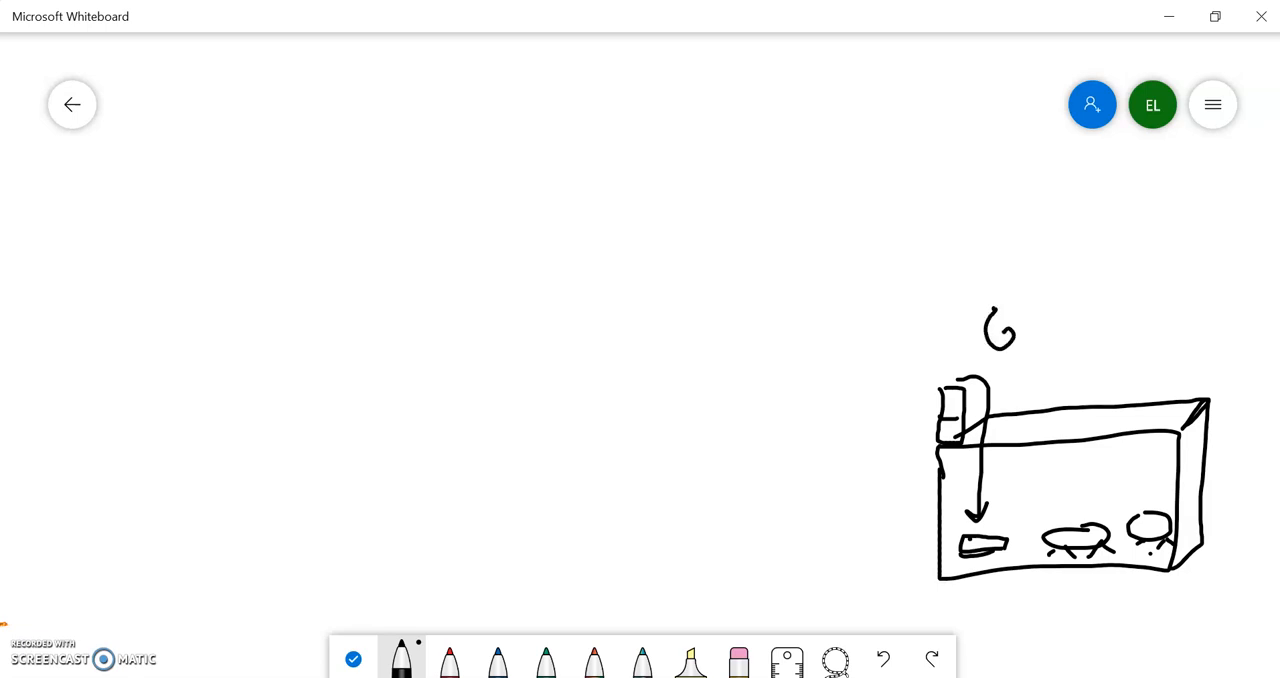
pyautogui.moveTo(984, 340); pyautogui.dragTo(1064, 300)
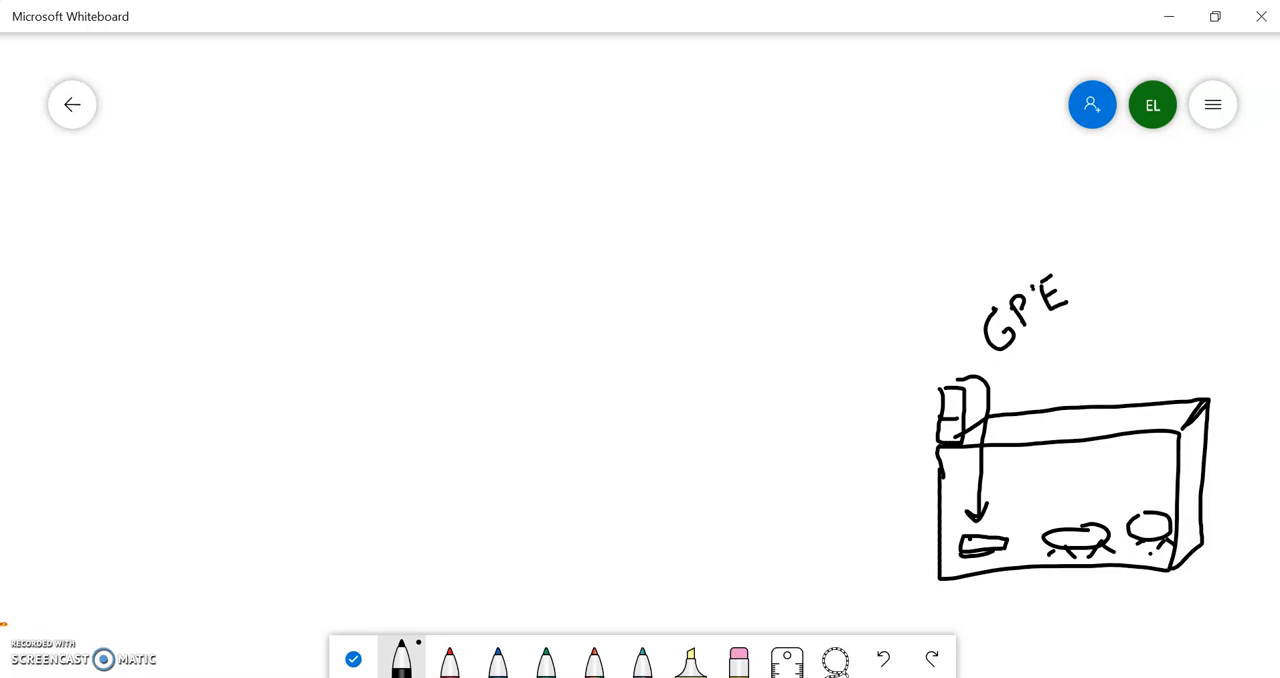
pyautogui.moveTo(1020, 340); pyautogui.dragTo(996, 380)
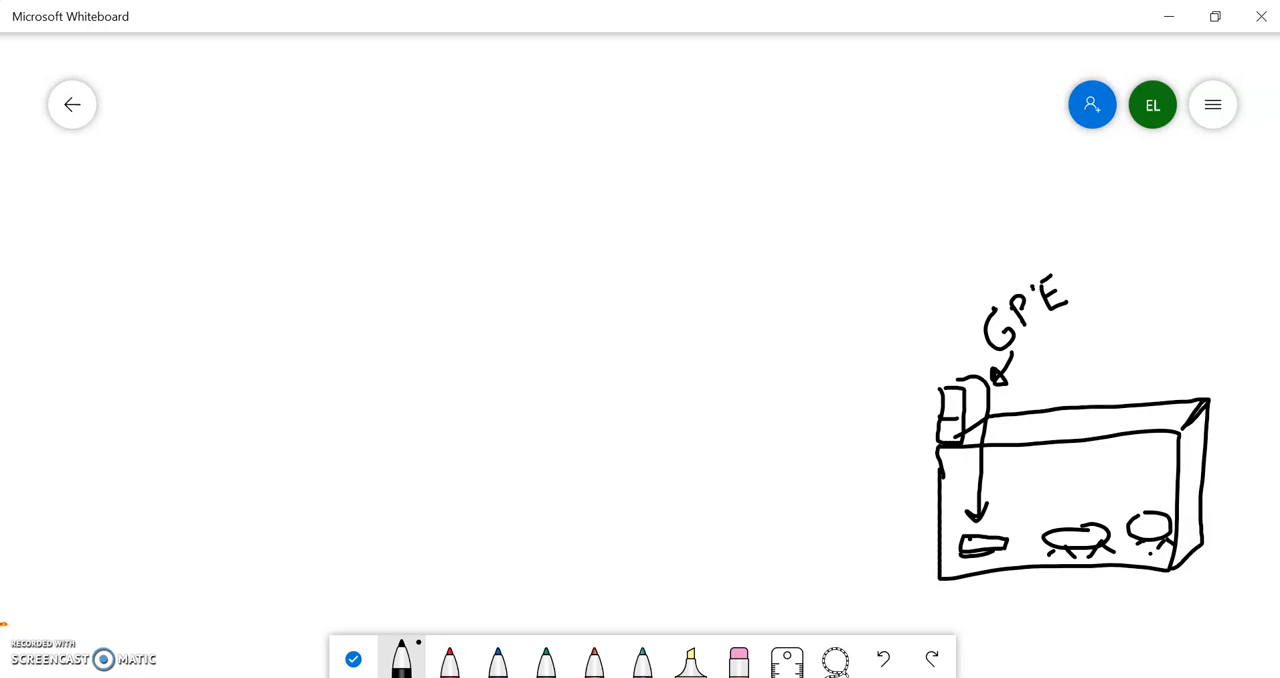
# - Draw a table with a ball left of the tank, an arrow toward the container, labelled Motion
pyautogui.moveTo(778, 460); pyautogui.dragTo(778, 578)
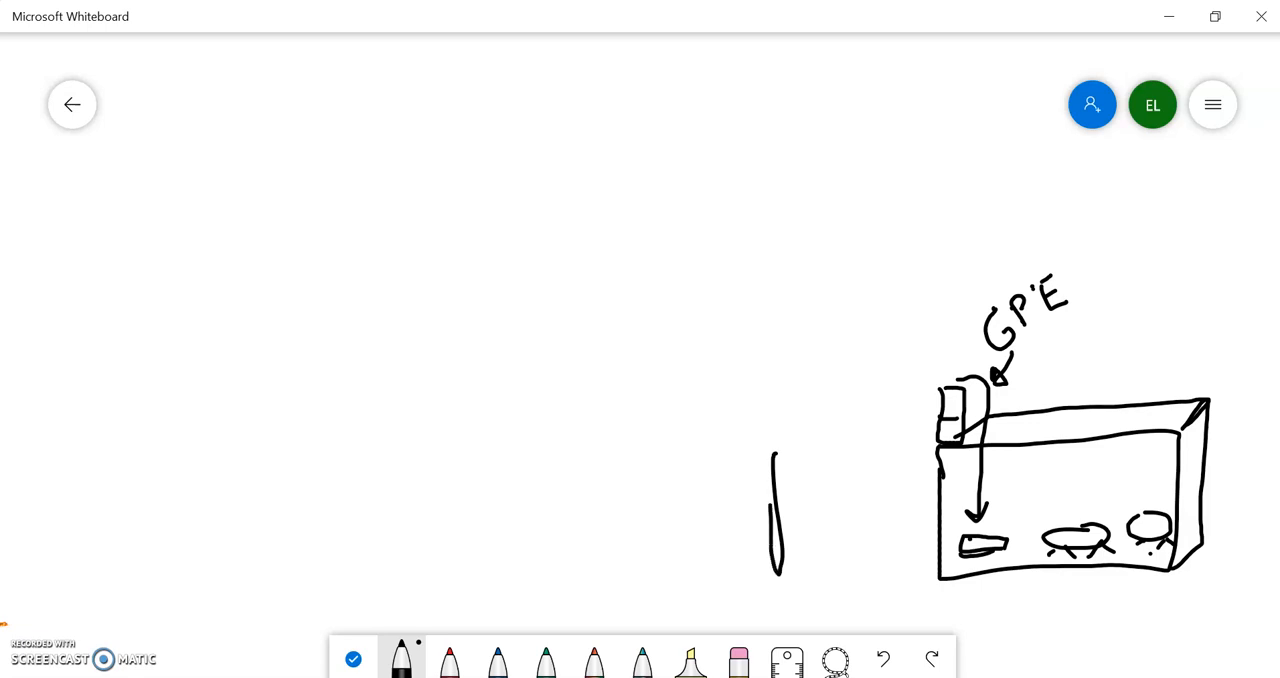
pyautogui.moveTo(776, 460); pyautogui.dragTo(920, 580)
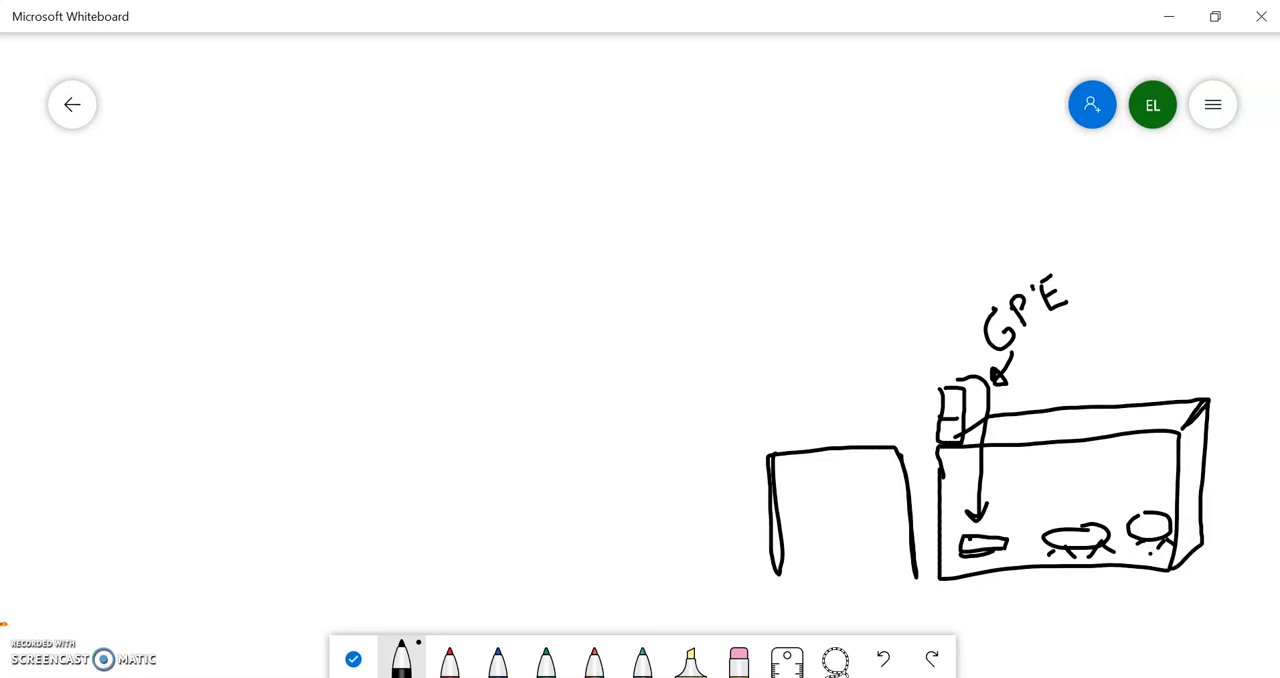
pyautogui.moveTo(804, 400); pyautogui.dragTo(850, 390)
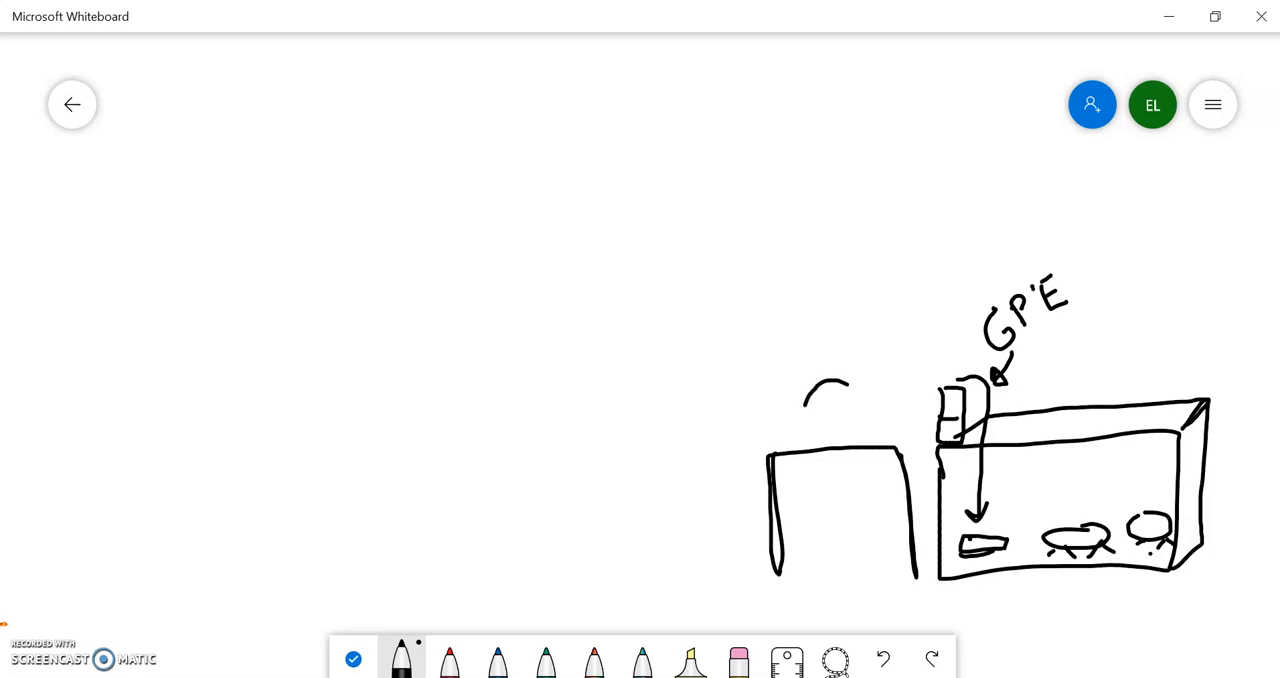
pyautogui.moveTo(810, 390); pyautogui.dragTo(860, 410)
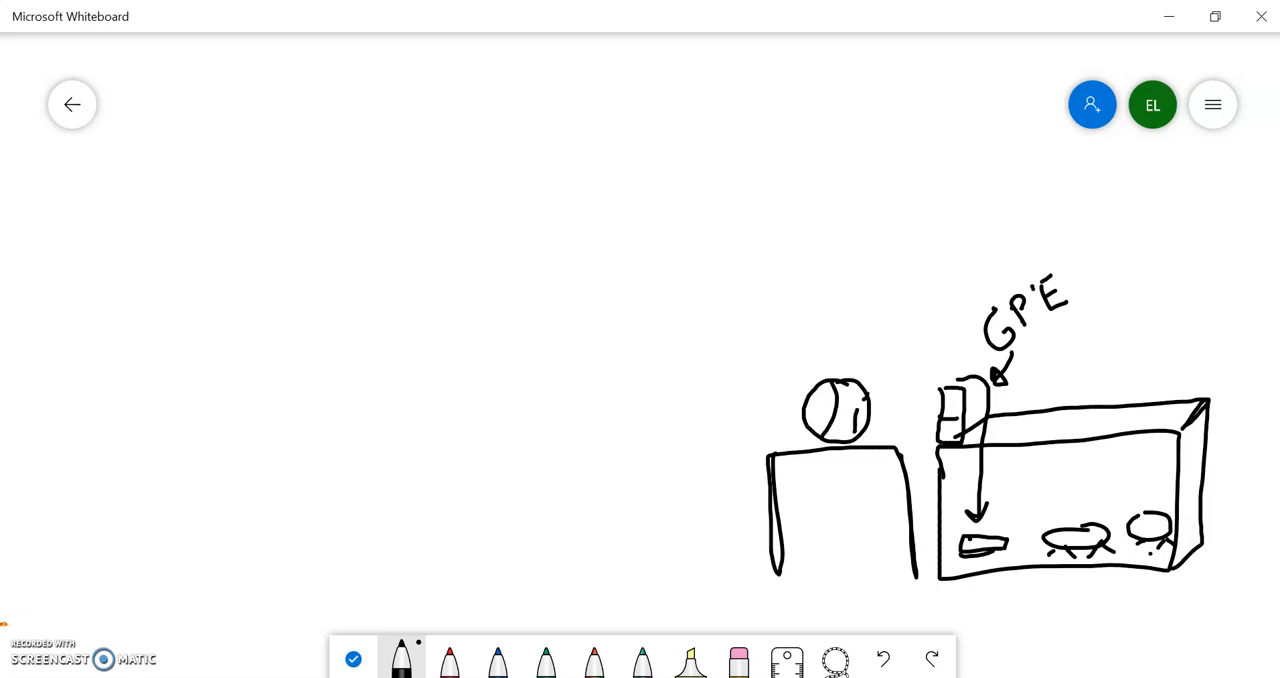
pyautogui.moveTo(884, 420); pyautogui.dragTo(920, 418)
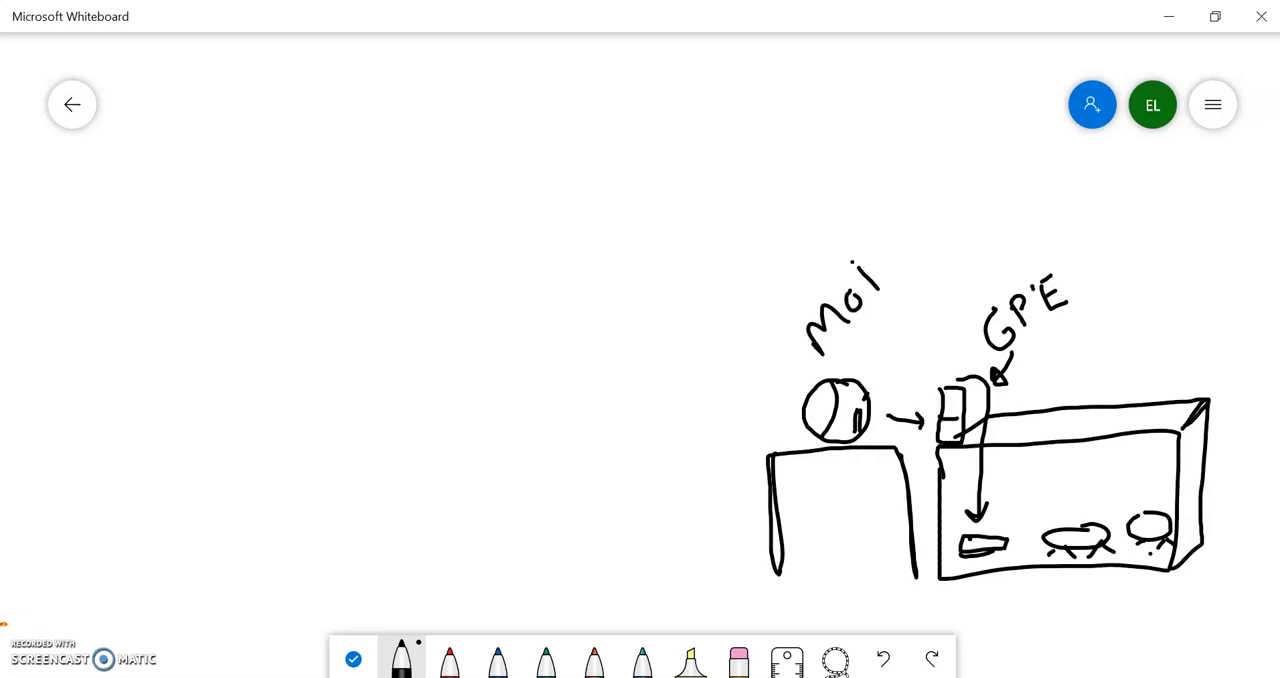
pyautogui.moveTo(870, 290); pyautogui.dragTo(916, 240)
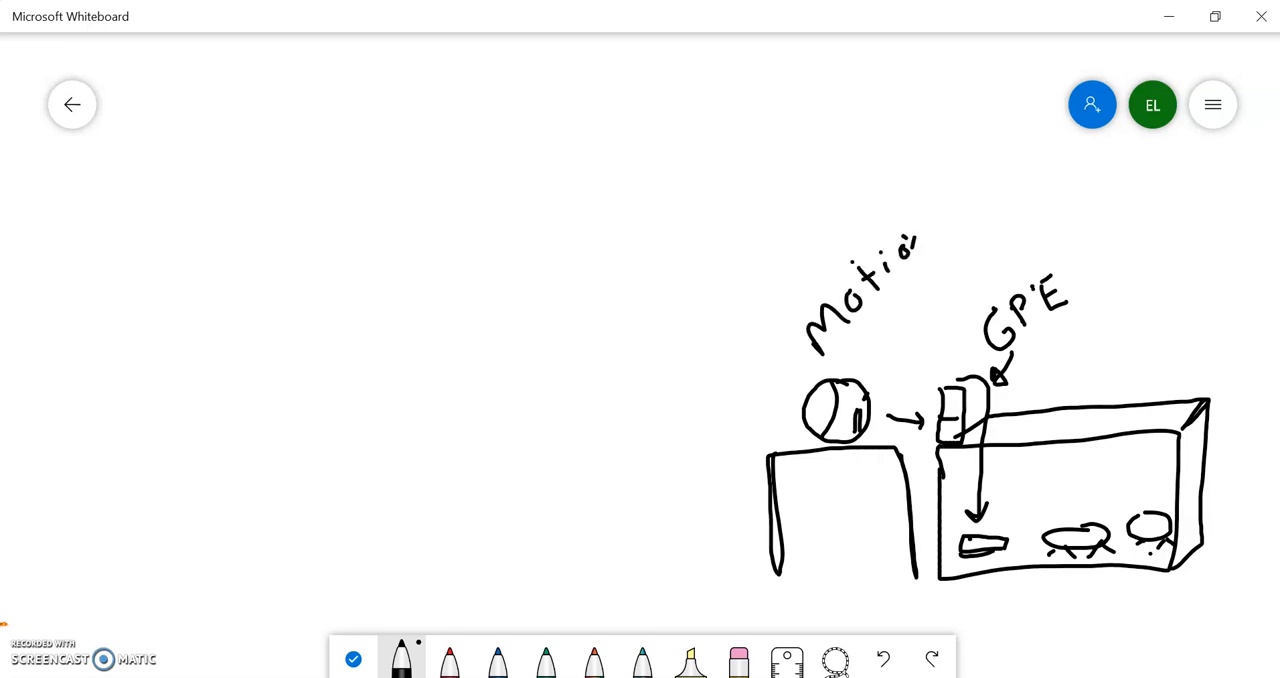
pyautogui.moveTo(900, 250); pyautogui.dragTo(940, 236)
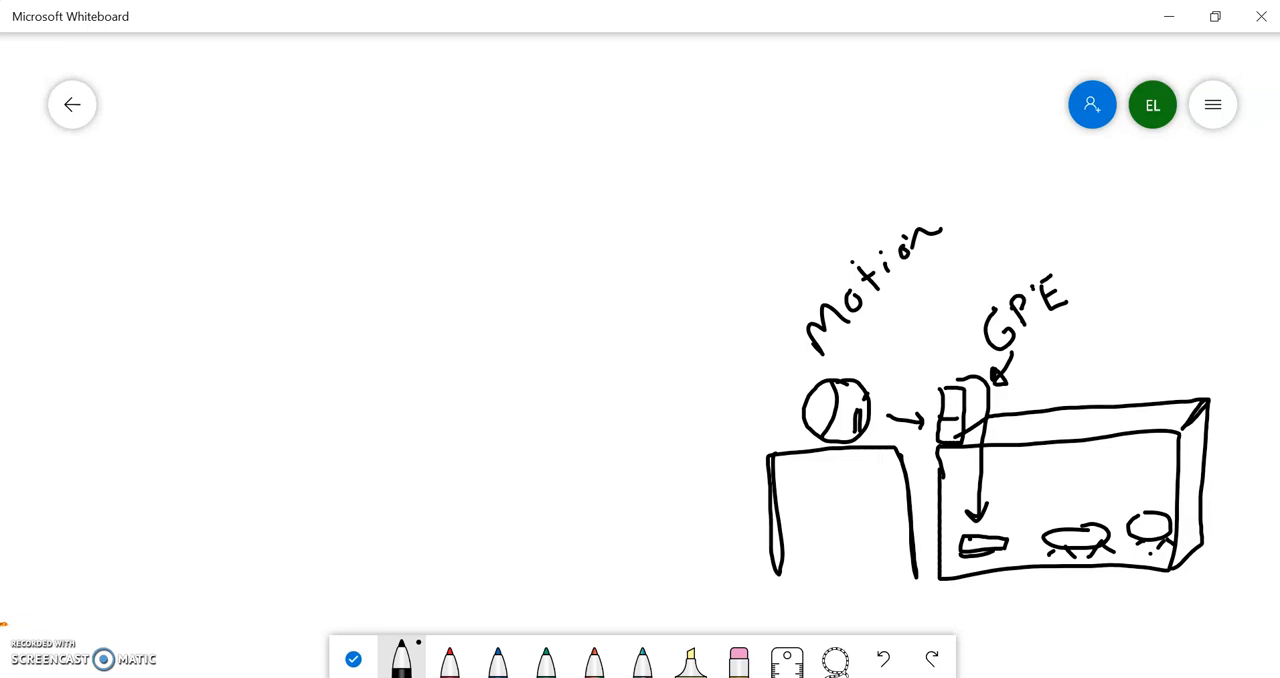
# - Draw a thick ceiling line with a hanging hammer pendulum and a vertical pole
pyautogui.moveTo(364, 216); pyautogui.dragTo(856, 208)
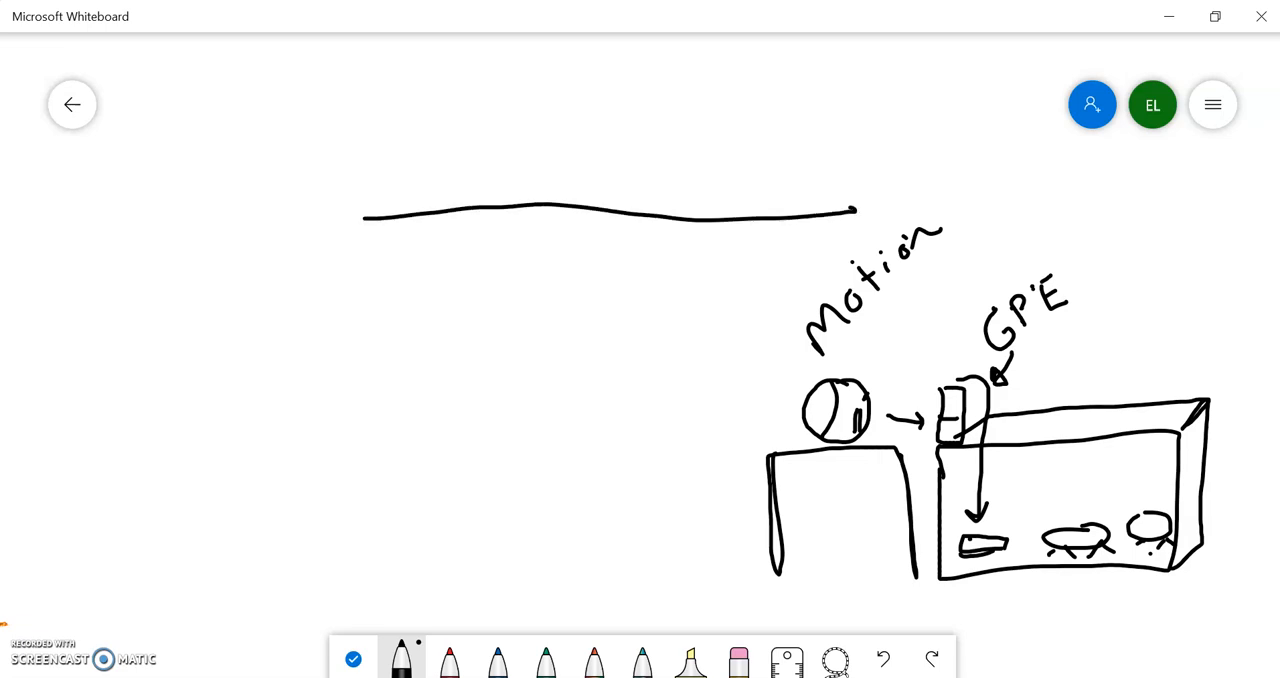
pyautogui.moveTo(364, 210); pyautogui.dragTo(856, 208)
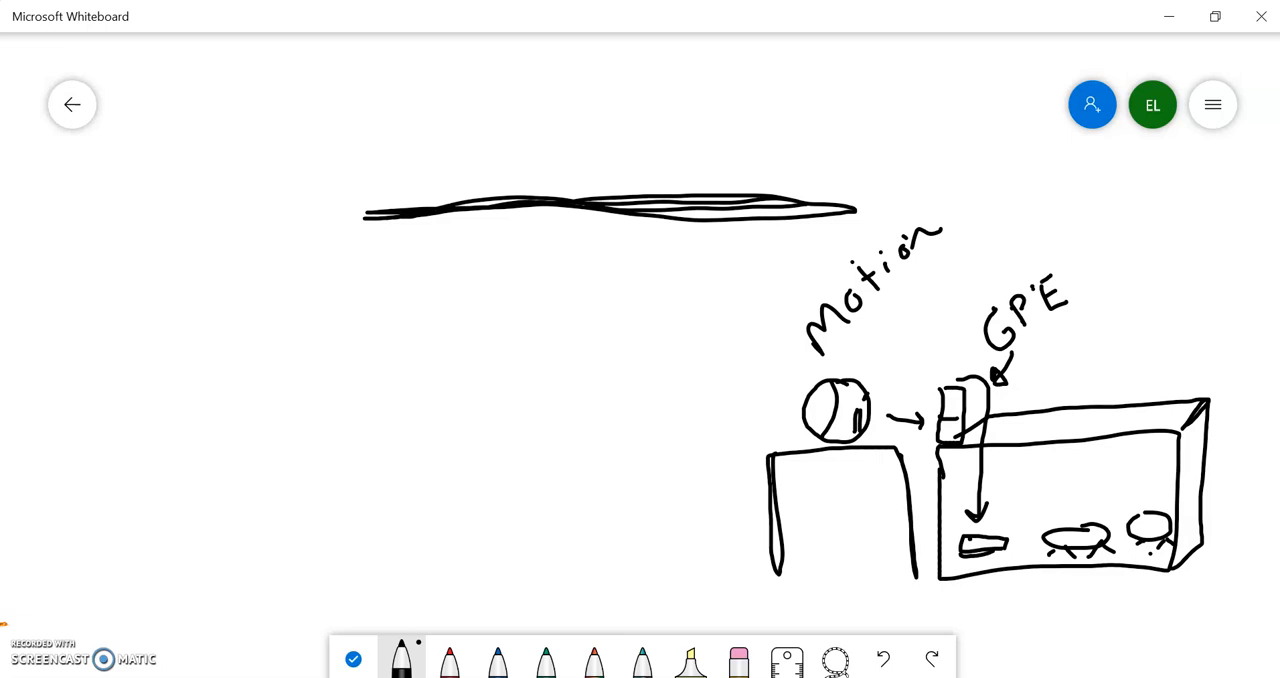
pyautogui.moveTo(616, 236); pyautogui.dragTo(612, 270)
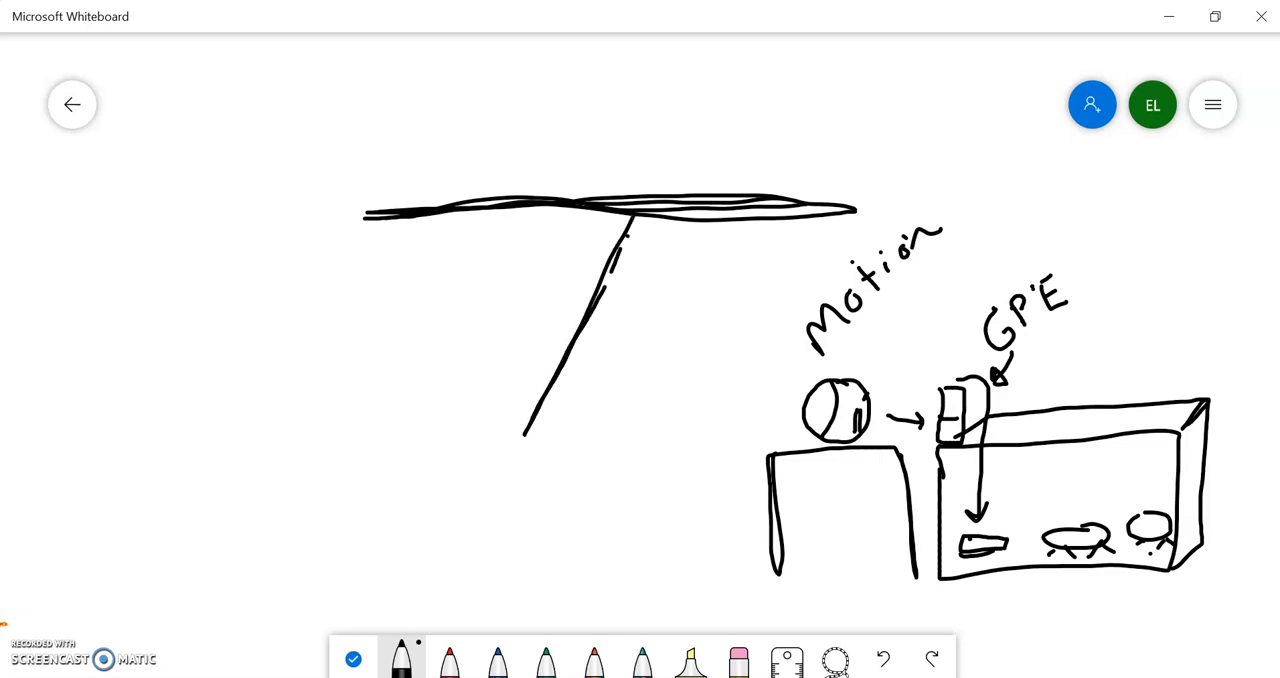
pyautogui.moveTo(520, 436); pyautogui.dragTo(556, 480)
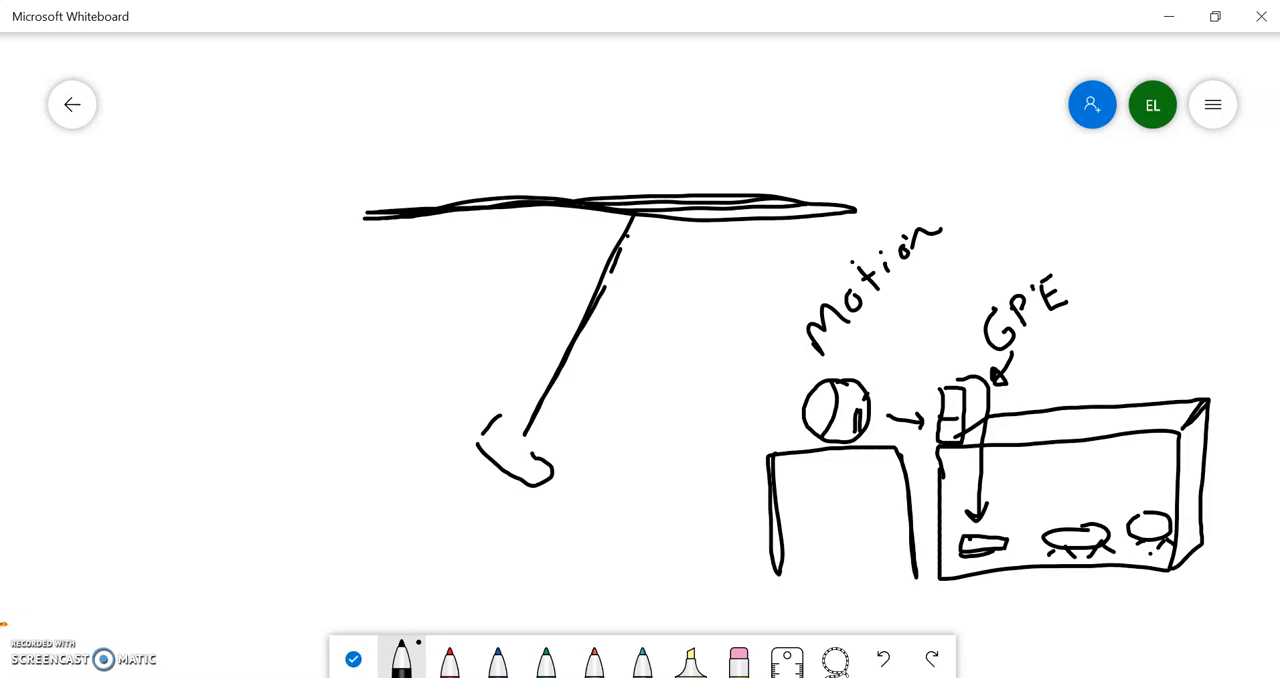
pyautogui.moveTo(504, 416); pyautogui.dragTo(536, 484)
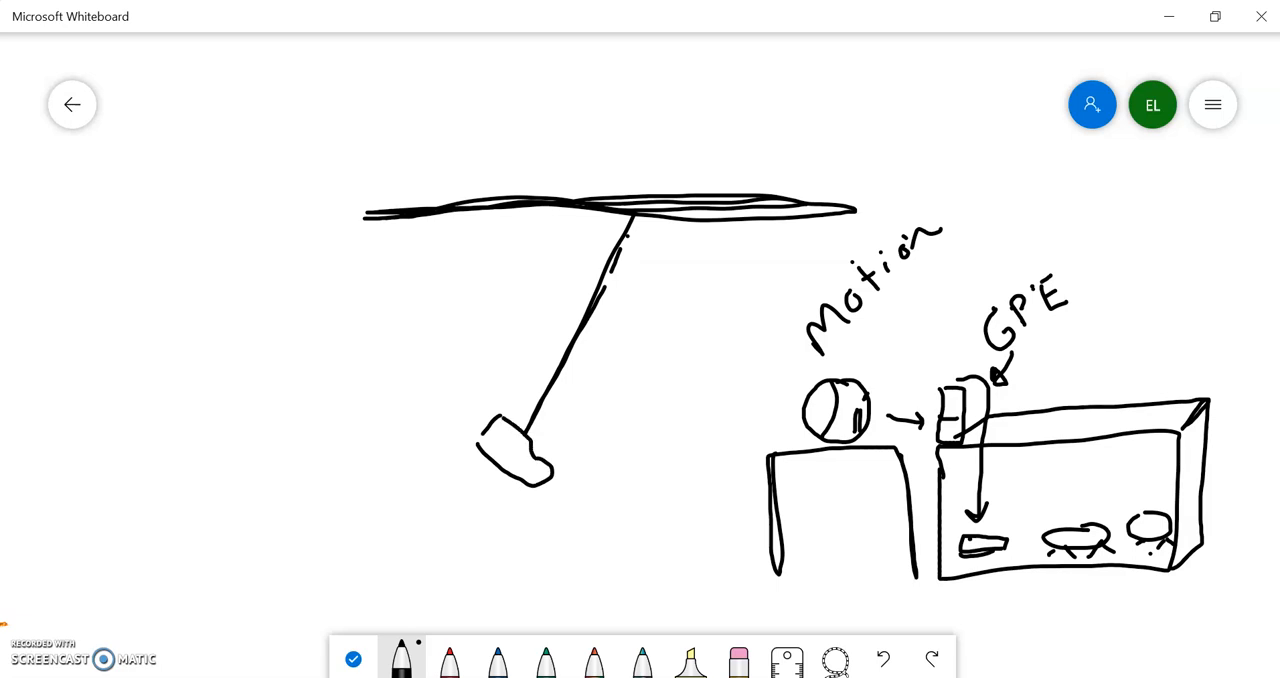
pyautogui.moveTo(640, 214); pyautogui.dragTo(644, 610)
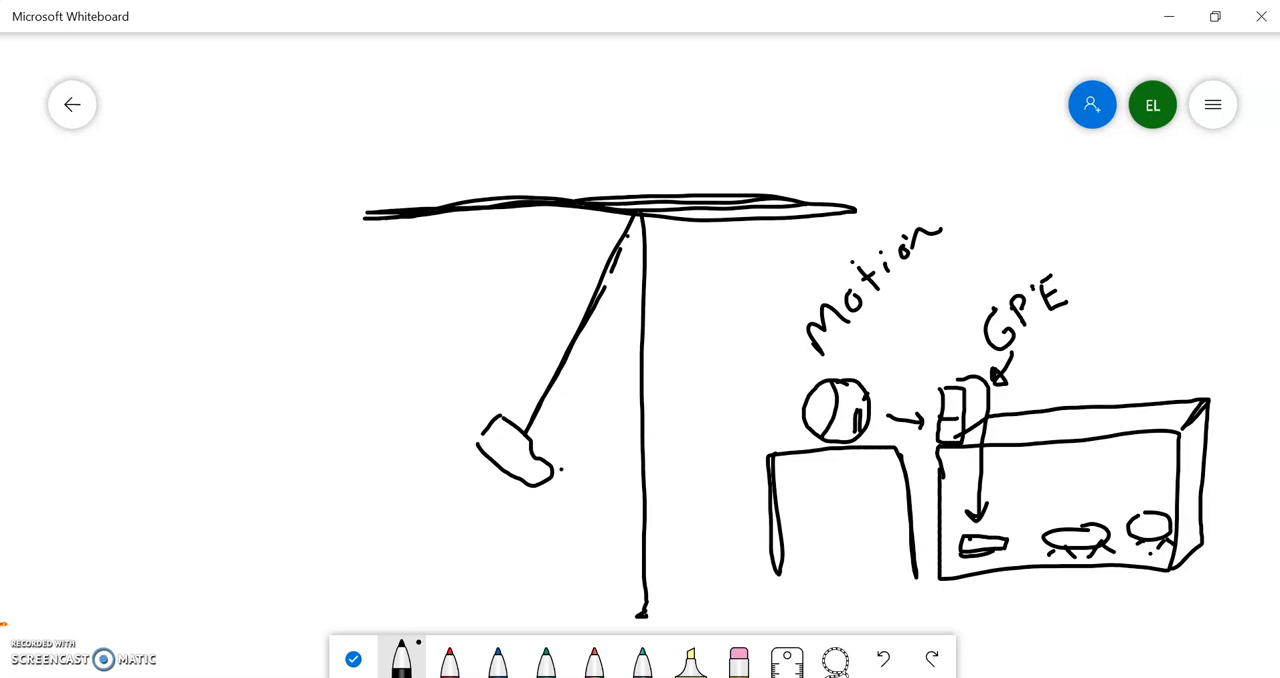
# - Add an arrow from the hammer to the ball labelled Transfer
pyautogui.moveTo(560, 472); pyautogui.dragTo(790, 424)
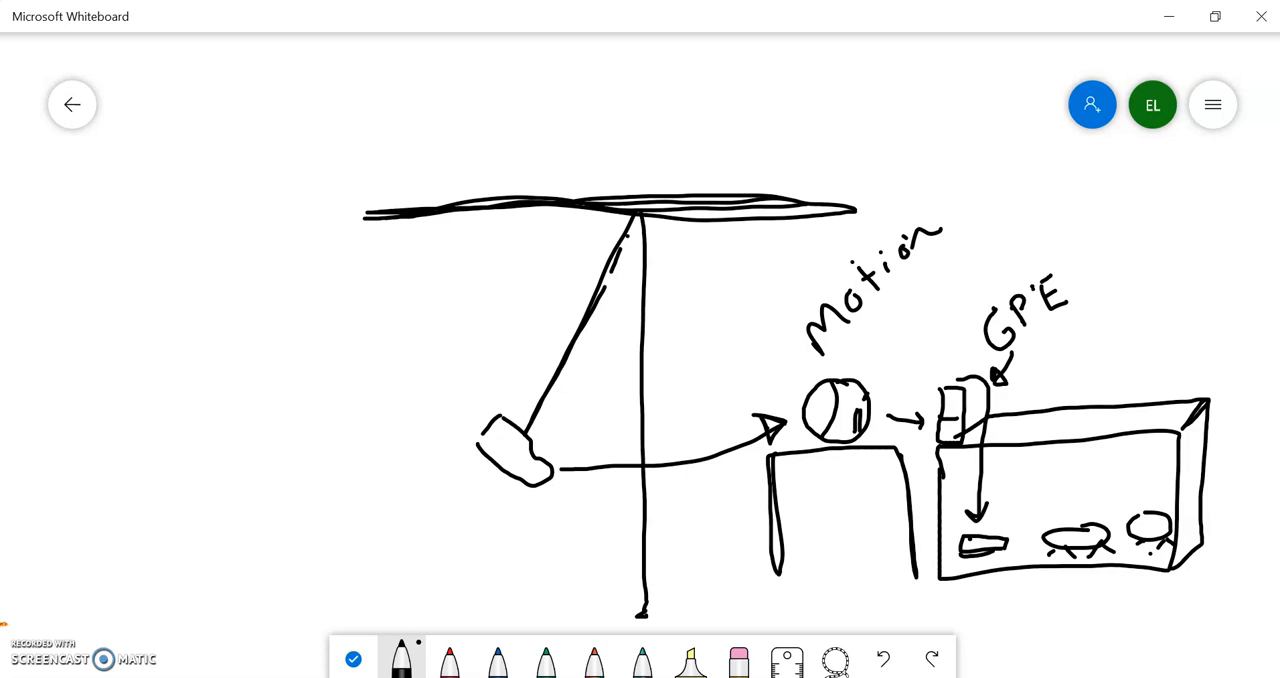
pyautogui.moveTo(660, 410); pyautogui.dragTo(730, 320)
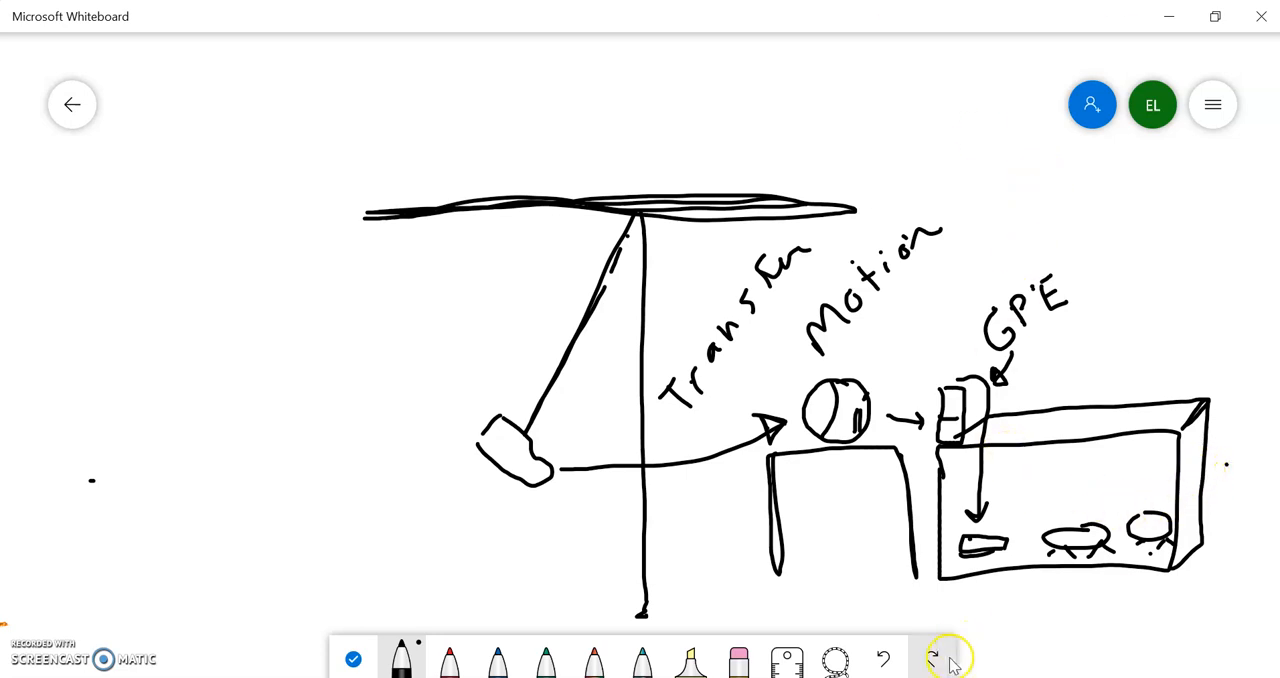
pyautogui.moveTo(932, 658)
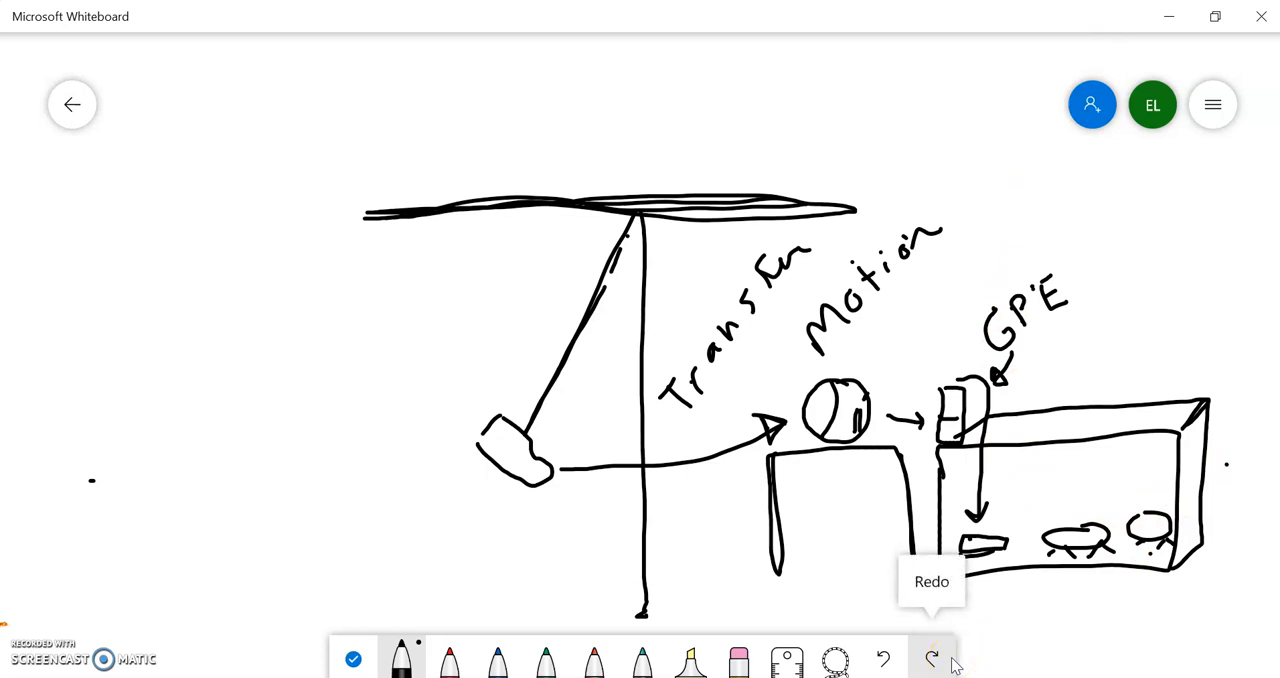
# - Shade the hammer head with green ink
pyautogui.click(930, 658)
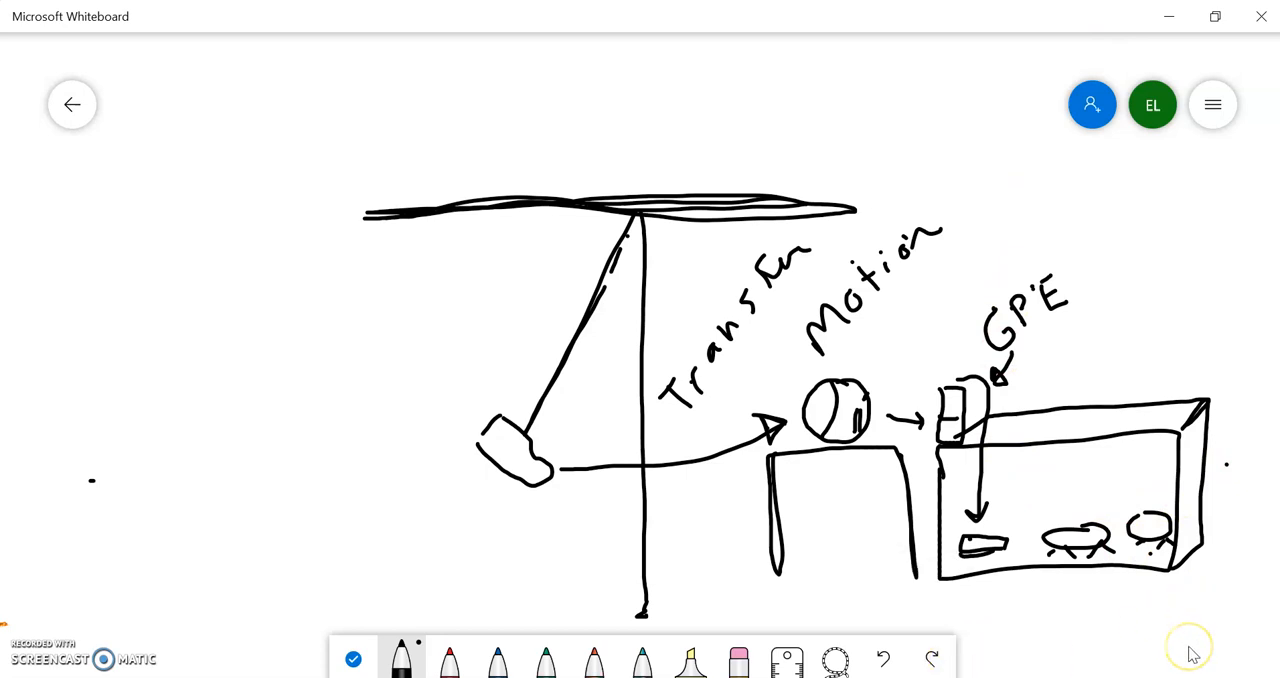
pyautogui.moveTo(1104, 664)
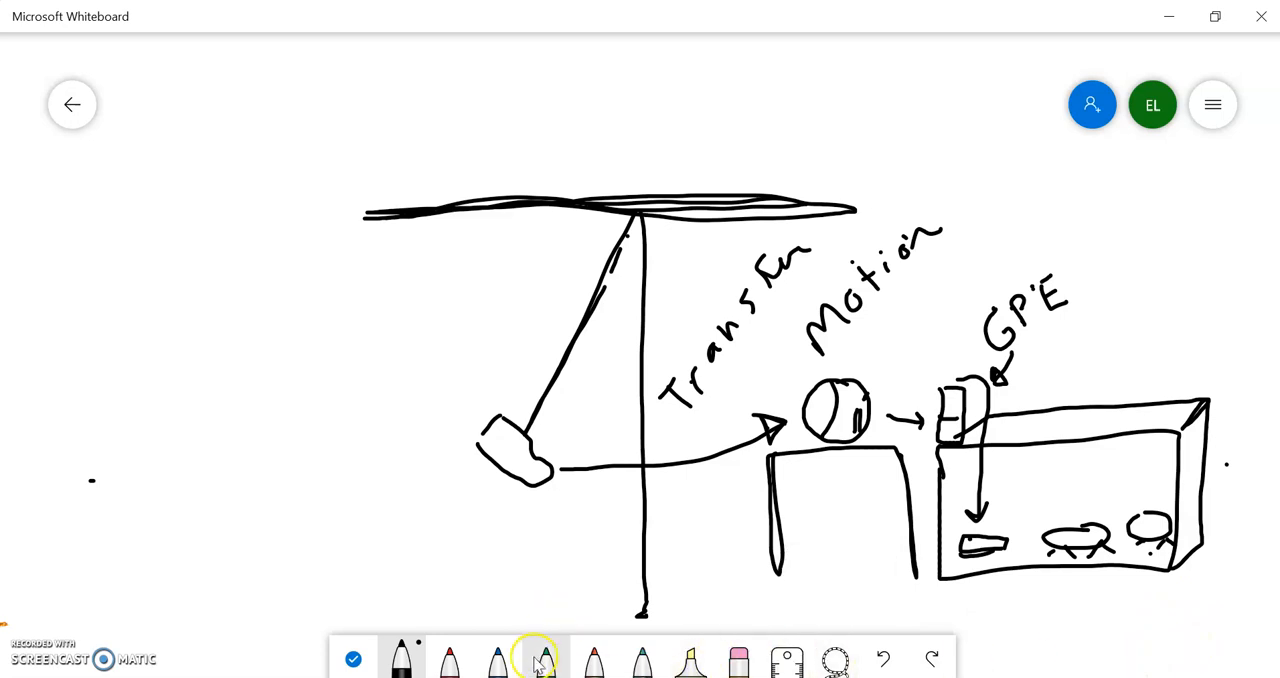
pyautogui.click(544, 658)
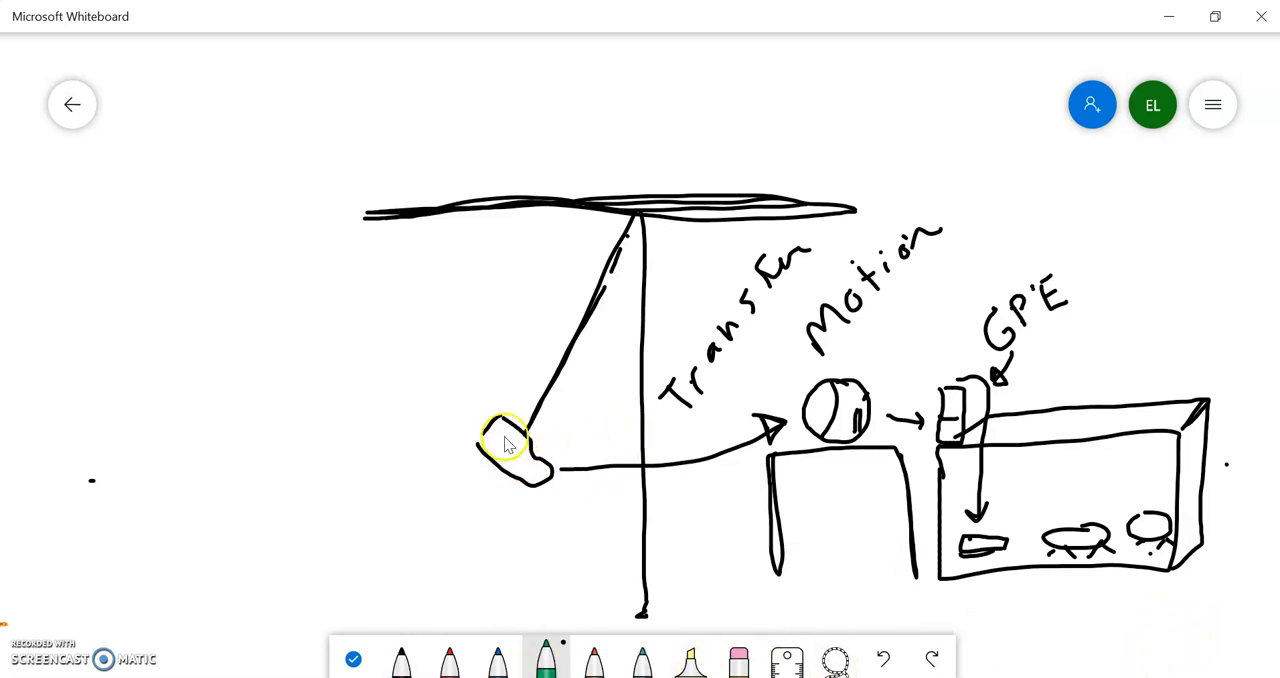
pyautogui.moveTo(500, 430); pyautogui.dragTo(530, 476)
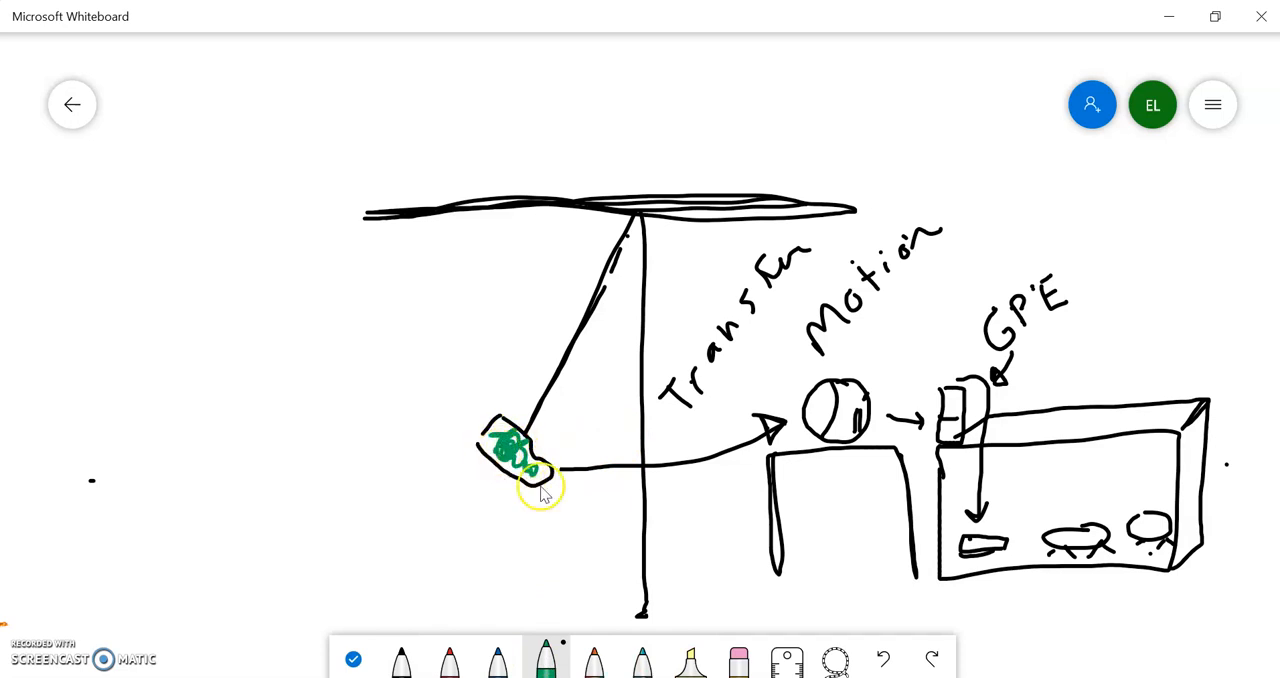
pyautogui.moveTo(1126, 22)
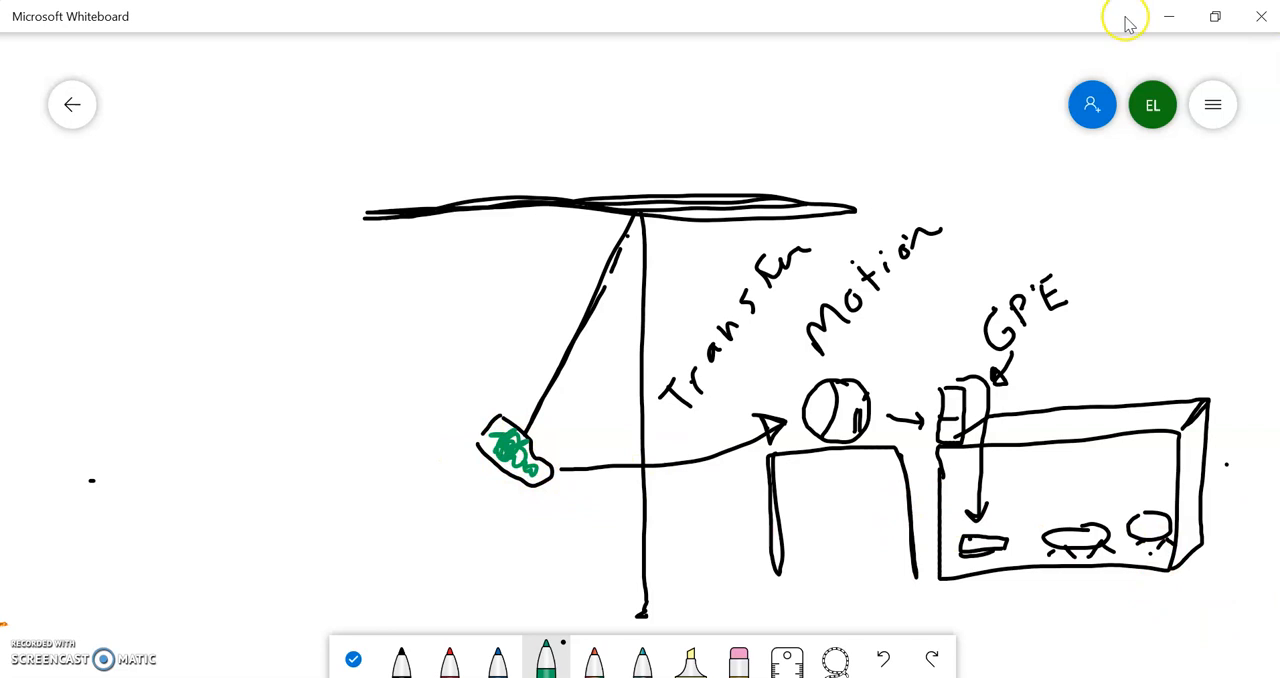
pyautogui.moveTo(1036, 178)
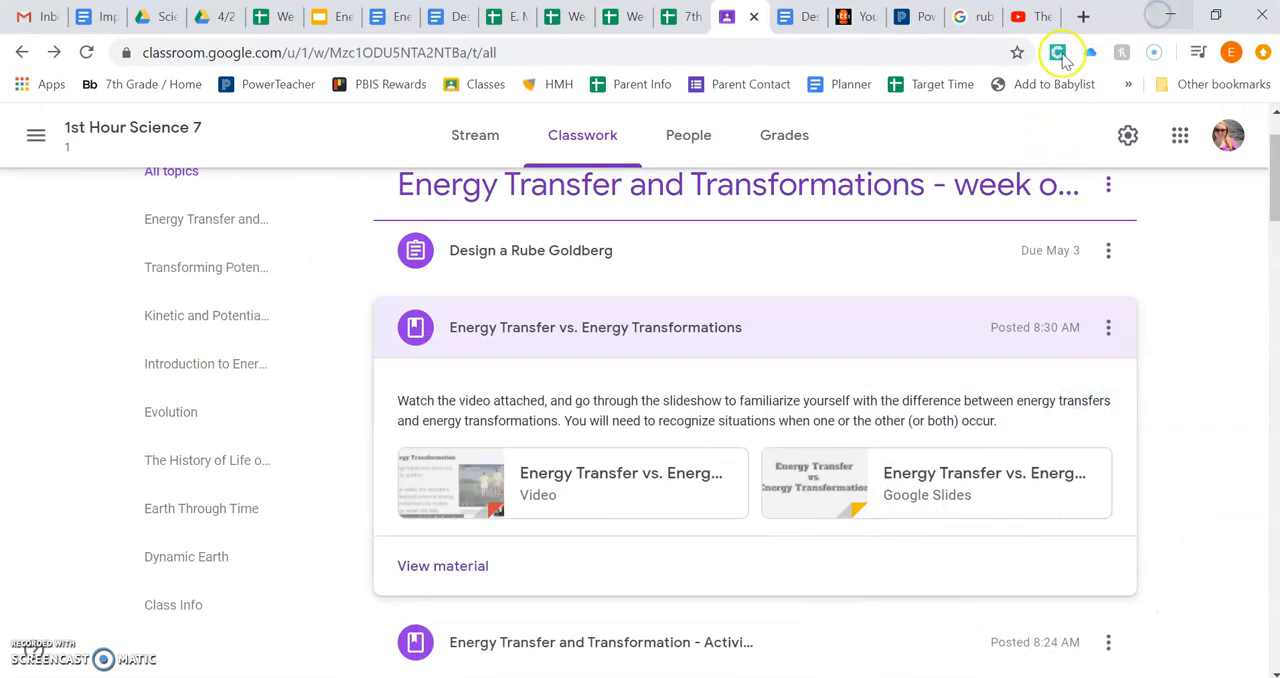
# - Return to the assignment's Instructions page and scroll to its attached document and videos
pyautogui.click(530, 250)
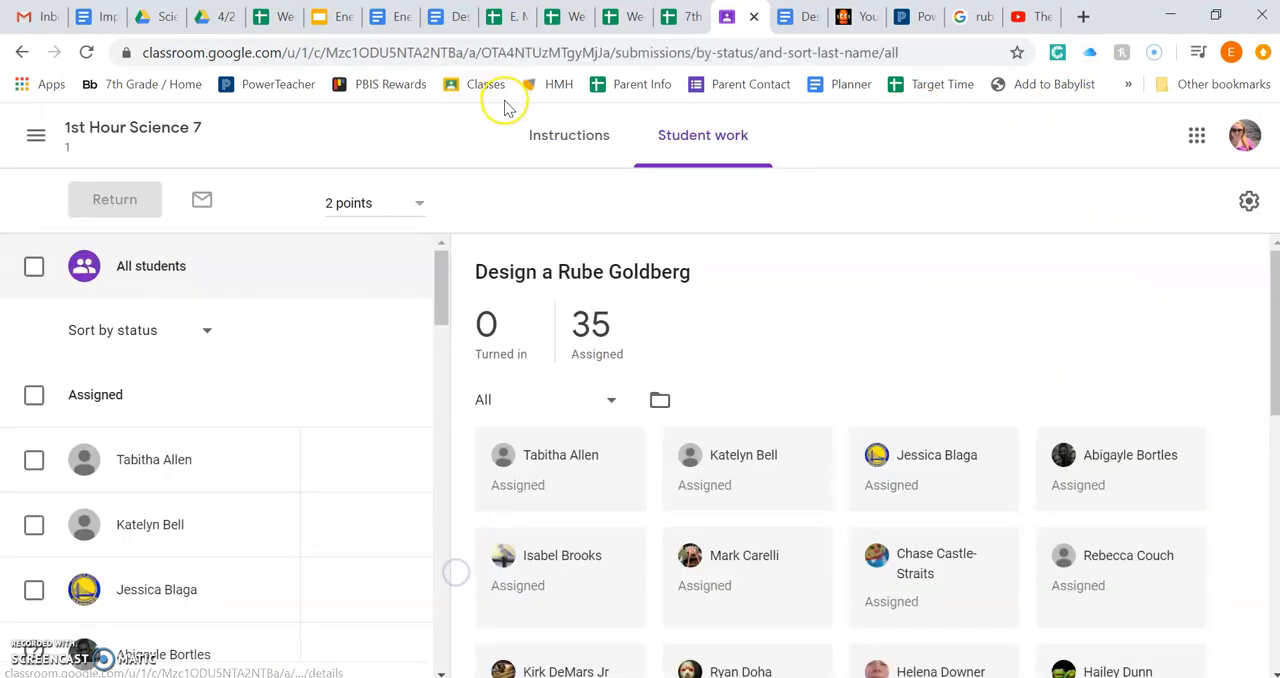
pyautogui.moveTo(568, 136)
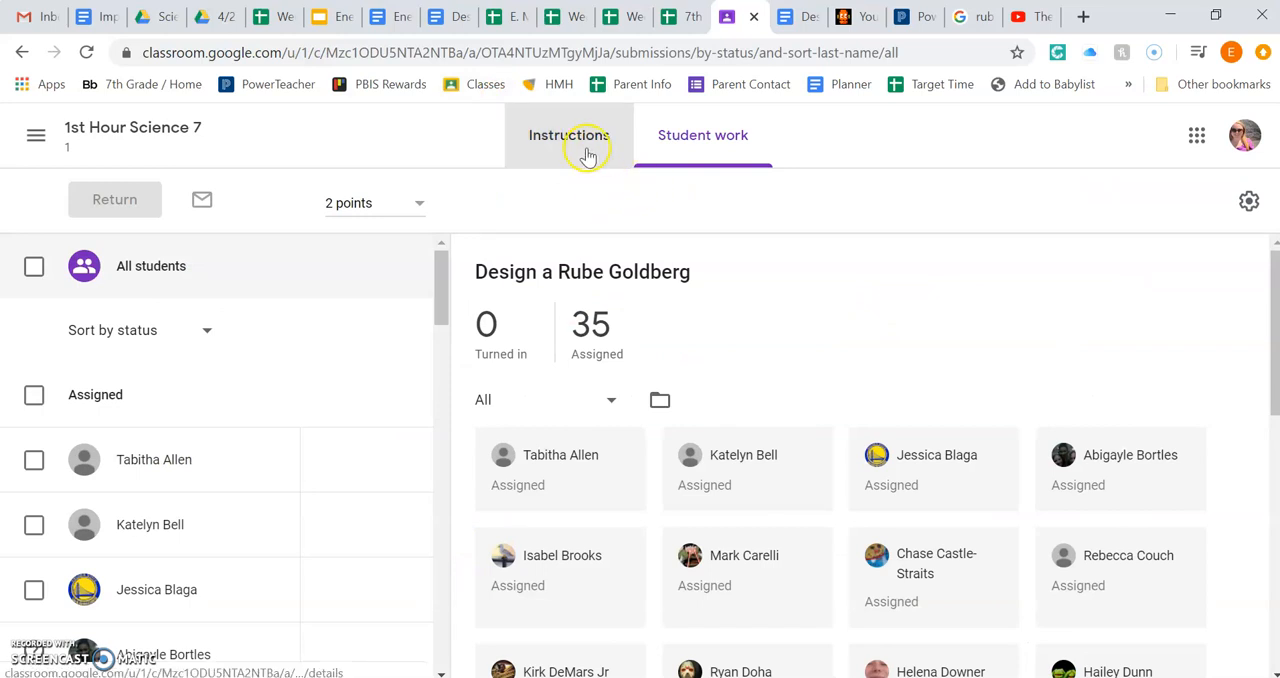
pyautogui.click(568, 136)
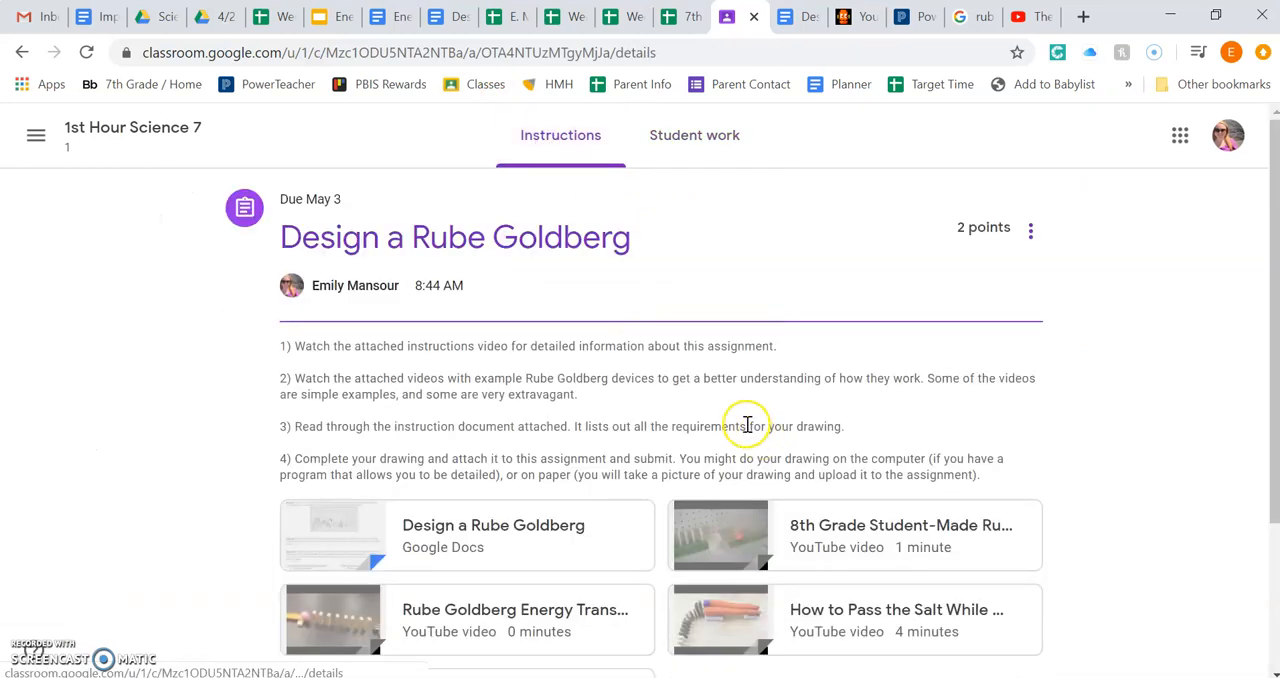
pyautogui.scroll(-3)
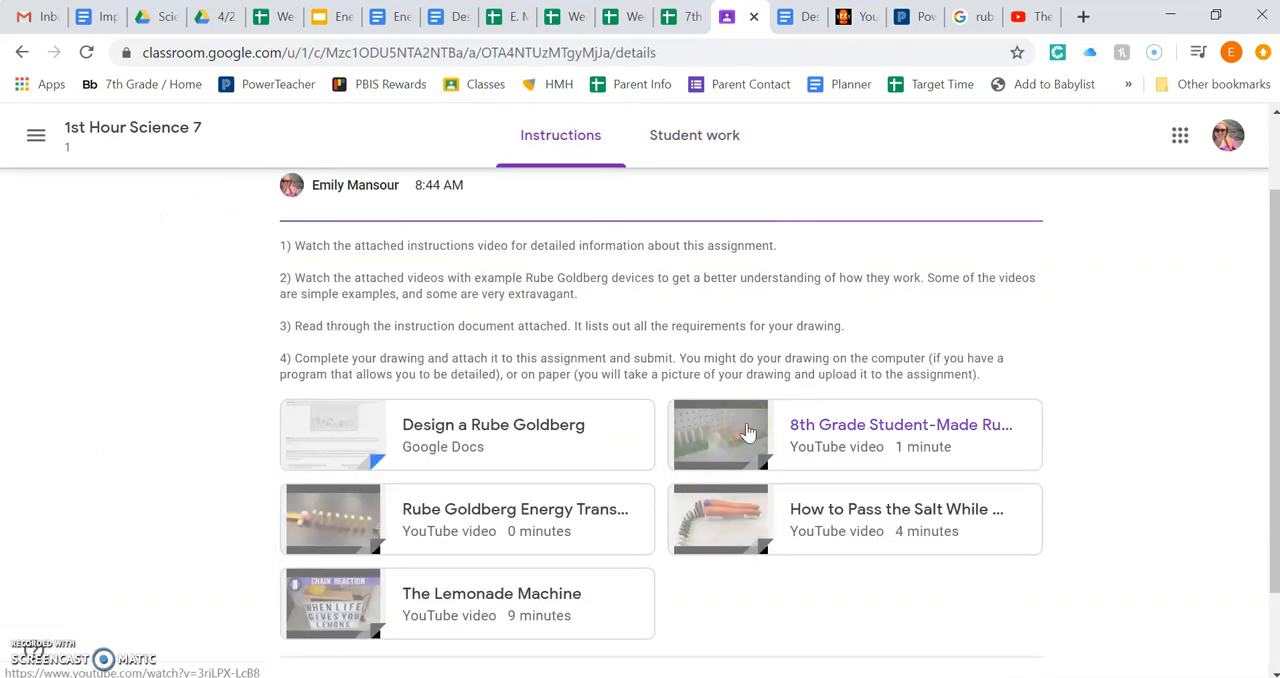
pyautogui.moveTo(780, 456)
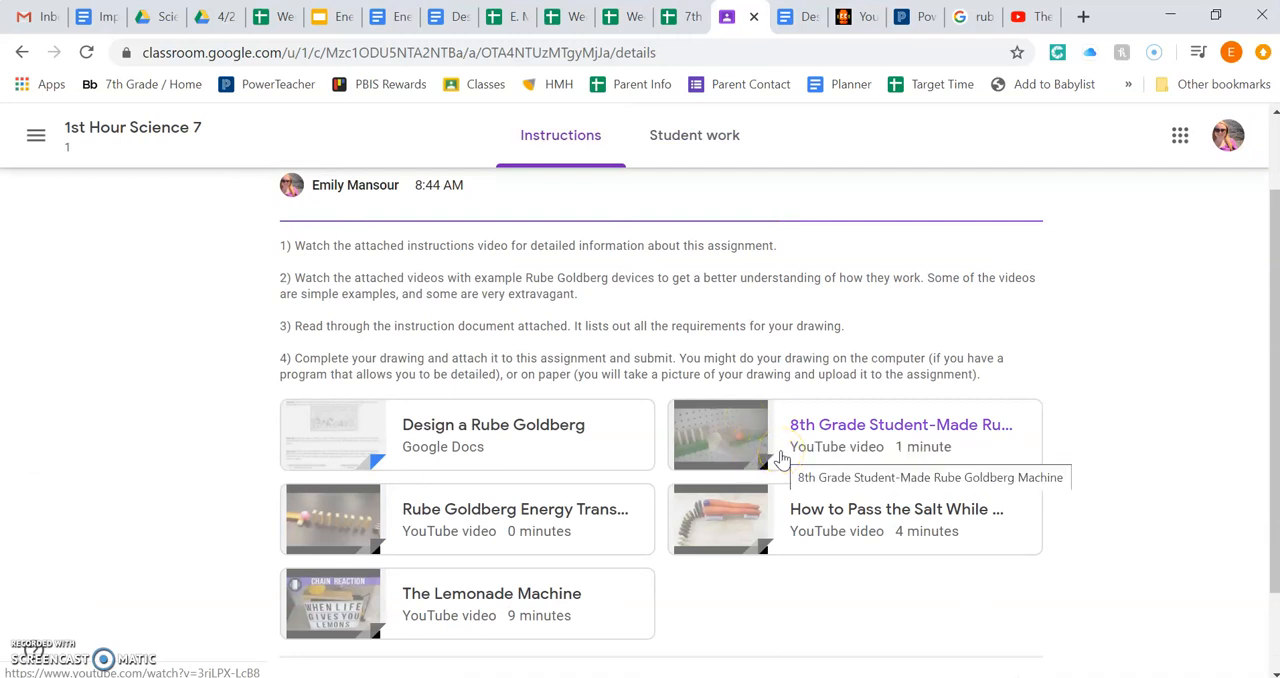
pyautogui.moveTo(548, 520)
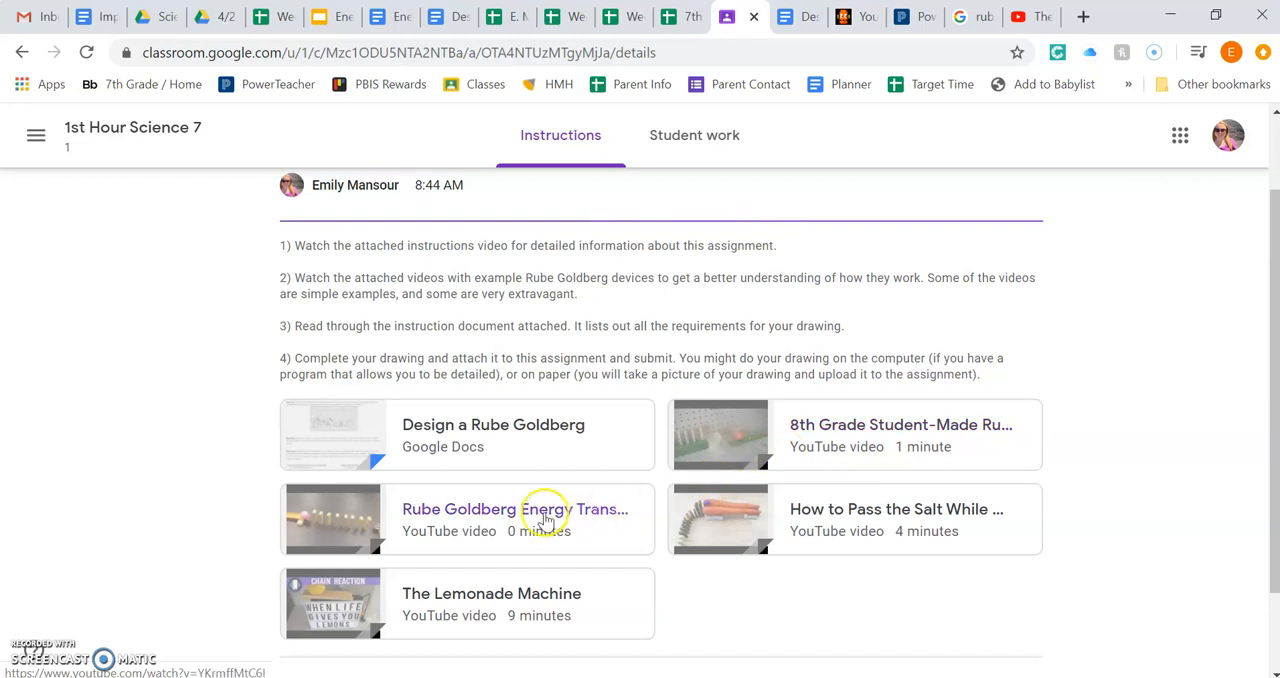
pyautogui.moveTo(544, 516)
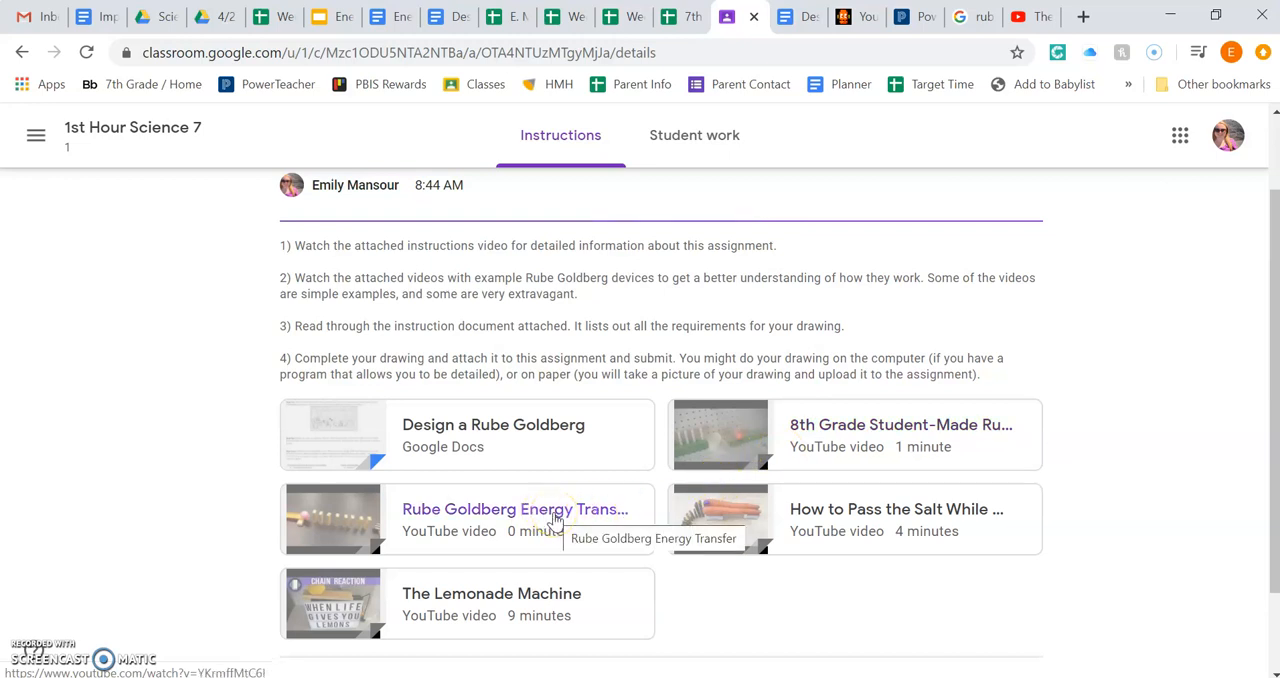
pyautogui.moveTo(756, 96)
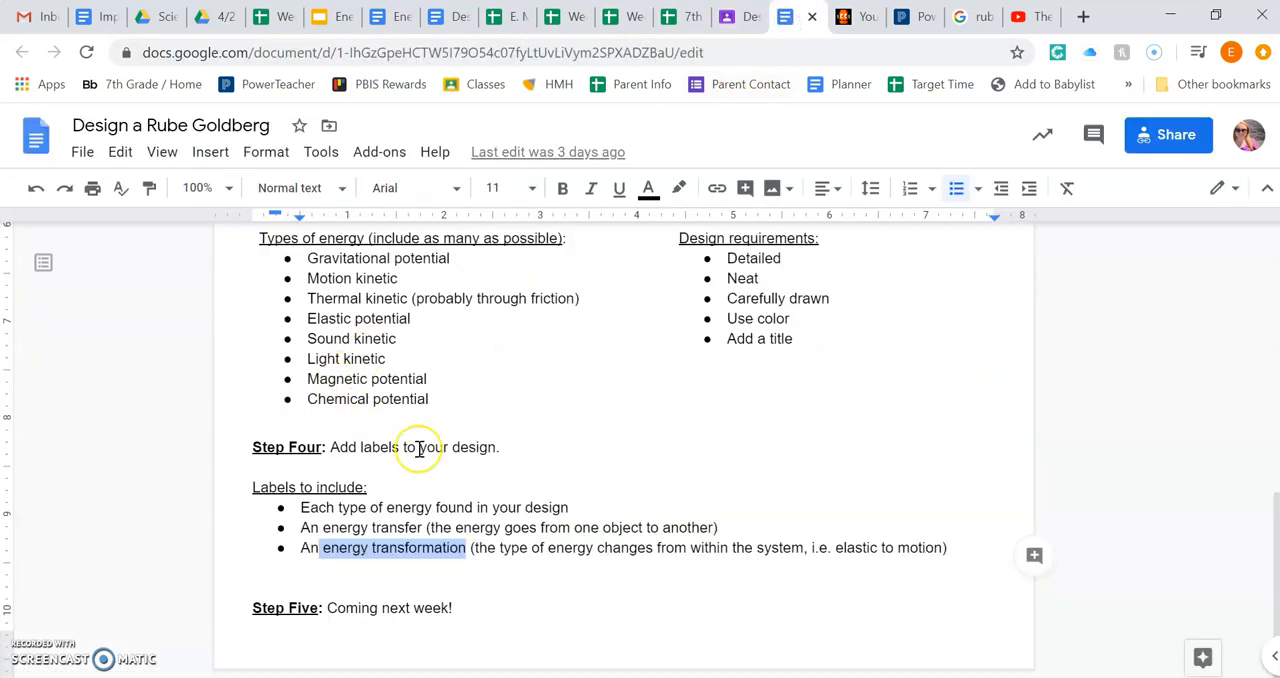
# - Review Steps Three and Four, highlighting the 'Add a title' requirement and the word 'transformation' in the labels list
pyautogui.scroll(3)
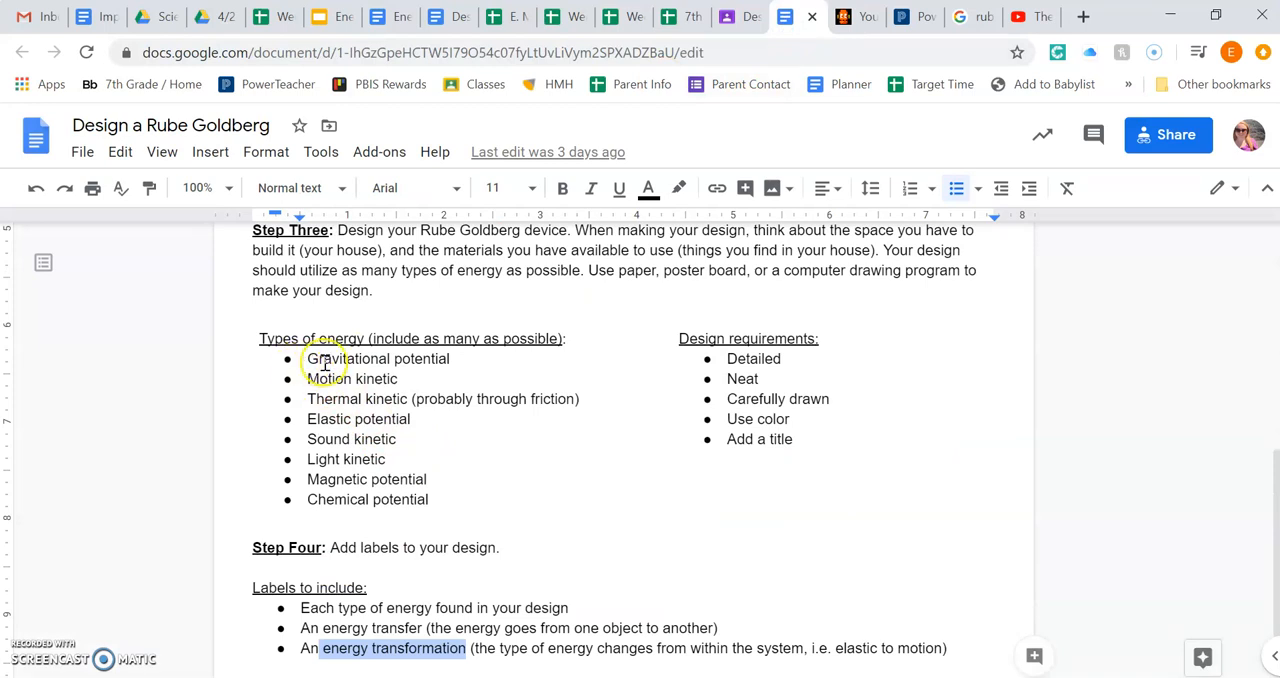
pyautogui.moveTo(716, 398)
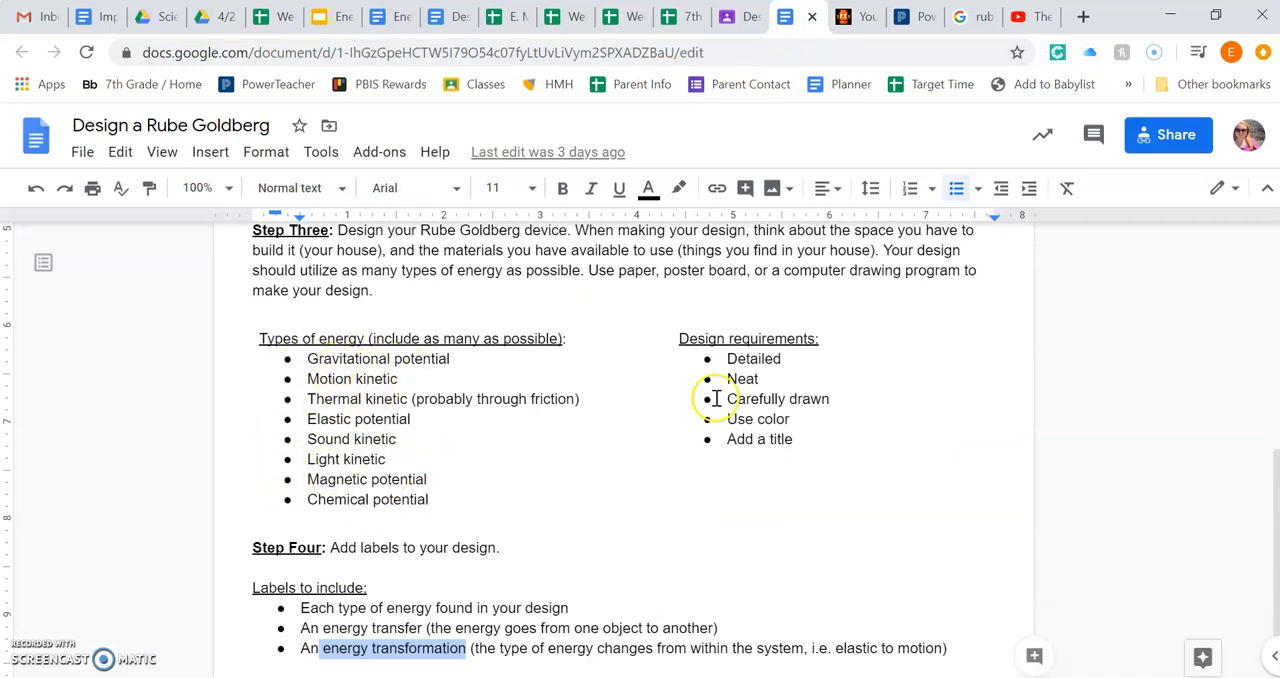
pyautogui.moveTo(768, 408)
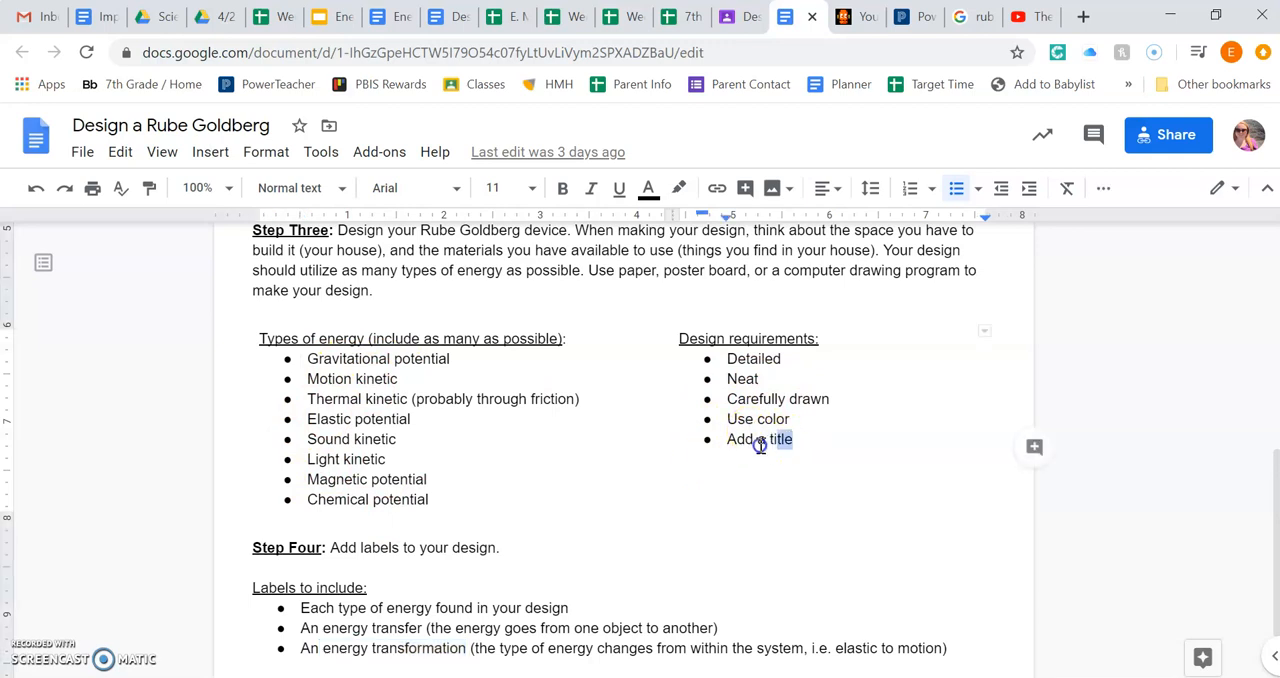
pyautogui.doubleClick(760, 440)
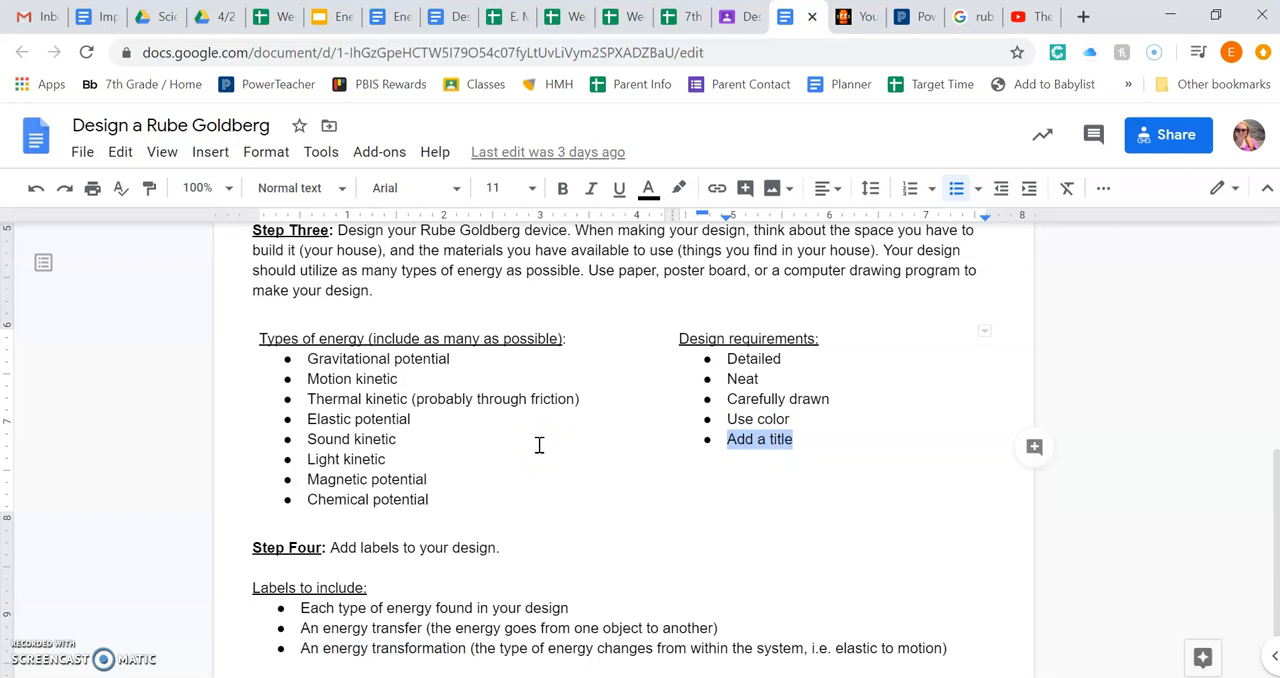
pyautogui.scroll(-3)
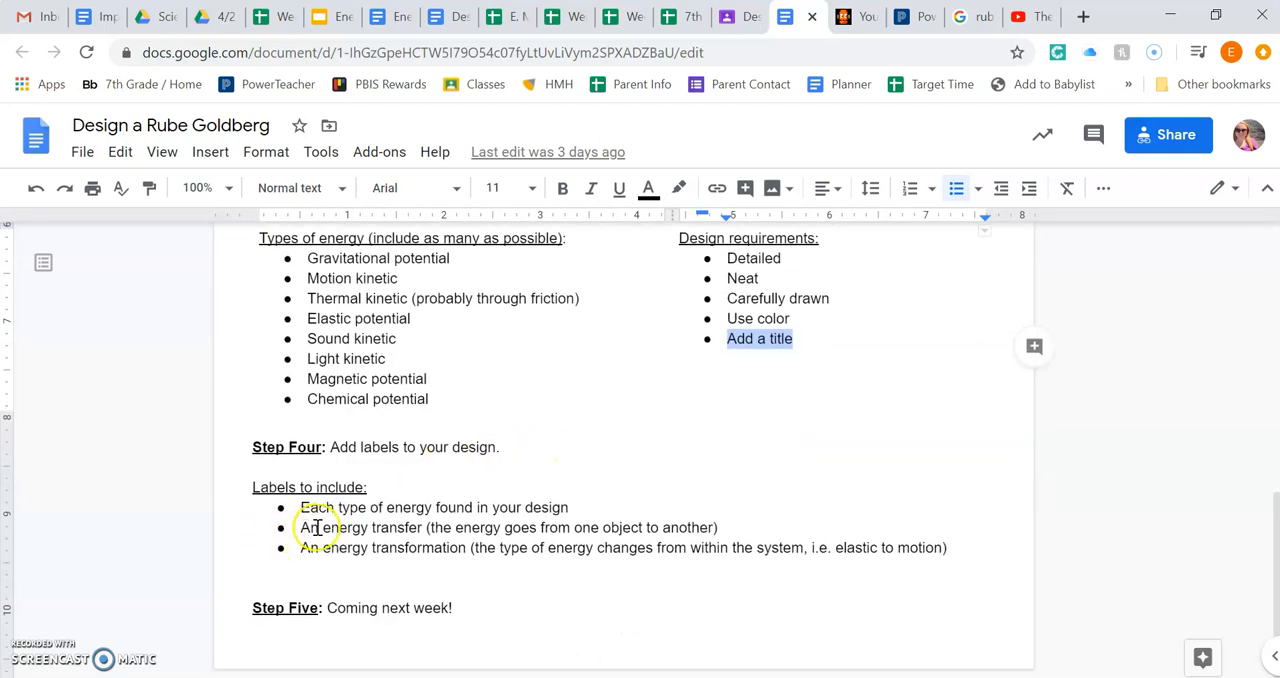
pyautogui.doubleClick(416, 548)
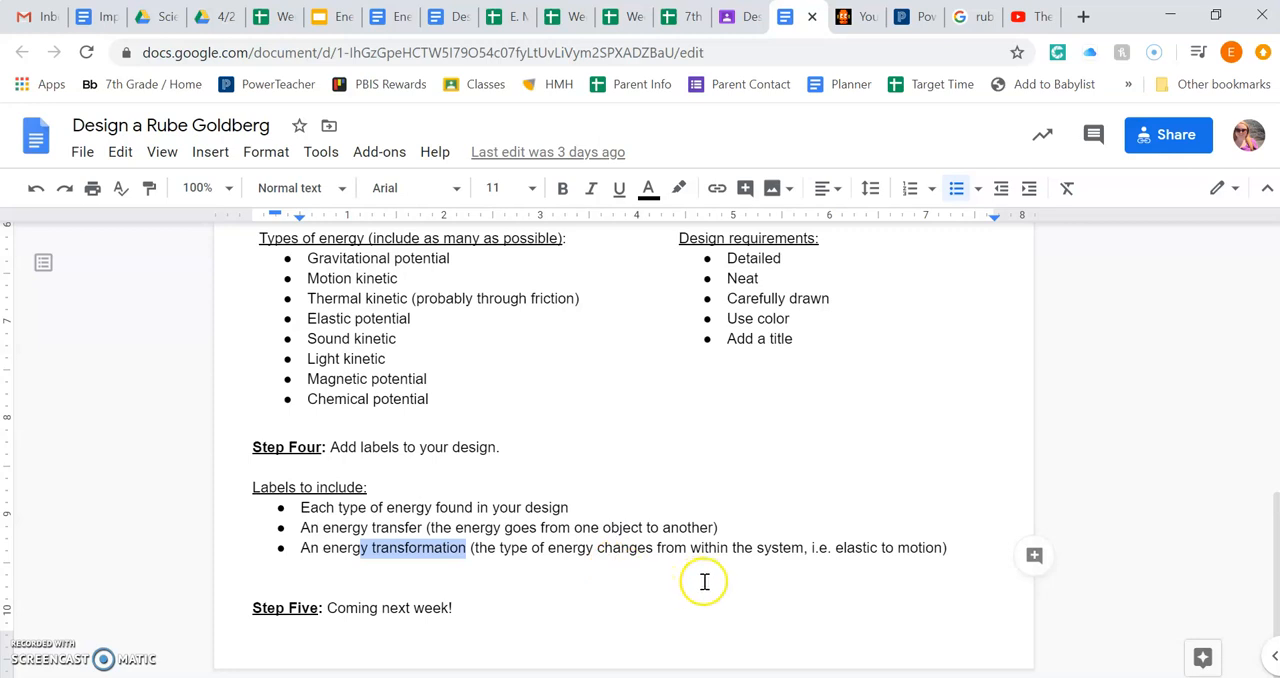
pyautogui.moveTo(356, 468)
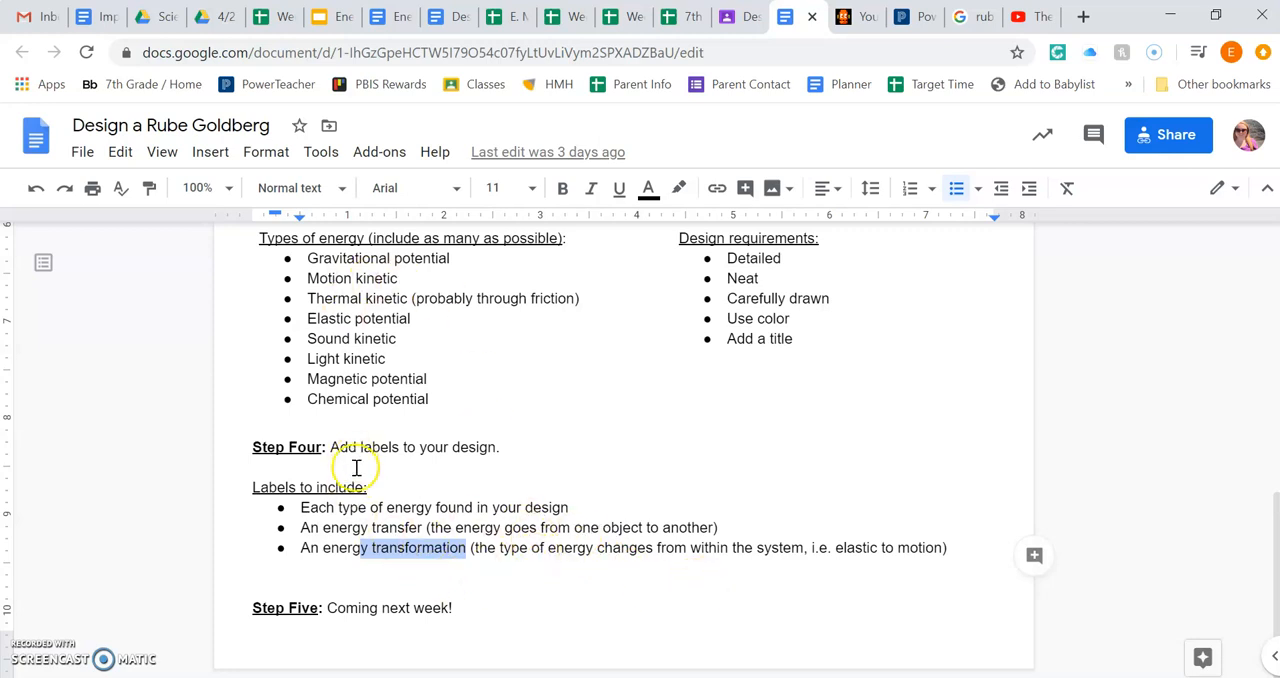
pyautogui.moveTo(696, 34)
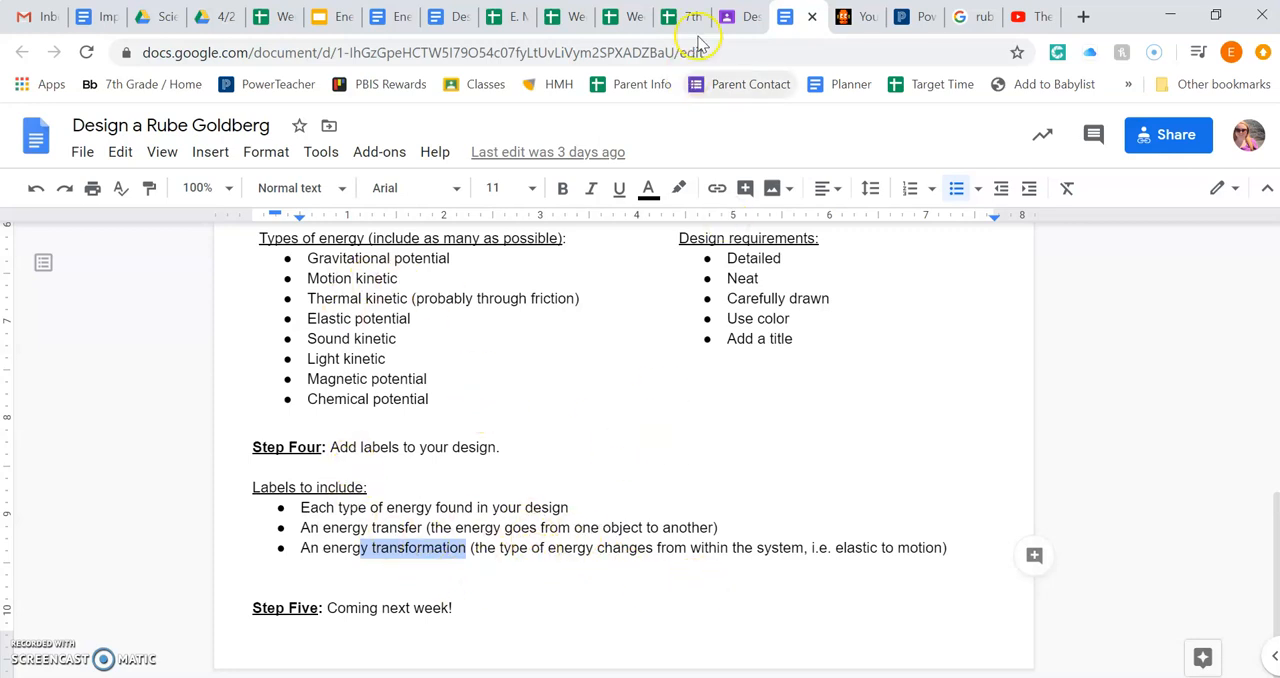
pyautogui.click(722, 16)
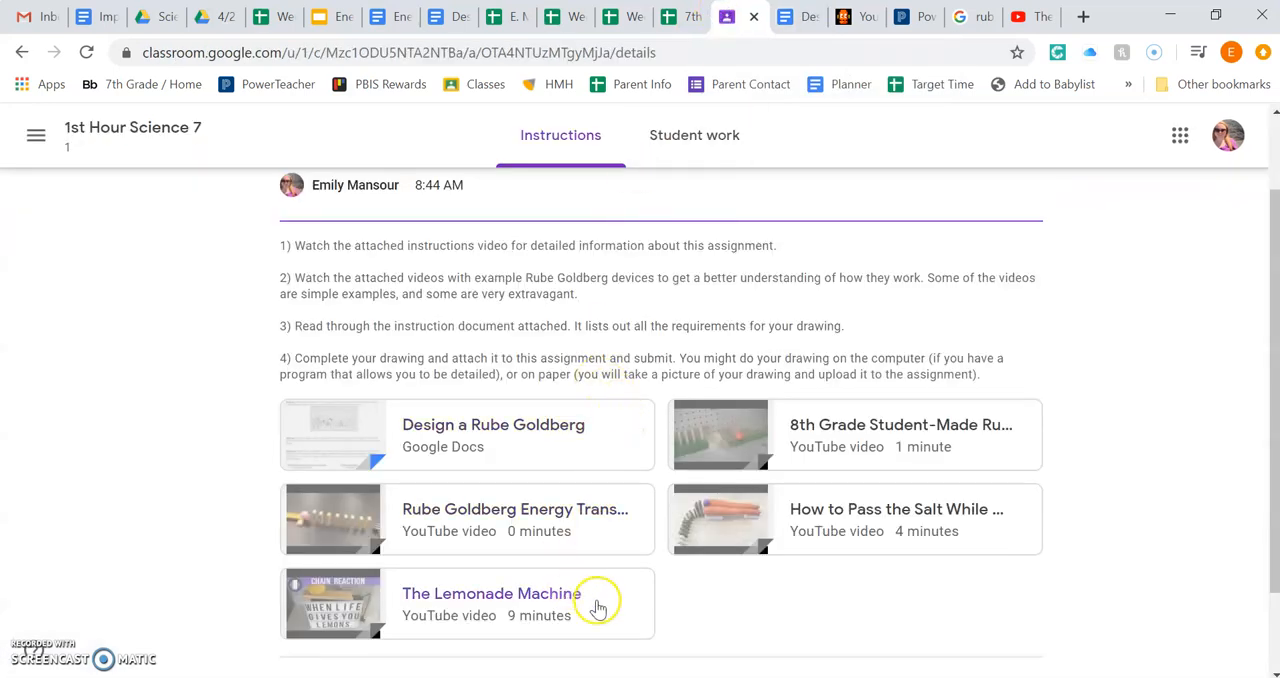
pyautogui.moveTo(816, 460)
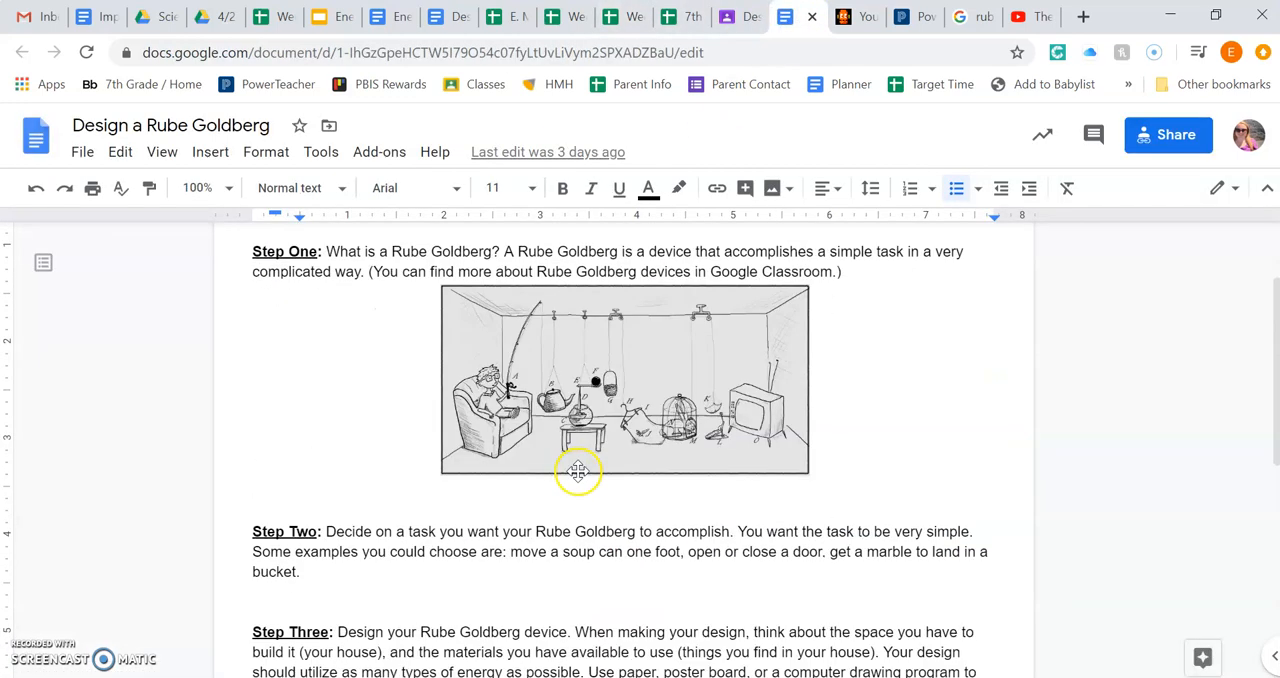
pyautogui.scroll(3)
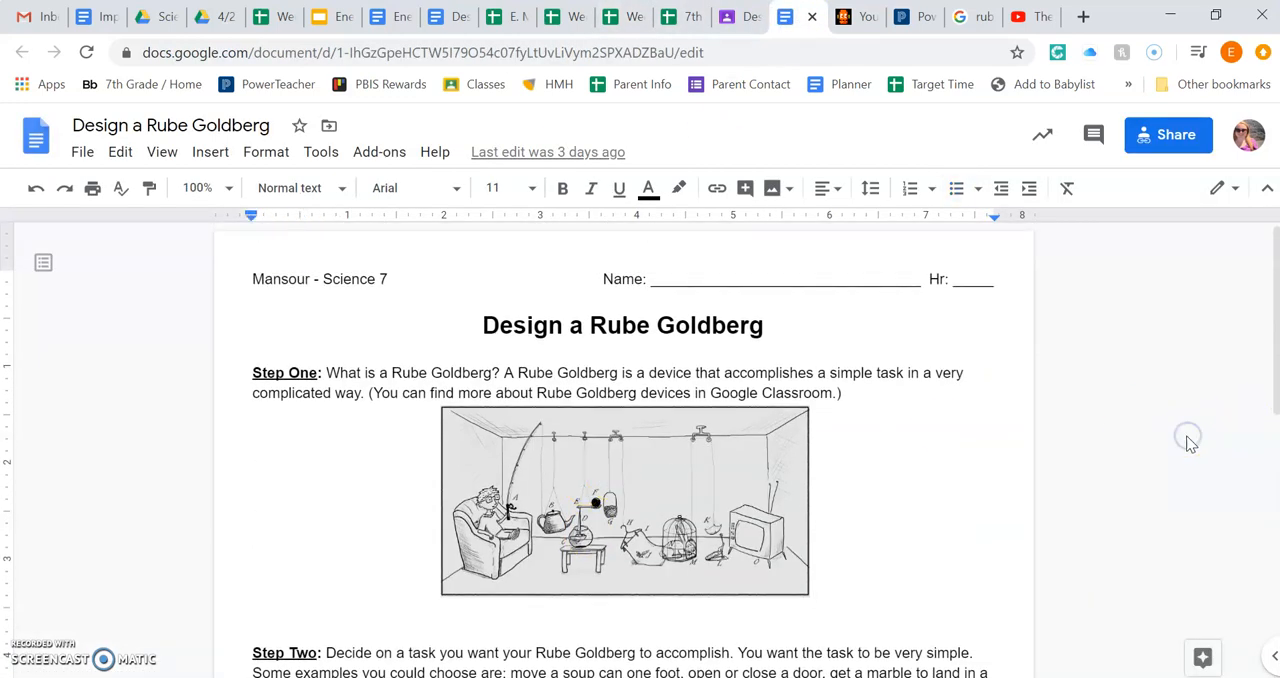
pyautogui.moveTo(968, 444)
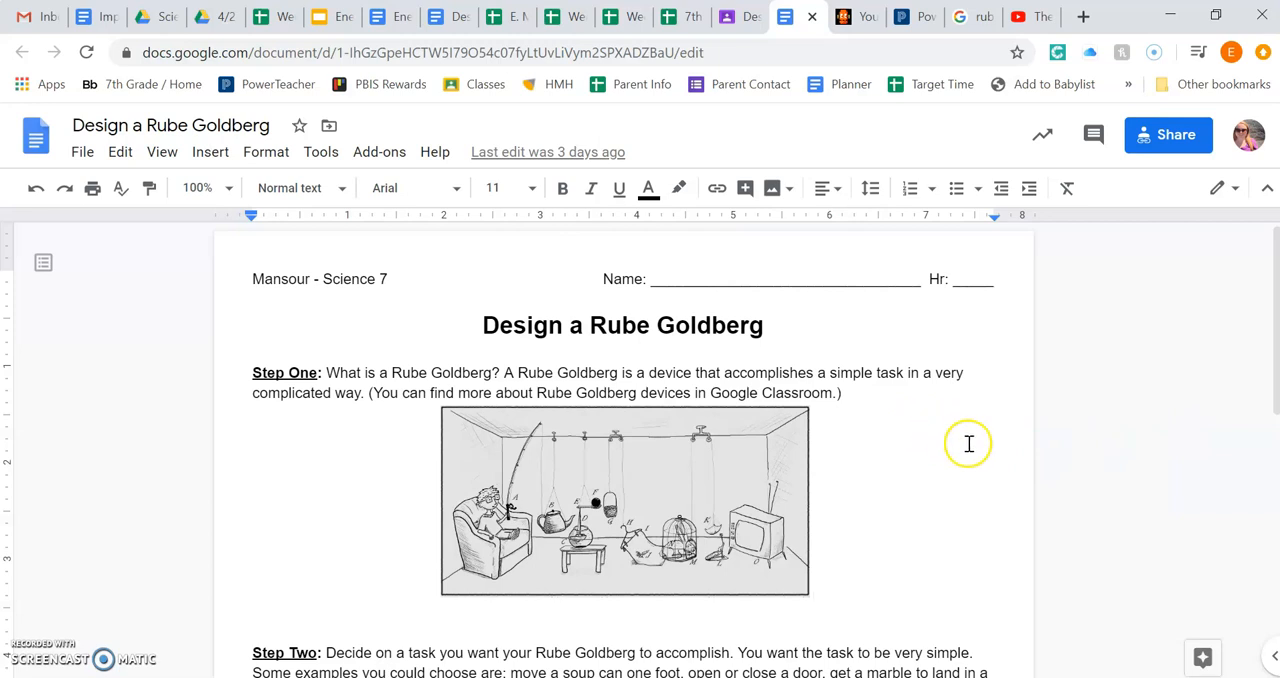
pyautogui.moveTo(940, 452)
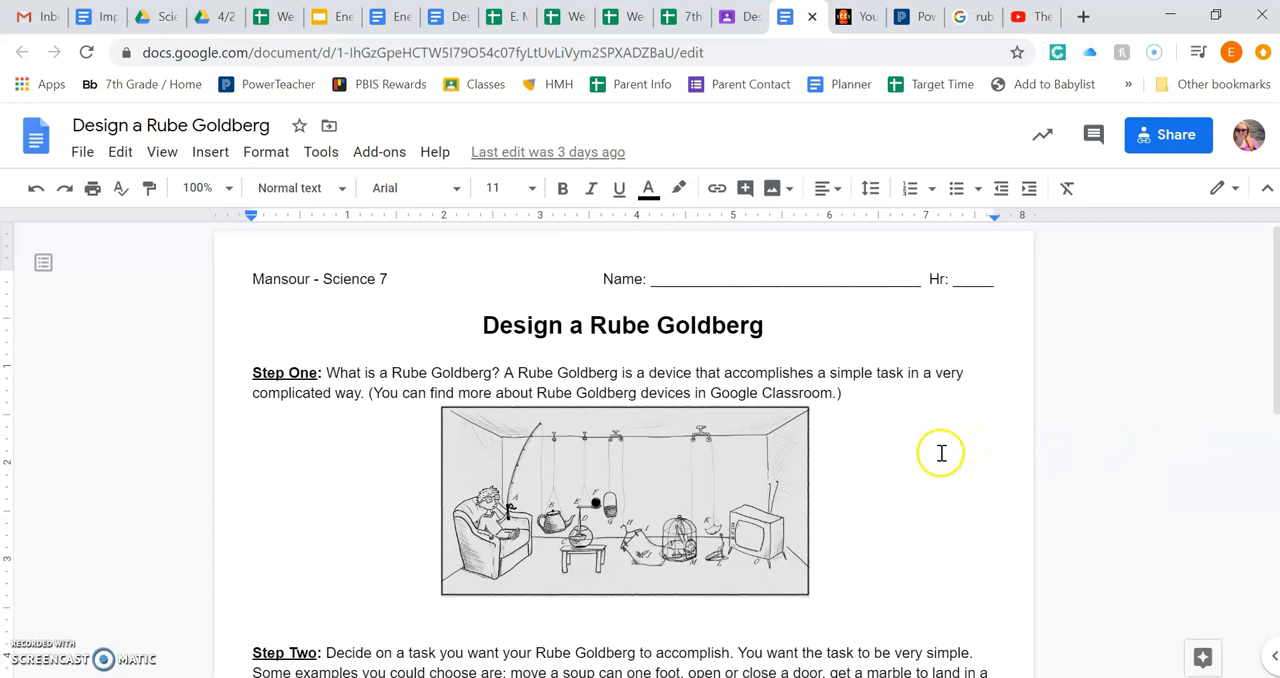
pyautogui.moveTo(1048, 320)
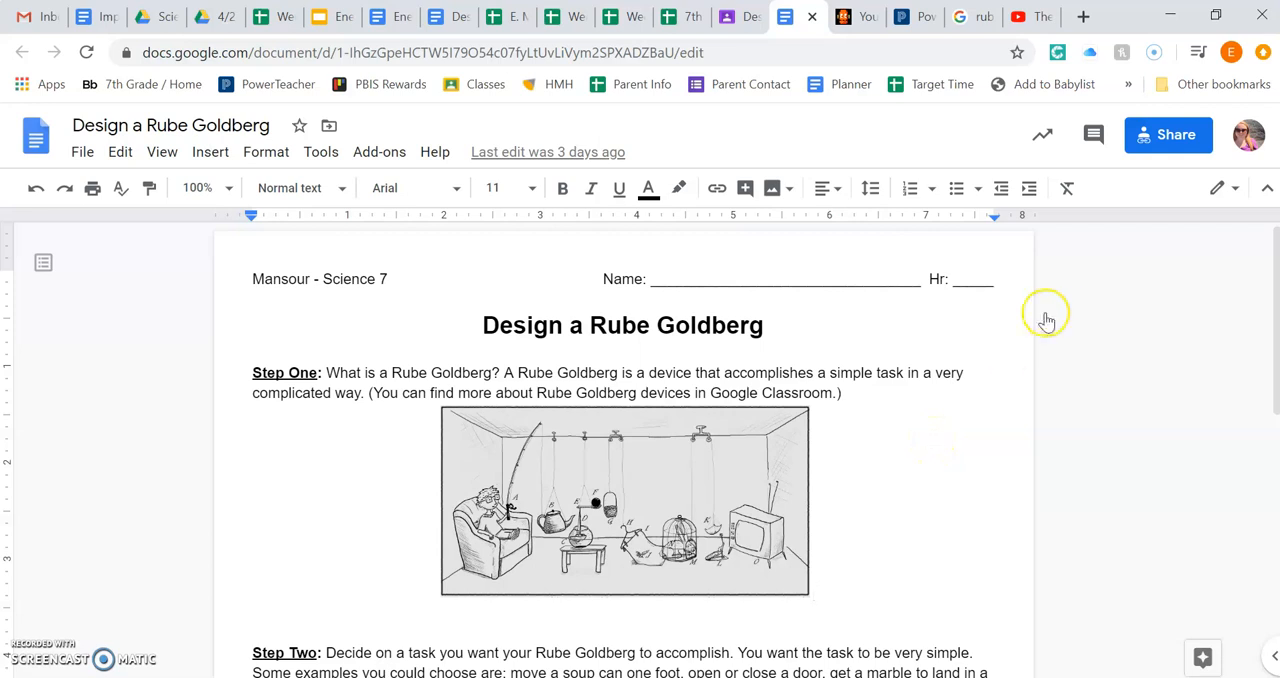
pyautogui.moveTo(836, 408)
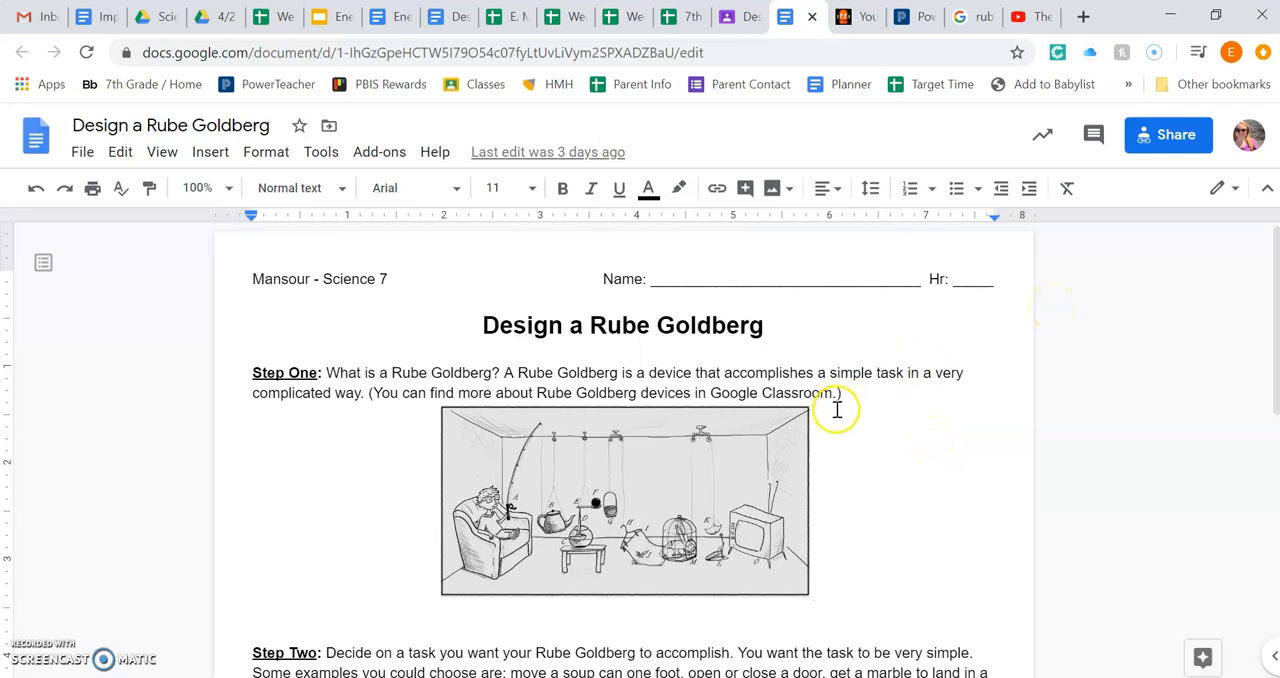
pyautogui.moveTo(156, 670)
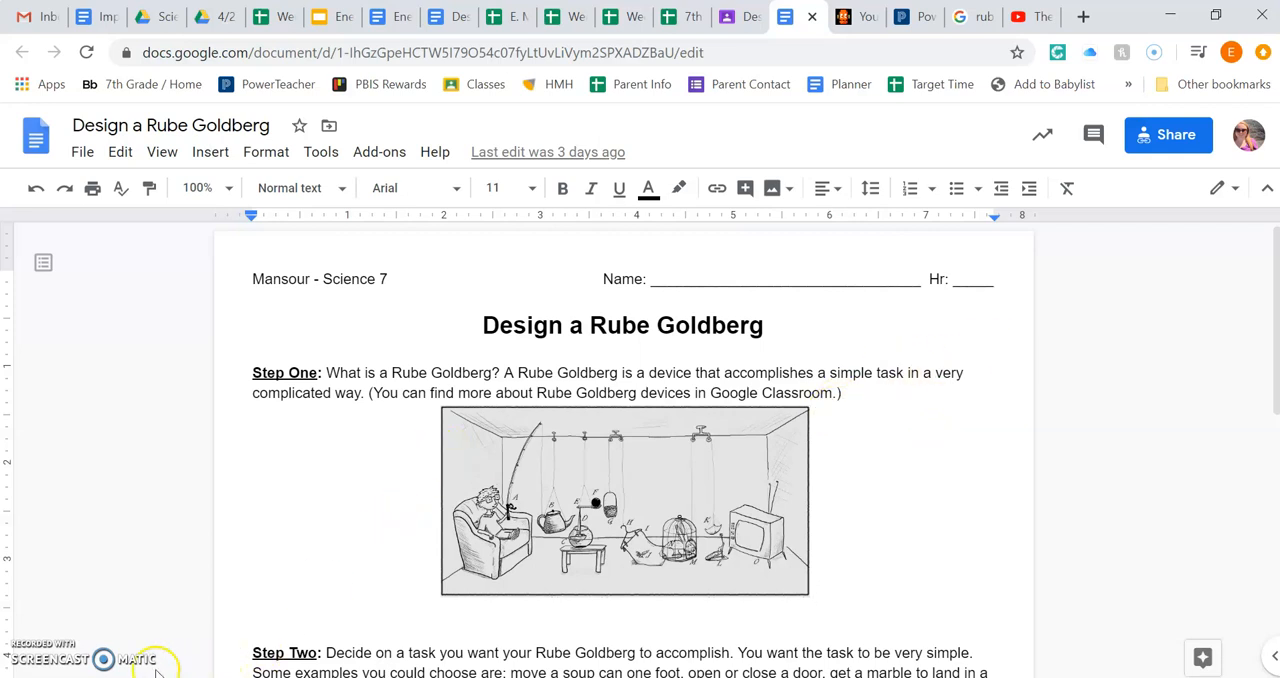
pyautogui.scroll(-3)
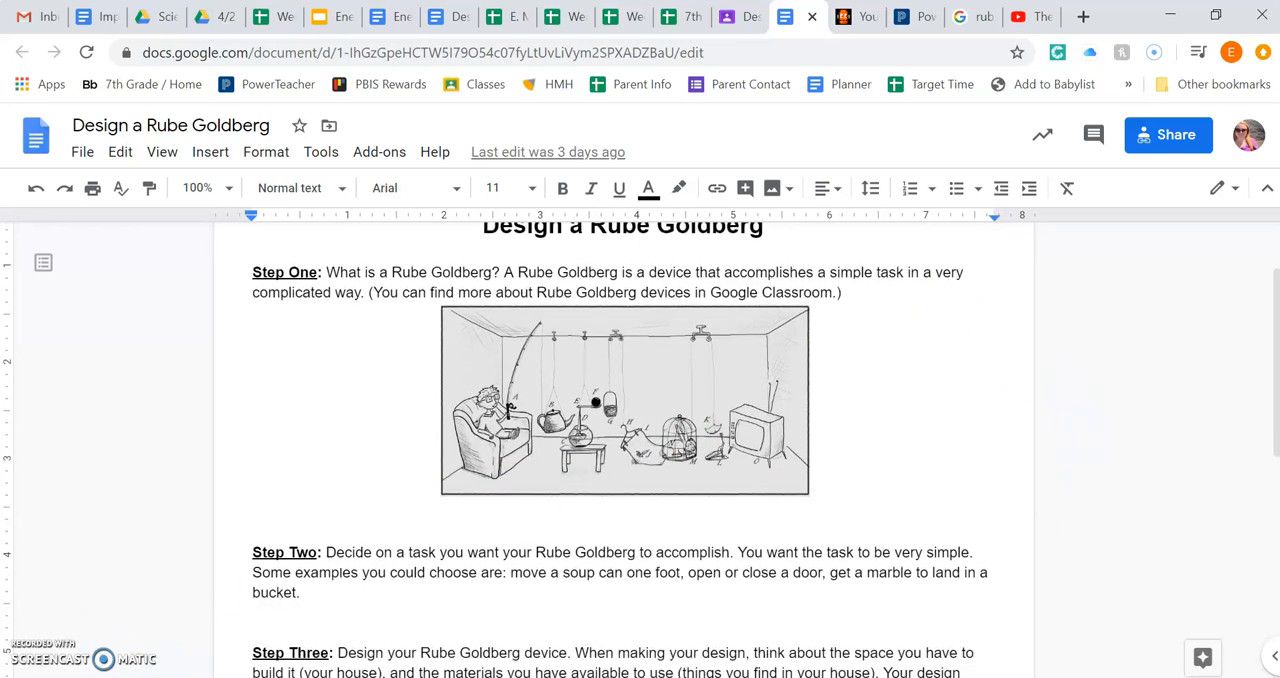